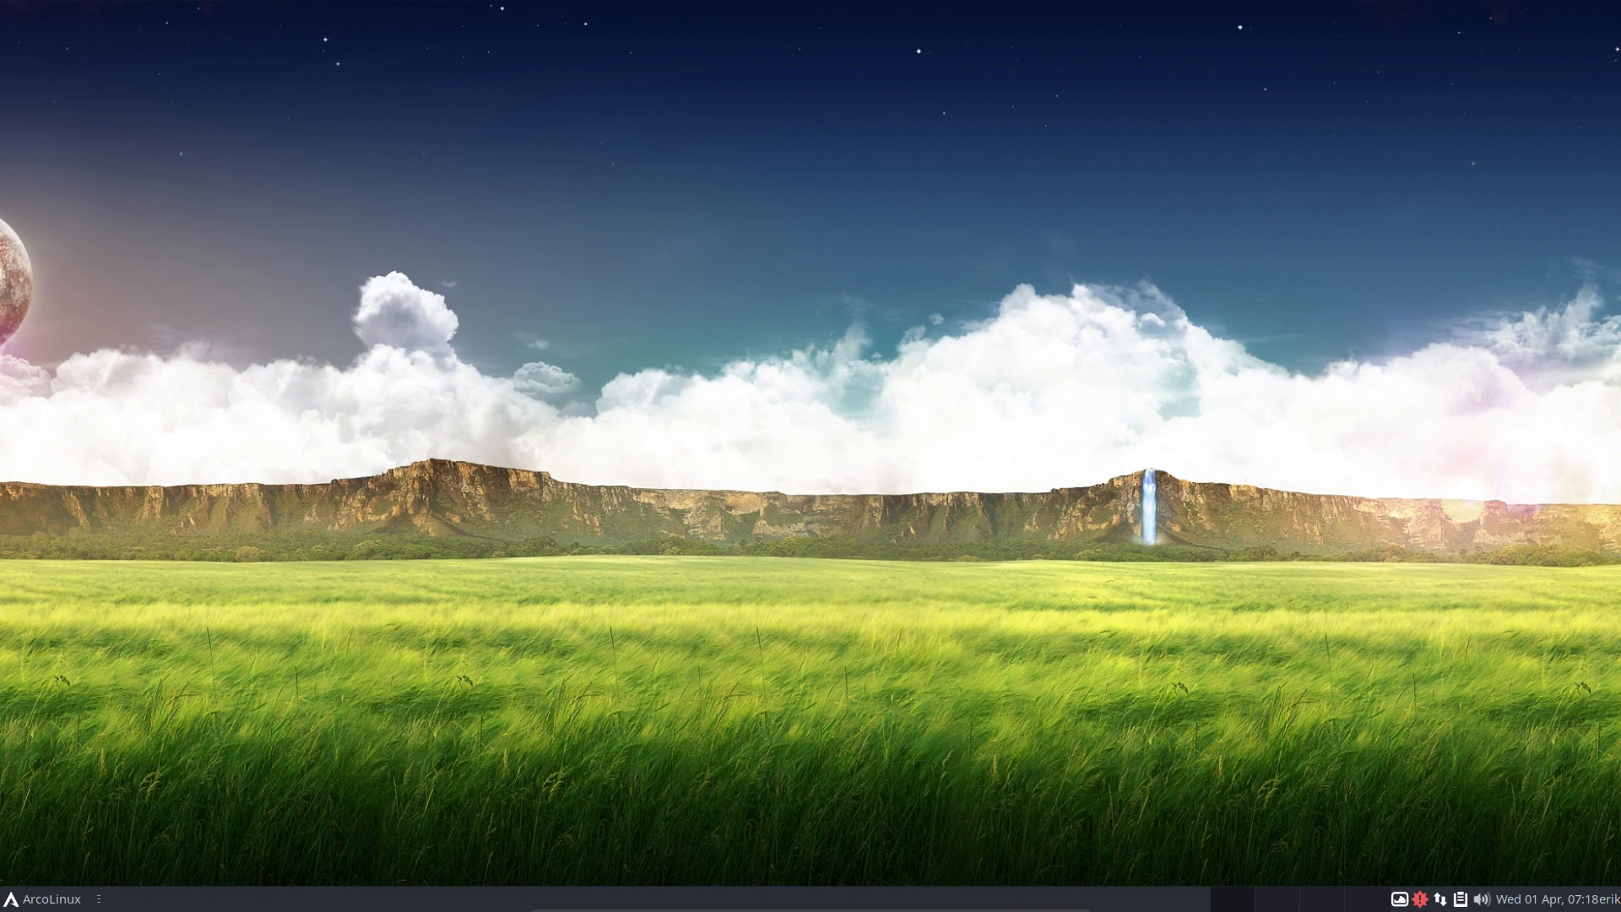
{"action": "mouse_move", "coordinate": [162, 476]}
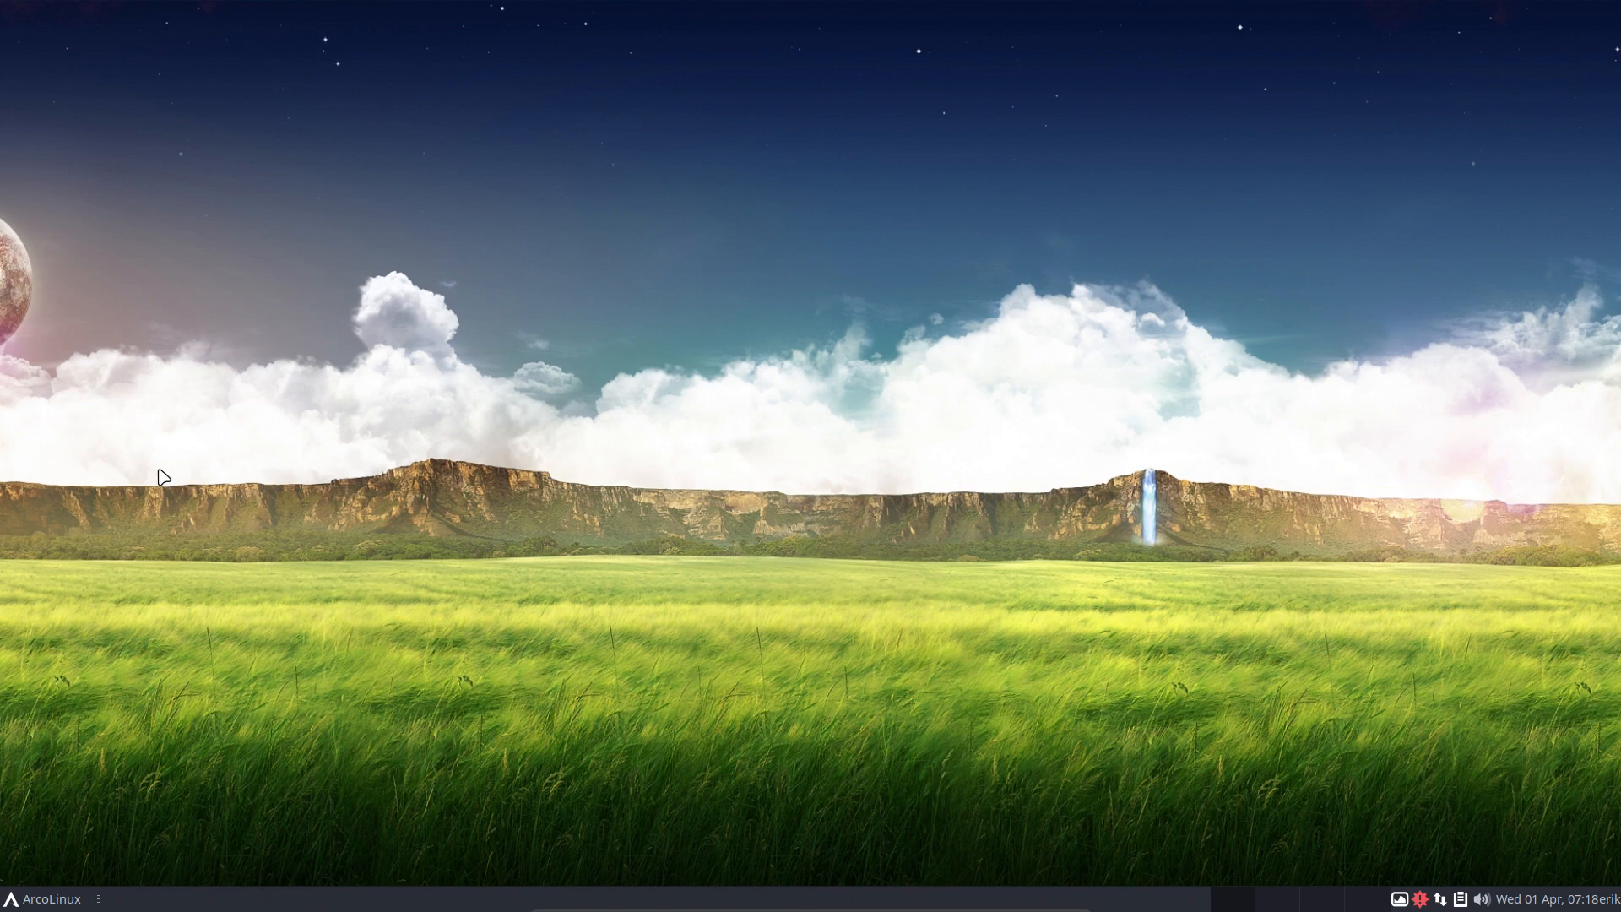
{"action": "mouse_move", "coordinate": [756, 275]}
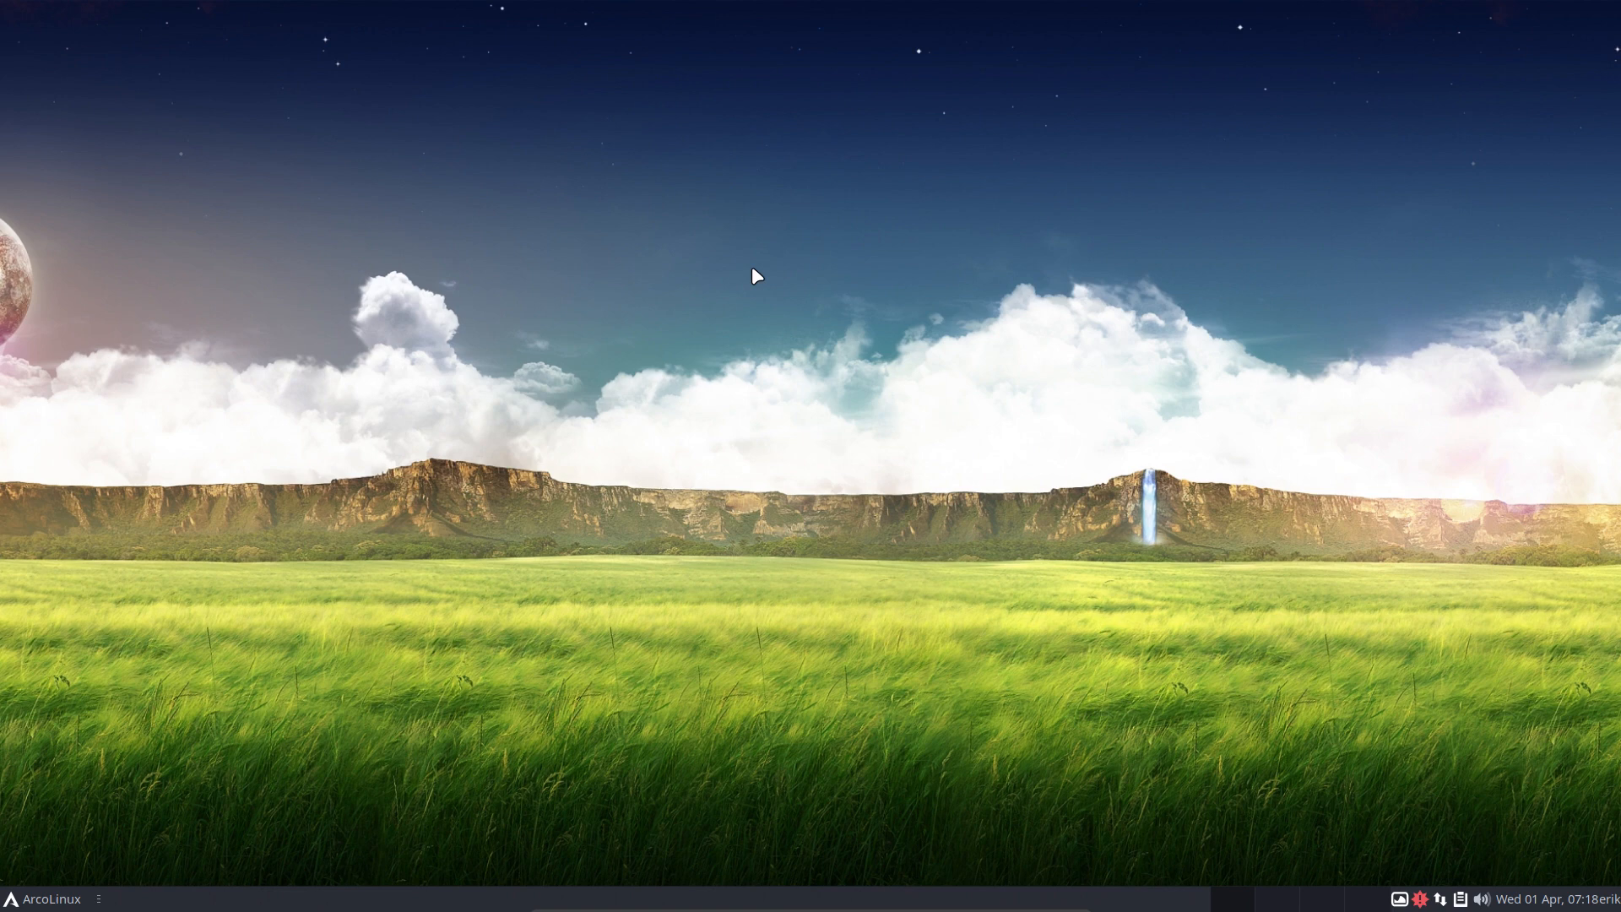
{"action": "mouse_move", "coordinate": [449, 302]}
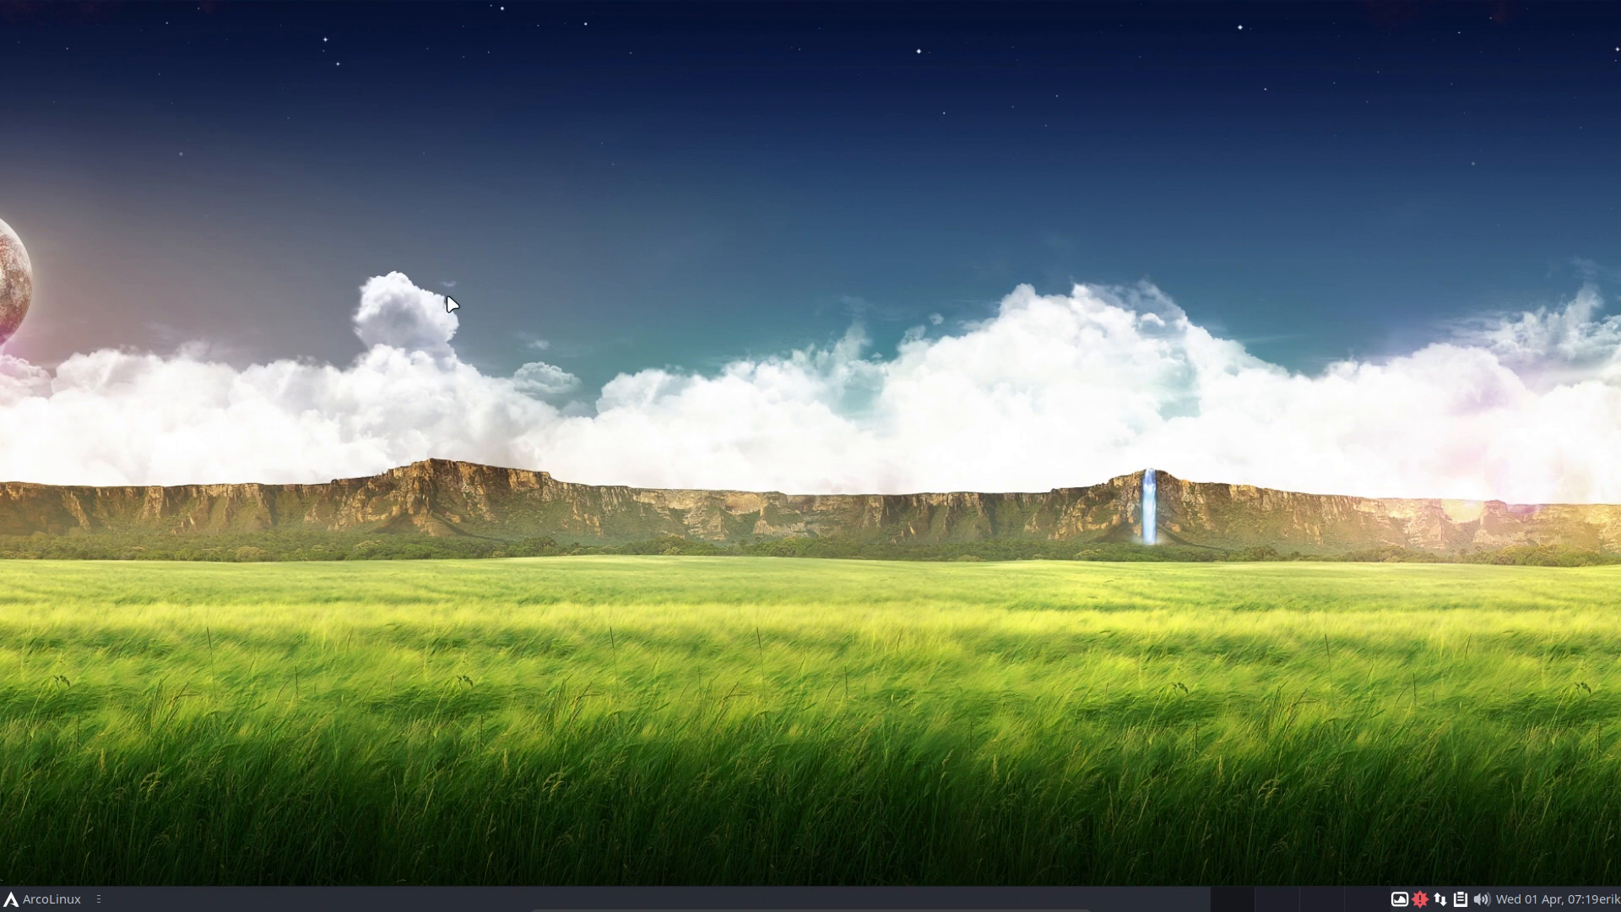
{"action": "mouse_move", "coordinate": [453, 510]}
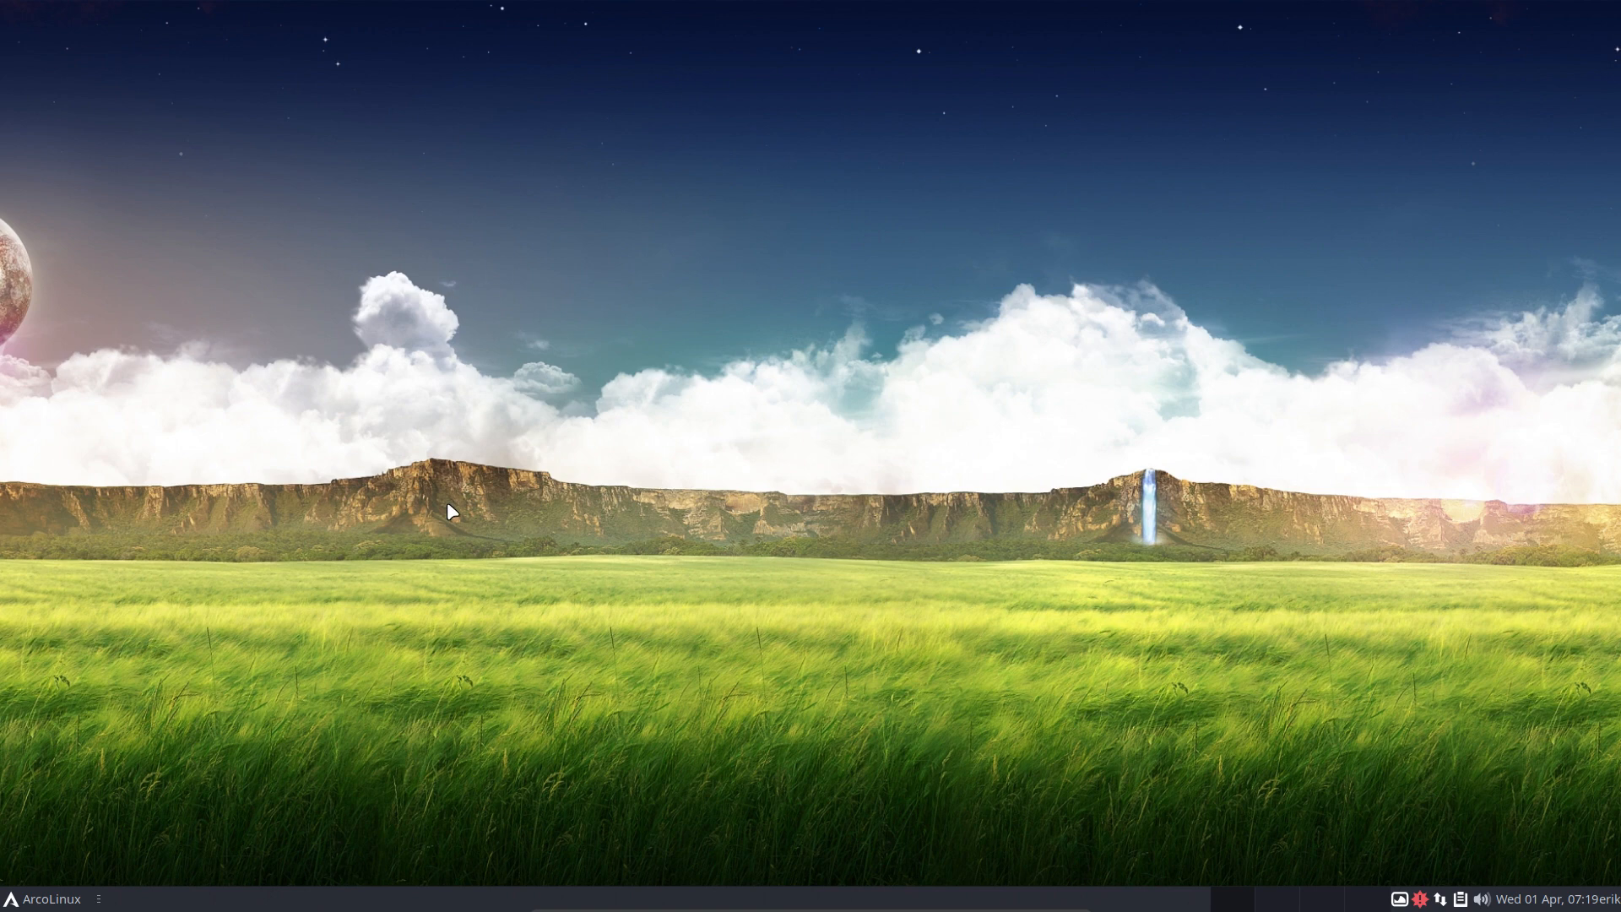
- Log out through the Whisker menu and sign back in at the LightDM greeter
{"action": "left_click", "coordinate": [41, 897]}
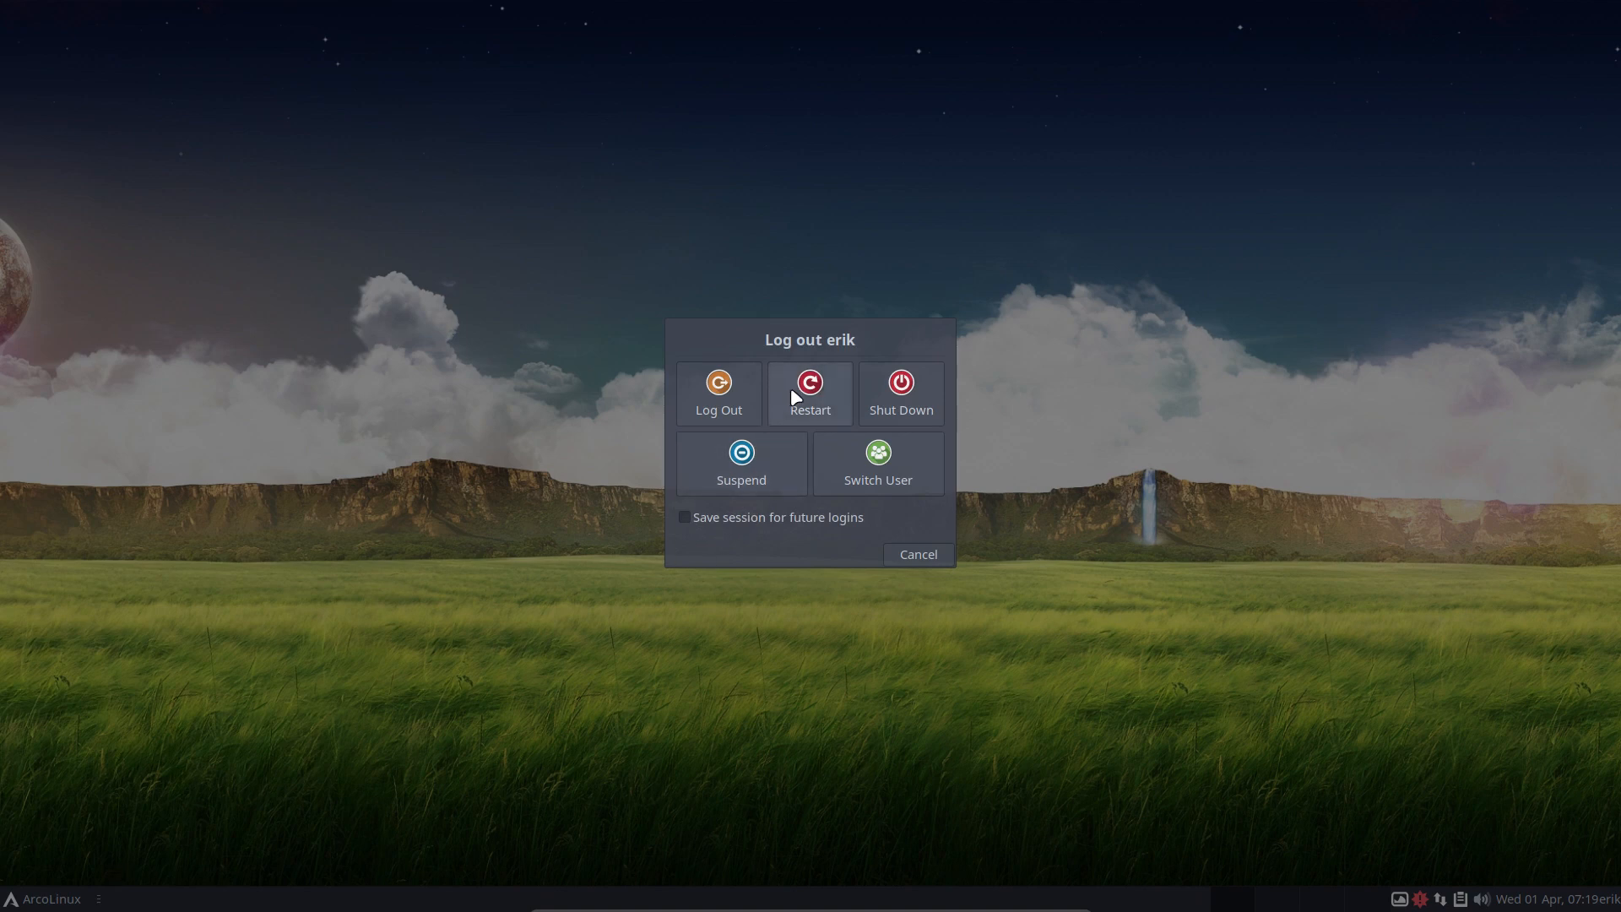
{"action": "left_click", "coordinate": [717, 393]}
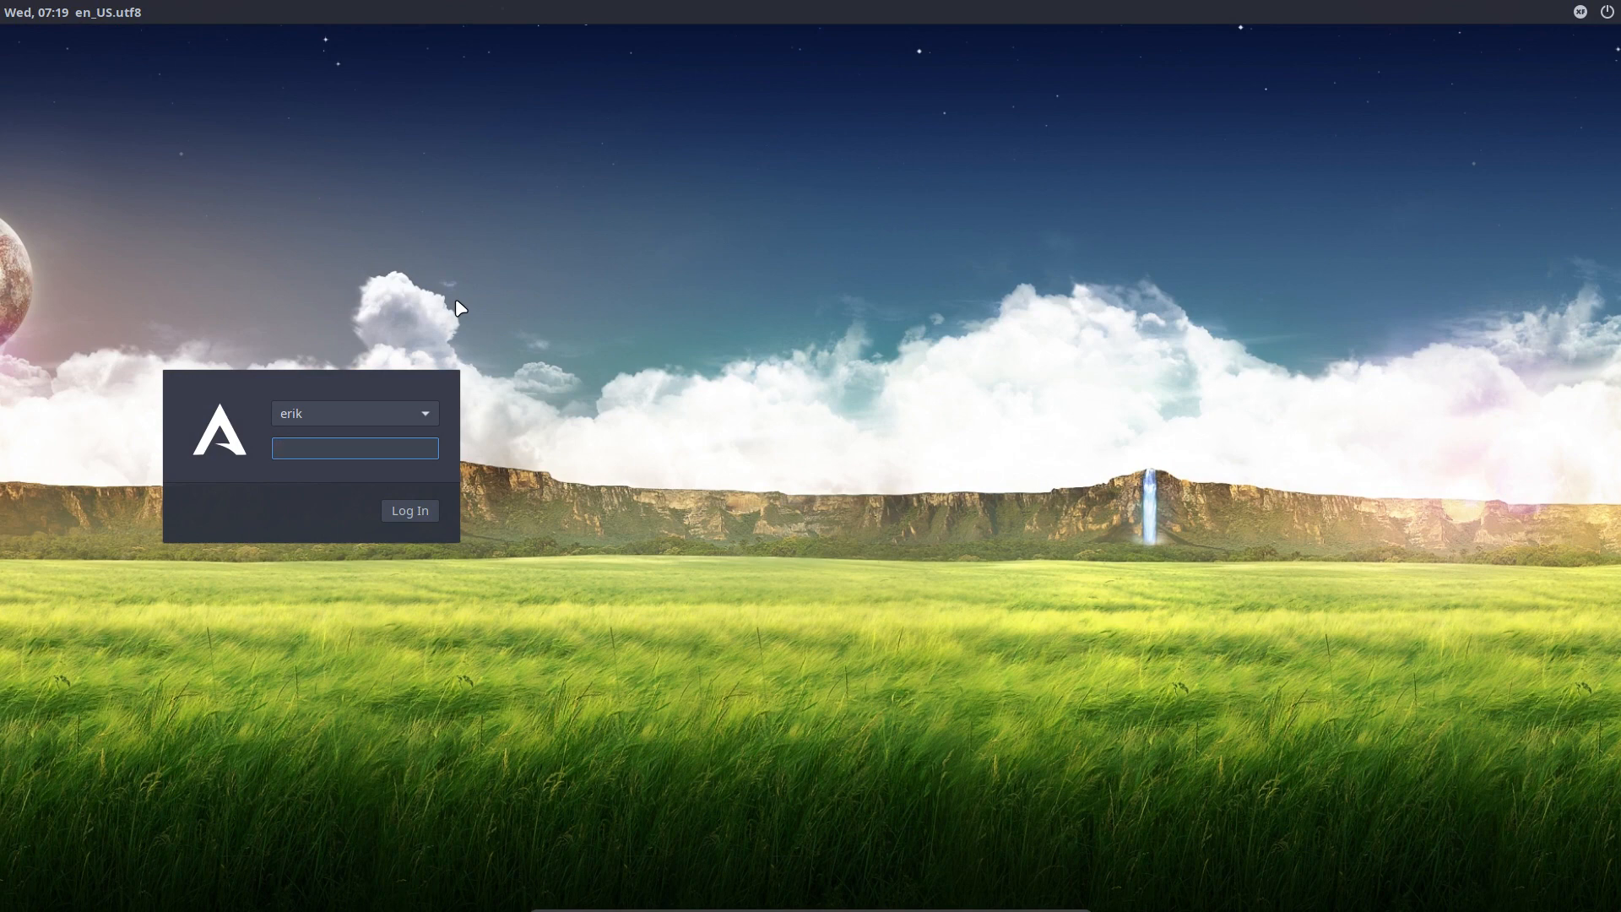
{"action": "left_click", "coordinate": [354, 448]}
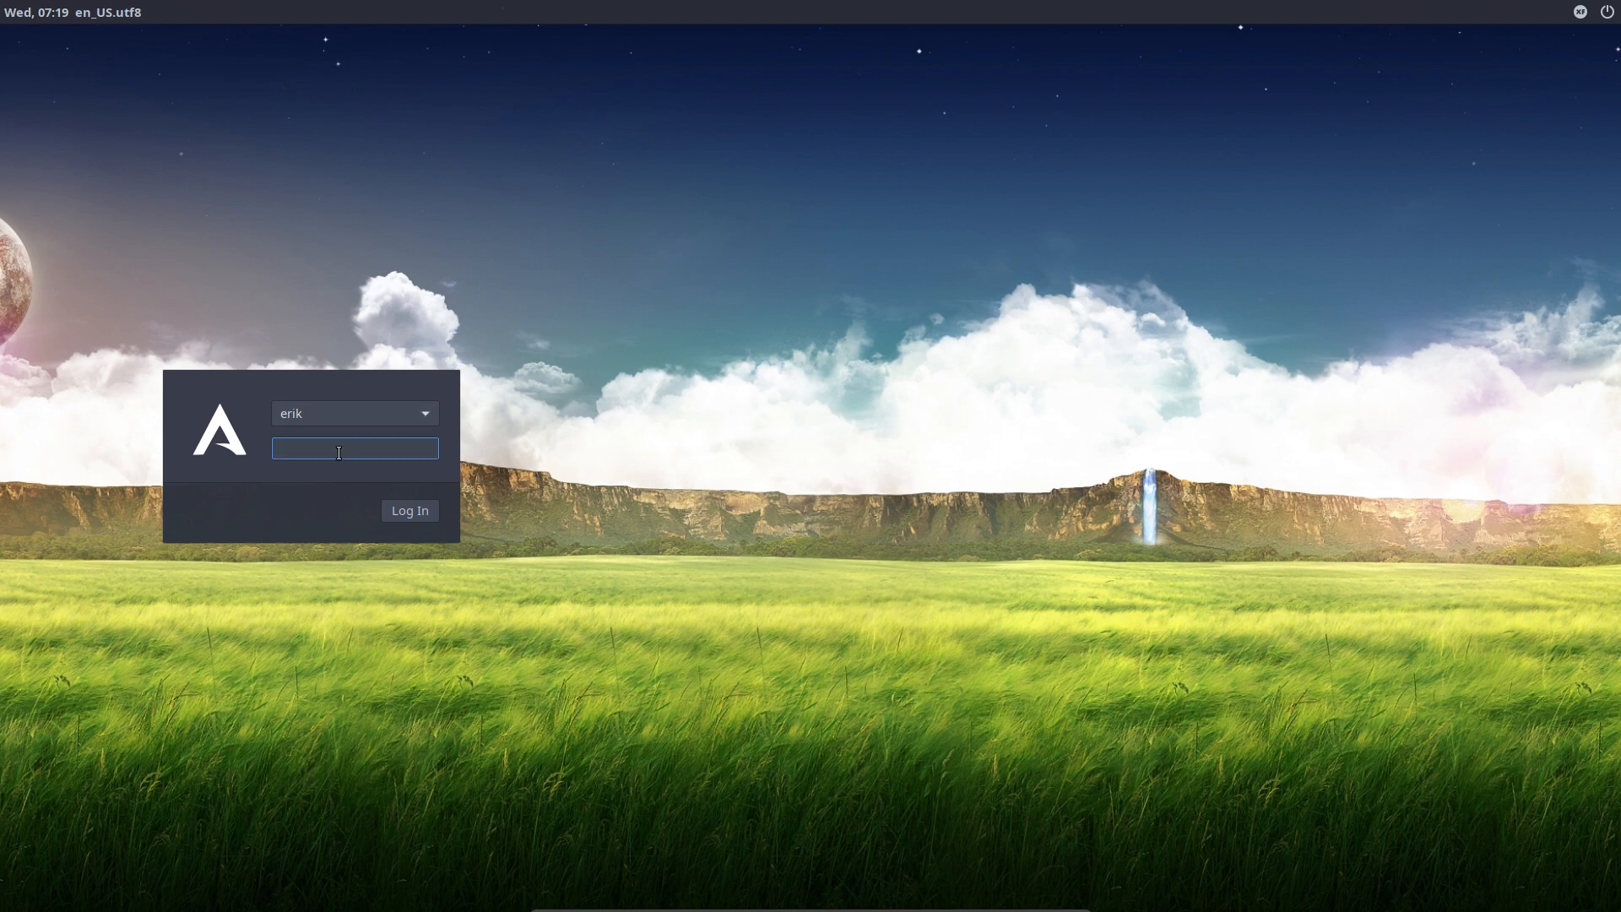
{"action": "left_click", "coordinate": [408, 510]}
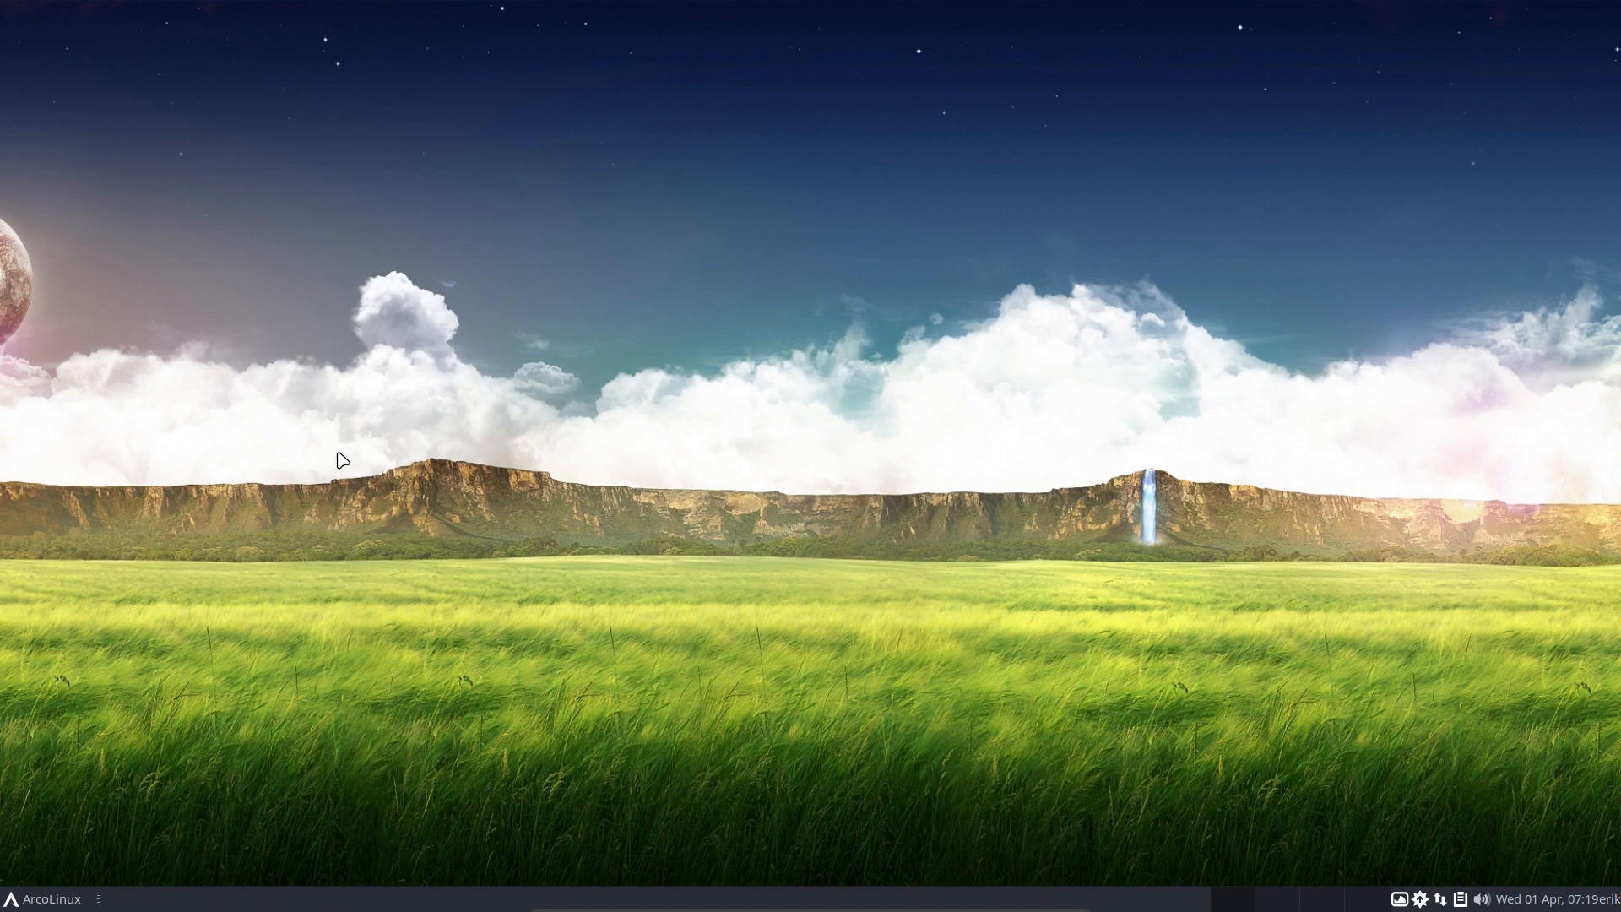
{"action": "mouse_move", "coordinate": [1408, 876]}
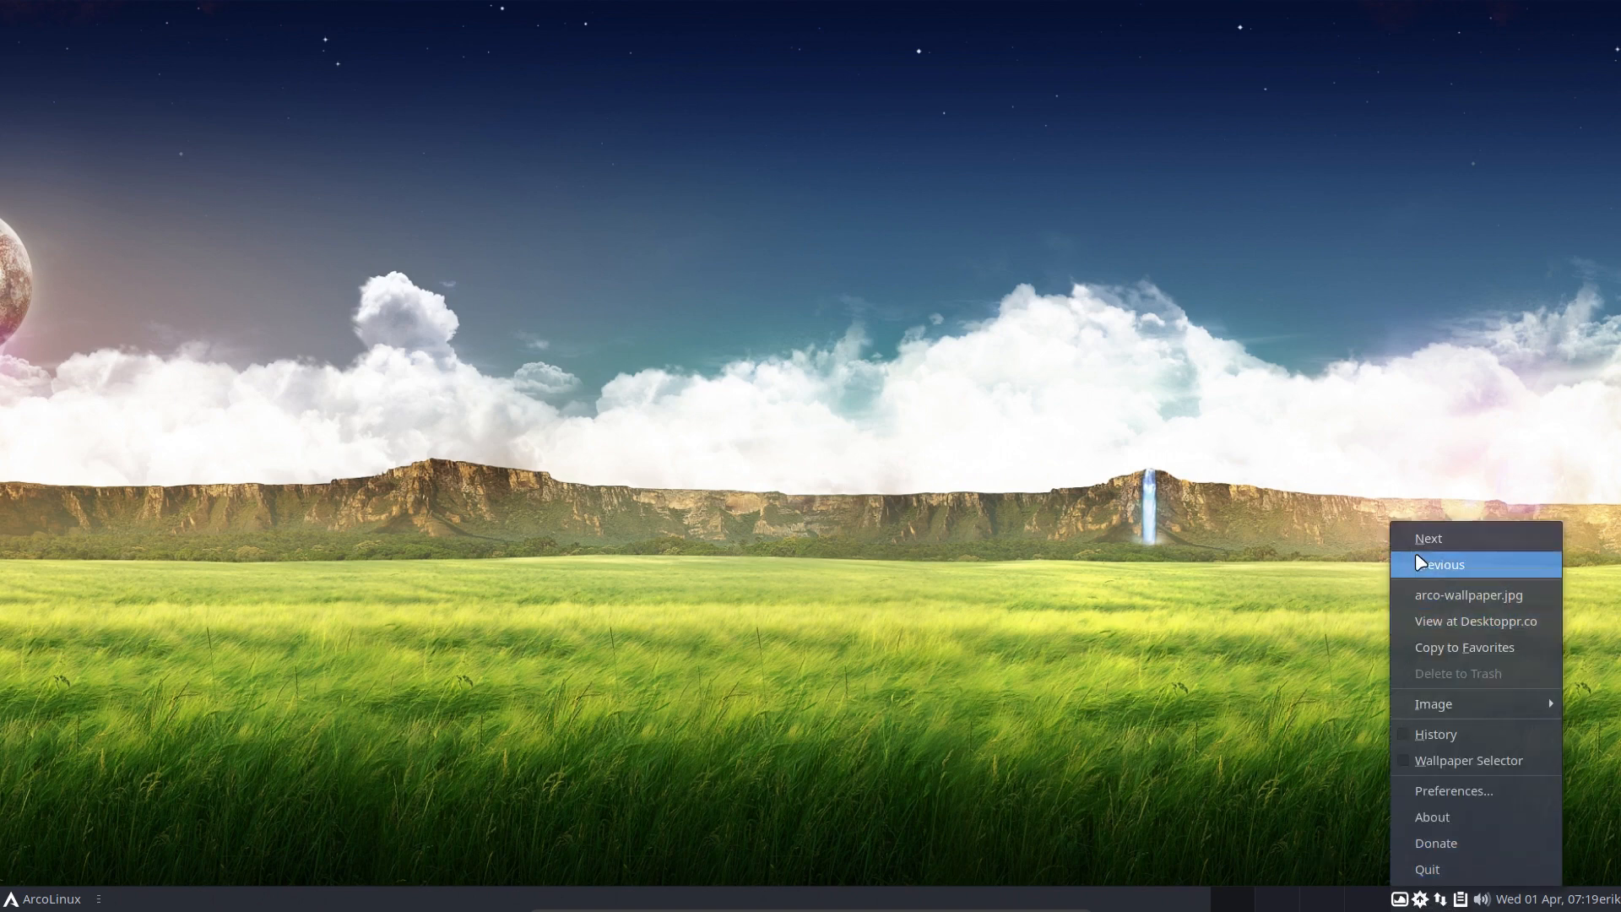
- Switch Variety back to the previous pink galaxy wallpaper, then log out and back in again
{"action": "left_click", "coordinate": [1444, 564]}
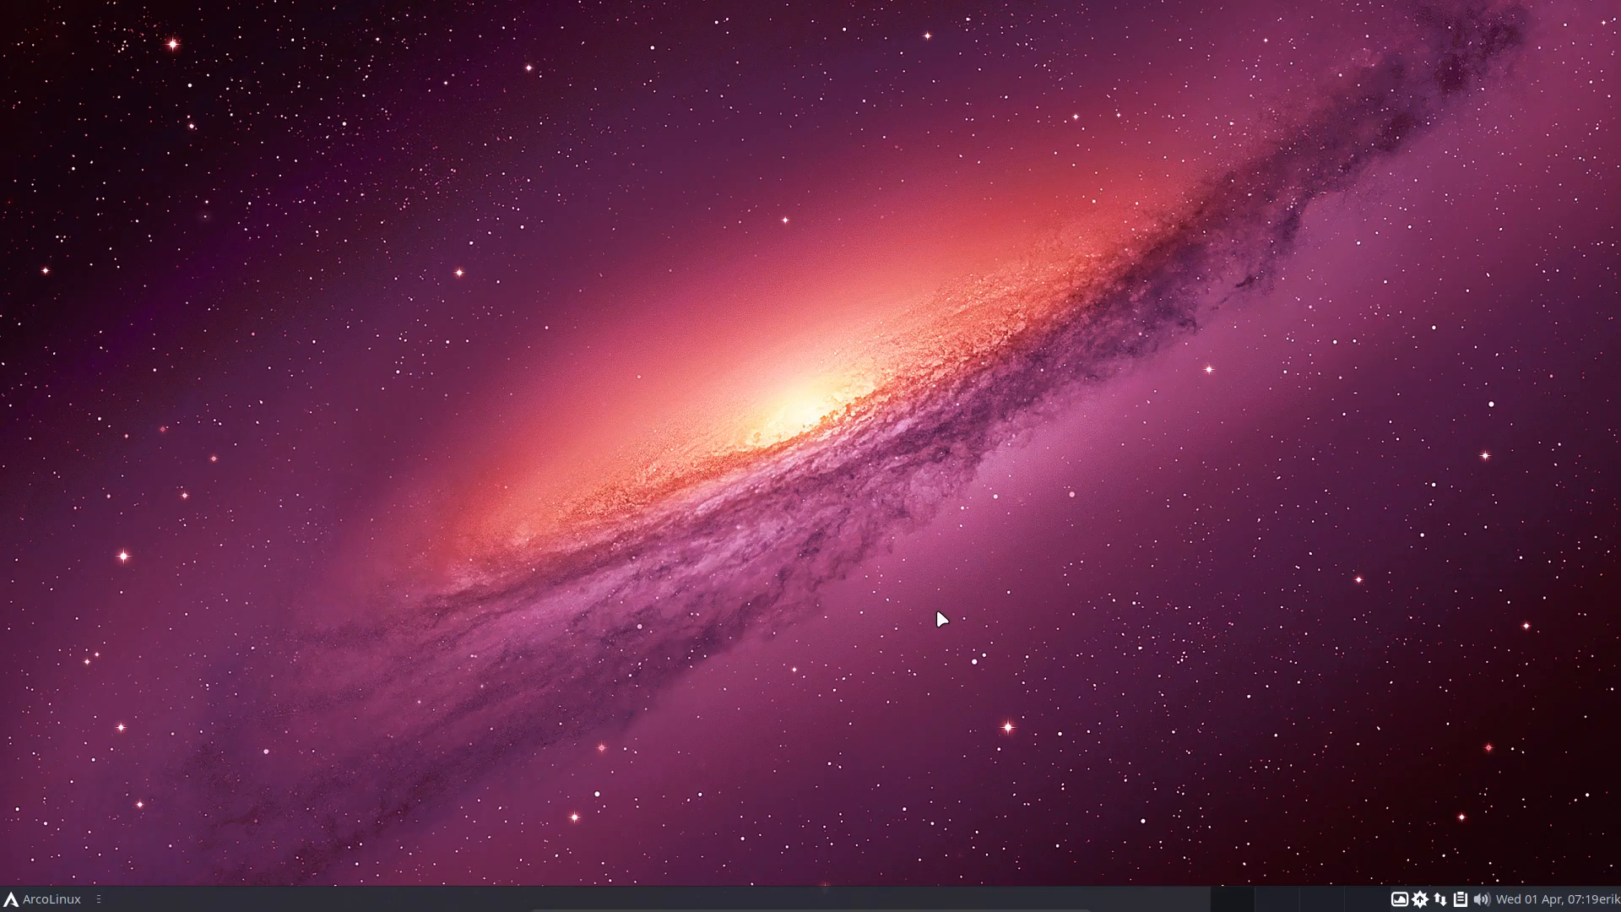
{"action": "mouse_move", "coordinate": [922, 473]}
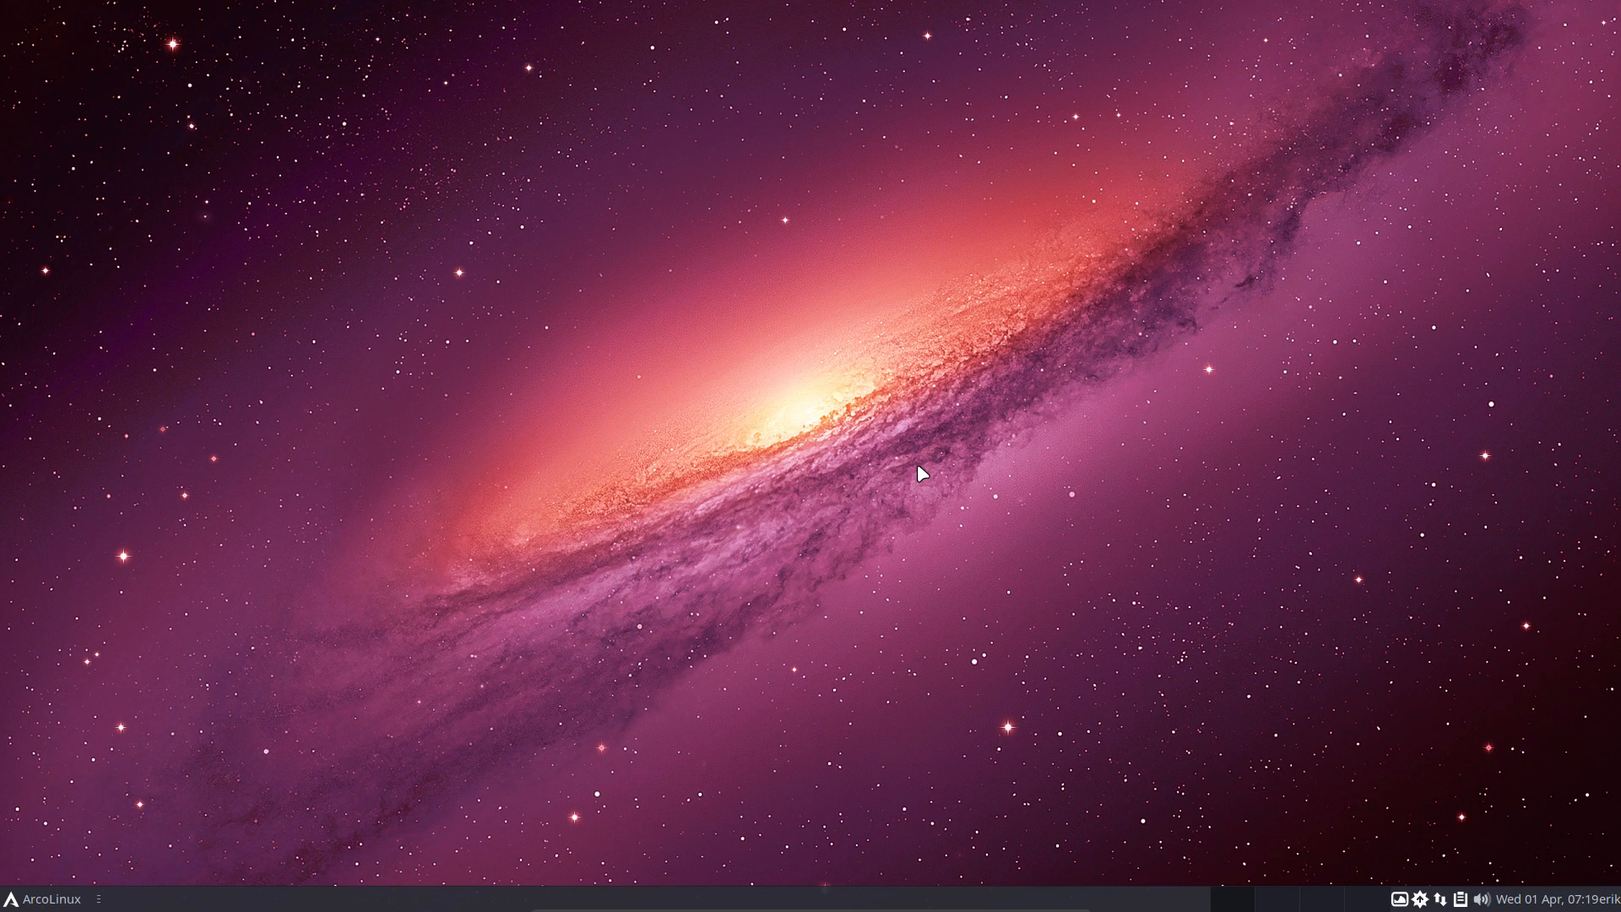
{"action": "mouse_move", "coordinate": [675, 584]}
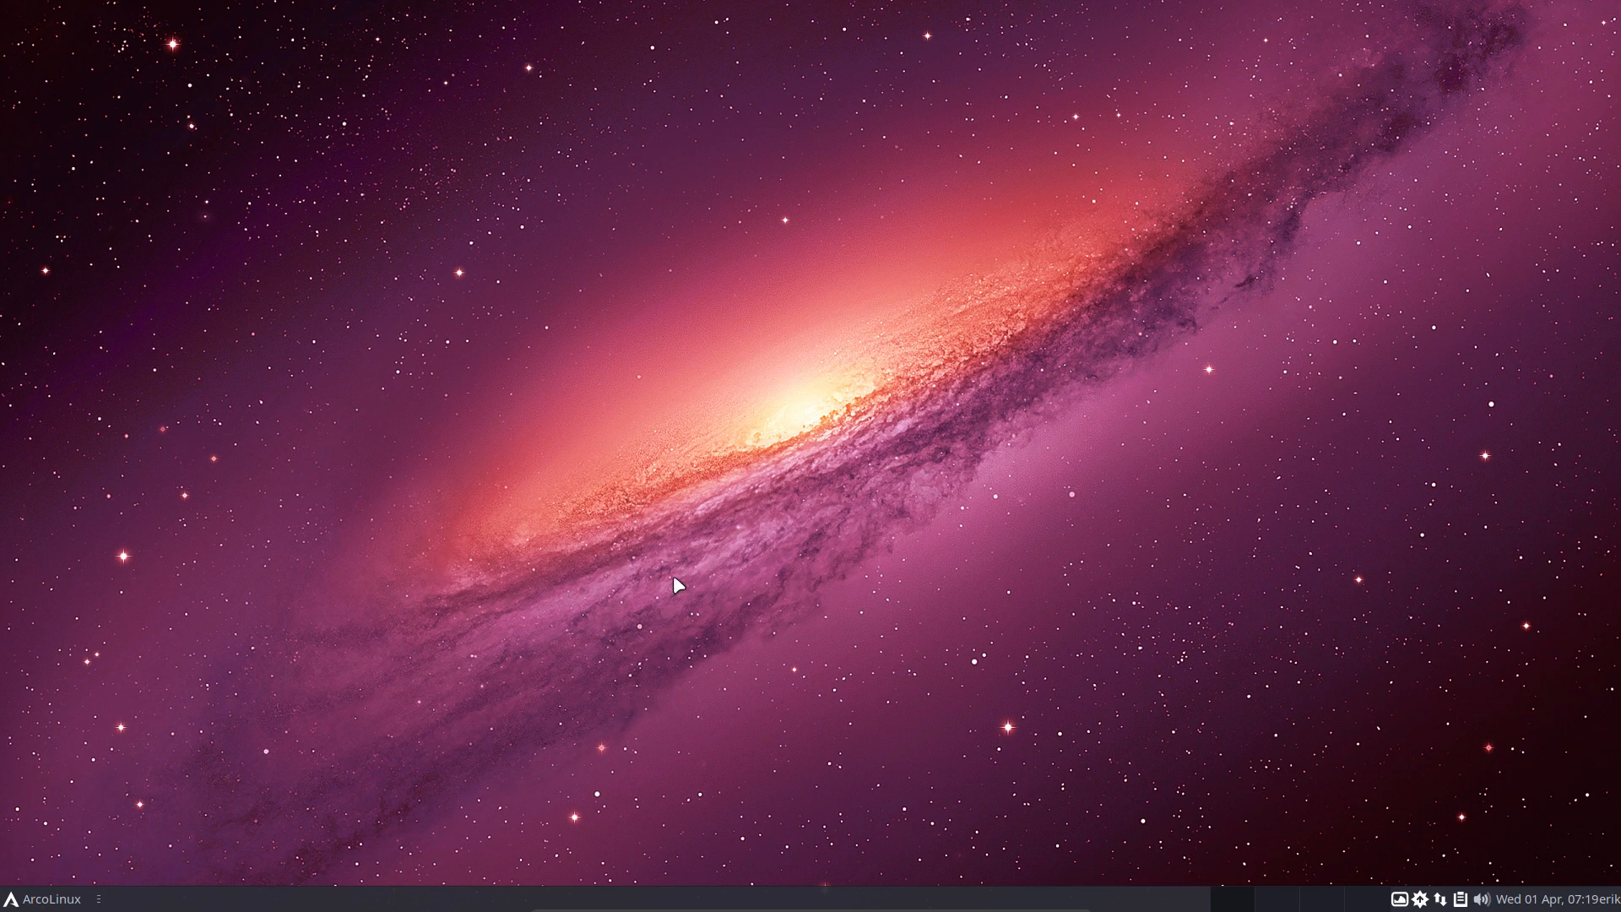
{"action": "left_click", "coordinate": [48, 896]}
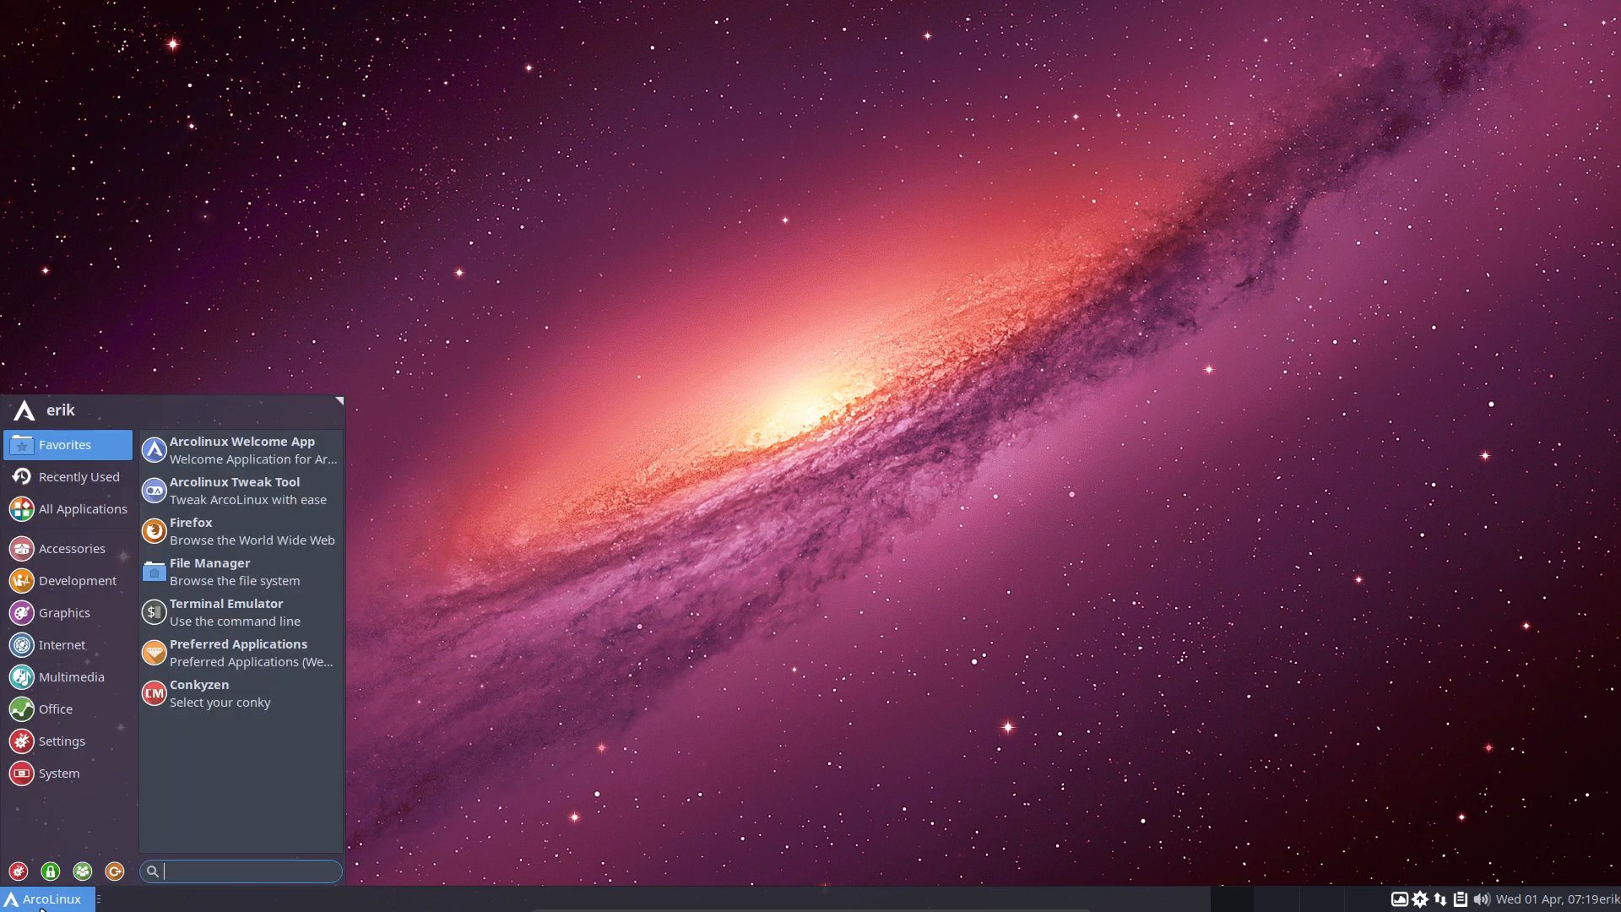
{"action": "left_click", "coordinate": [113, 871]}
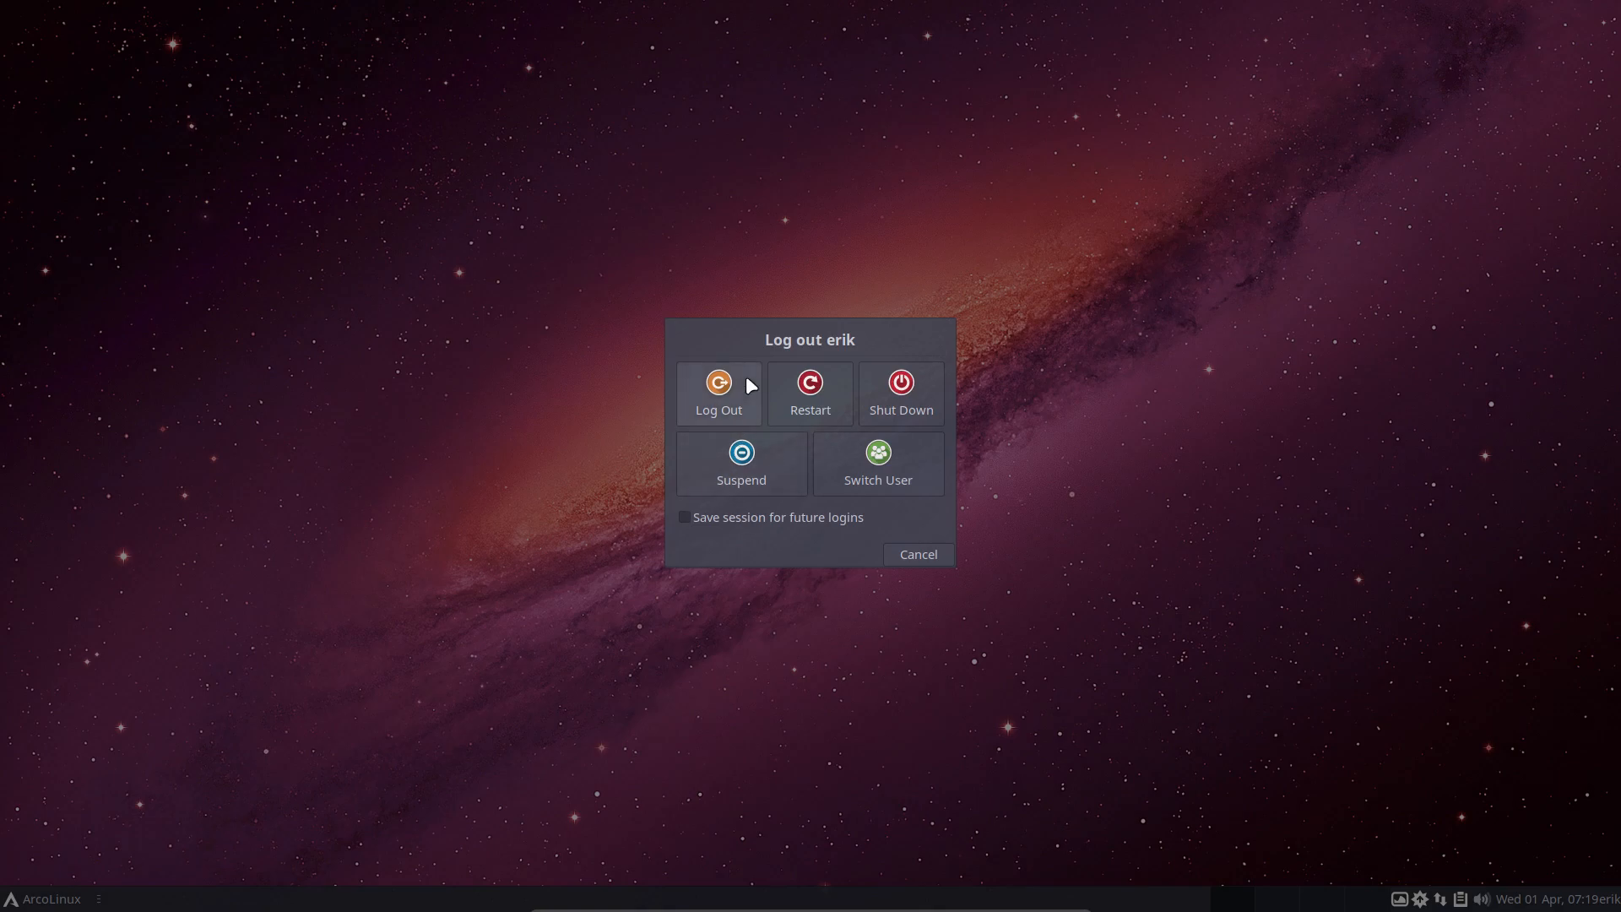
{"action": "left_click", "coordinate": [718, 394]}
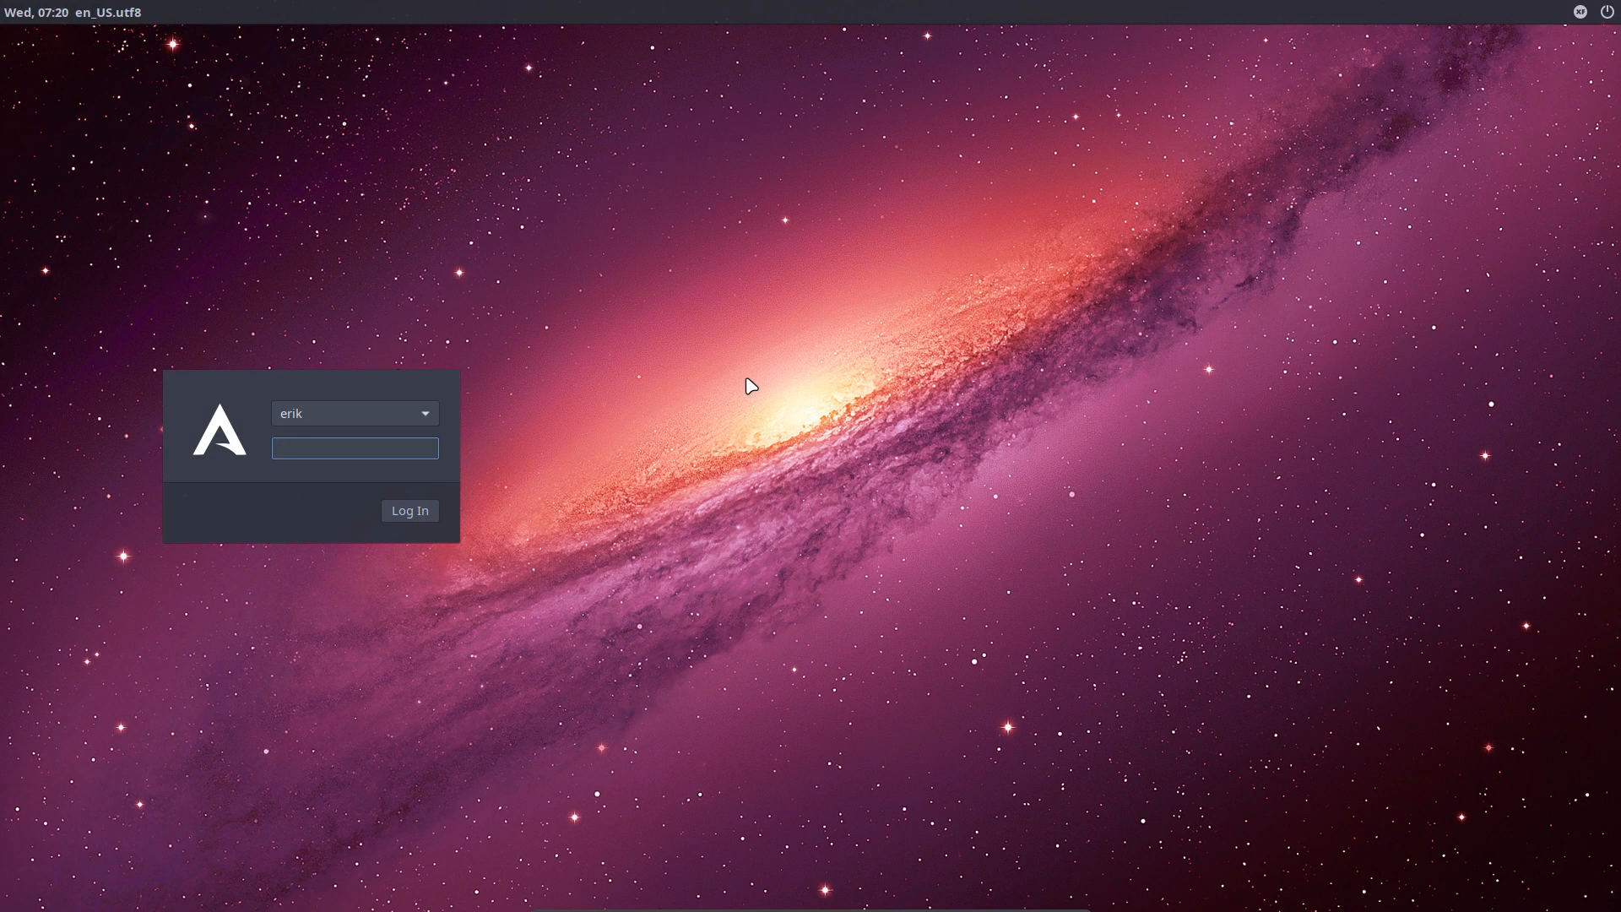
{"action": "left_click", "coordinate": [354, 447]}
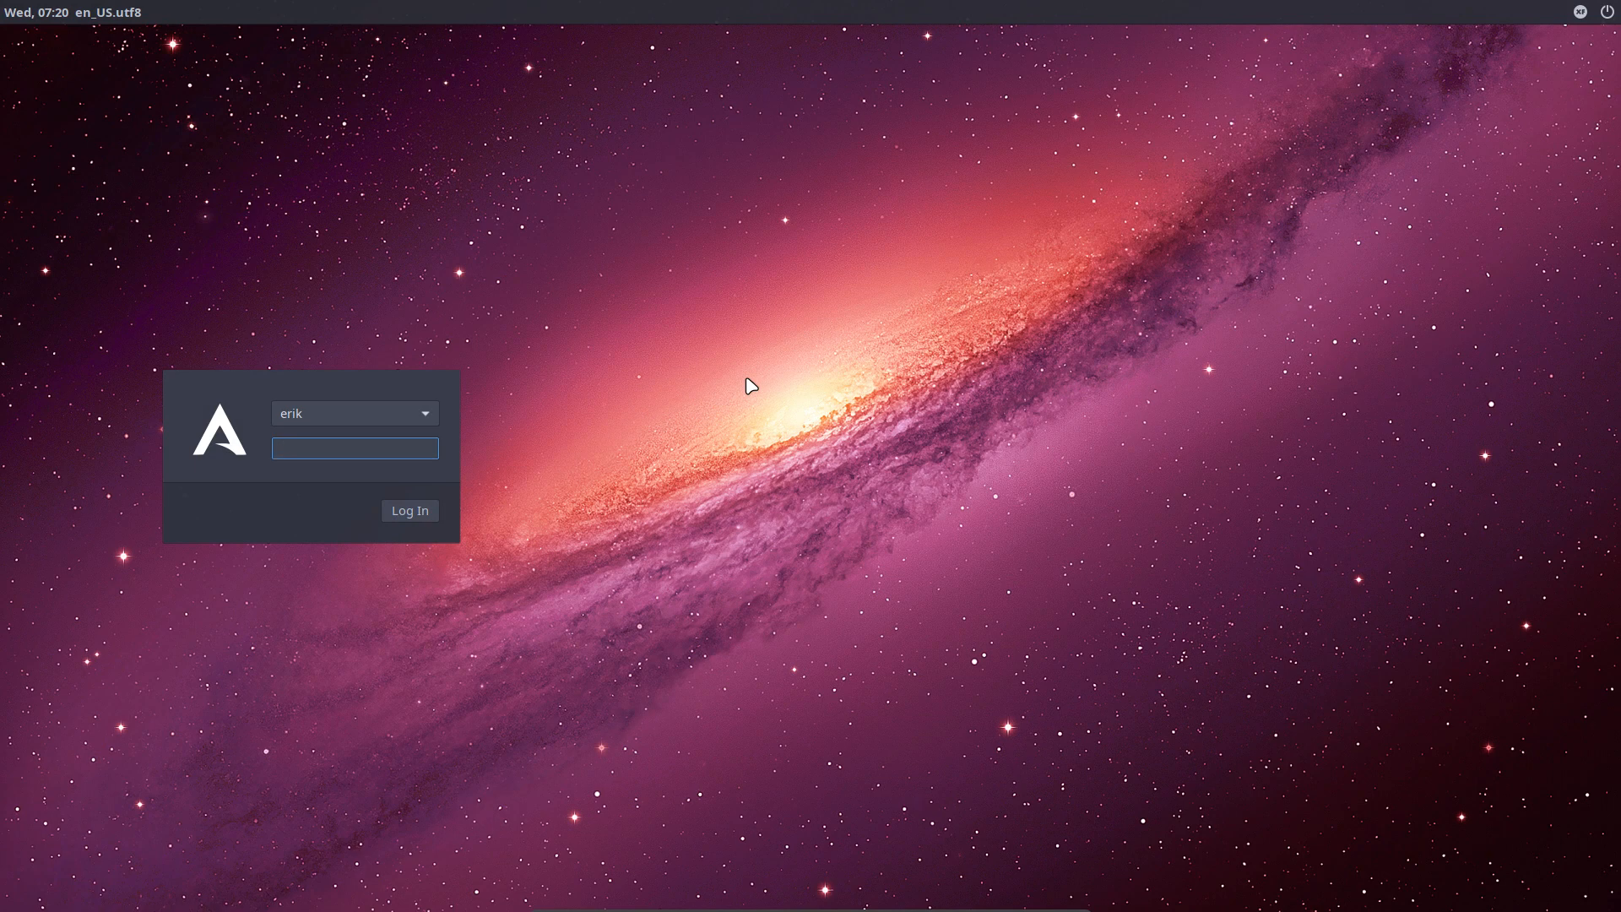
{"action": "left_click", "coordinate": [353, 447]}
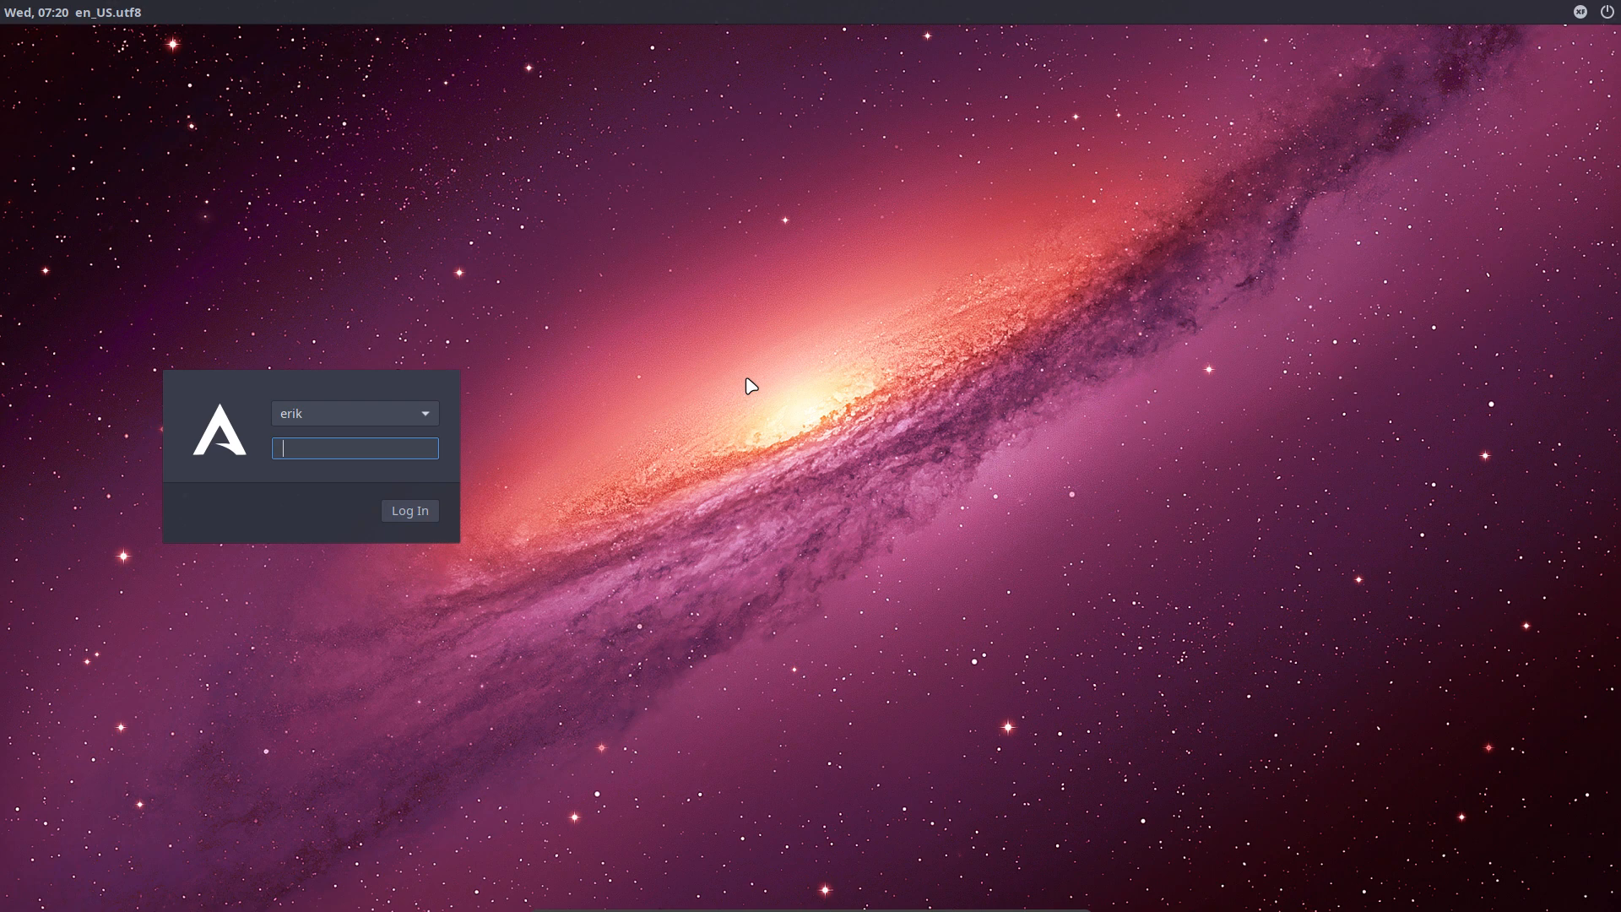
{"action": "left_click", "coordinate": [409, 510]}
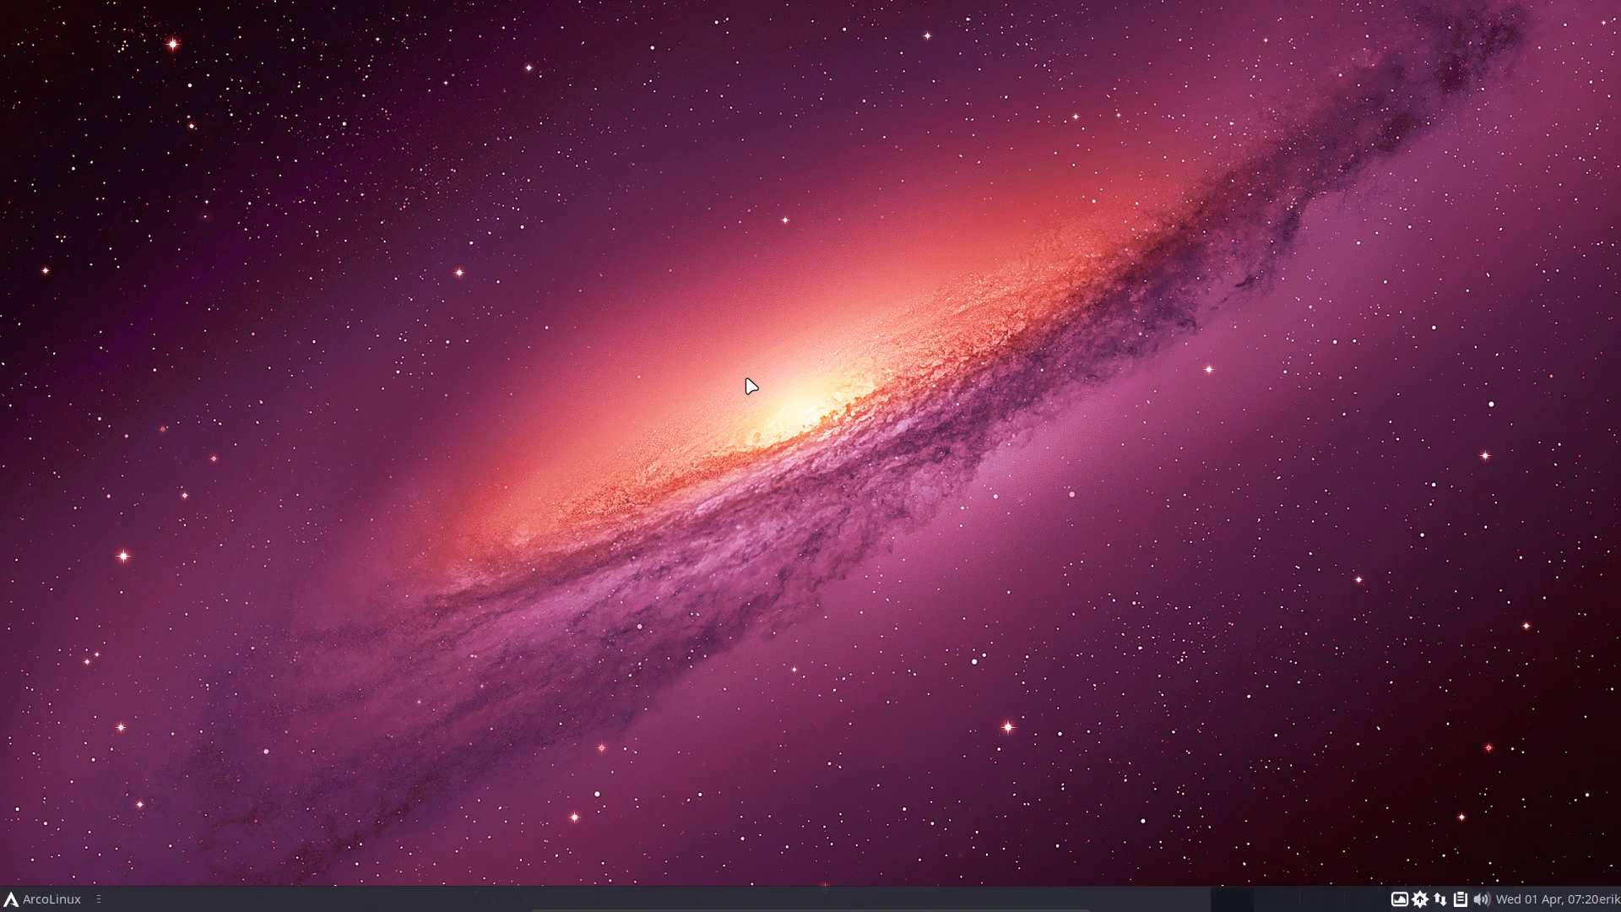
{"action": "mouse_move", "coordinate": [463, 503]}
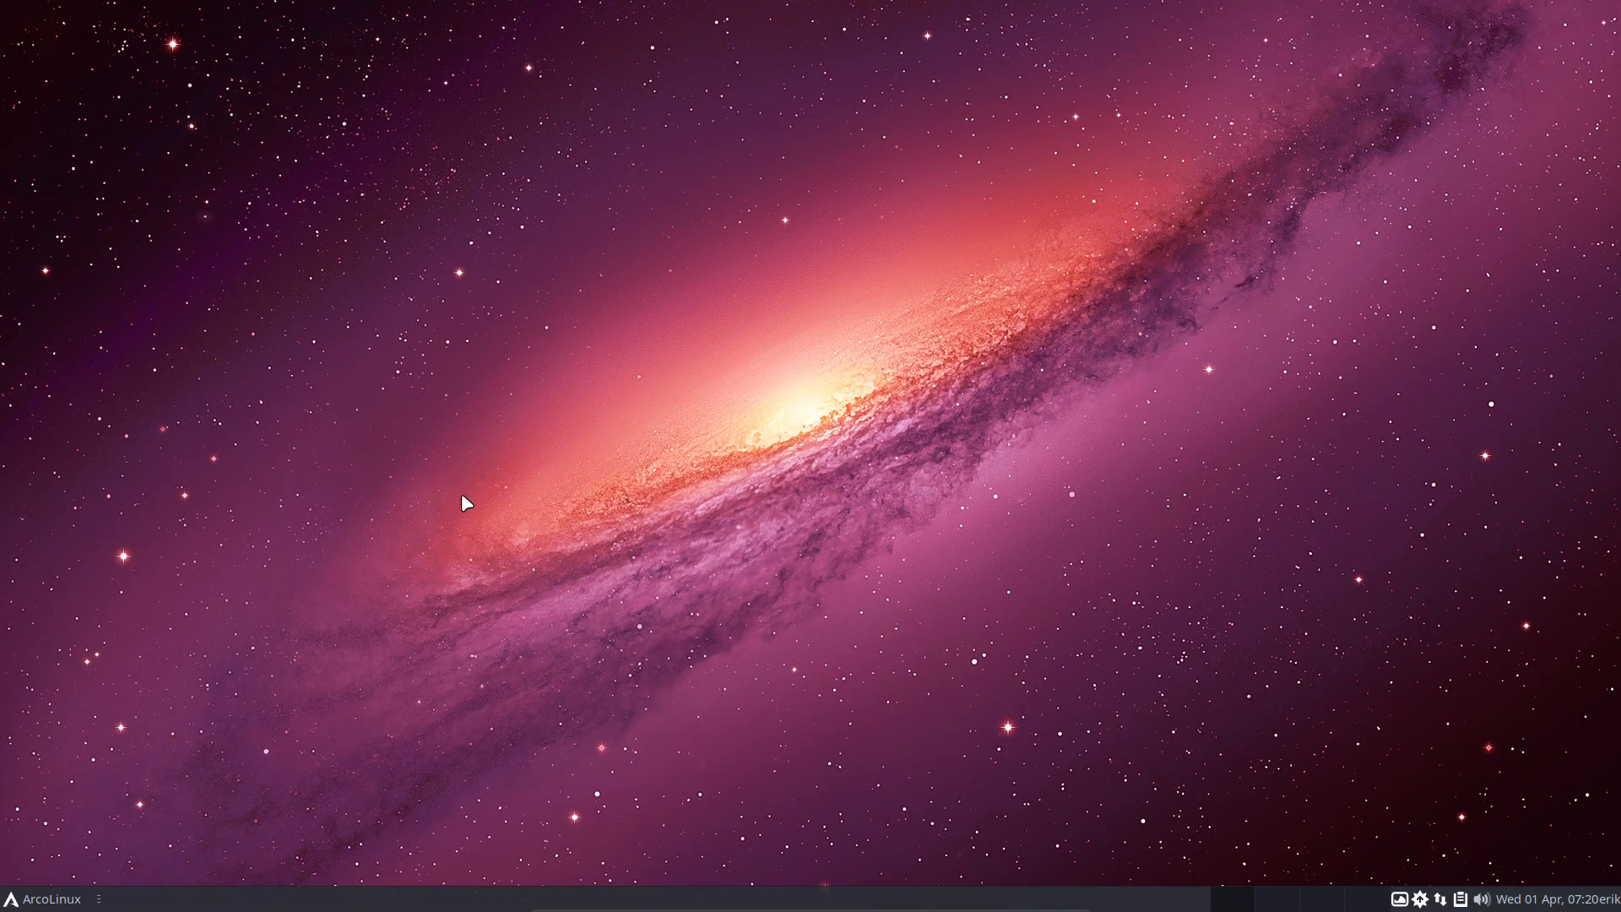
- Search the Whisker menu for 'light' and launch LightDM GTK+ Greeter settings
{"action": "left_click", "coordinate": [47, 896]}
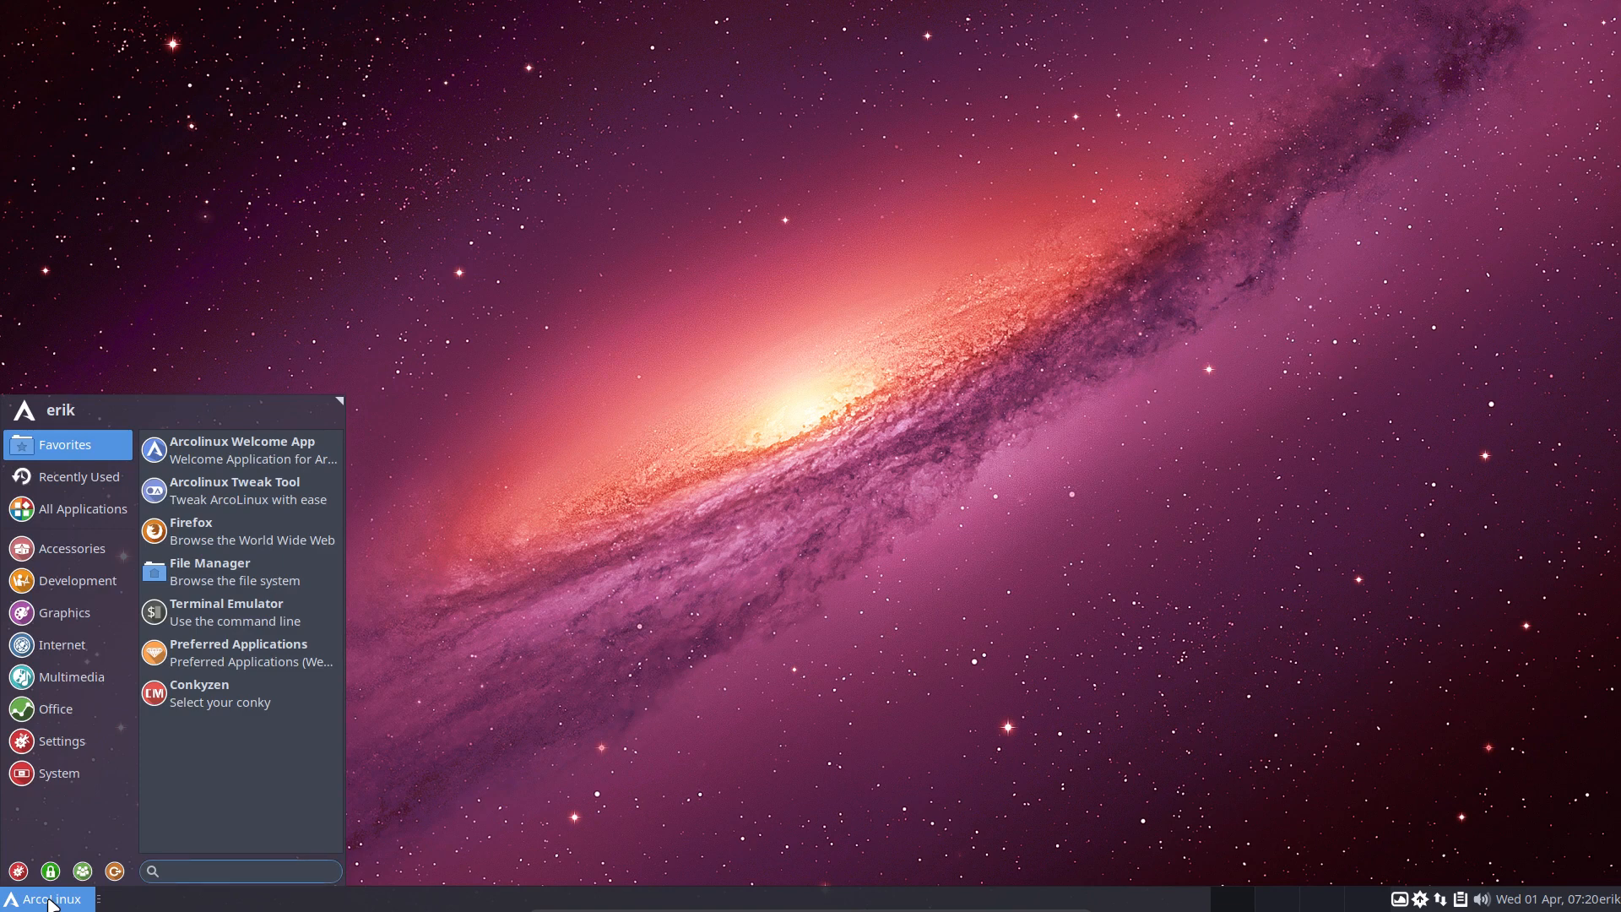
{"action": "left_click", "coordinate": [240, 870]}
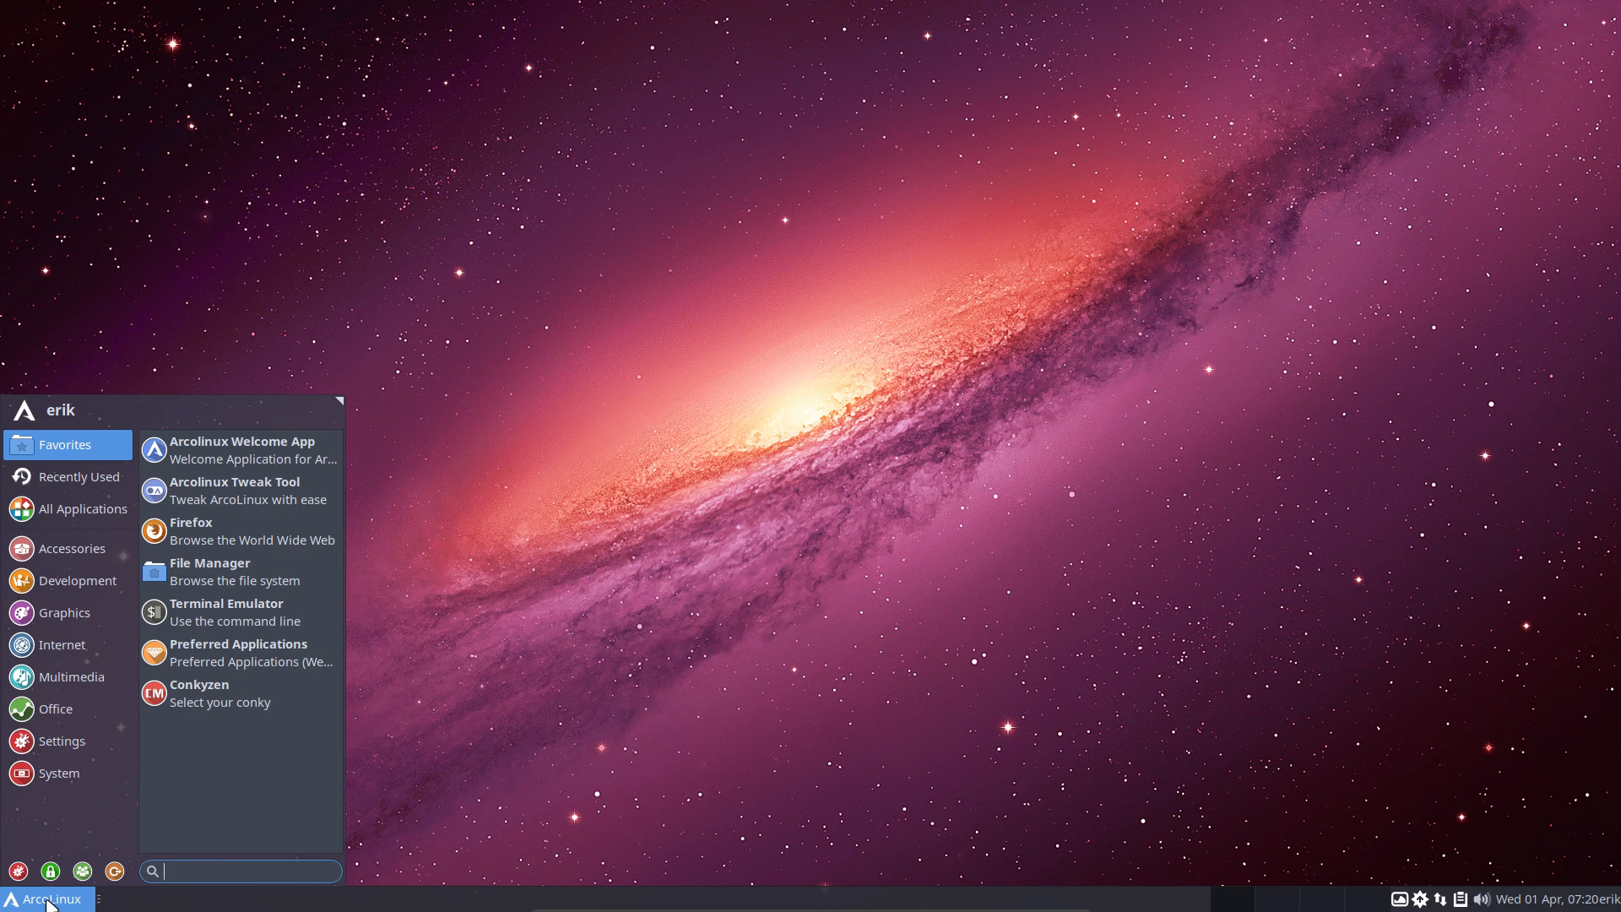
{"action": "mouse_move", "coordinate": [49, 896]}
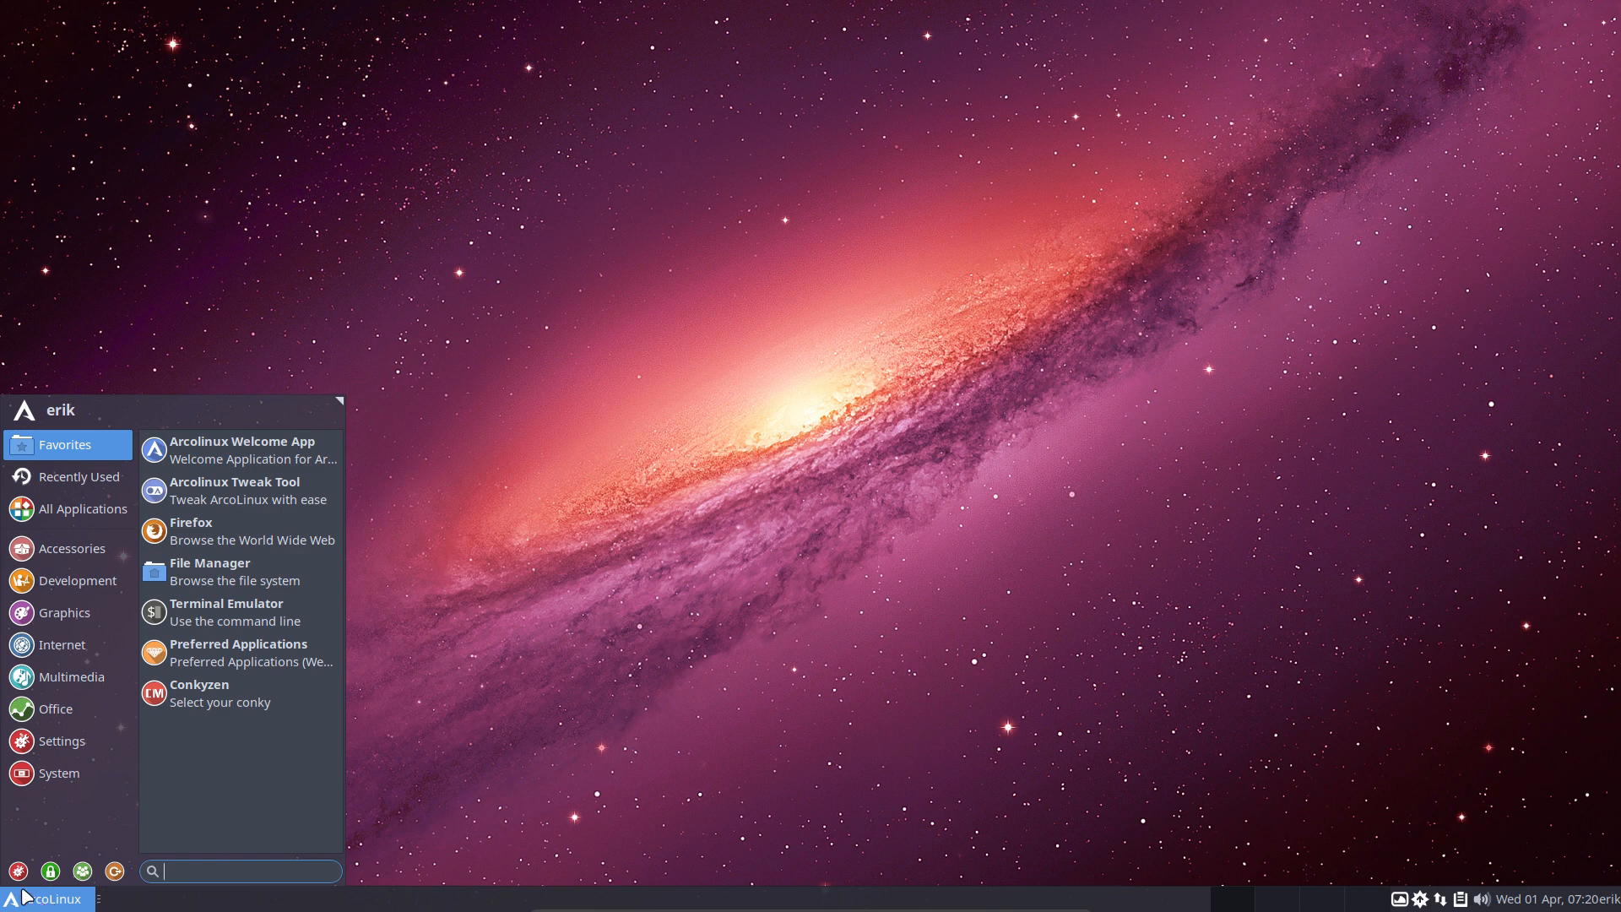
{"action": "type", "text": "light"}
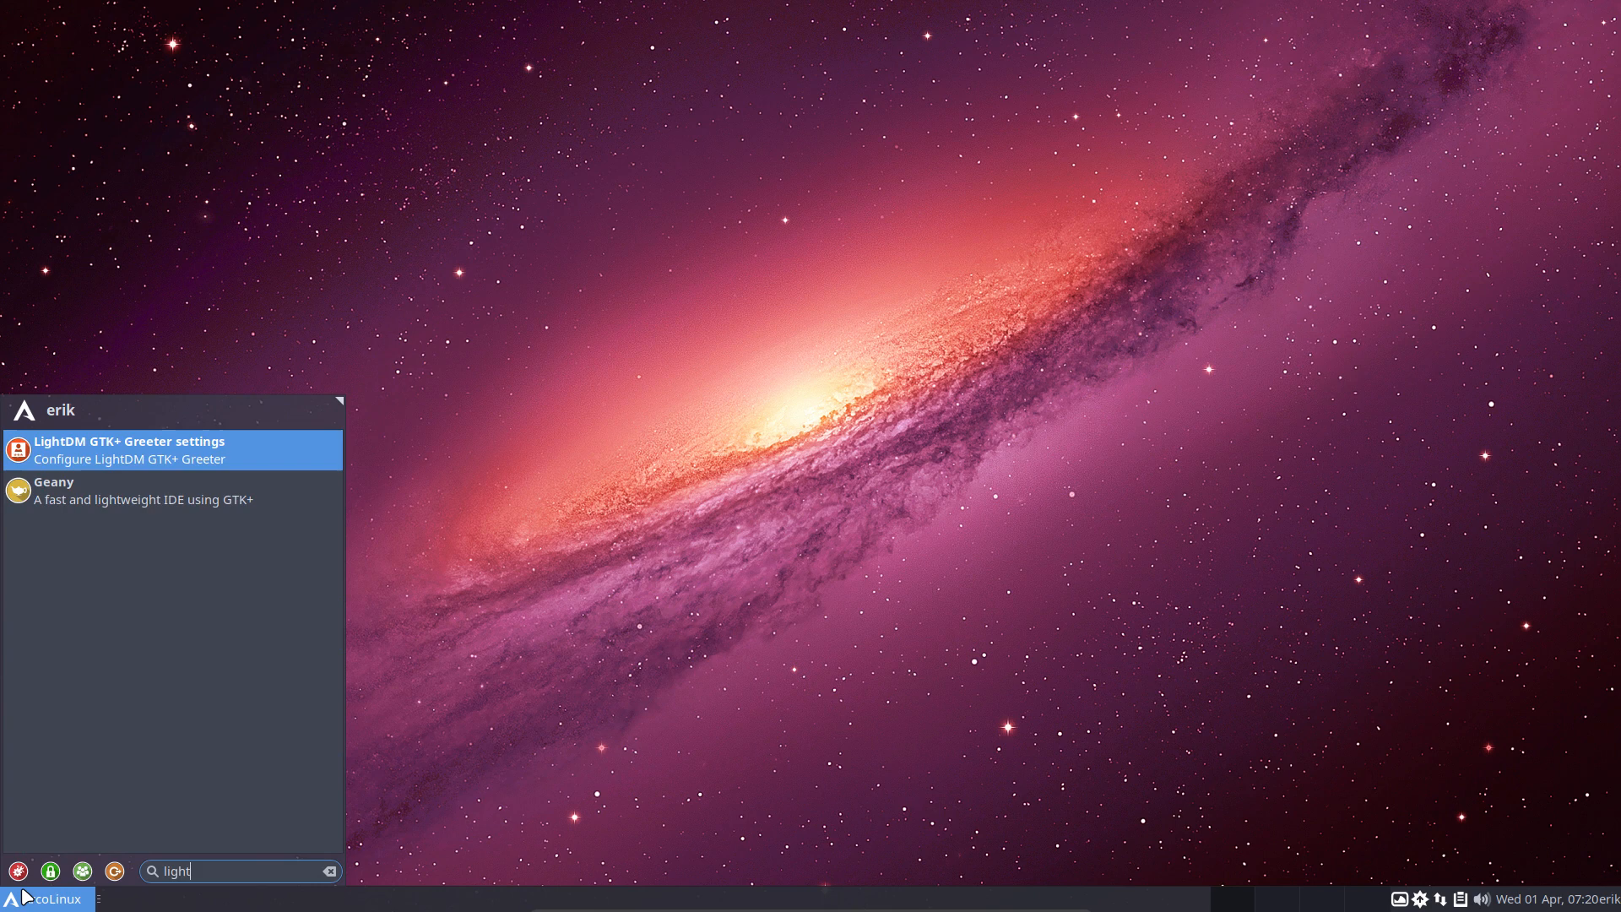
{"action": "left_click", "coordinate": [130, 449]}
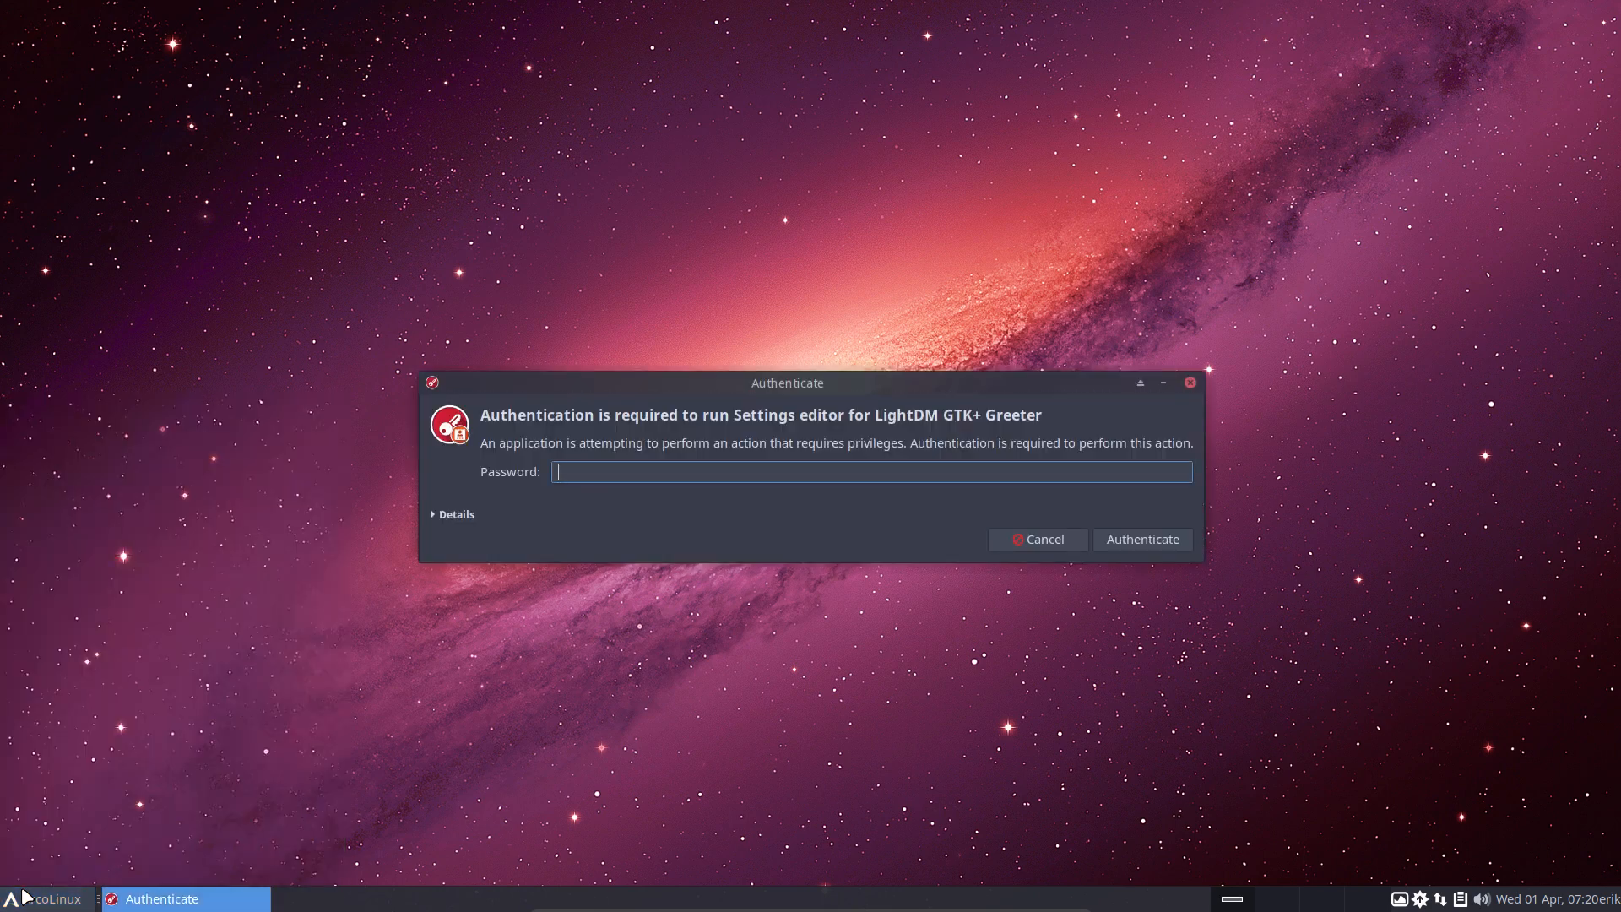
- Authenticate into the greeter settings and browse the background file picker without changing the image
{"action": "left_click", "coordinate": [1142, 538]}
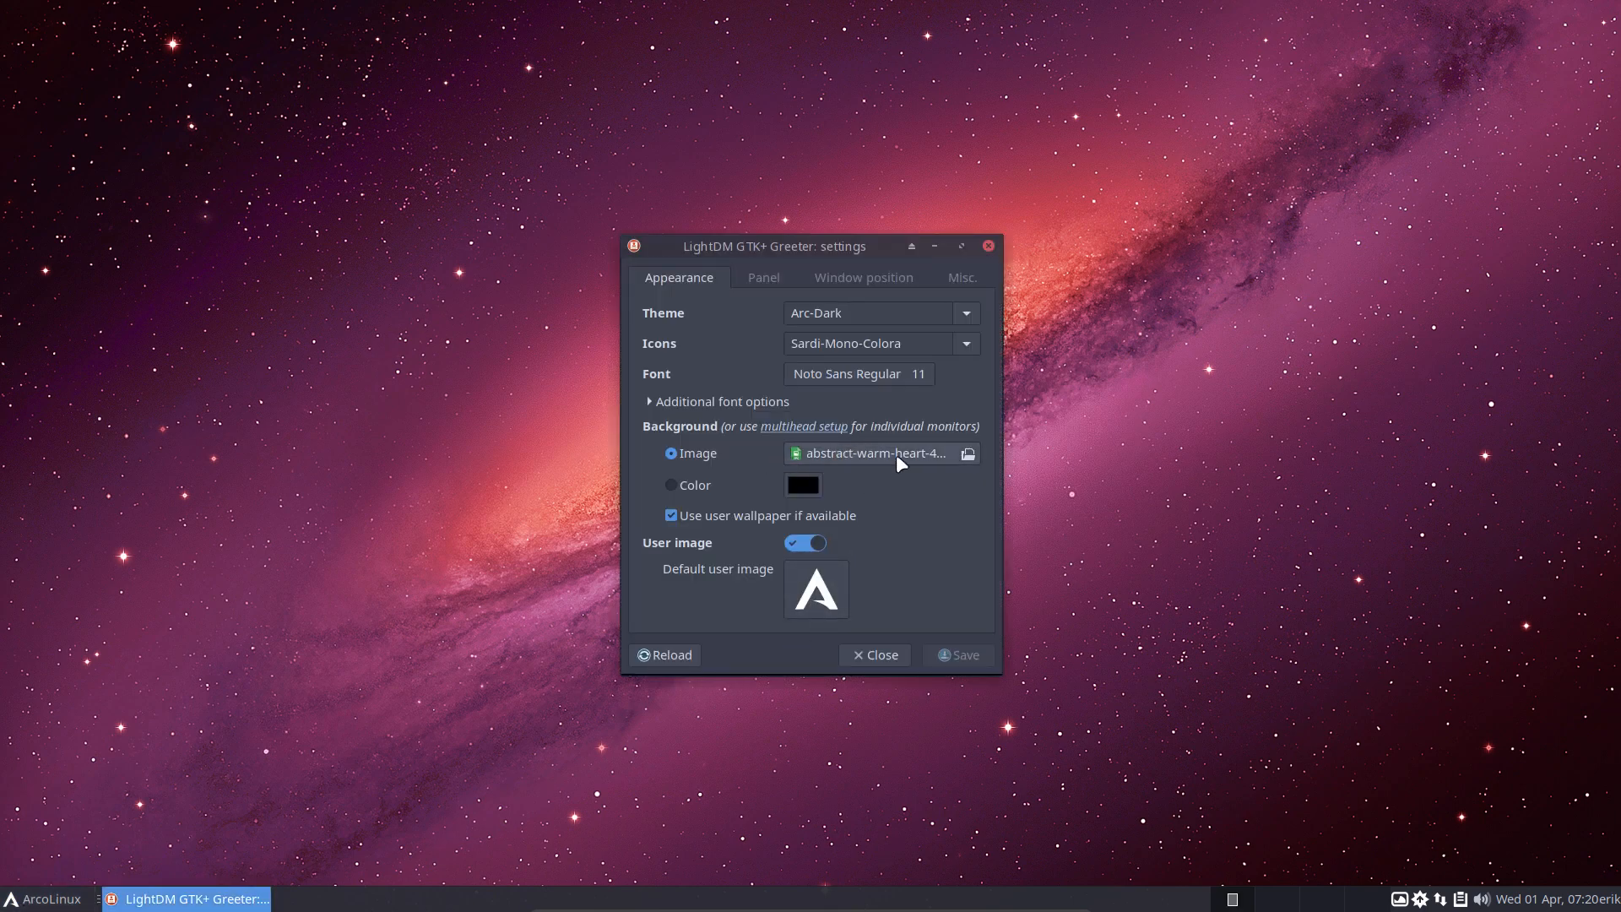
{"action": "left_click", "coordinate": [966, 453]}
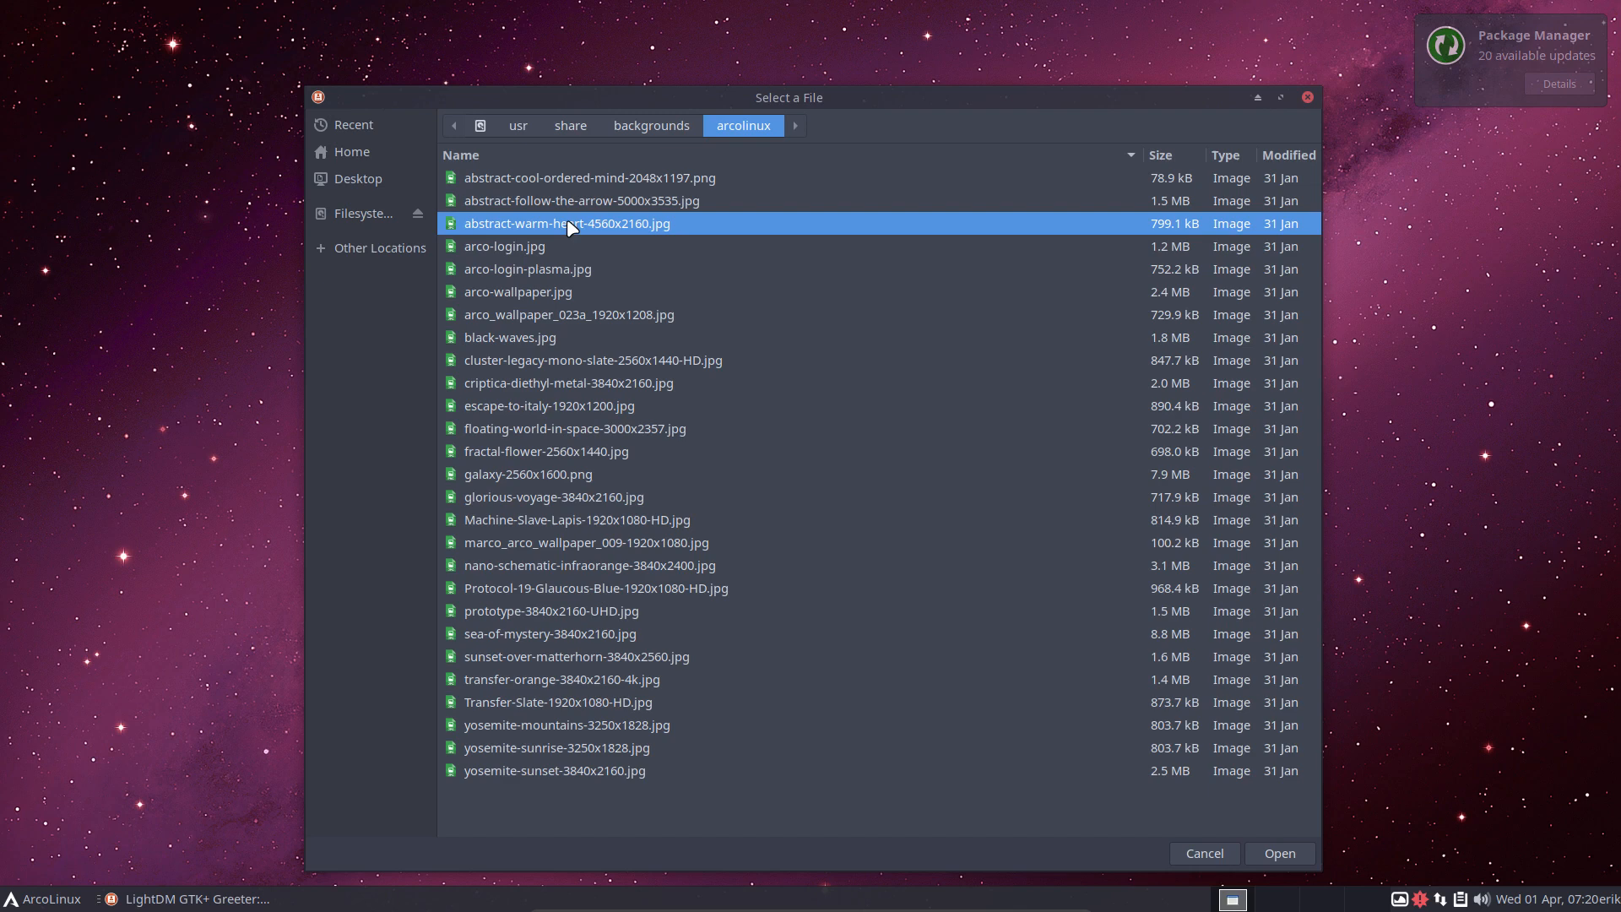
{"action": "mouse_move", "coordinate": [1123, 645]}
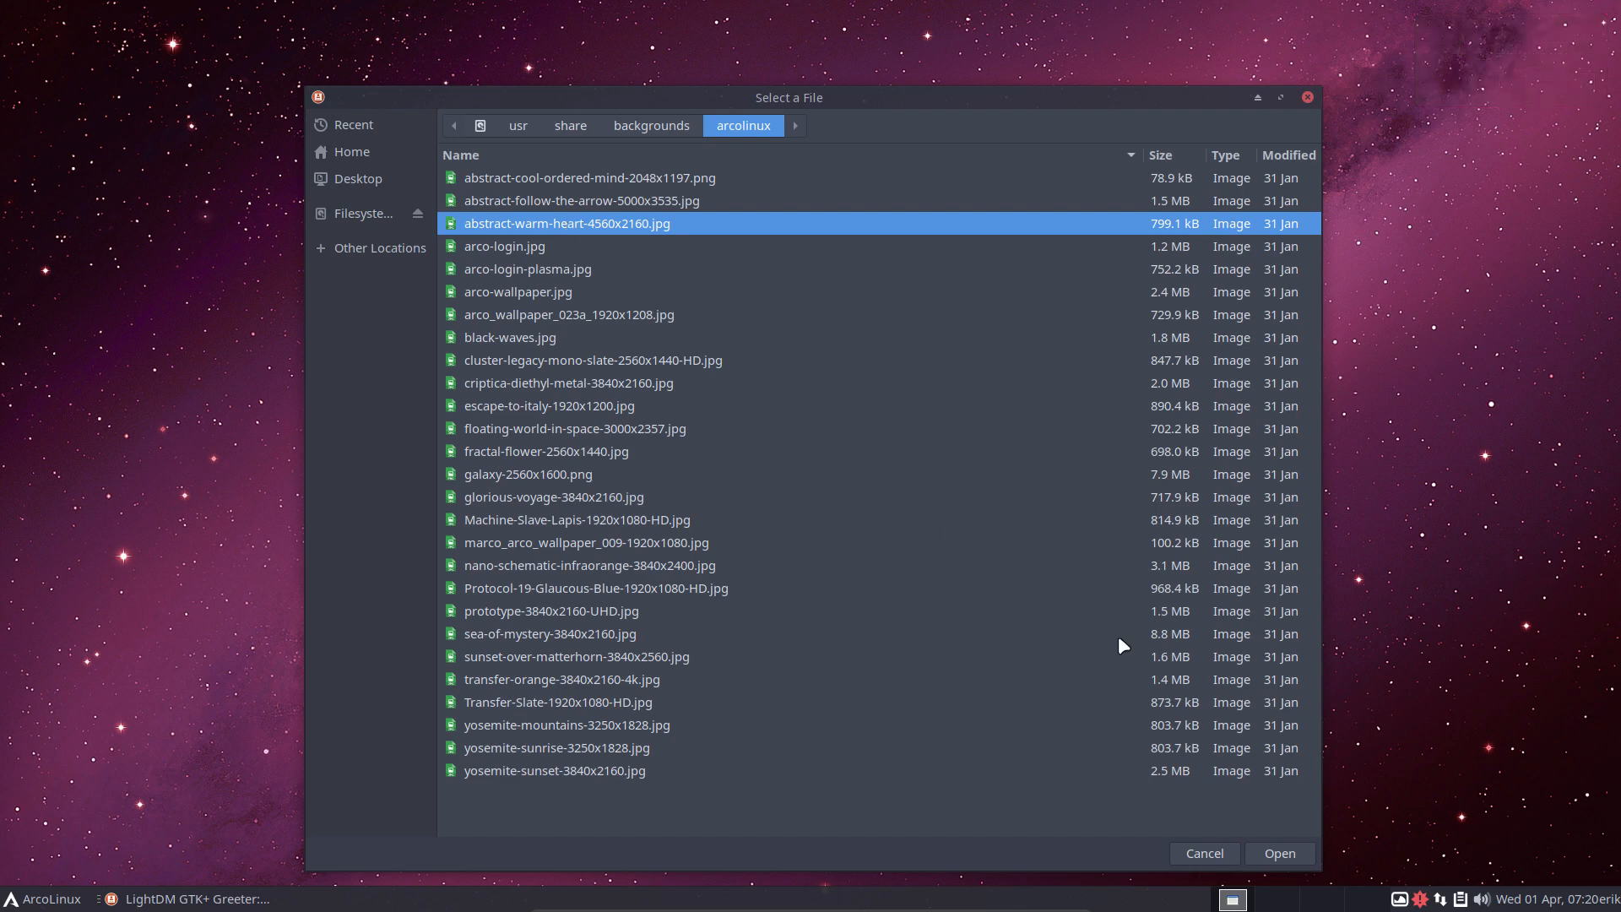
{"action": "left_click", "coordinate": [1278, 853]}
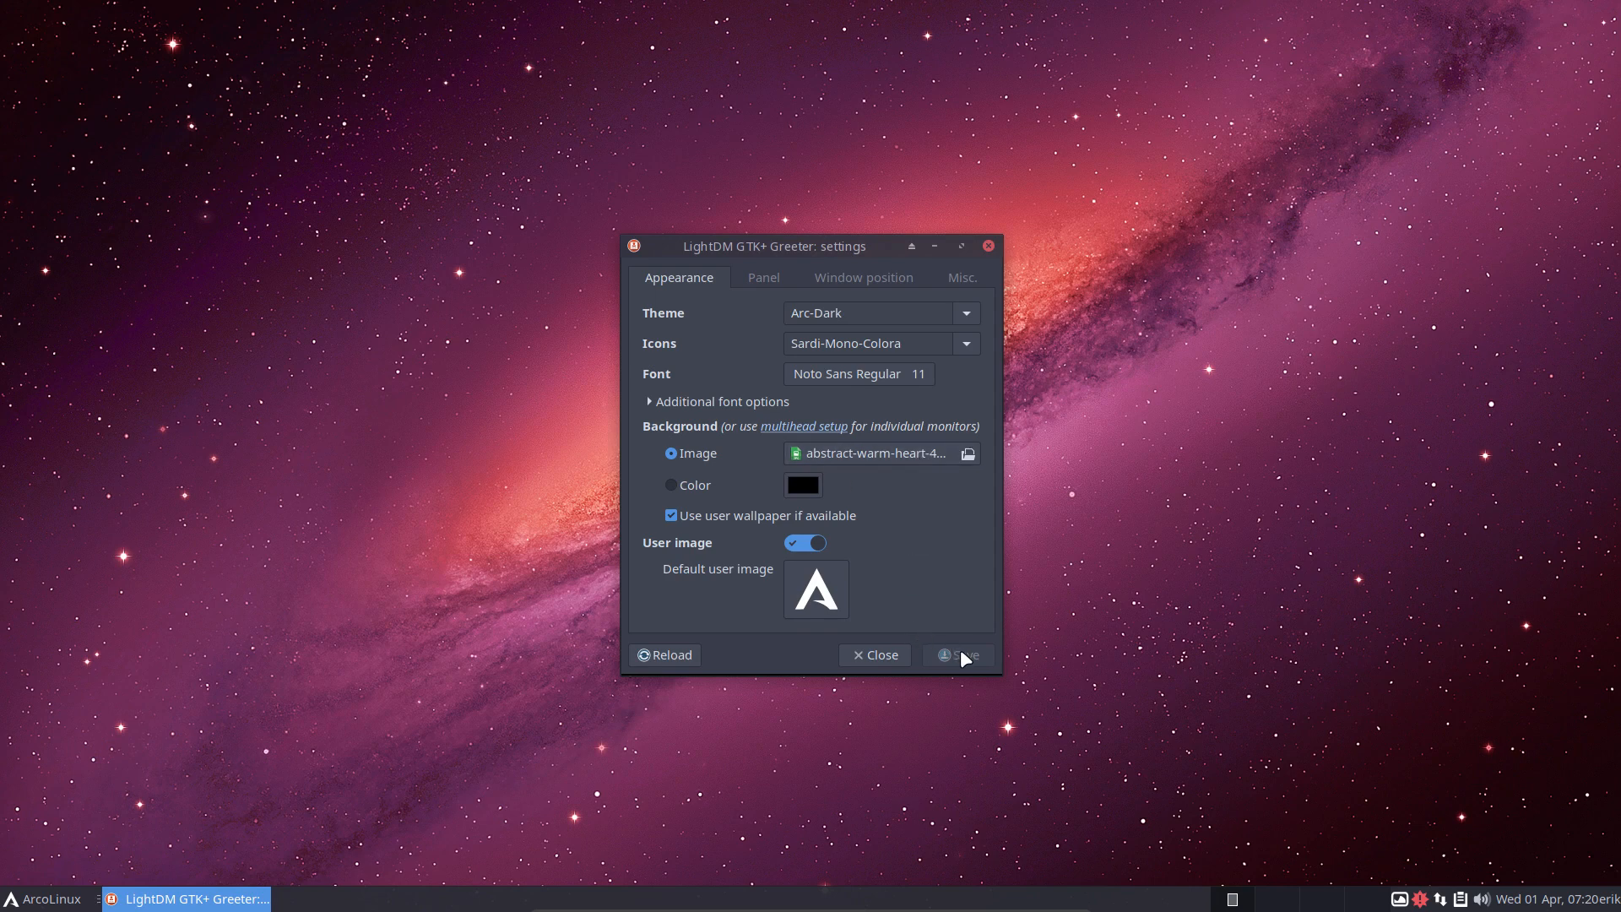
{"action": "left_click", "coordinate": [966, 453]}
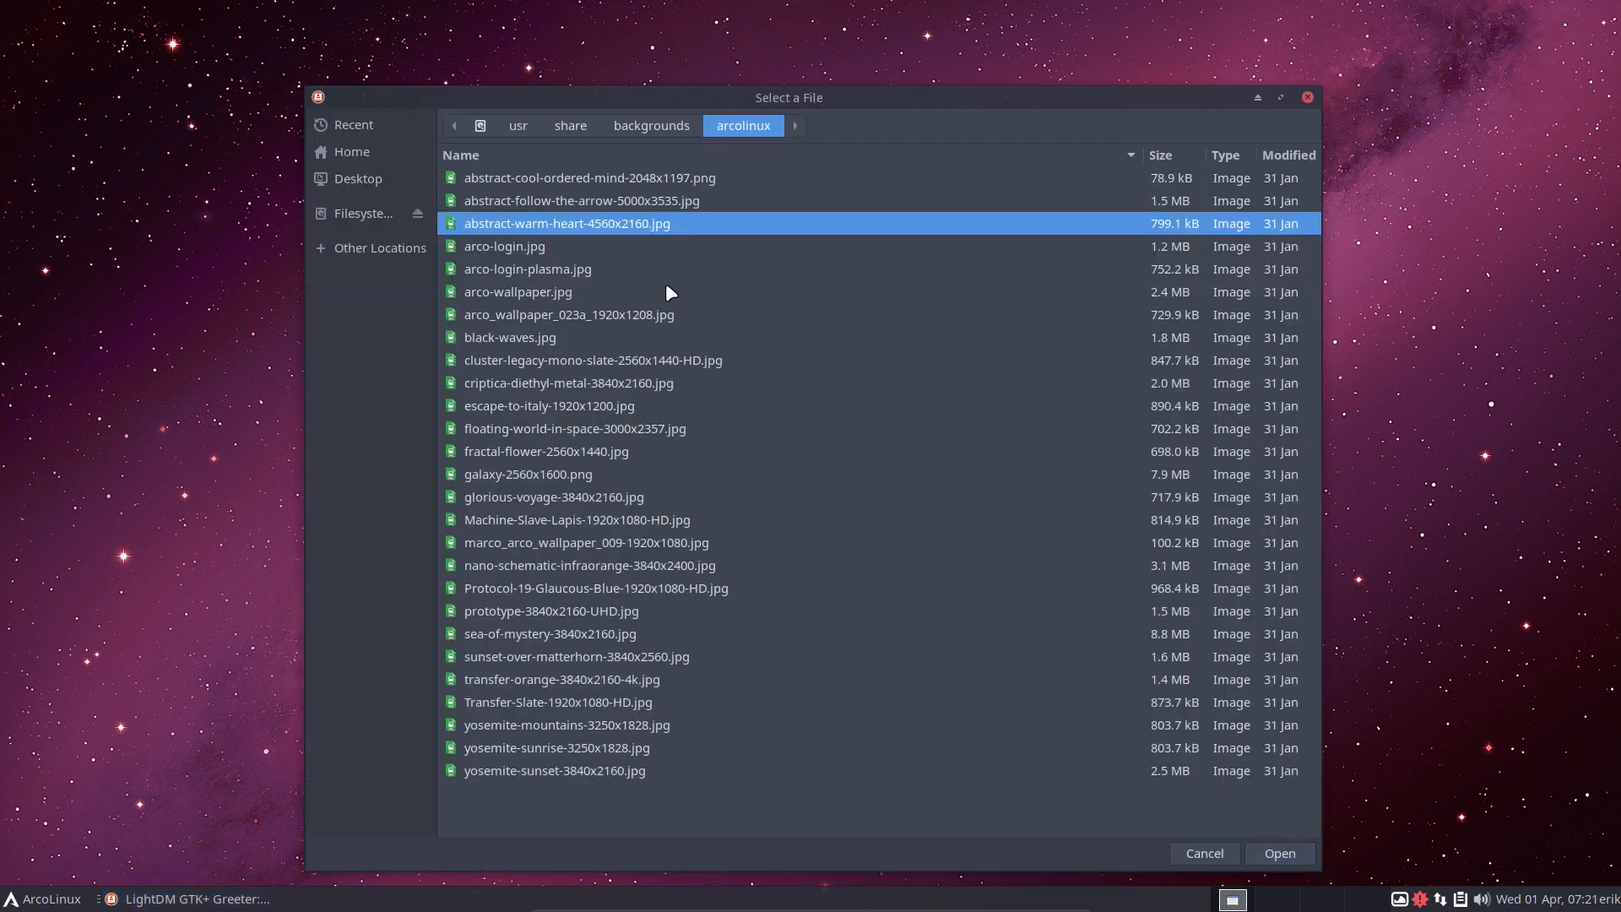
{"action": "left_click", "coordinate": [1279, 852]}
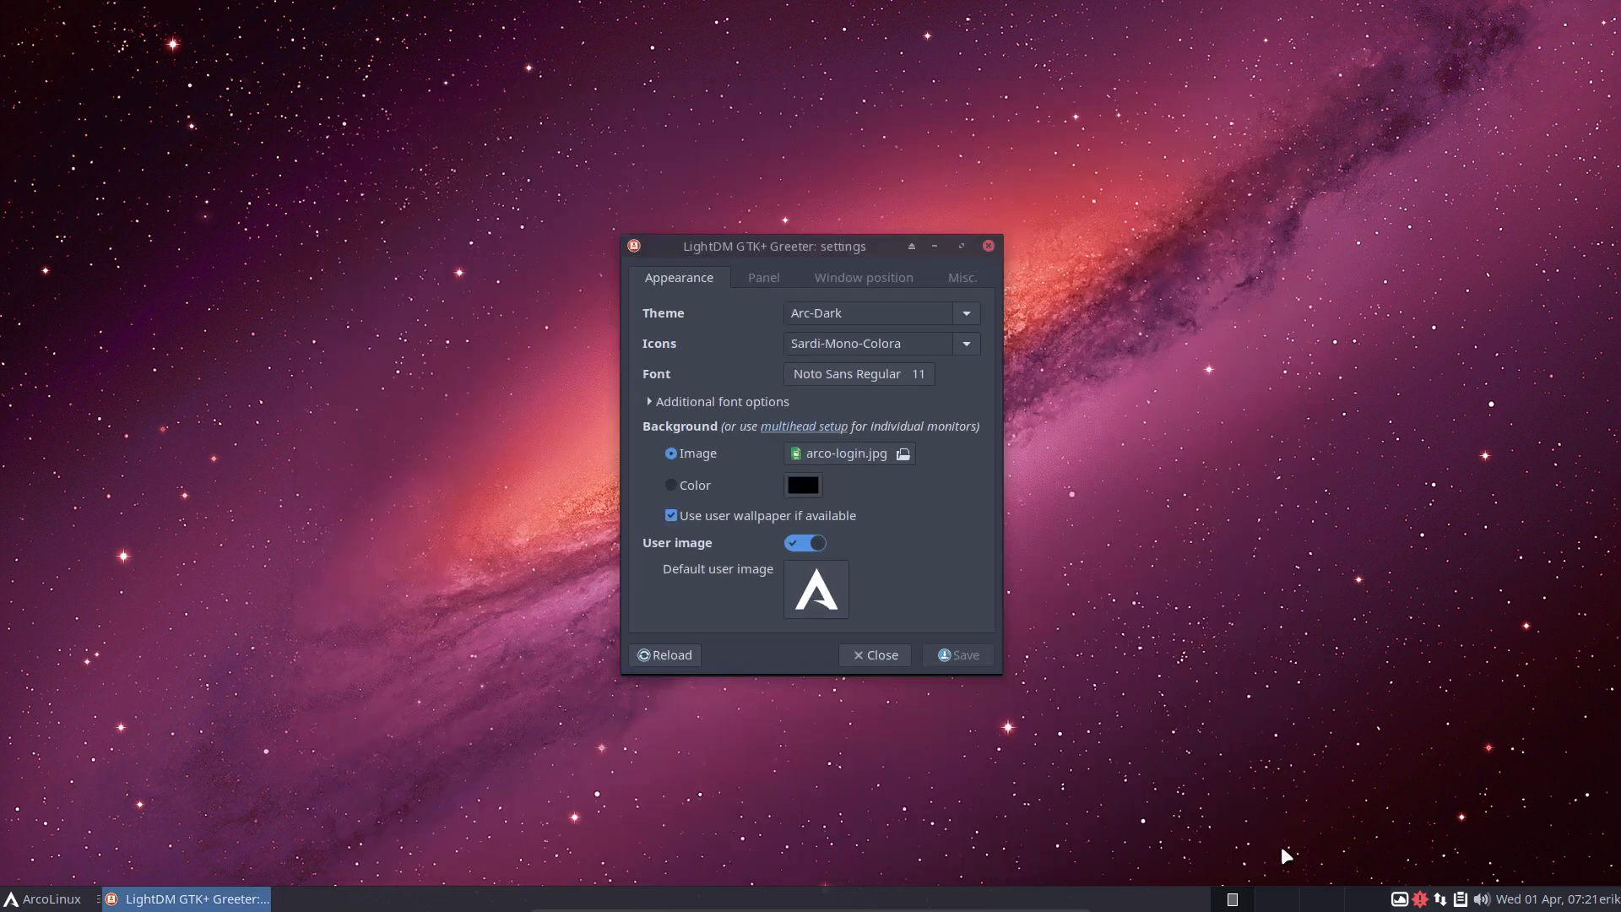
{"action": "mouse_move", "coordinate": [790, 708]}
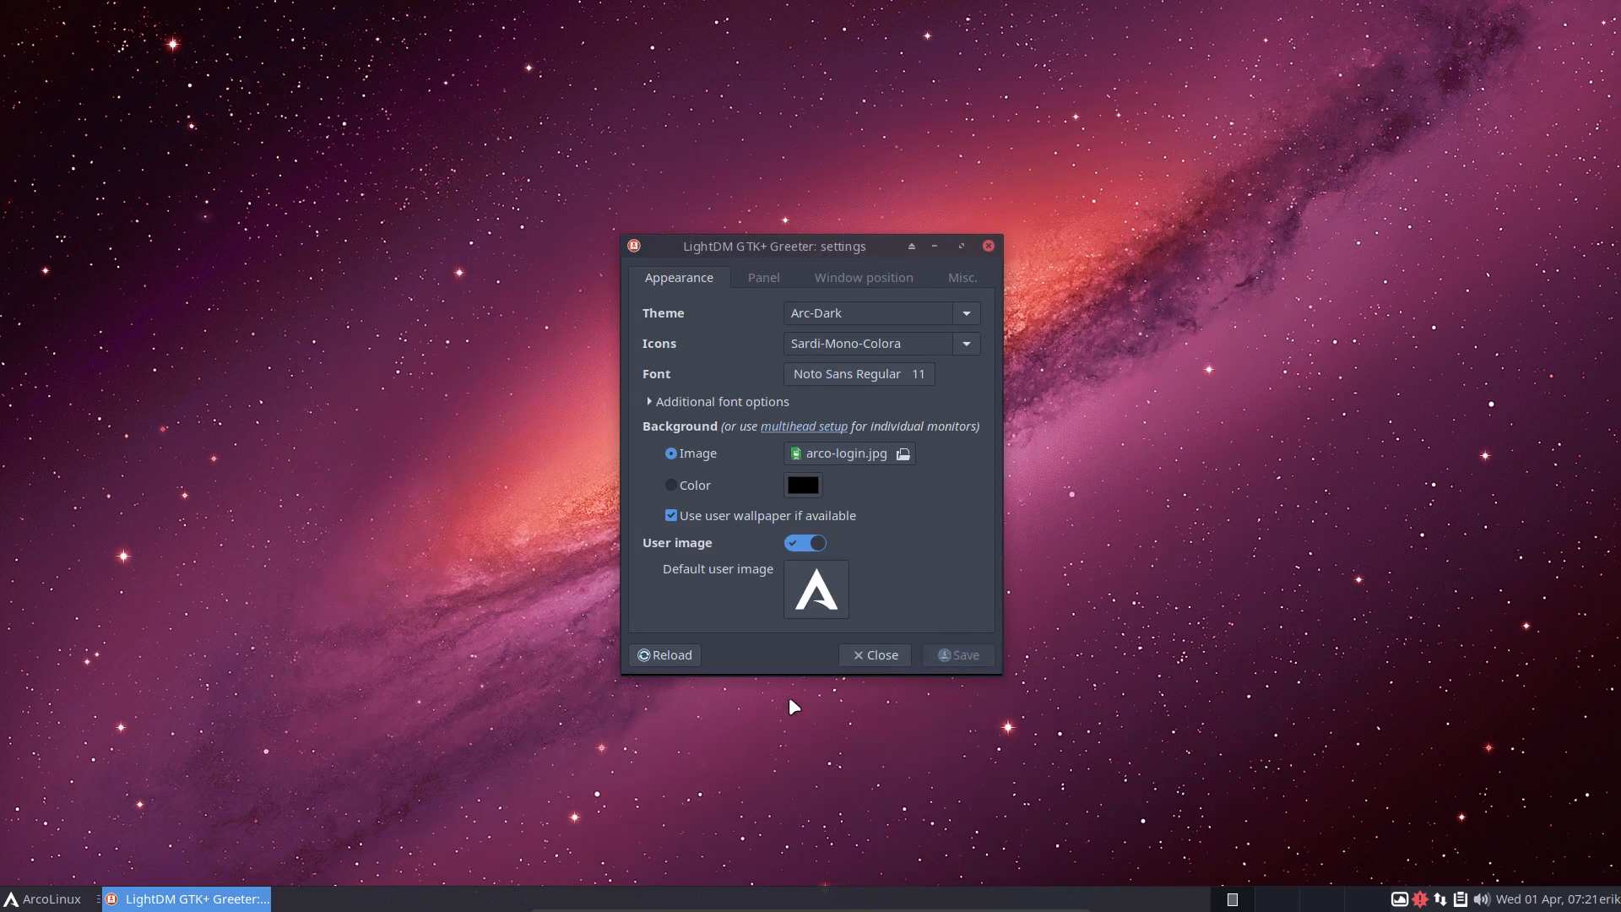
- Set the login background image to abstract-warm-heart-4560x2160.jpg
{"action": "left_click", "coordinate": [909, 452]}
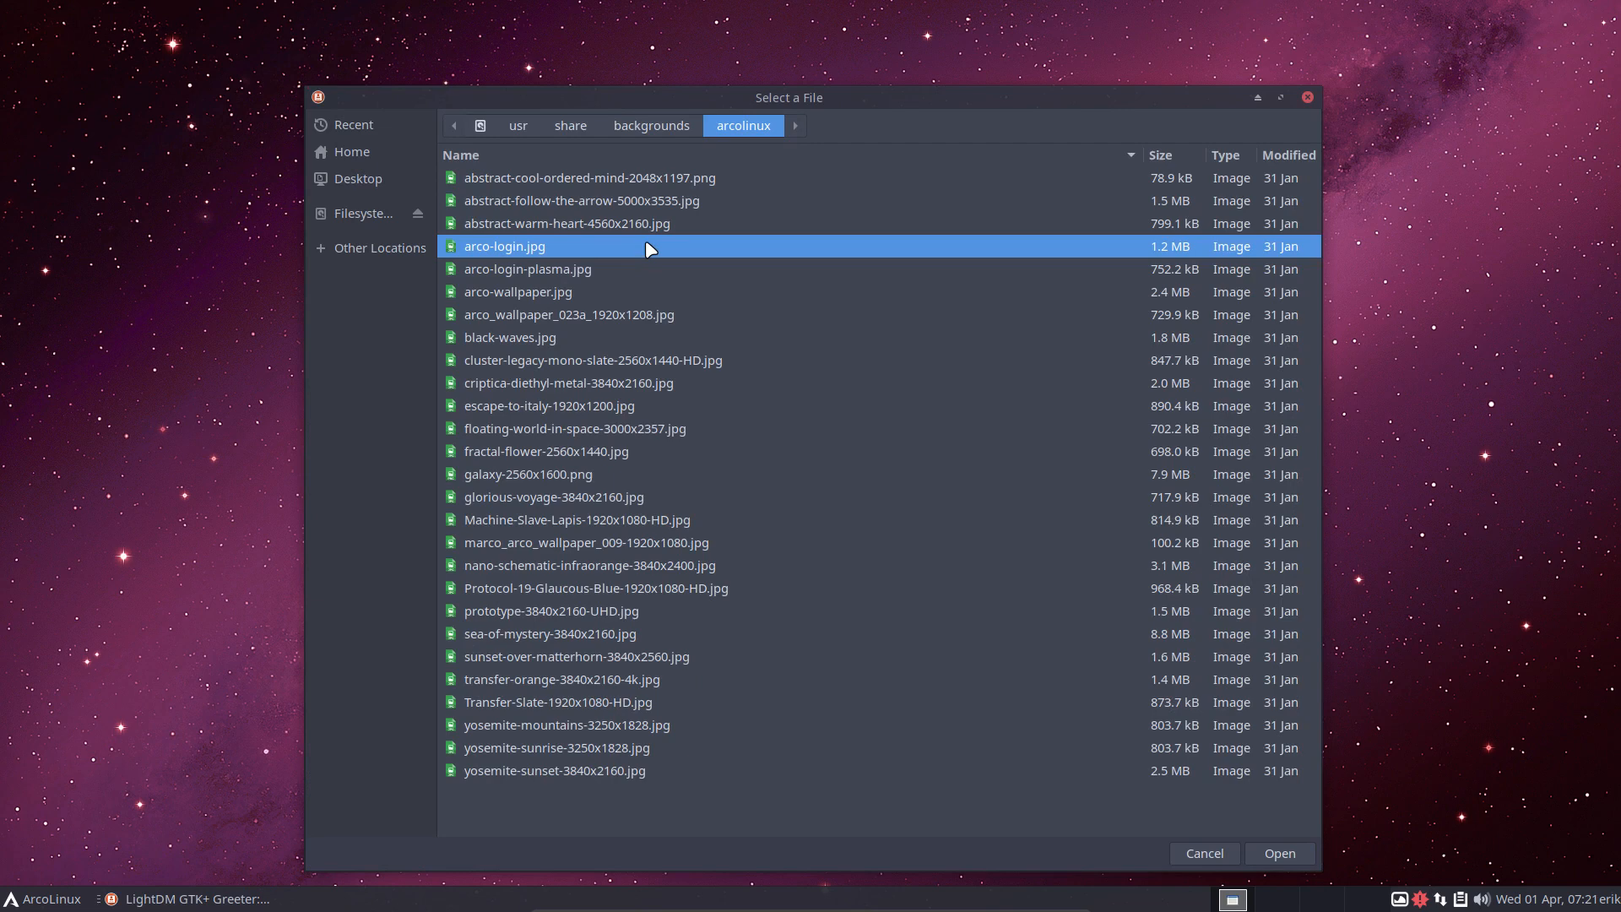
{"action": "left_click", "coordinate": [566, 222]}
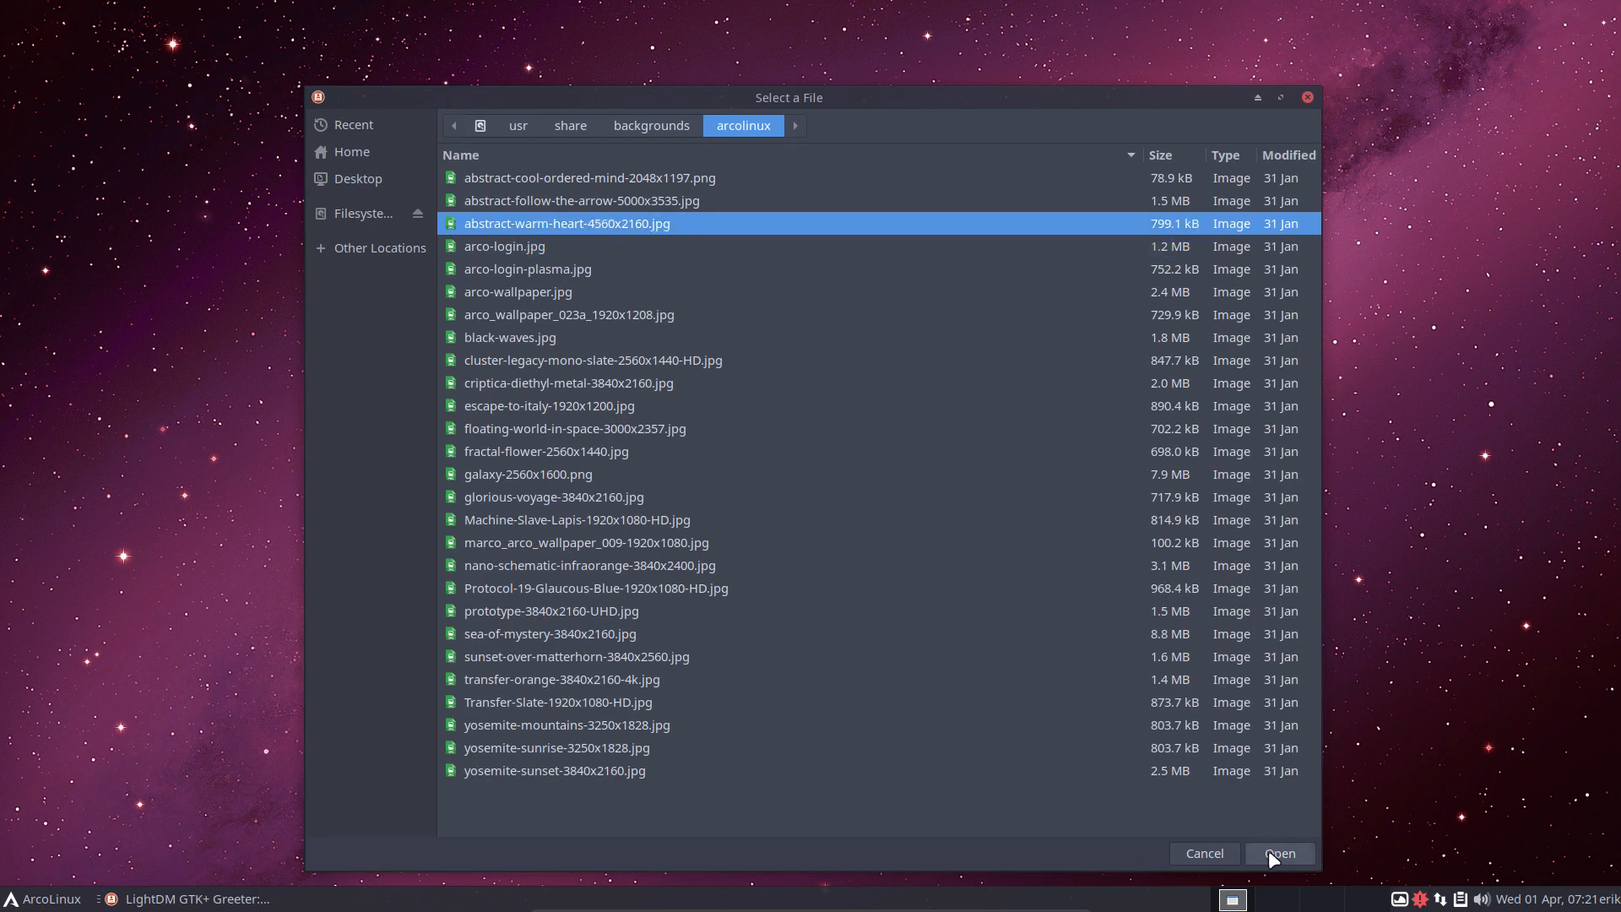
{"action": "left_click", "coordinate": [1276, 853]}
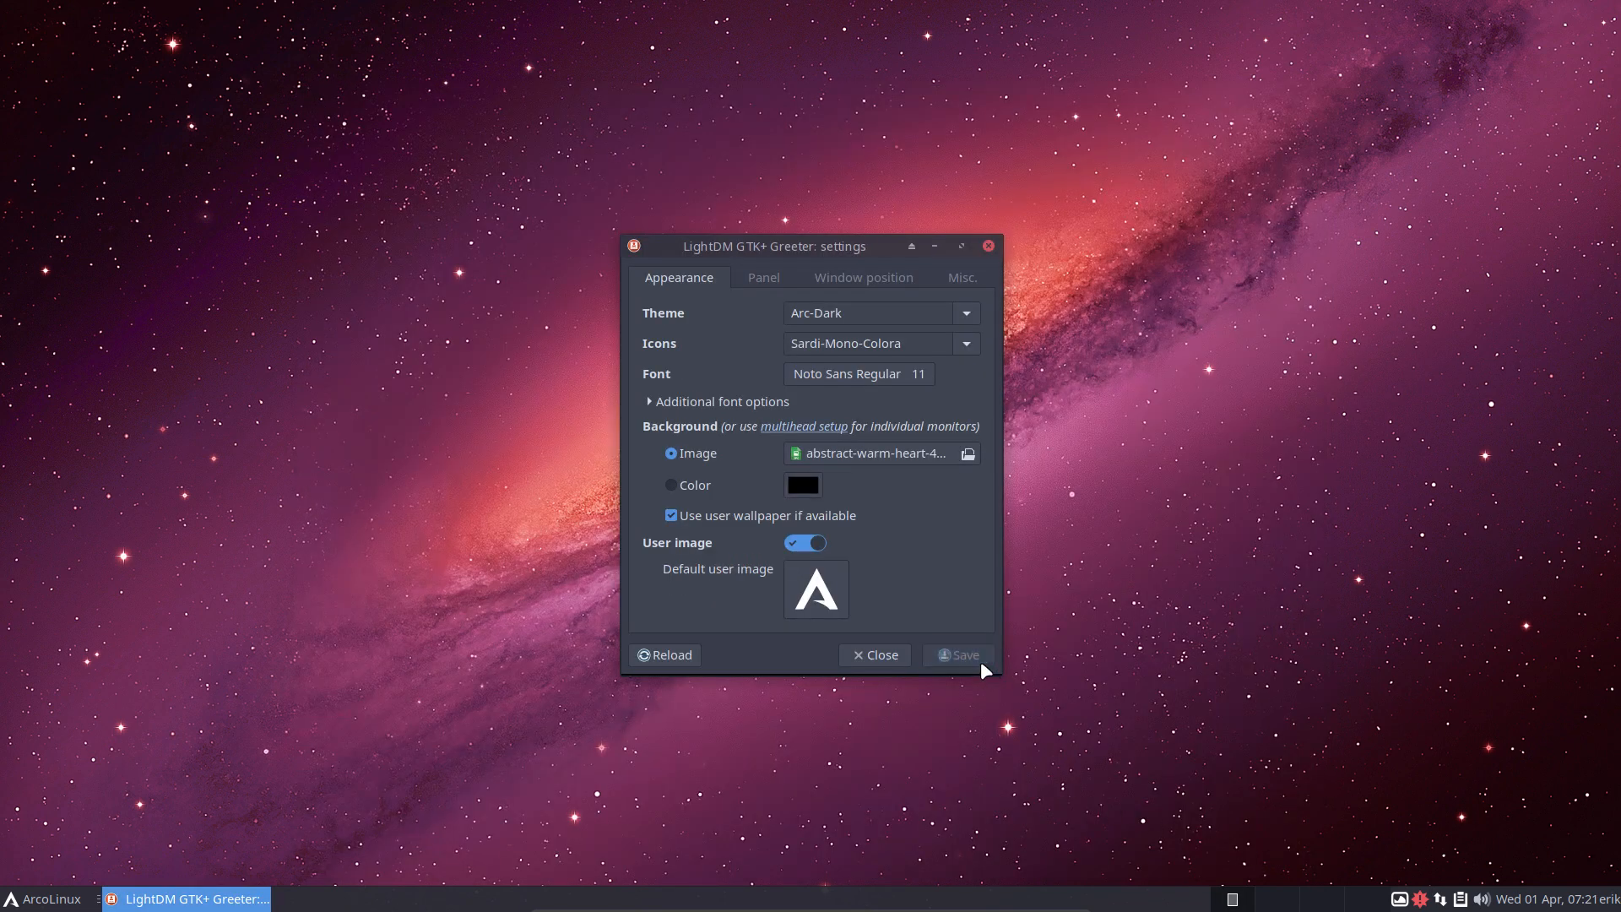
{"action": "mouse_move", "coordinate": [865, 454]}
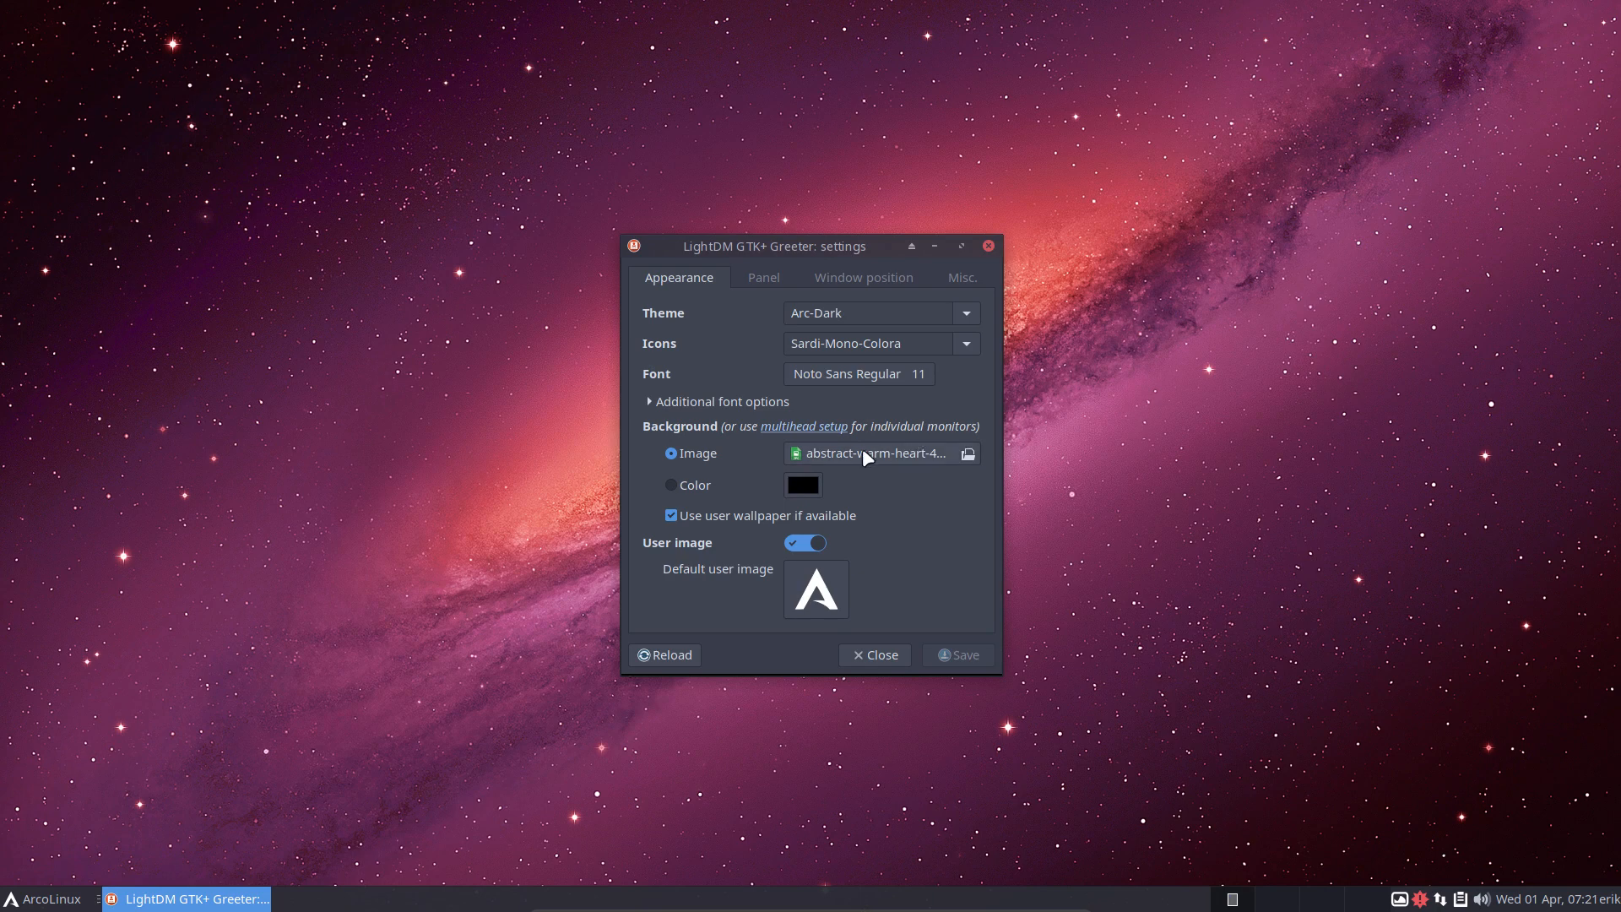
{"action": "mouse_move", "coordinate": [735, 462]}
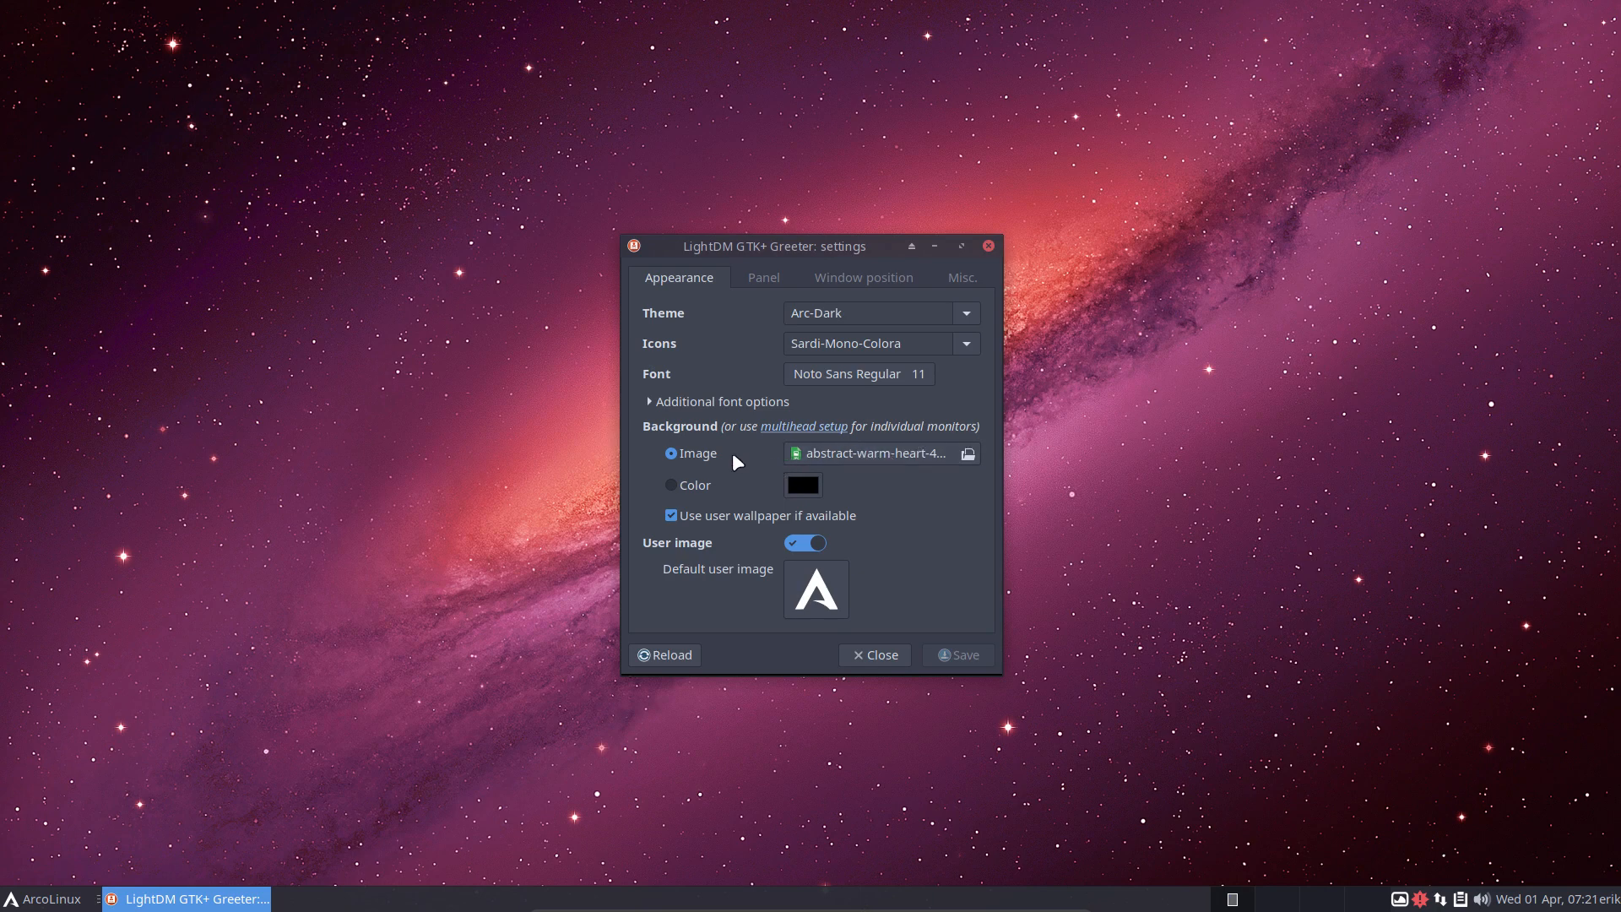
{"action": "mouse_move", "coordinate": [751, 492]}
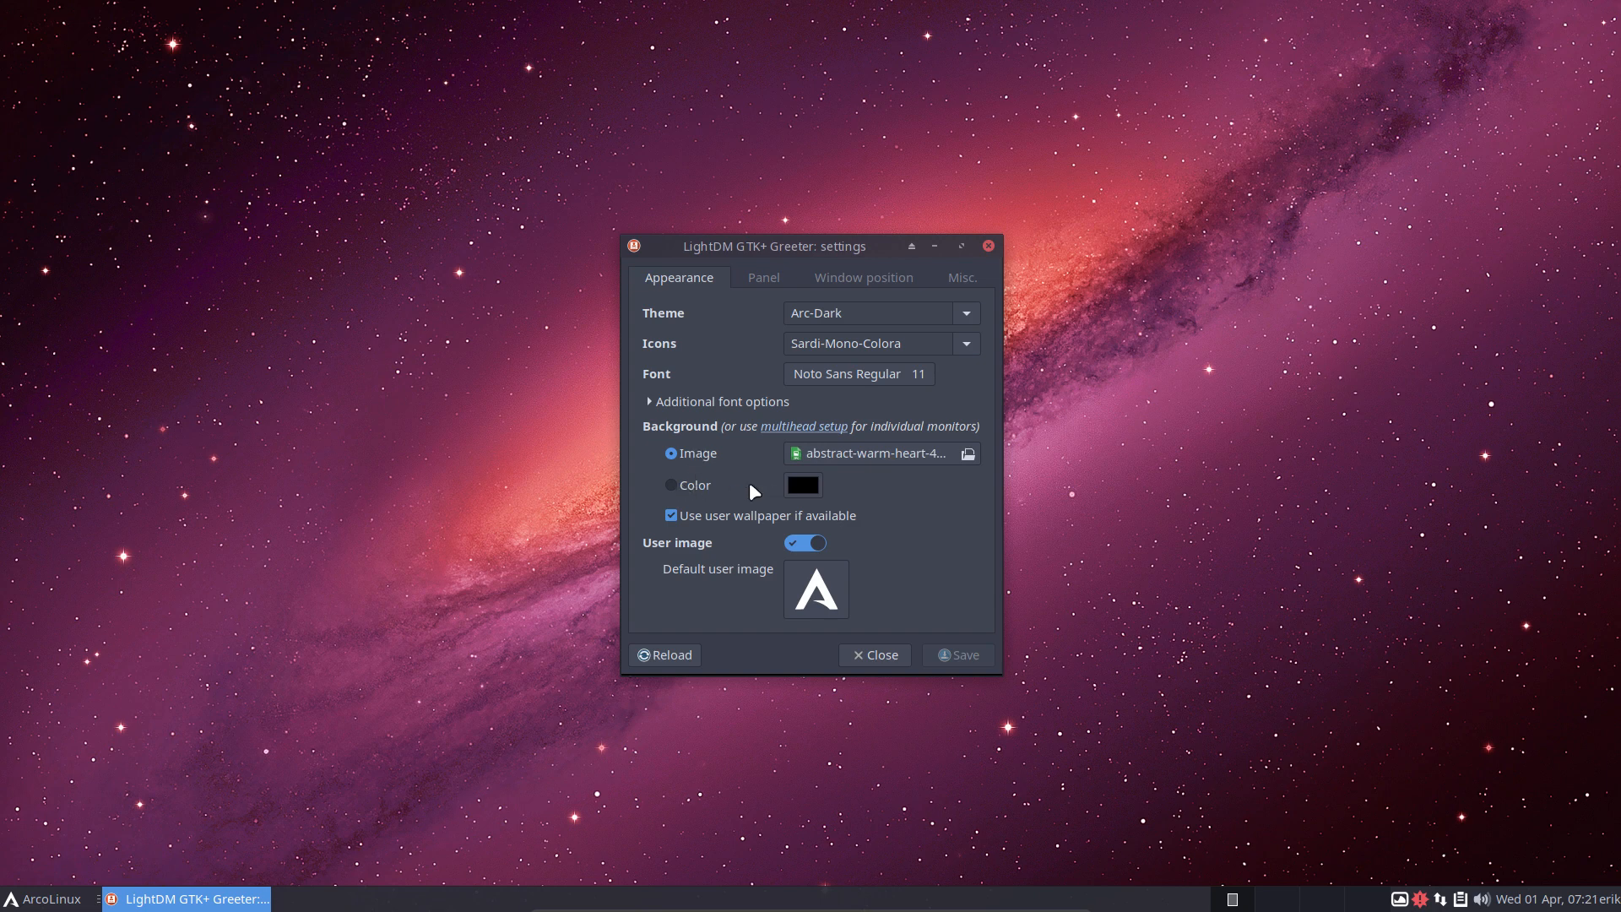
{"action": "mouse_move", "coordinate": [711, 523]}
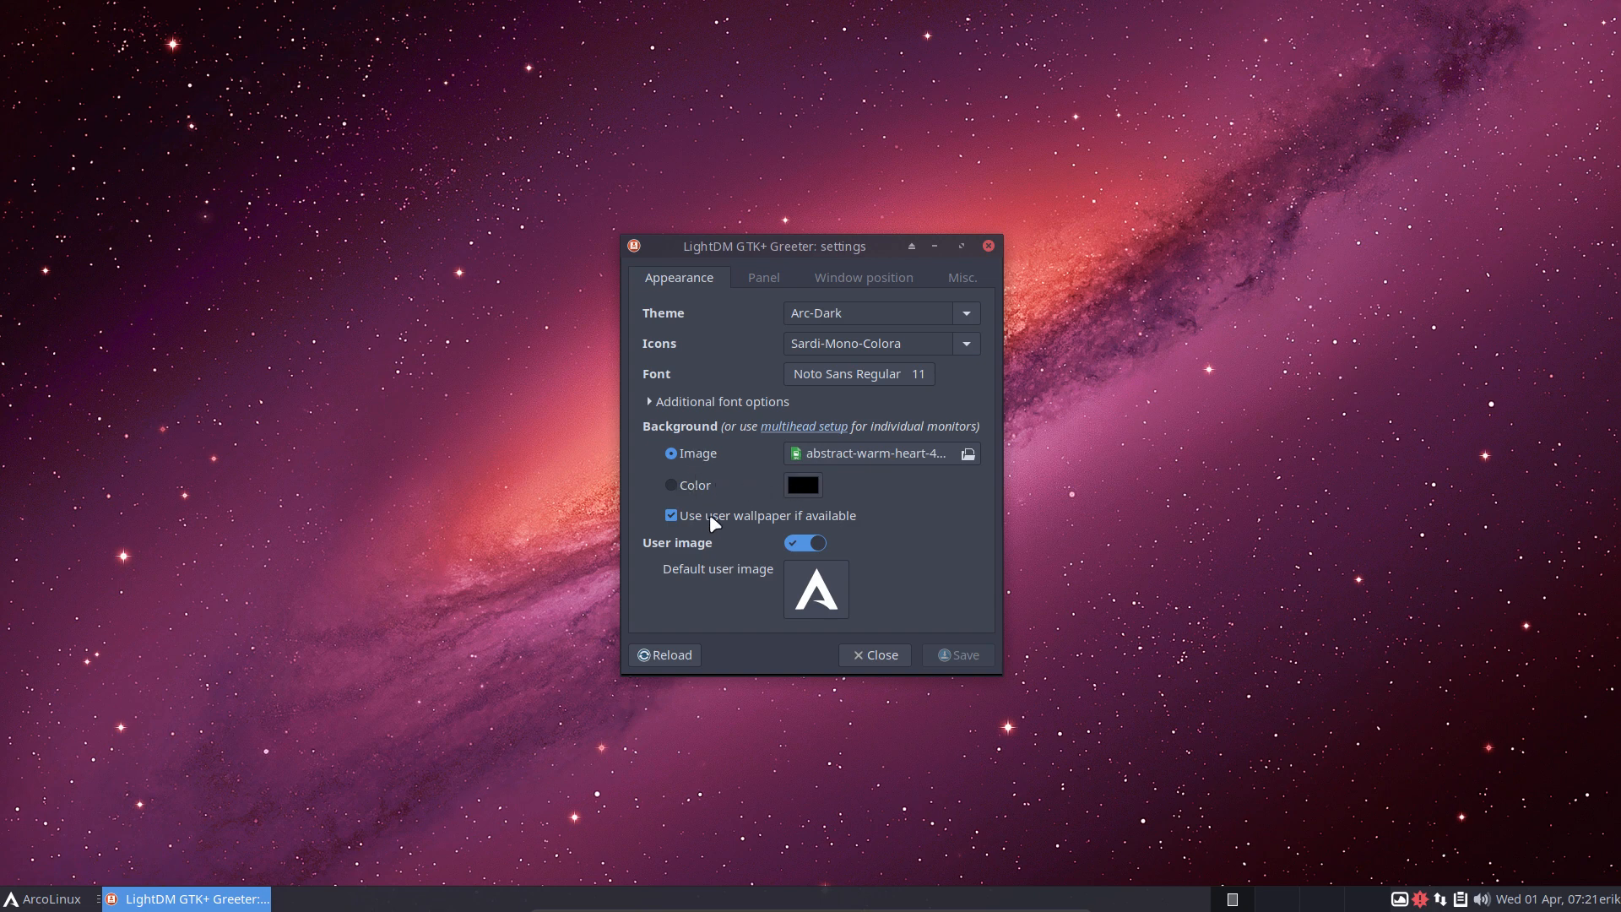
{"action": "mouse_move", "coordinate": [722, 527]}
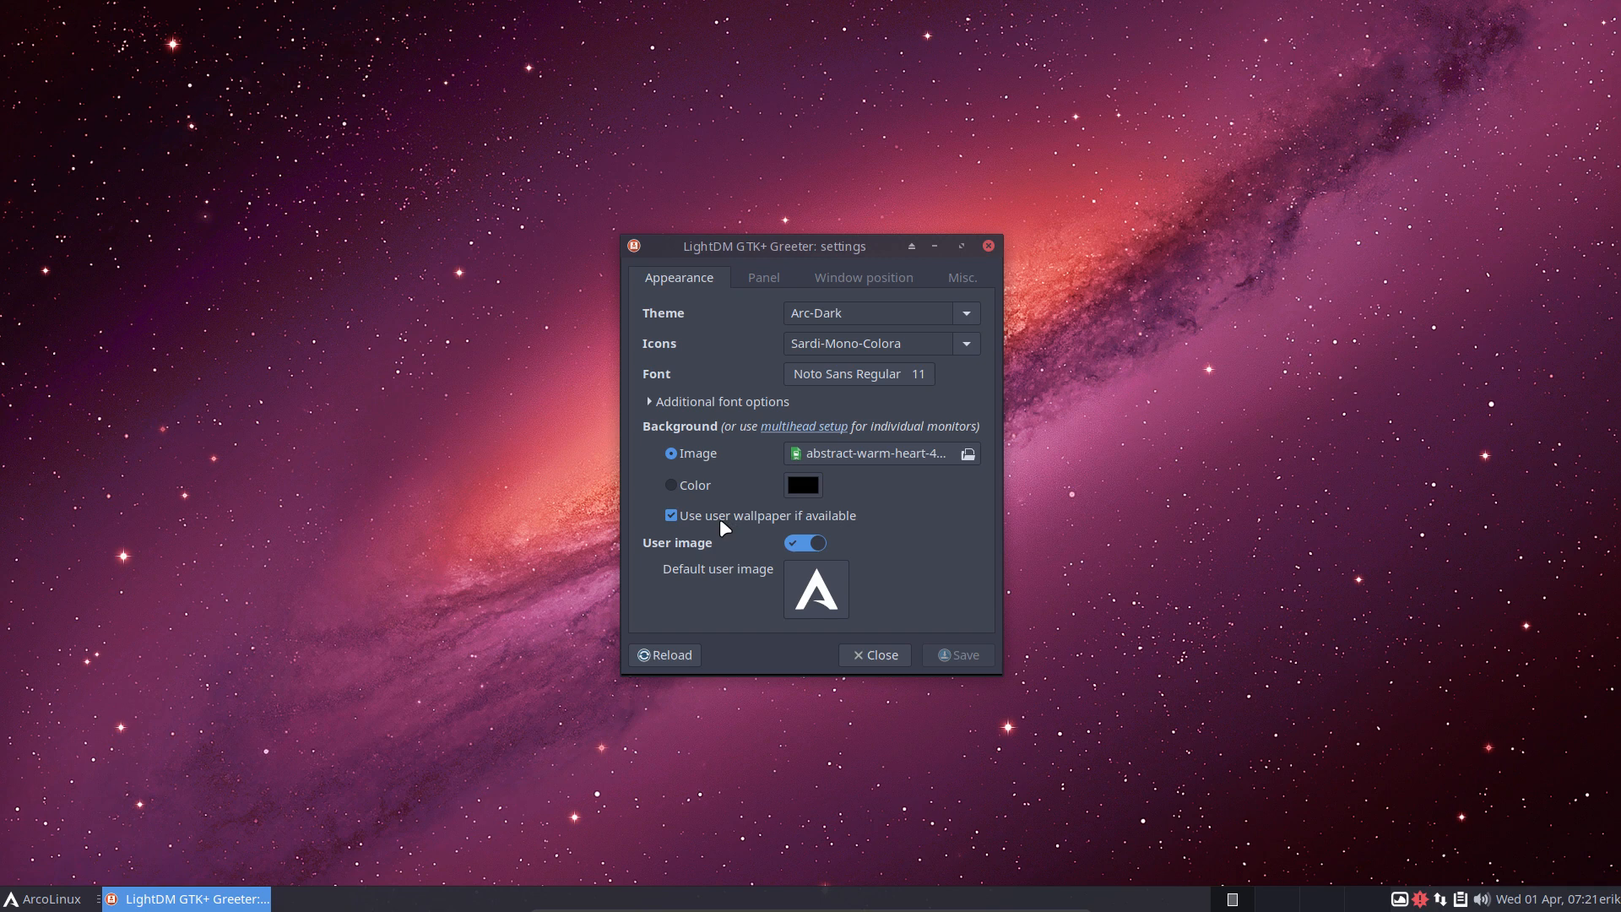
{"action": "mouse_move", "coordinate": [838, 527]}
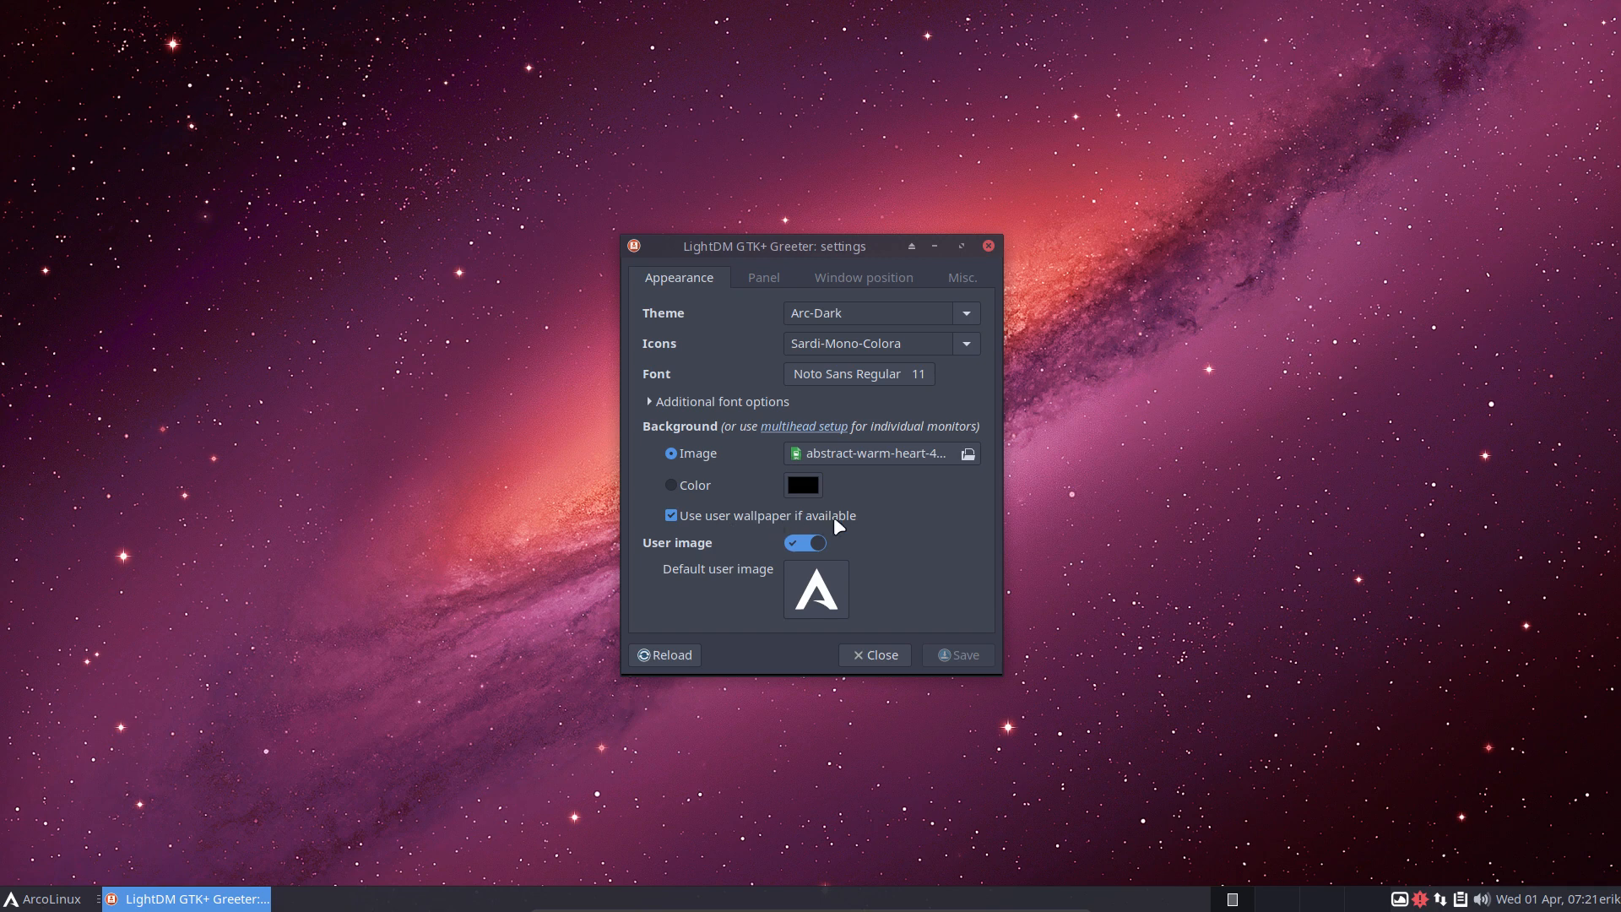
{"action": "mouse_move", "coordinate": [943, 653]}
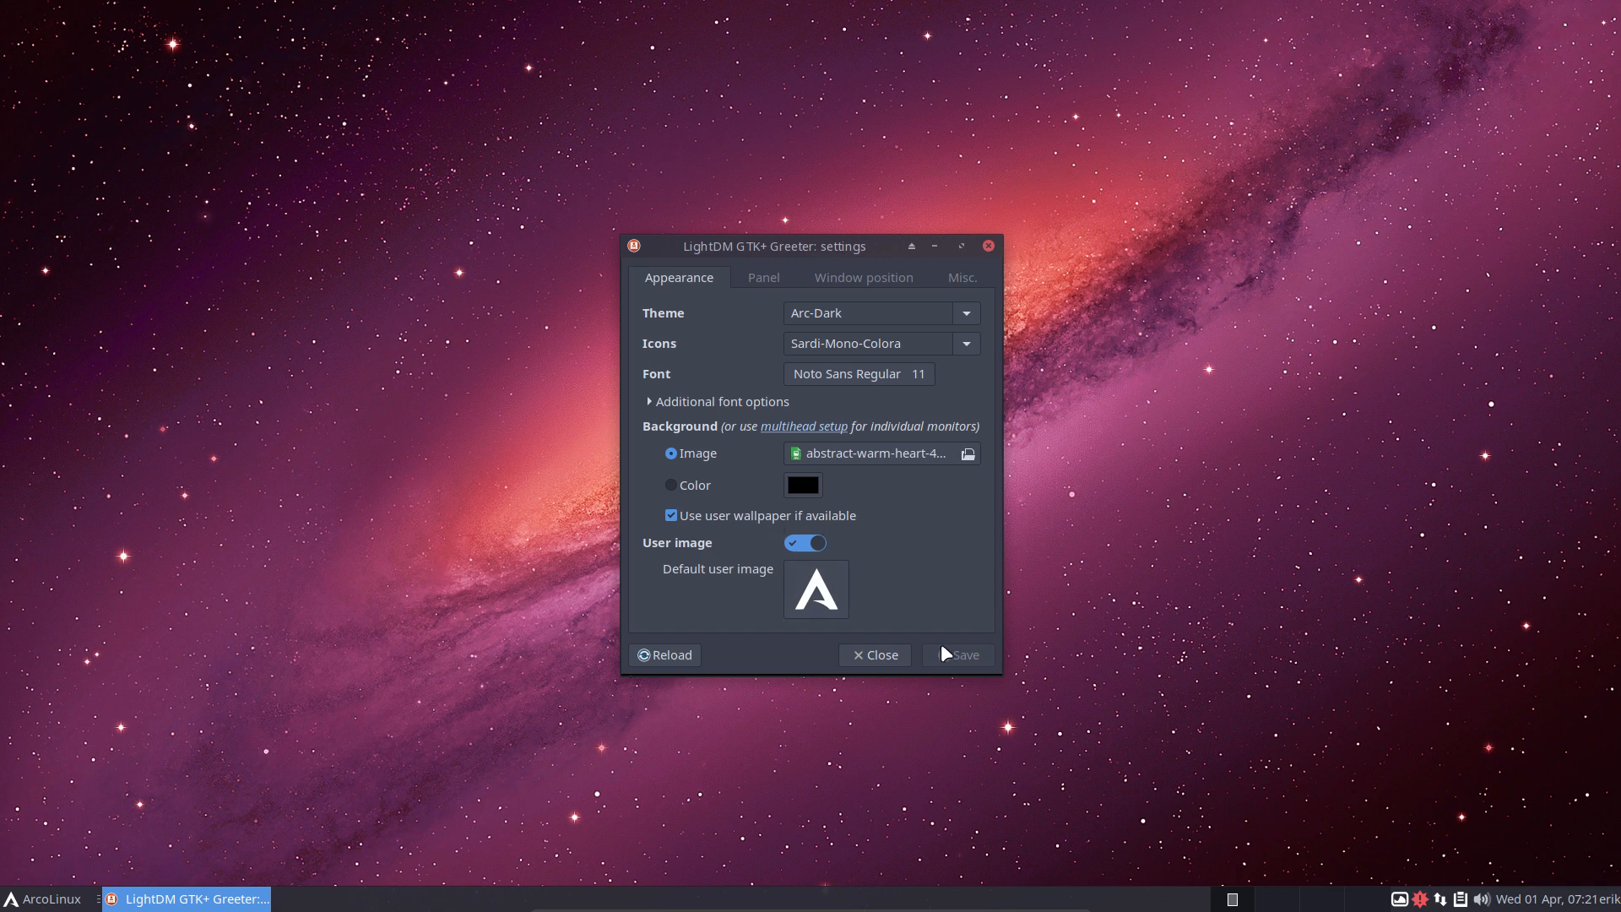
- Close the greeter settings, log out, and sign back in at the galaxy-background login screen
{"action": "left_click", "coordinate": [873, 655]}
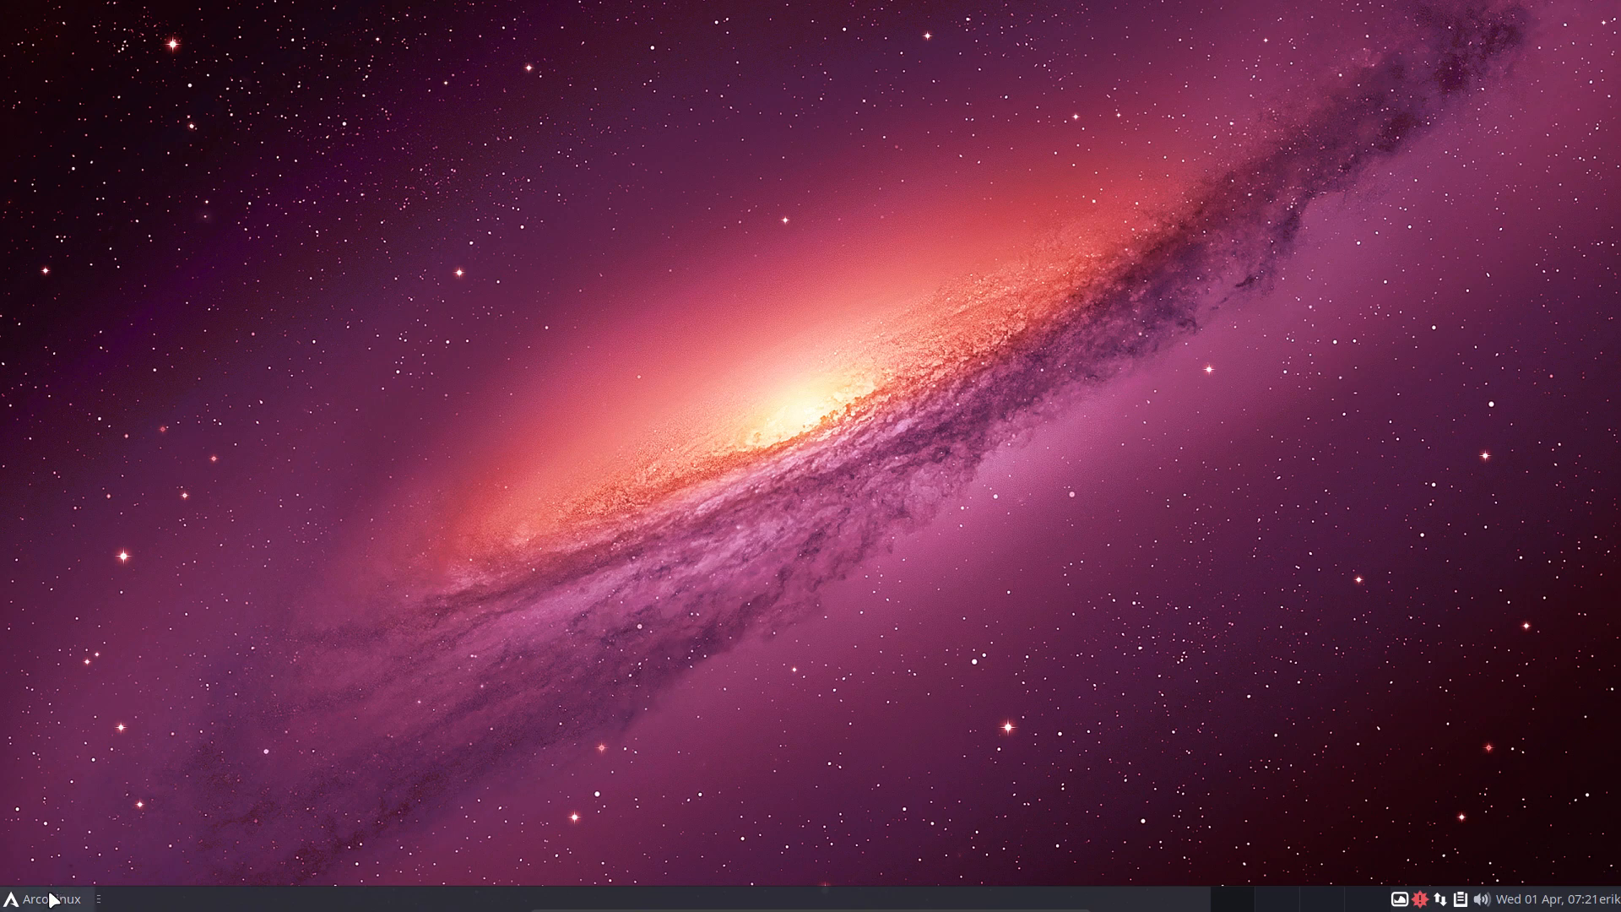
{"action": "left_click", "coordinate": [14, 897]}
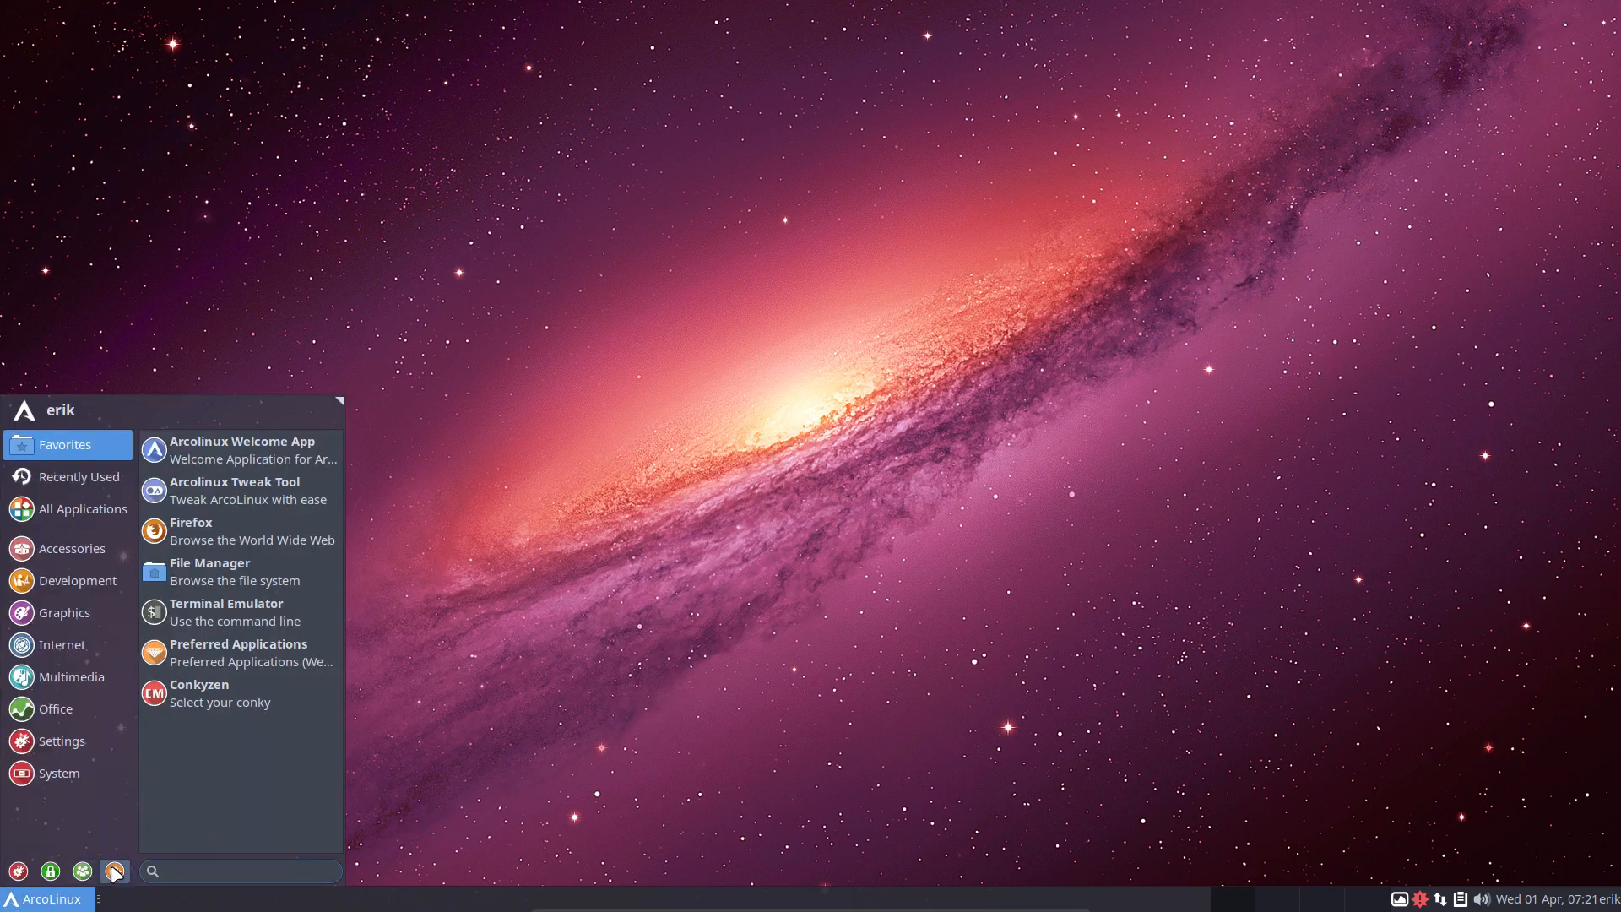
{"action": "left_click", "coordinate": [49, 872]}
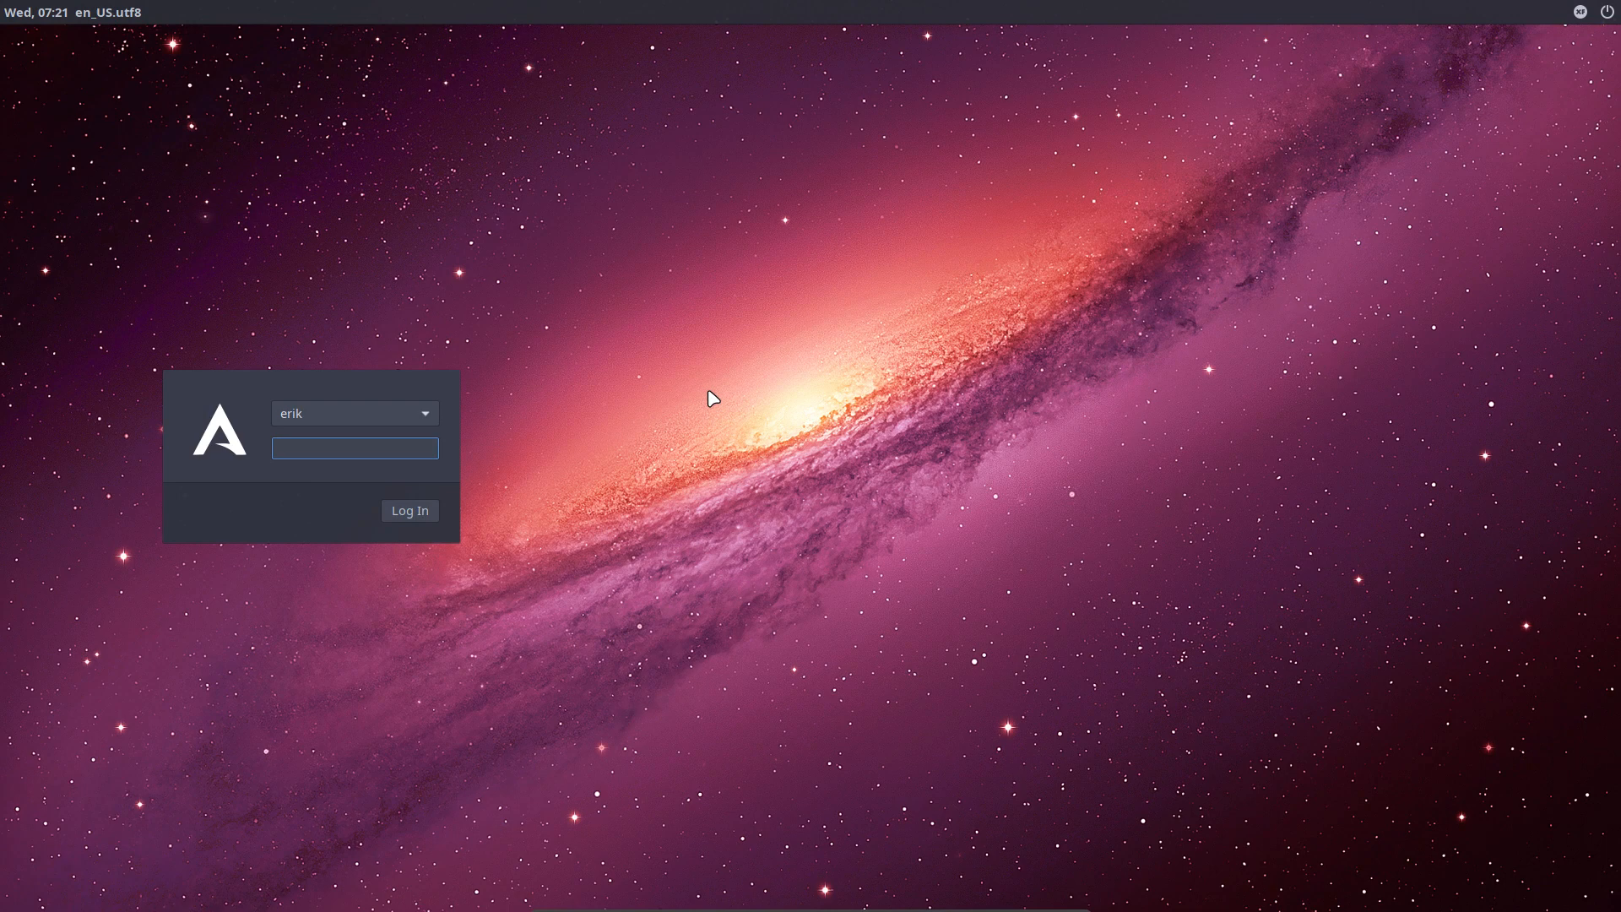
{"action": "left_click", "coordinate": [355, 448]}
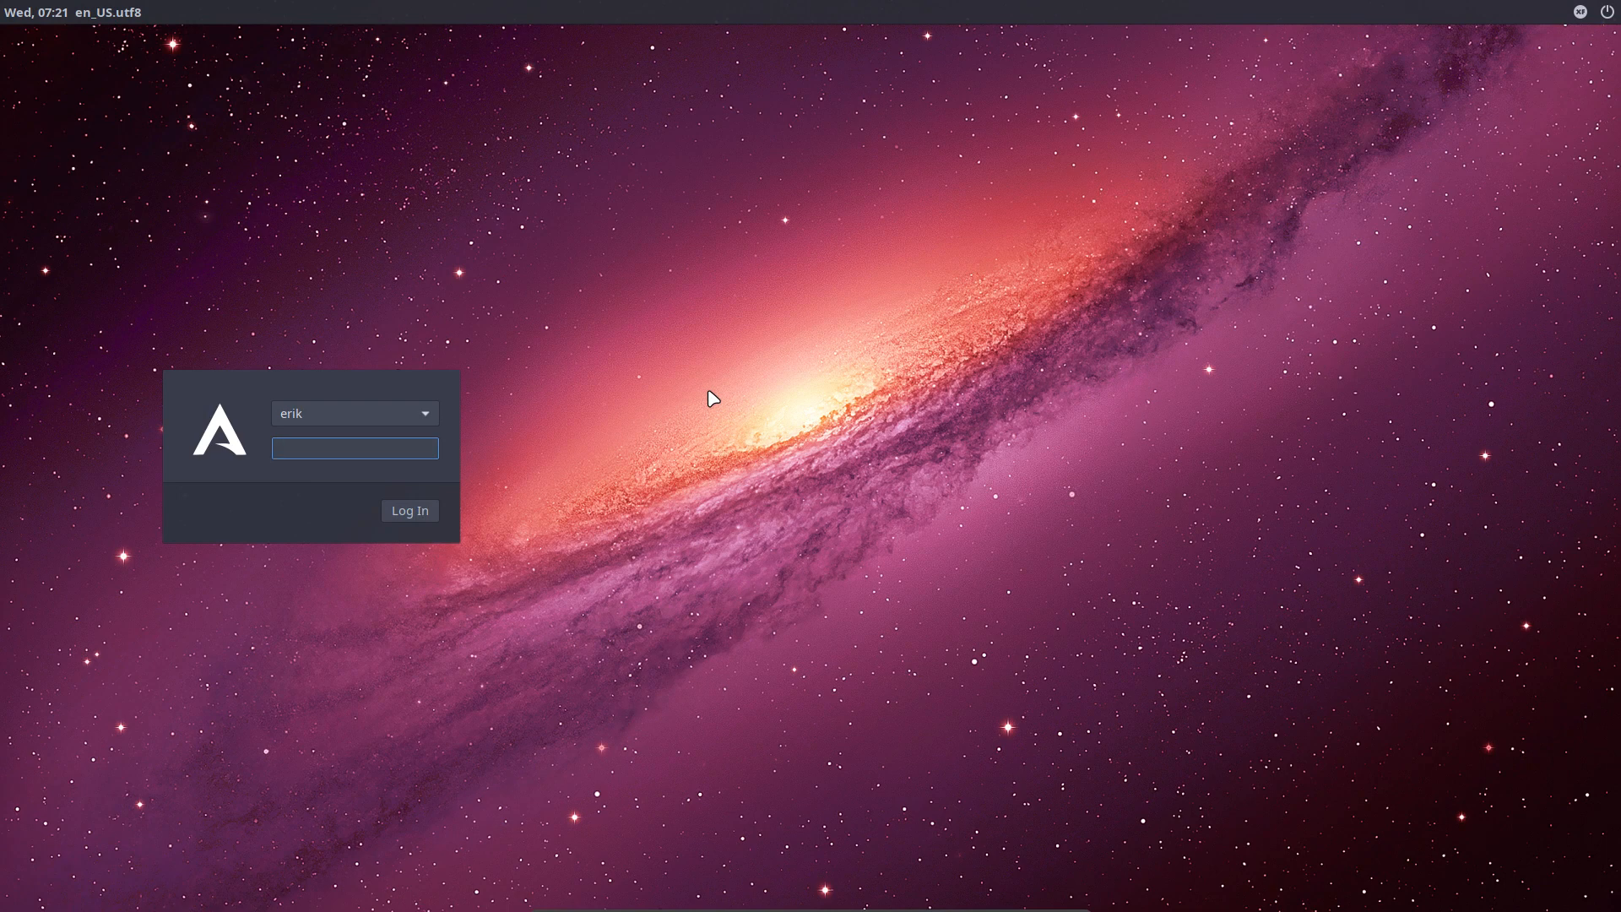
{"action": "left_click", "coordinate": [355, 447]}
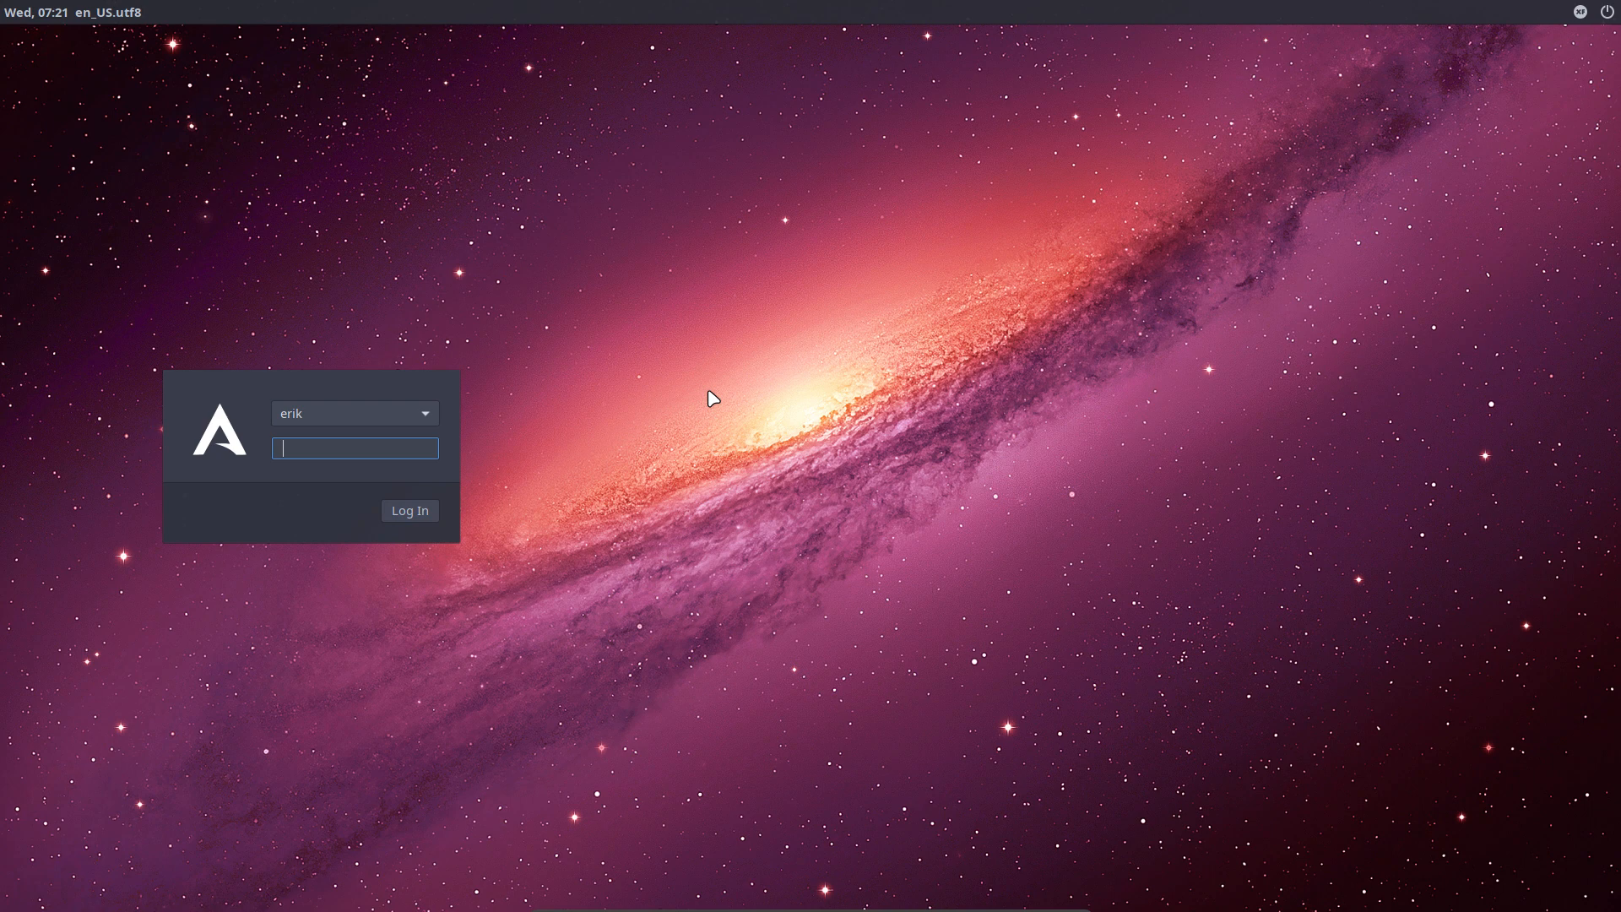
{"action": "mouse_move", "coordinate": [385, 430]}
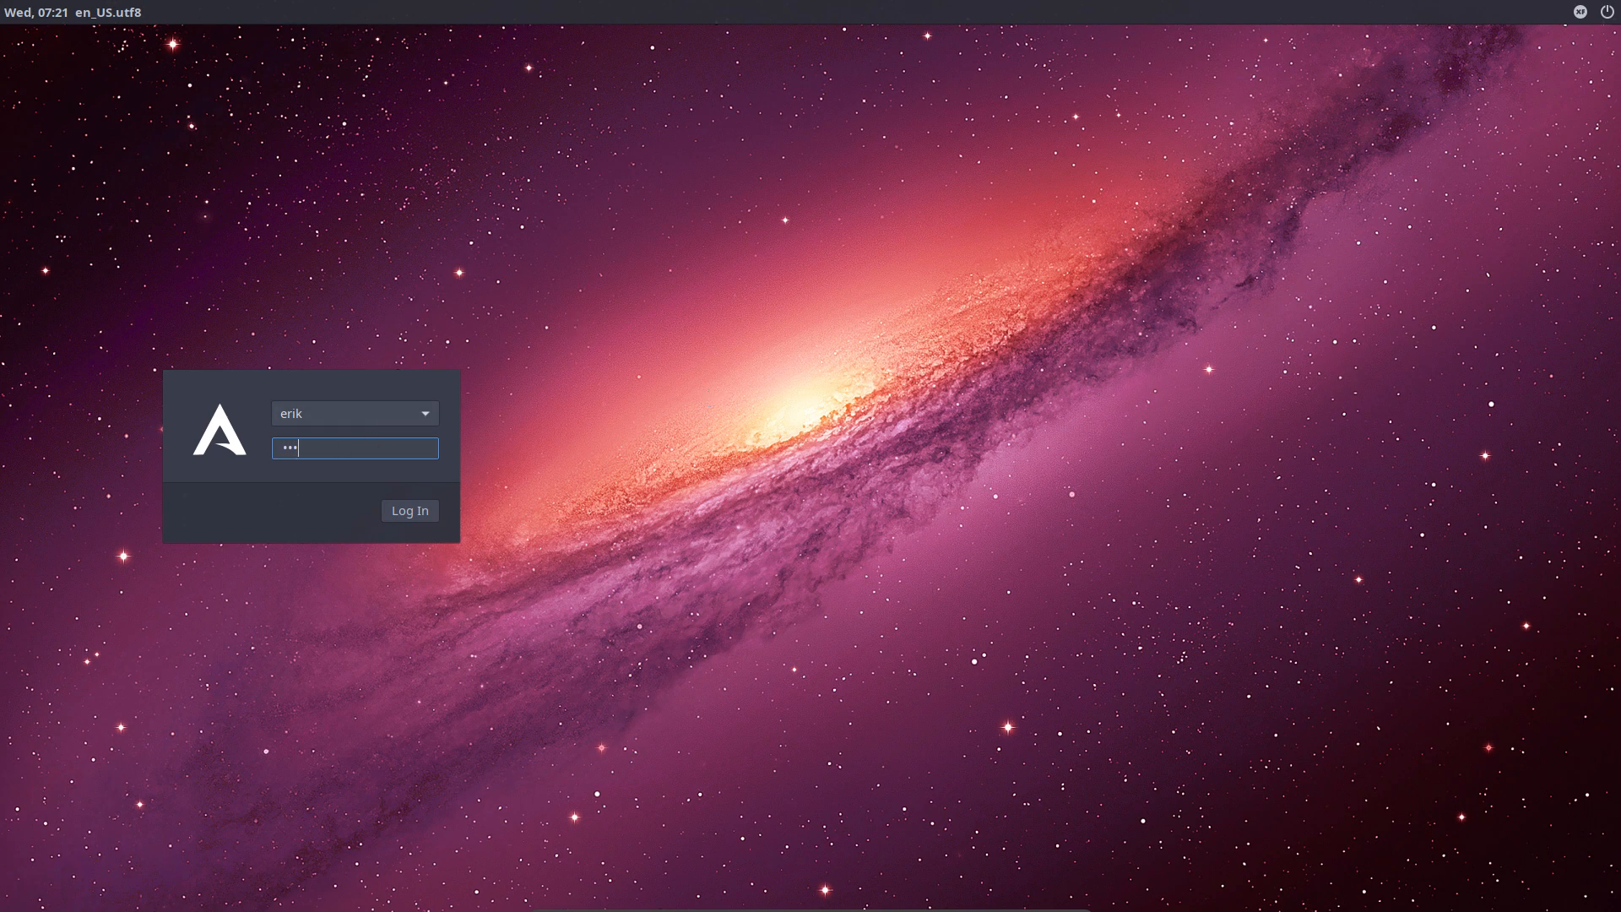
{"action": "left_click", "coordinate": [408, 510]}
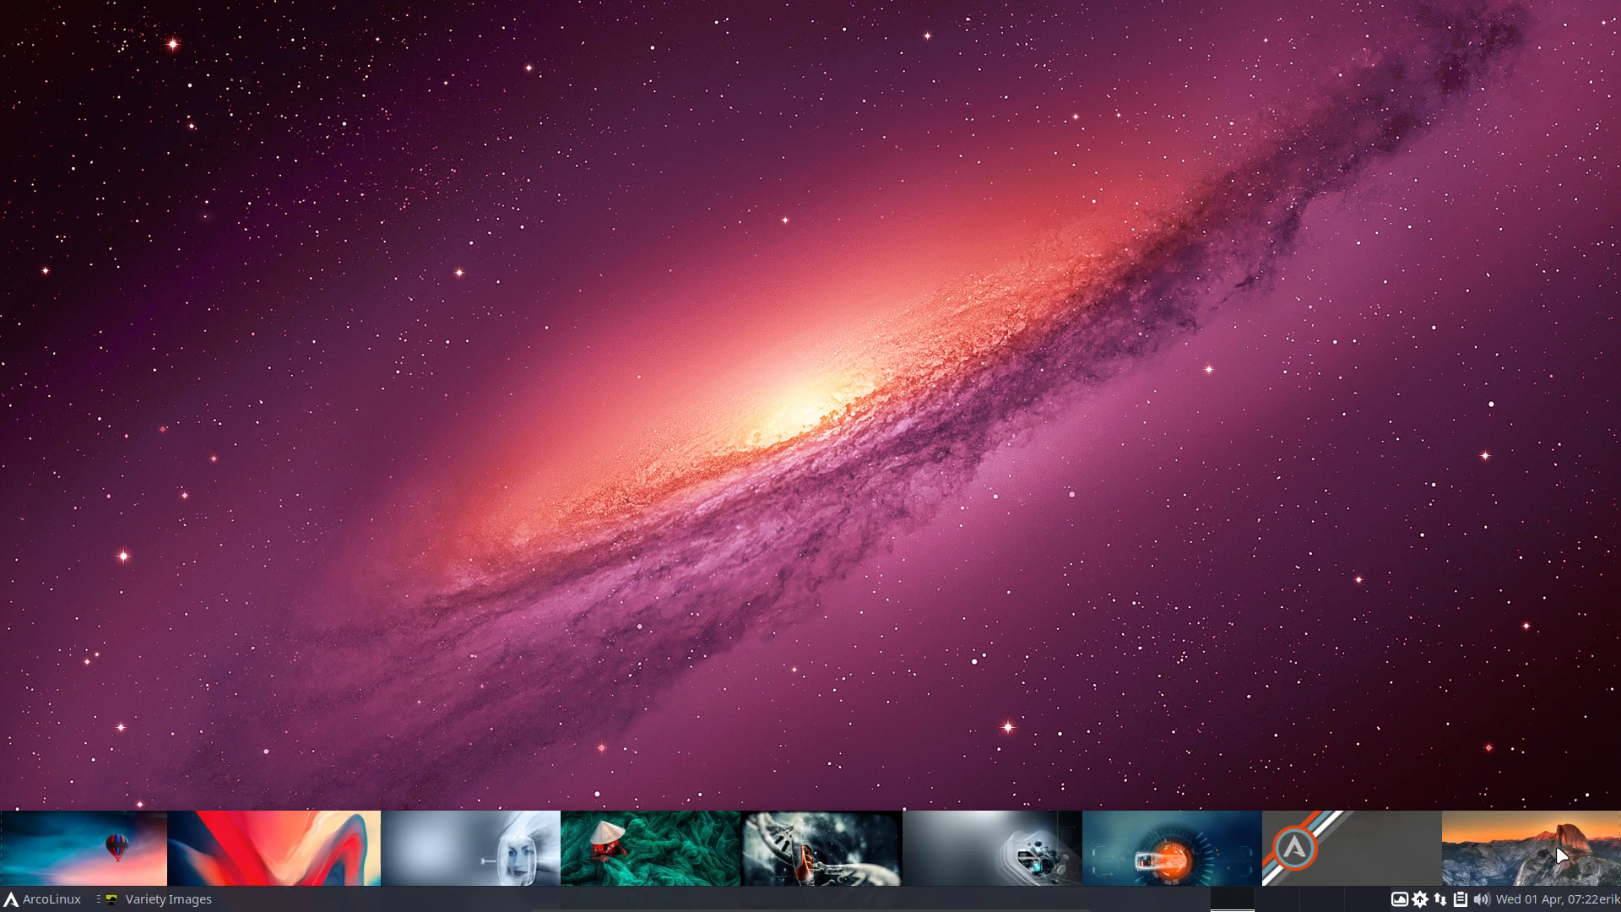
{"action": "mouse_move", "coordinate": [1384, 844]}
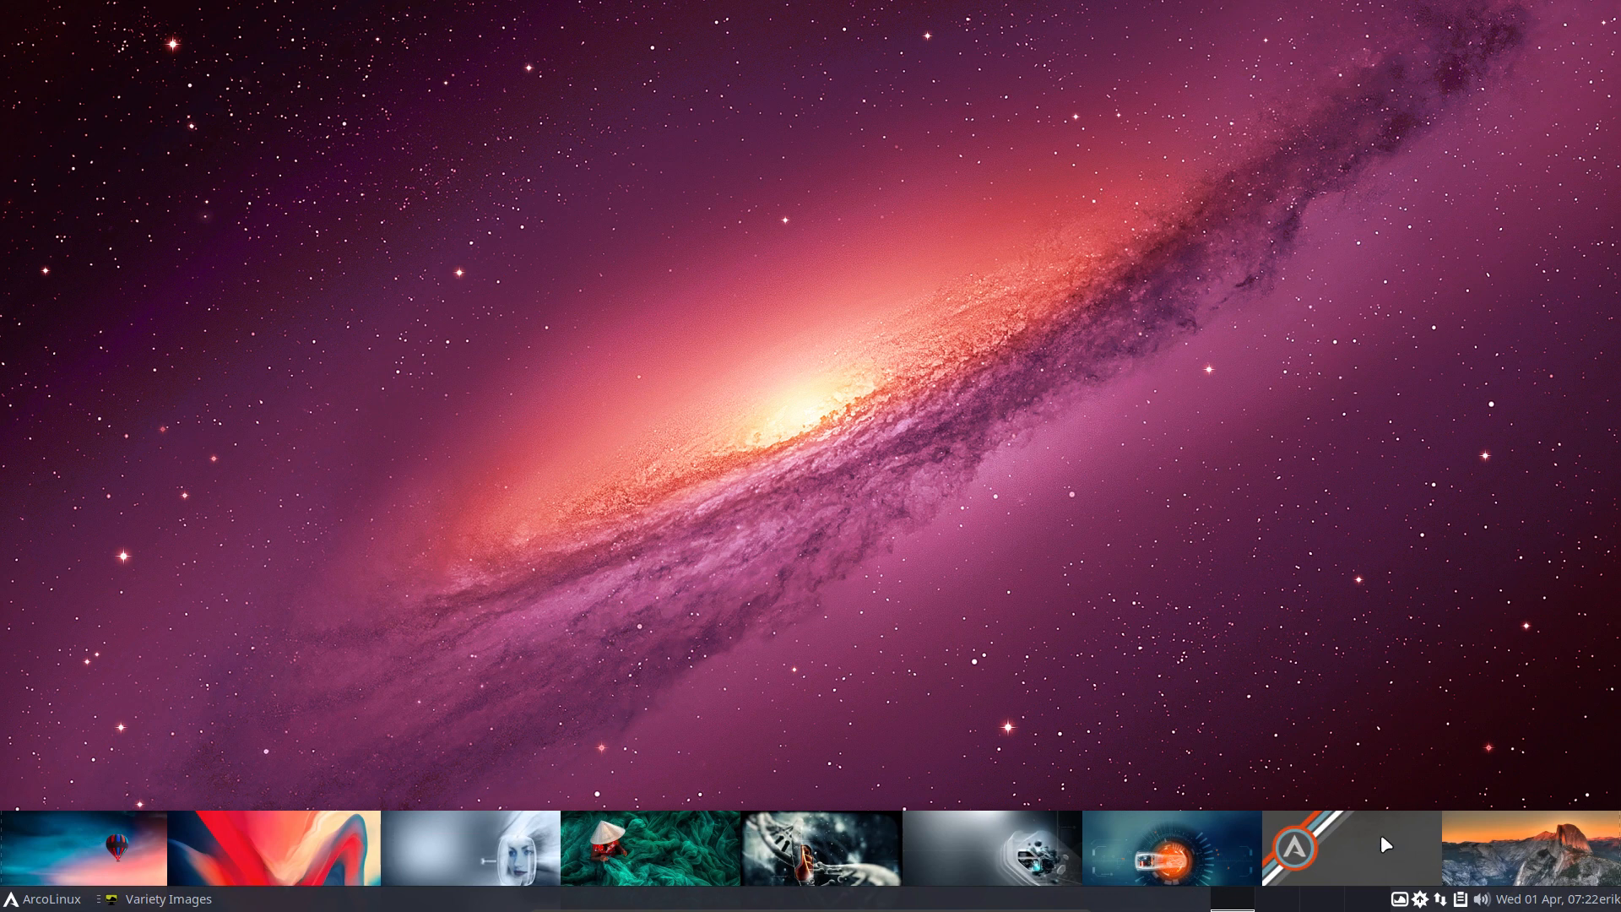
{"action": "mouse_move", "coordinate": [1352, 878]}
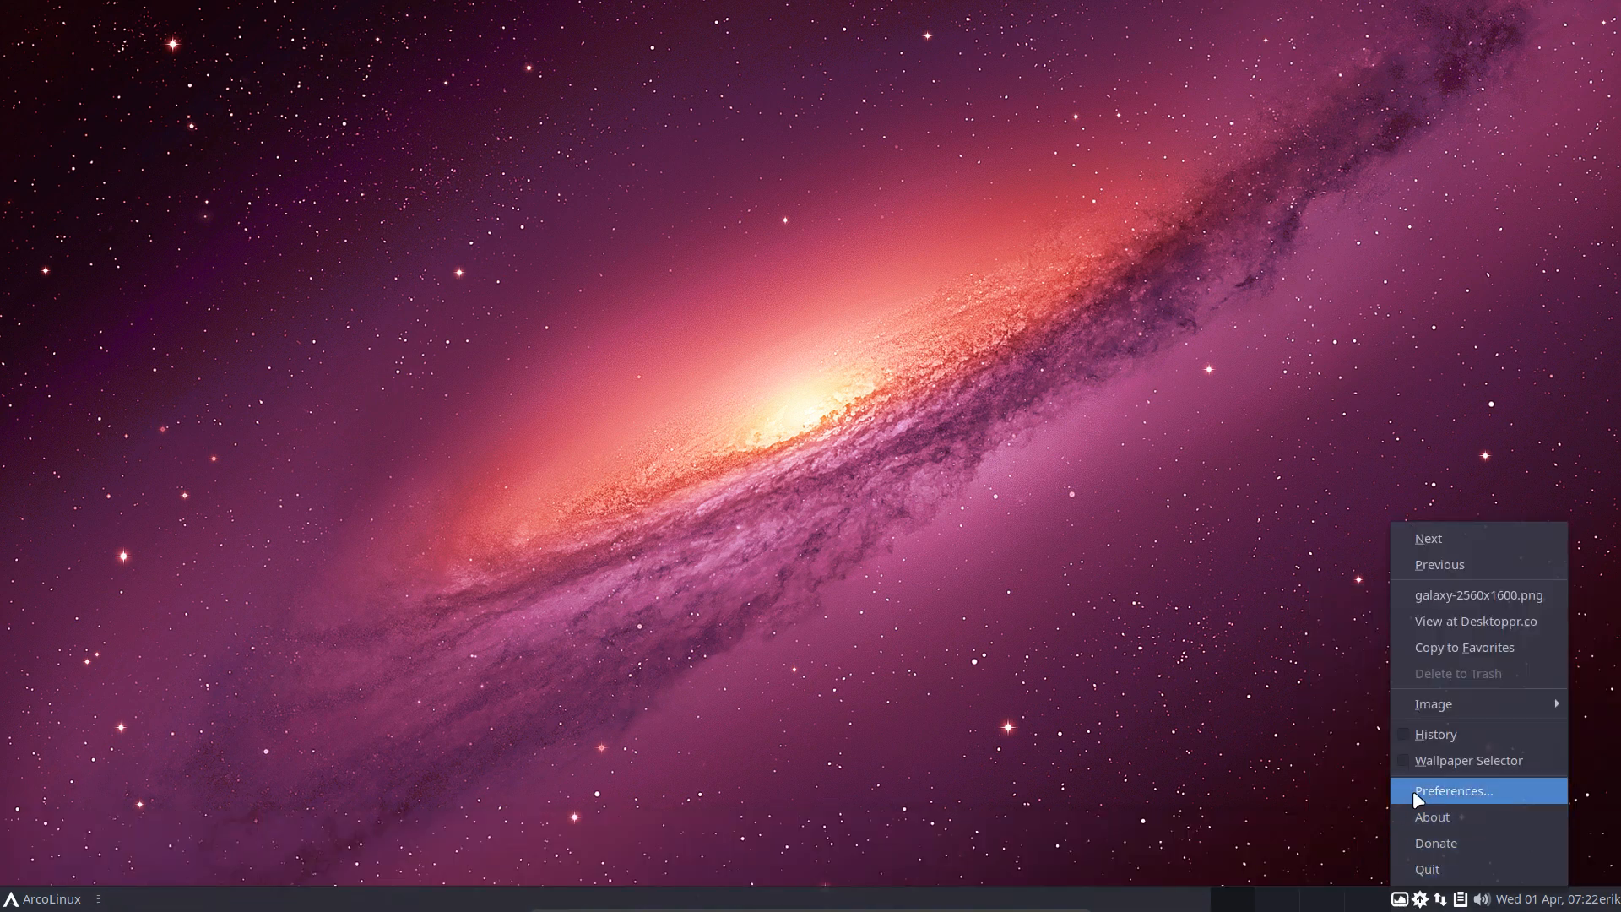
- Enable the home Pictures folder as a Variety image source, then open the home folder in a file manager
{"action": "left_click", "coordinate": [1453, 790]}
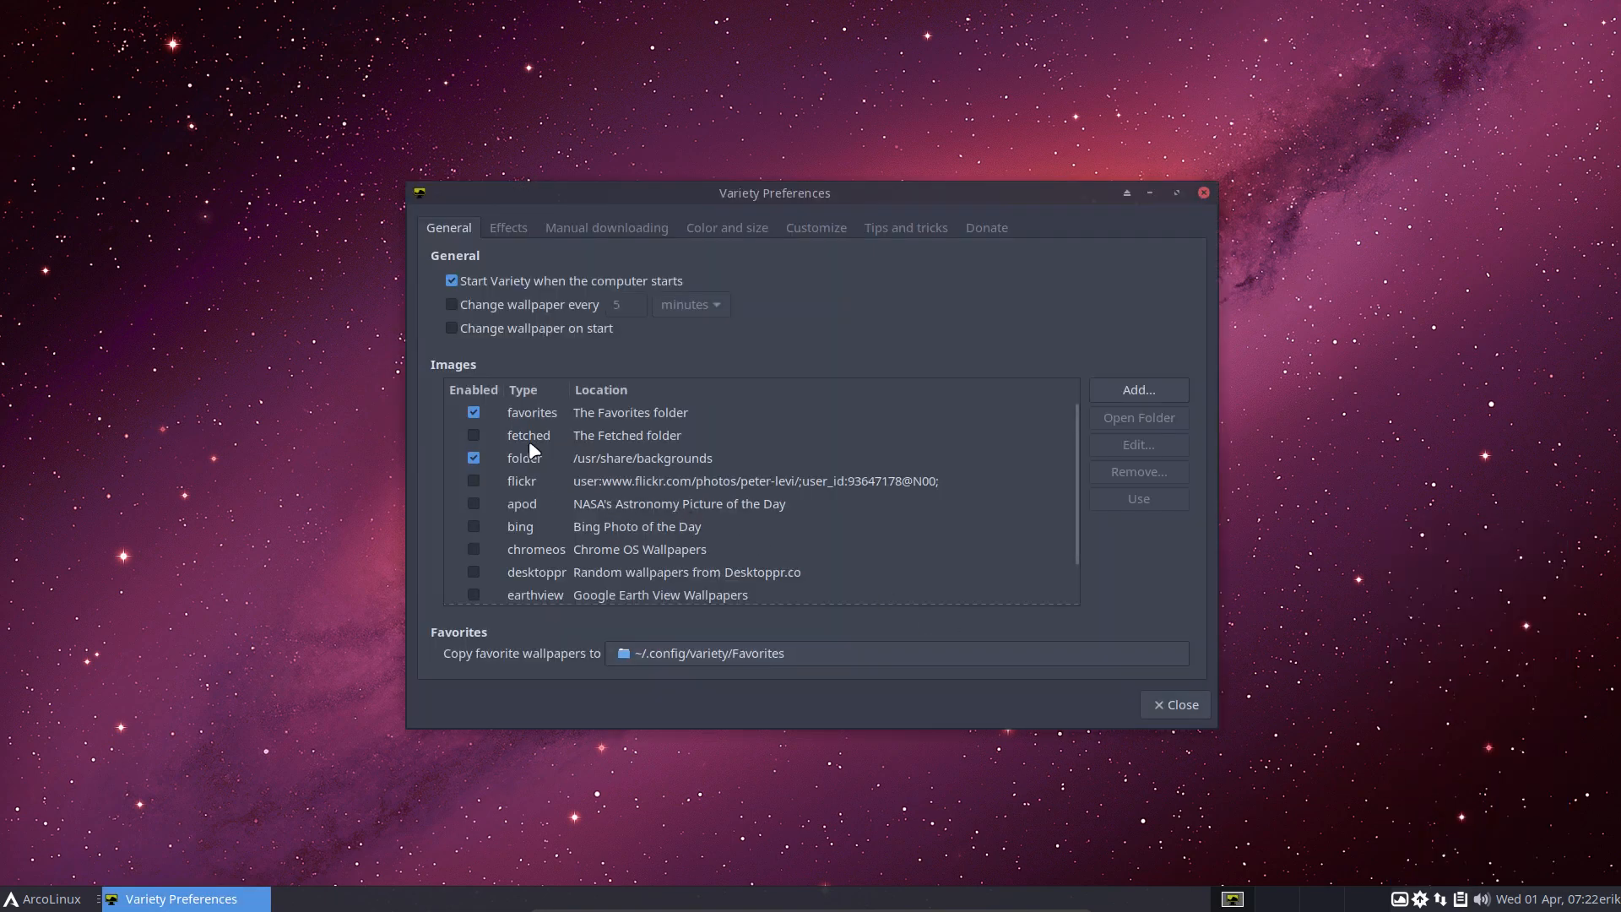
{"action": "scroll", "scroll_direction": "down", "scroll_amount": 3}
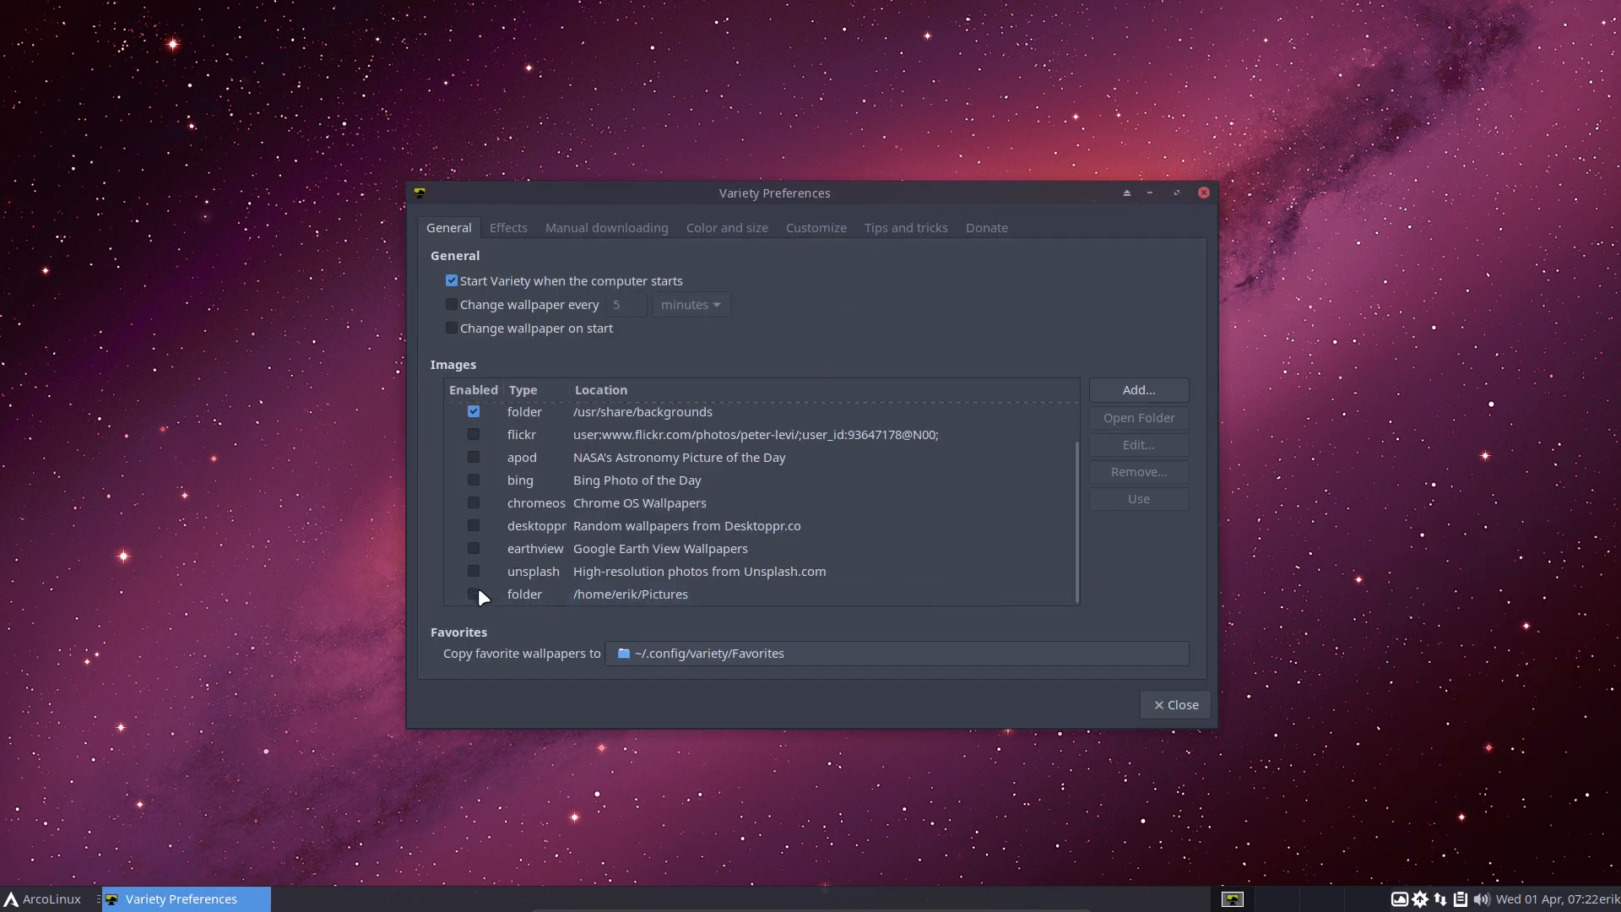
{"action": "left_click", "coordinate": [473, 592]}
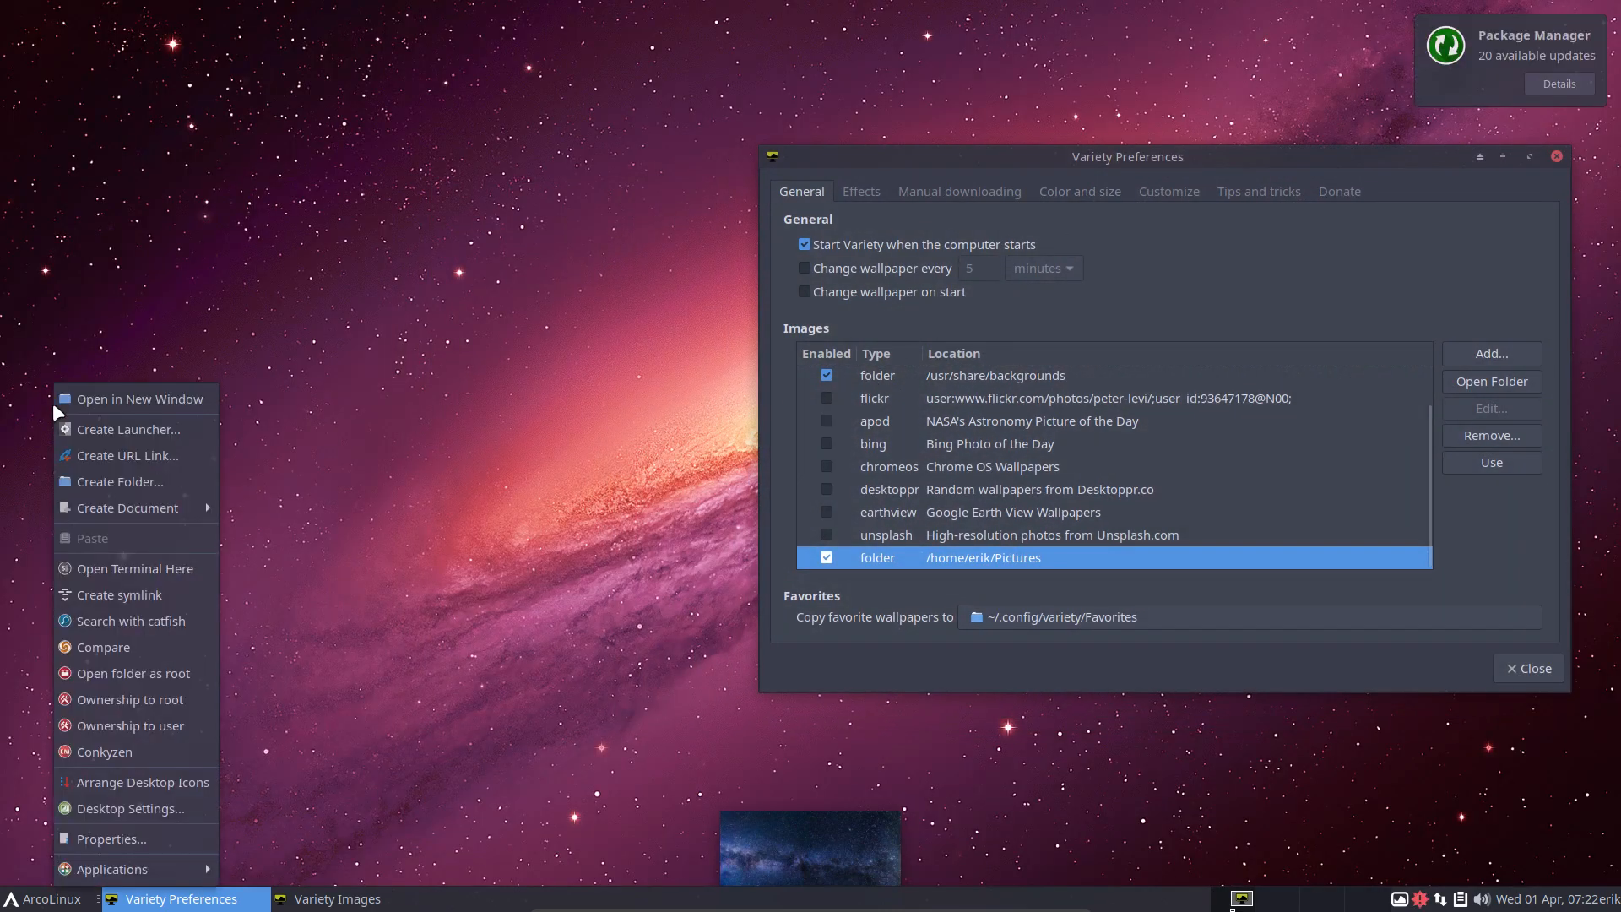
{"action": "left_click", "coordinate": [140, 399]}
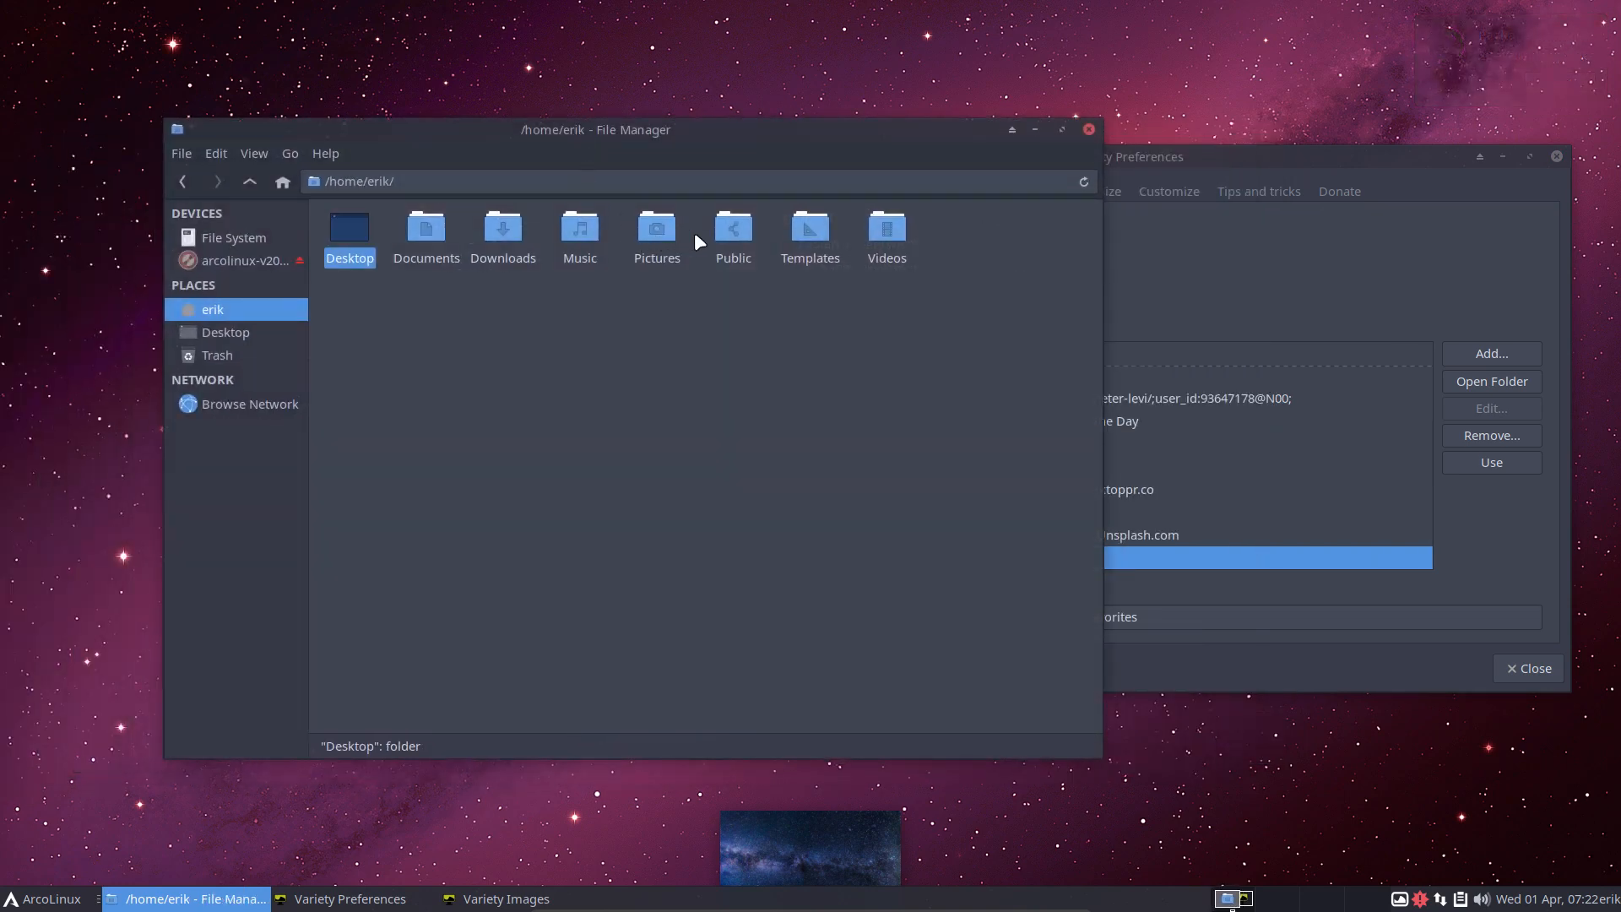
- Open Pictures in Thunar, preview milky-way-2695569_1920.jpg, and close the viewer
{"action": "double_click", "coordinate": [657, 228]}
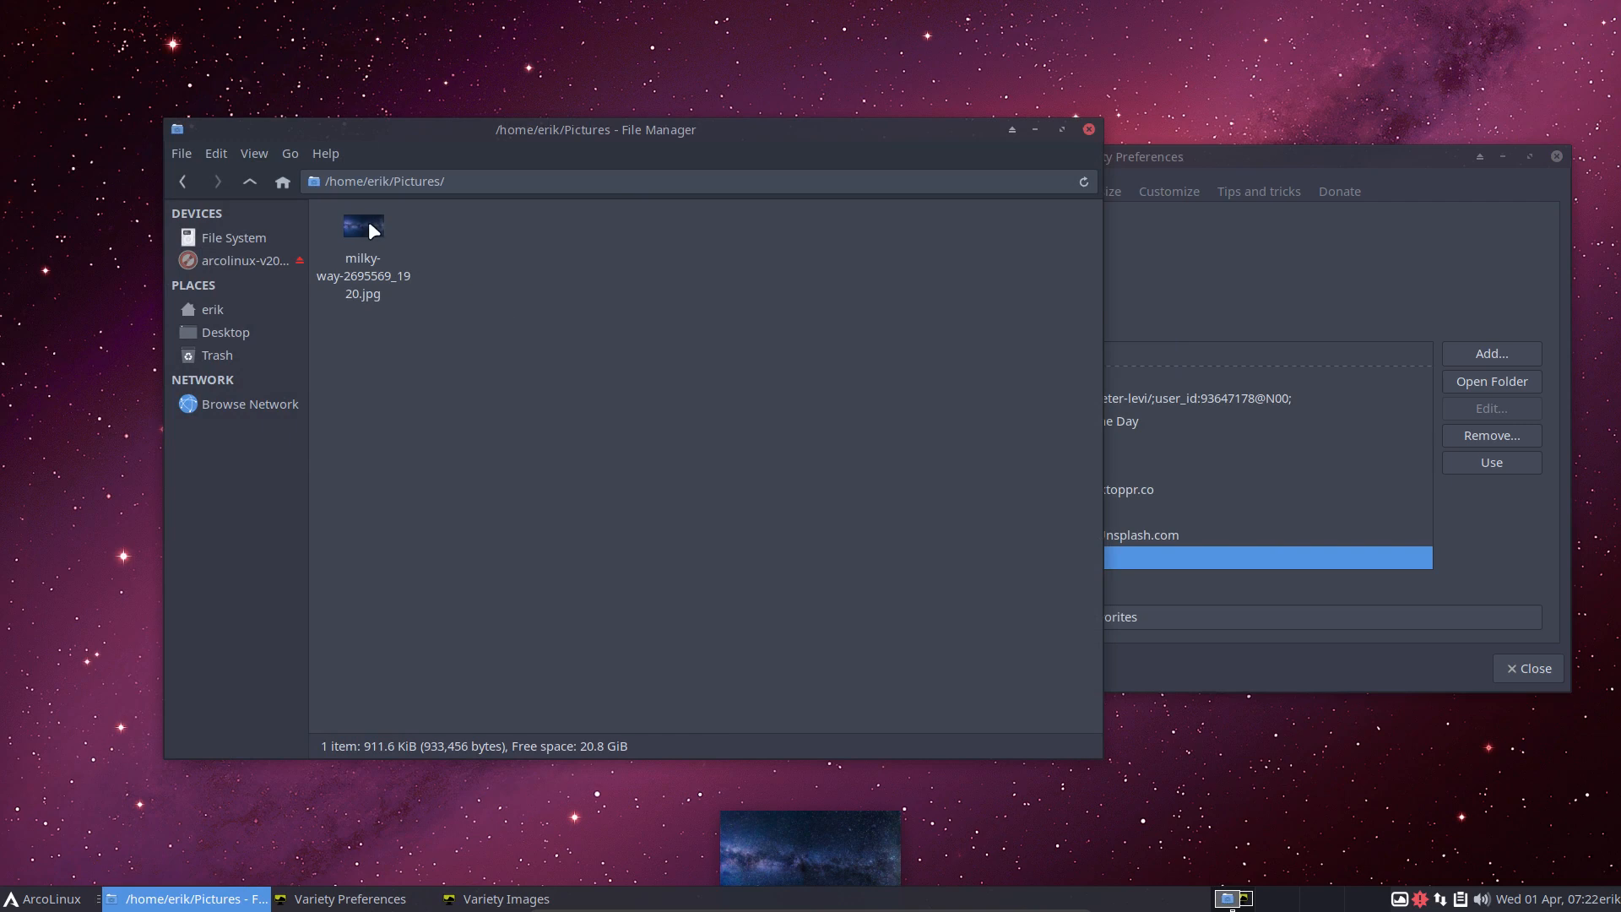
{"action": "double_click", "coordinate": [364, 226]}
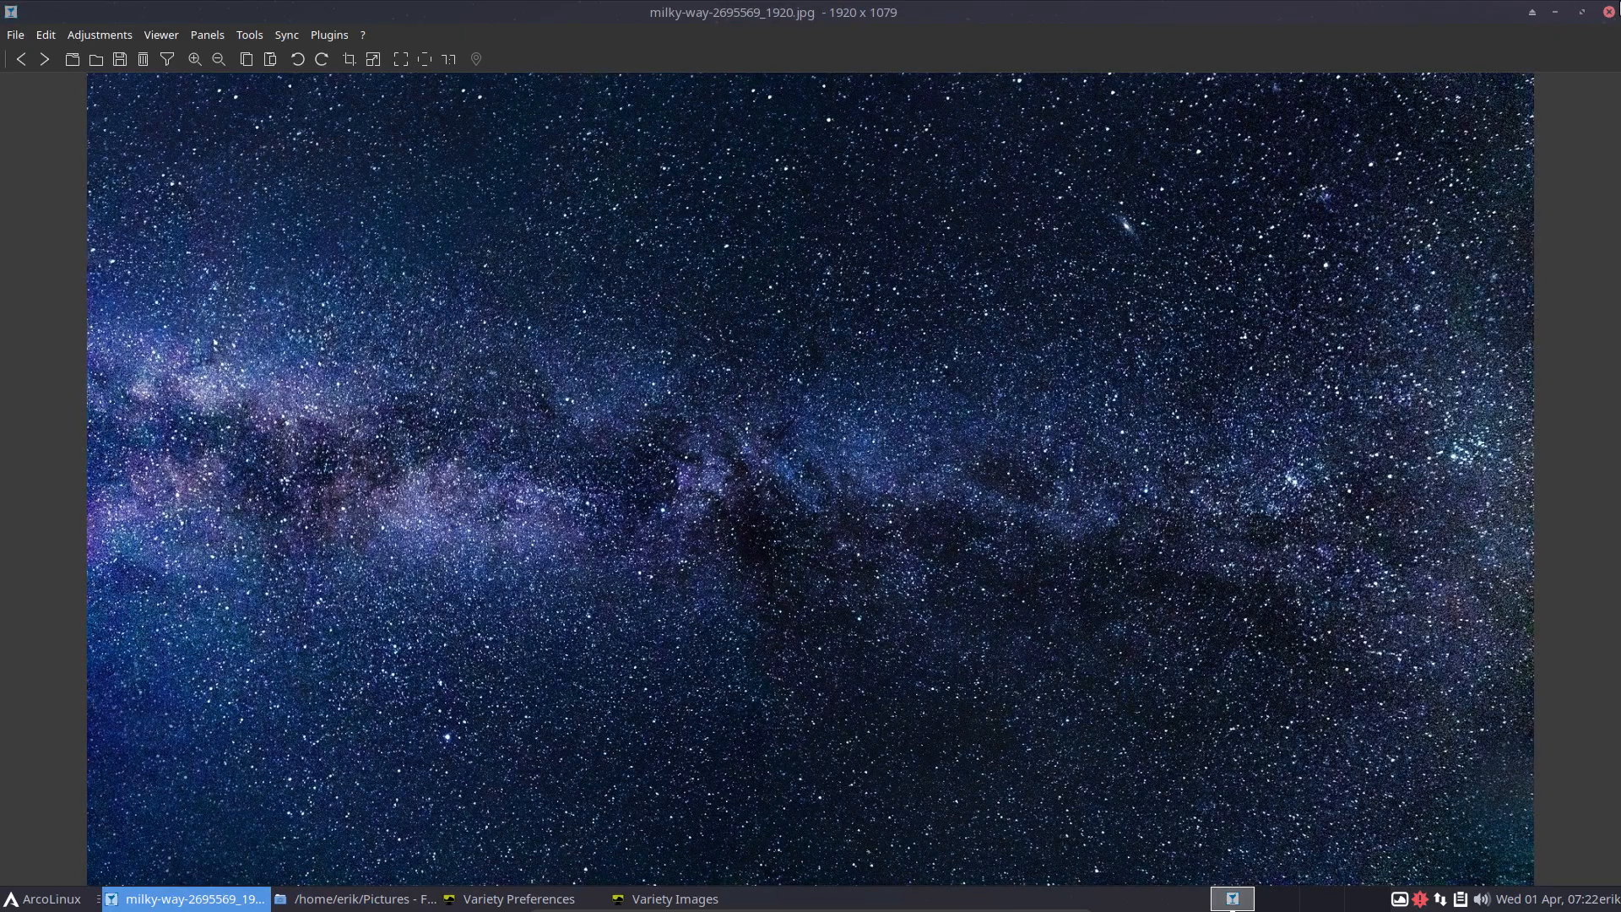
{"action": "left_click", "coordinate": [191, 904]}
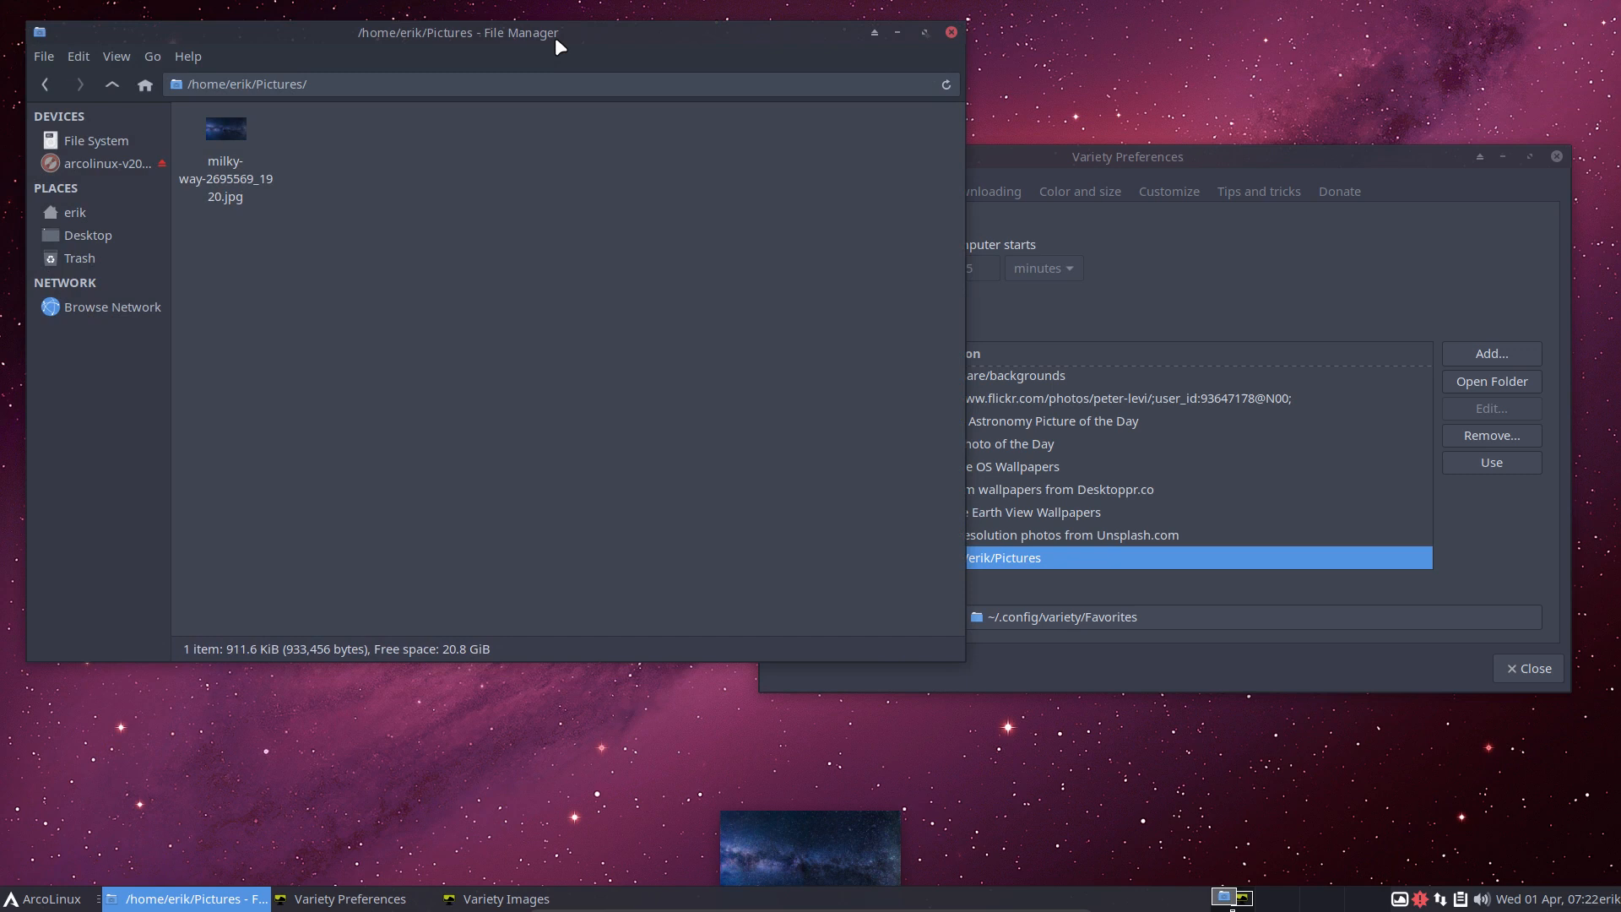
{"action": "mouse_move", "coordinate": [692, 96]}
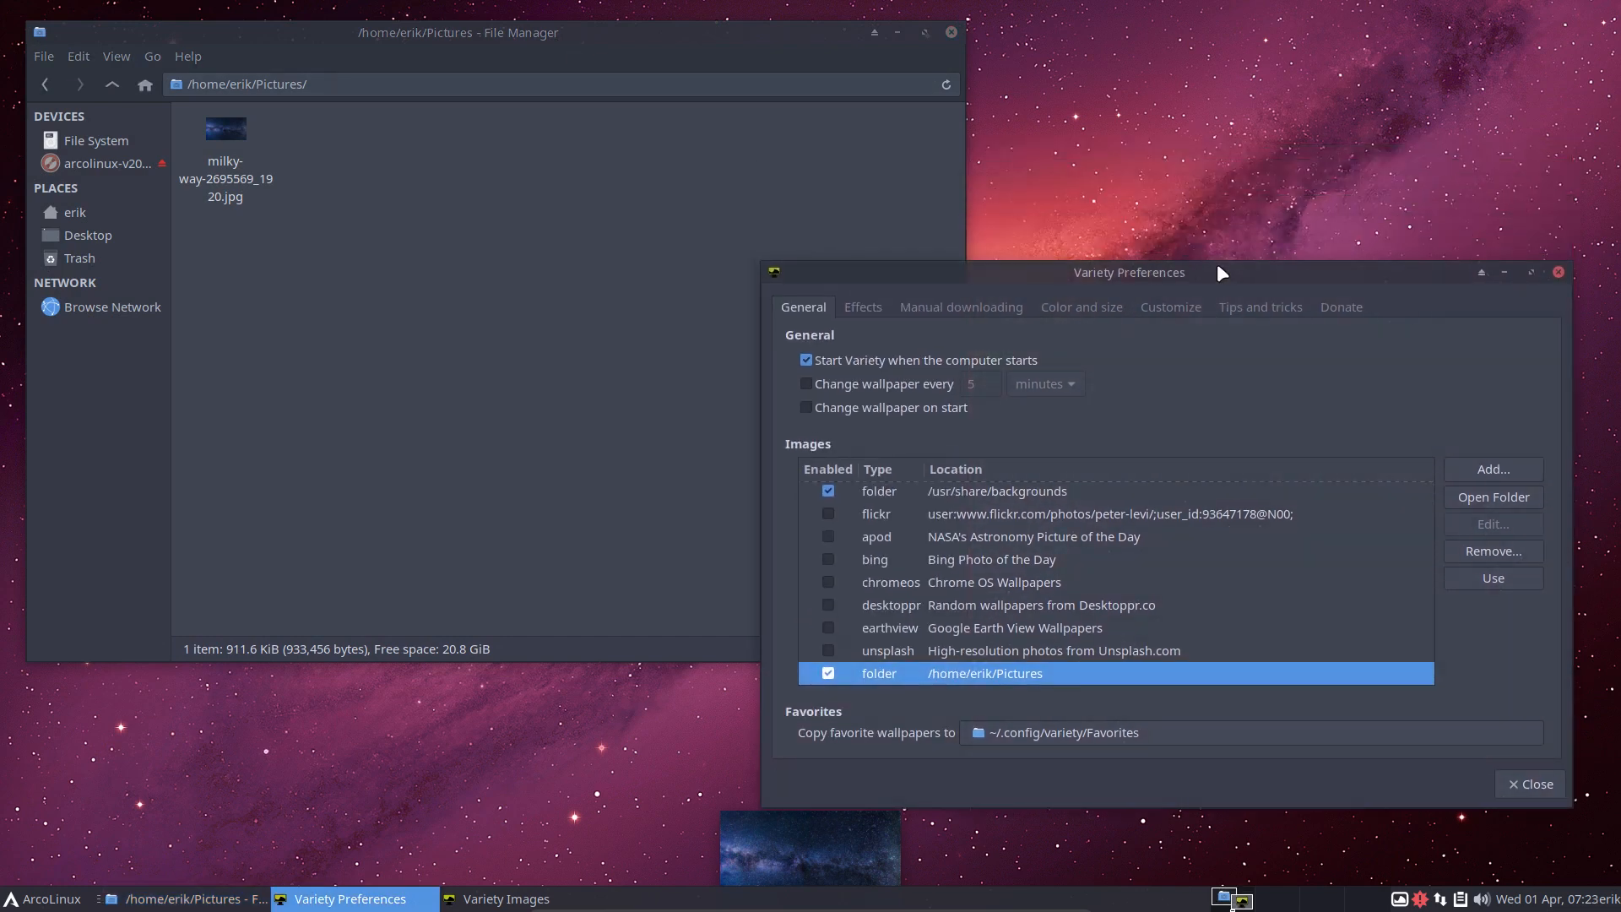
{"action": "mouse_move", "coordinate": [1182, 393]}
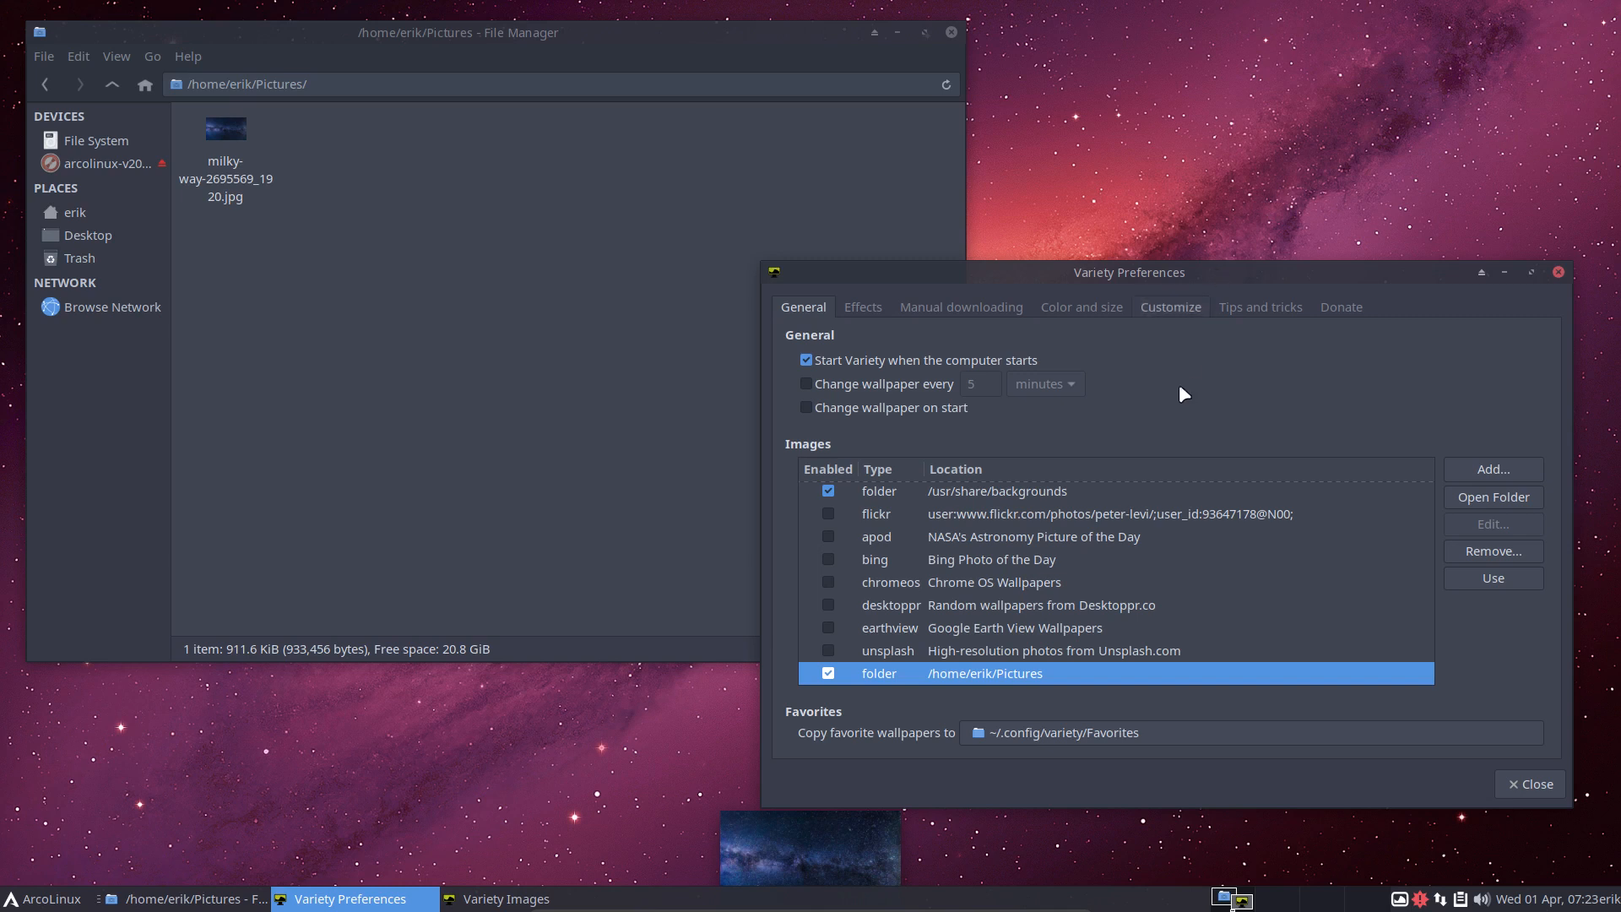
- Untick the /usr/share/backgrounds source, cancel the Add Folders dialog, and close Variety preferences
{"action": "scroll", "scroll_direction": "up", "scroll_amount": 3}
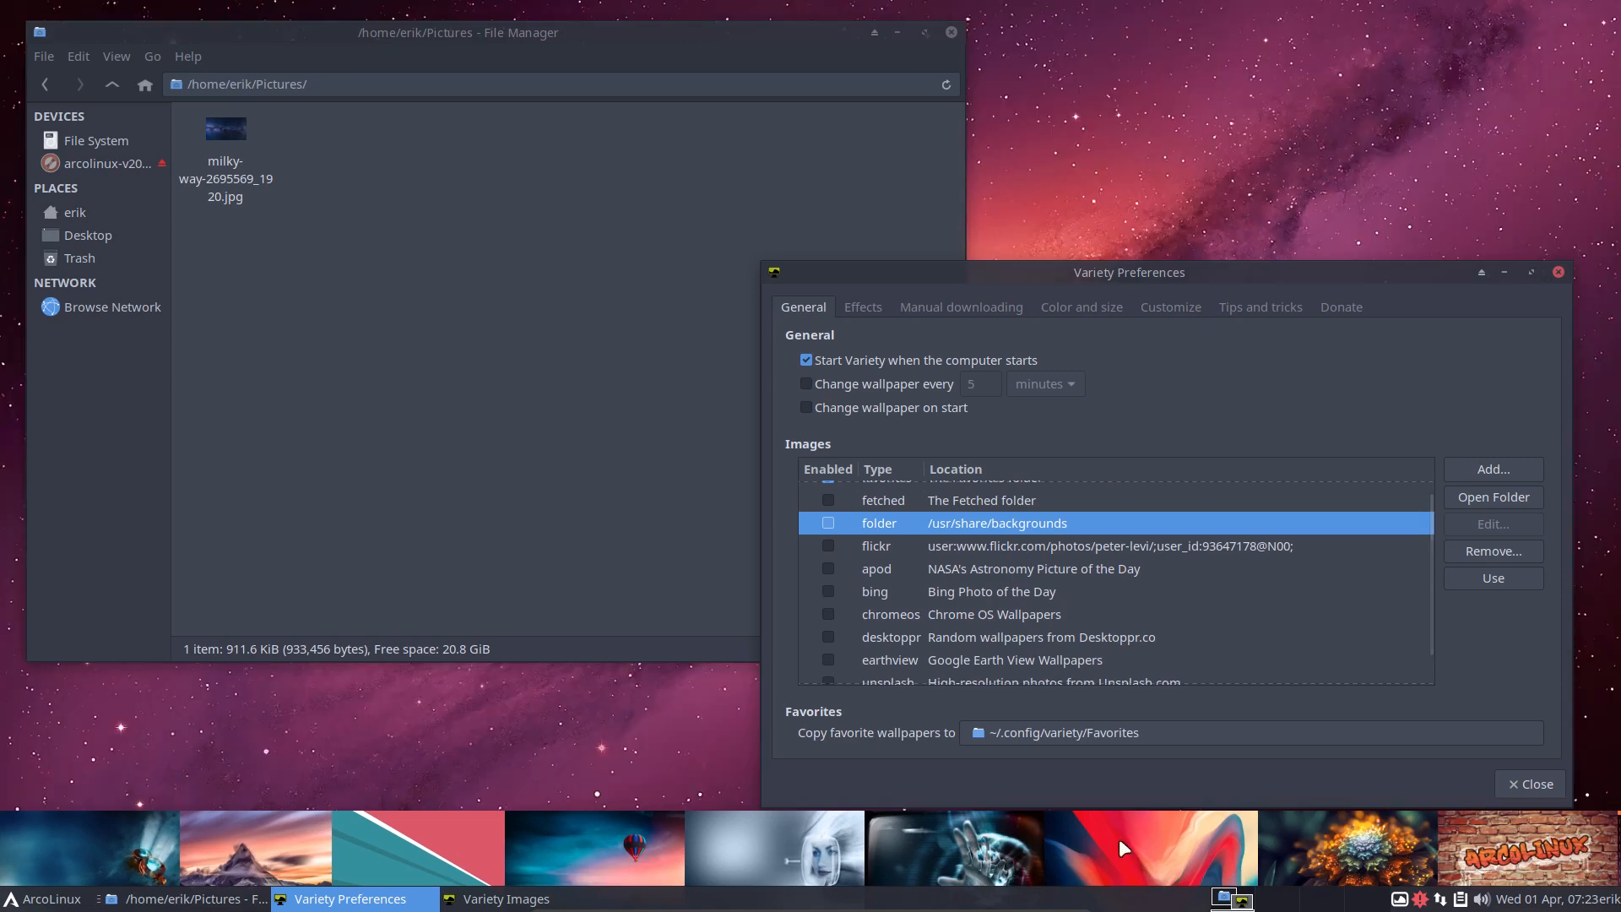
{"action": "mouse_move", "coordinate": [1025, 605]}
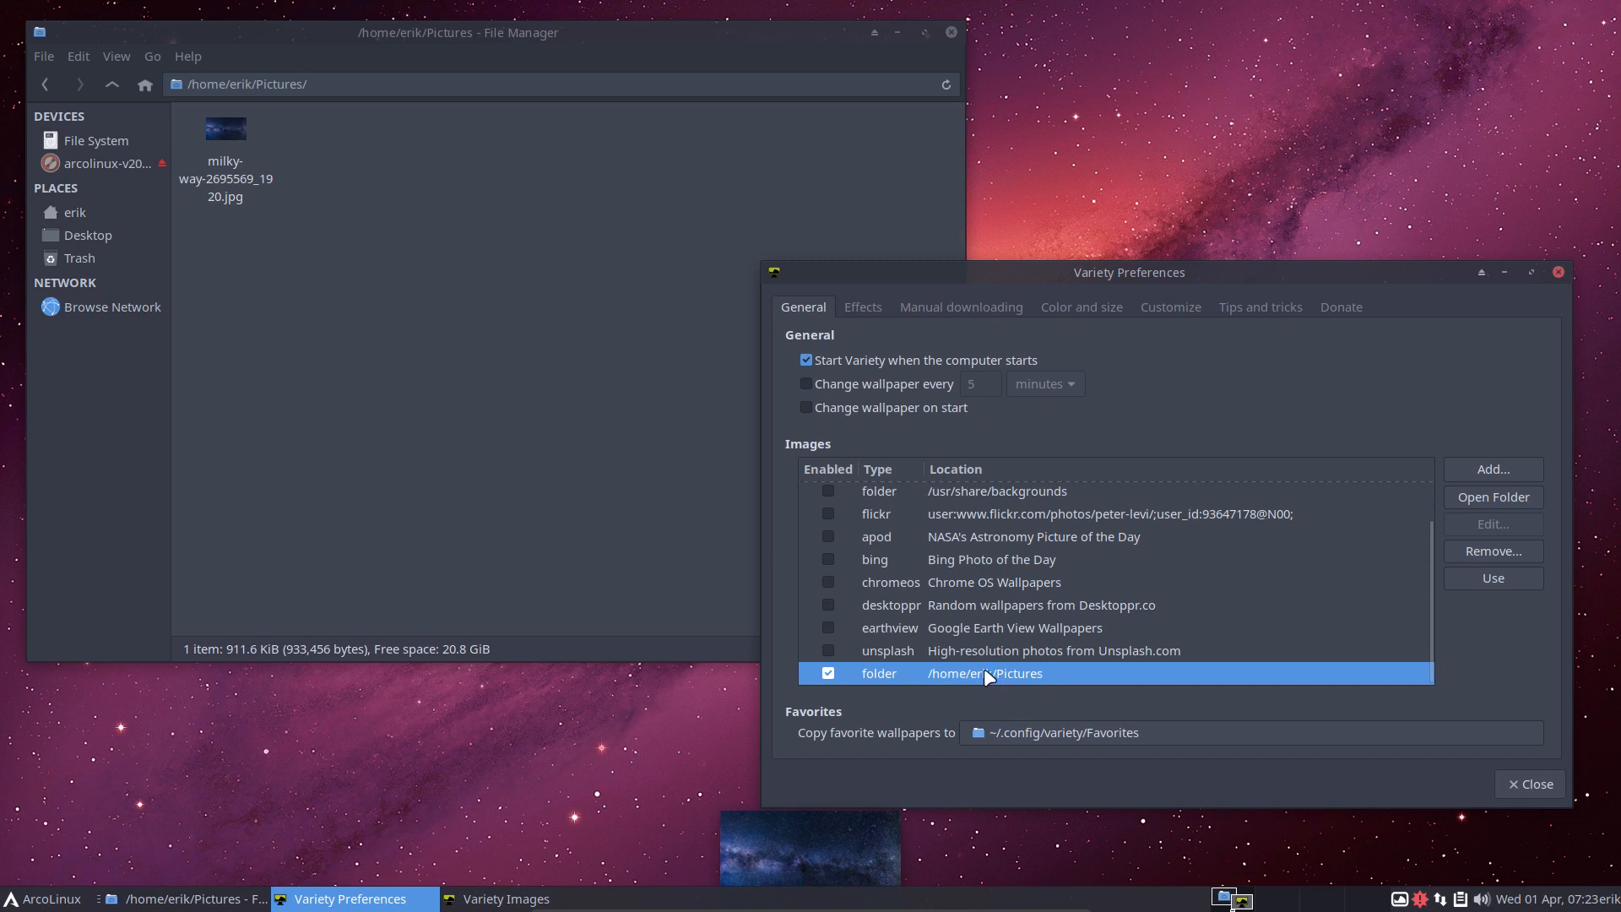
{"action": "mouse_move", "coordinate": [1080, 680]}
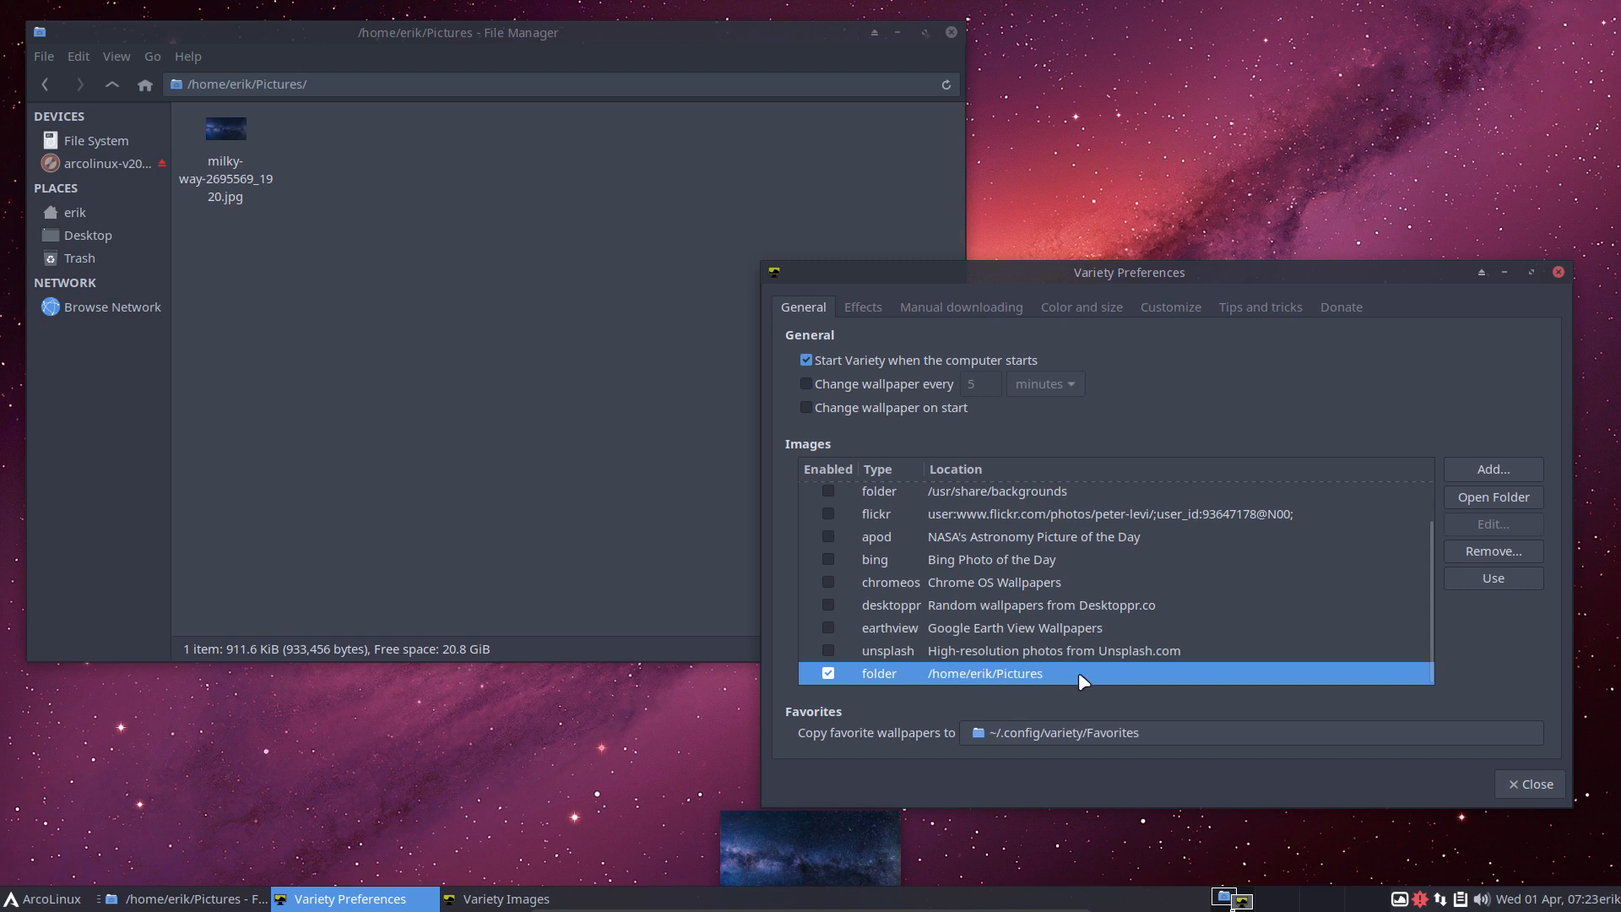
{"action": "mouse_move", "coordinate": [1425, 515]}
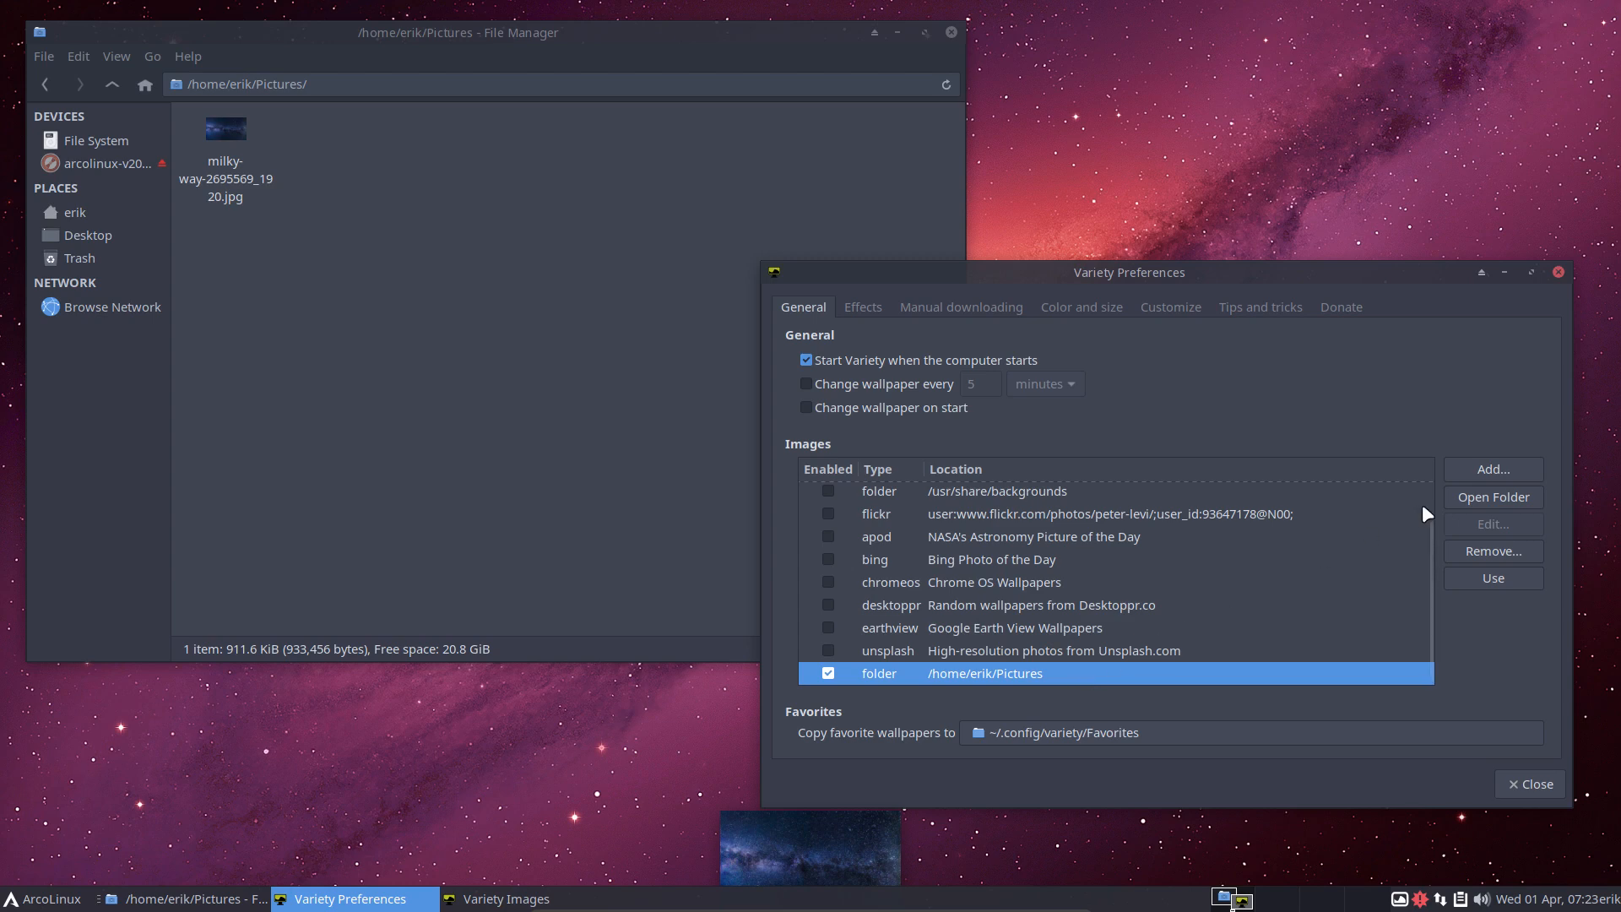
{"action": "left_click", "coordinate": [1491, 497]}
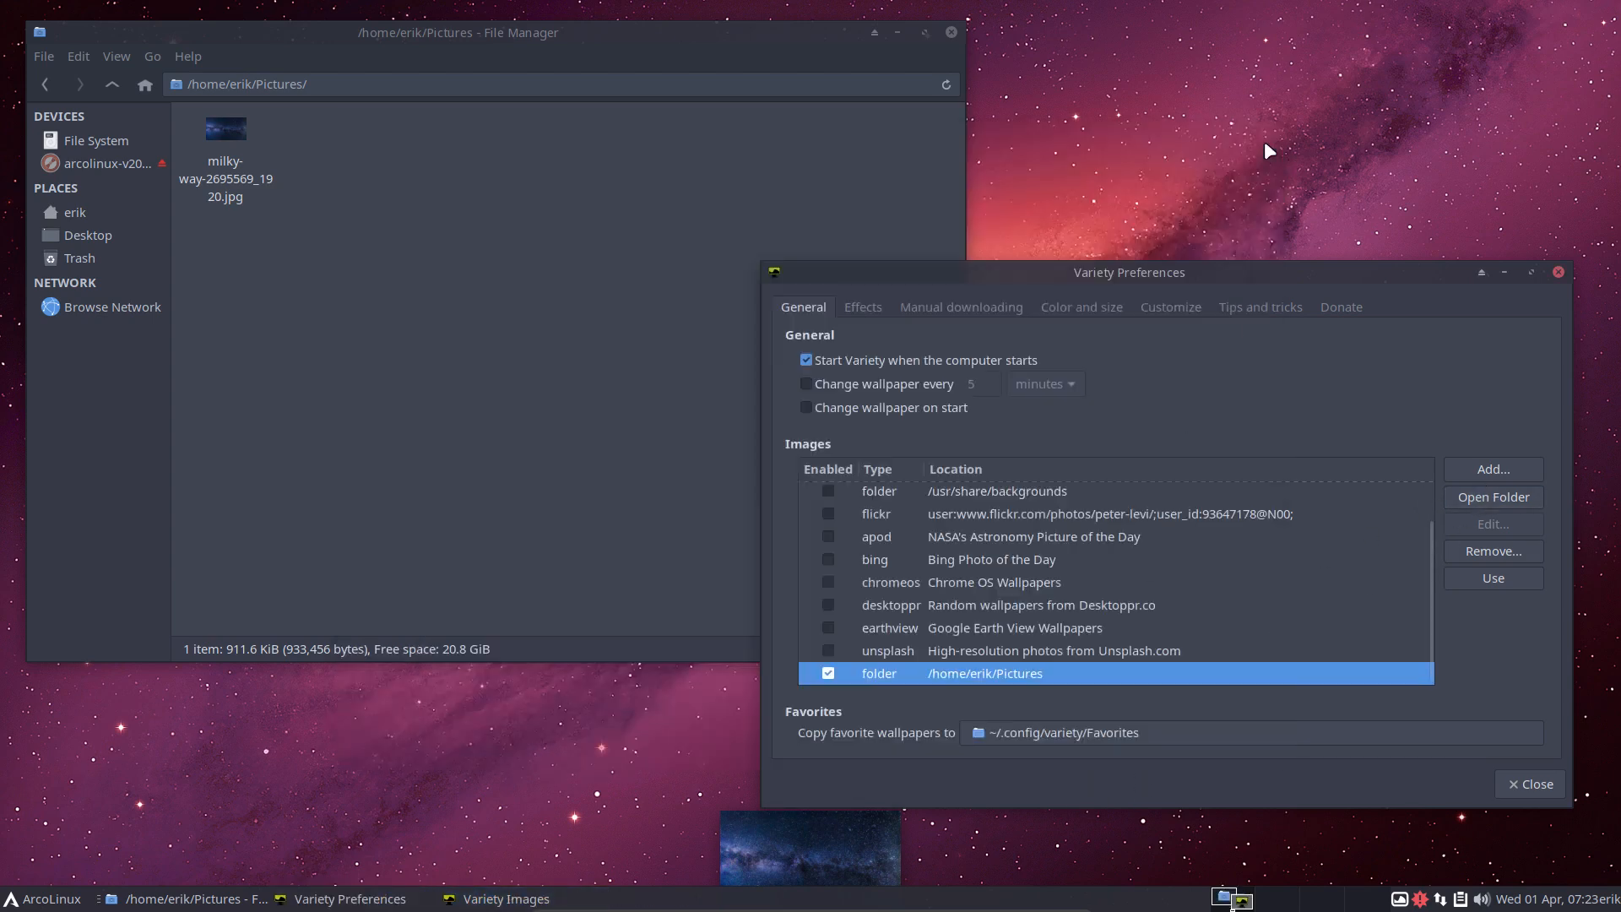
{"action": "left_click", "coordinate": [1491, 469]}
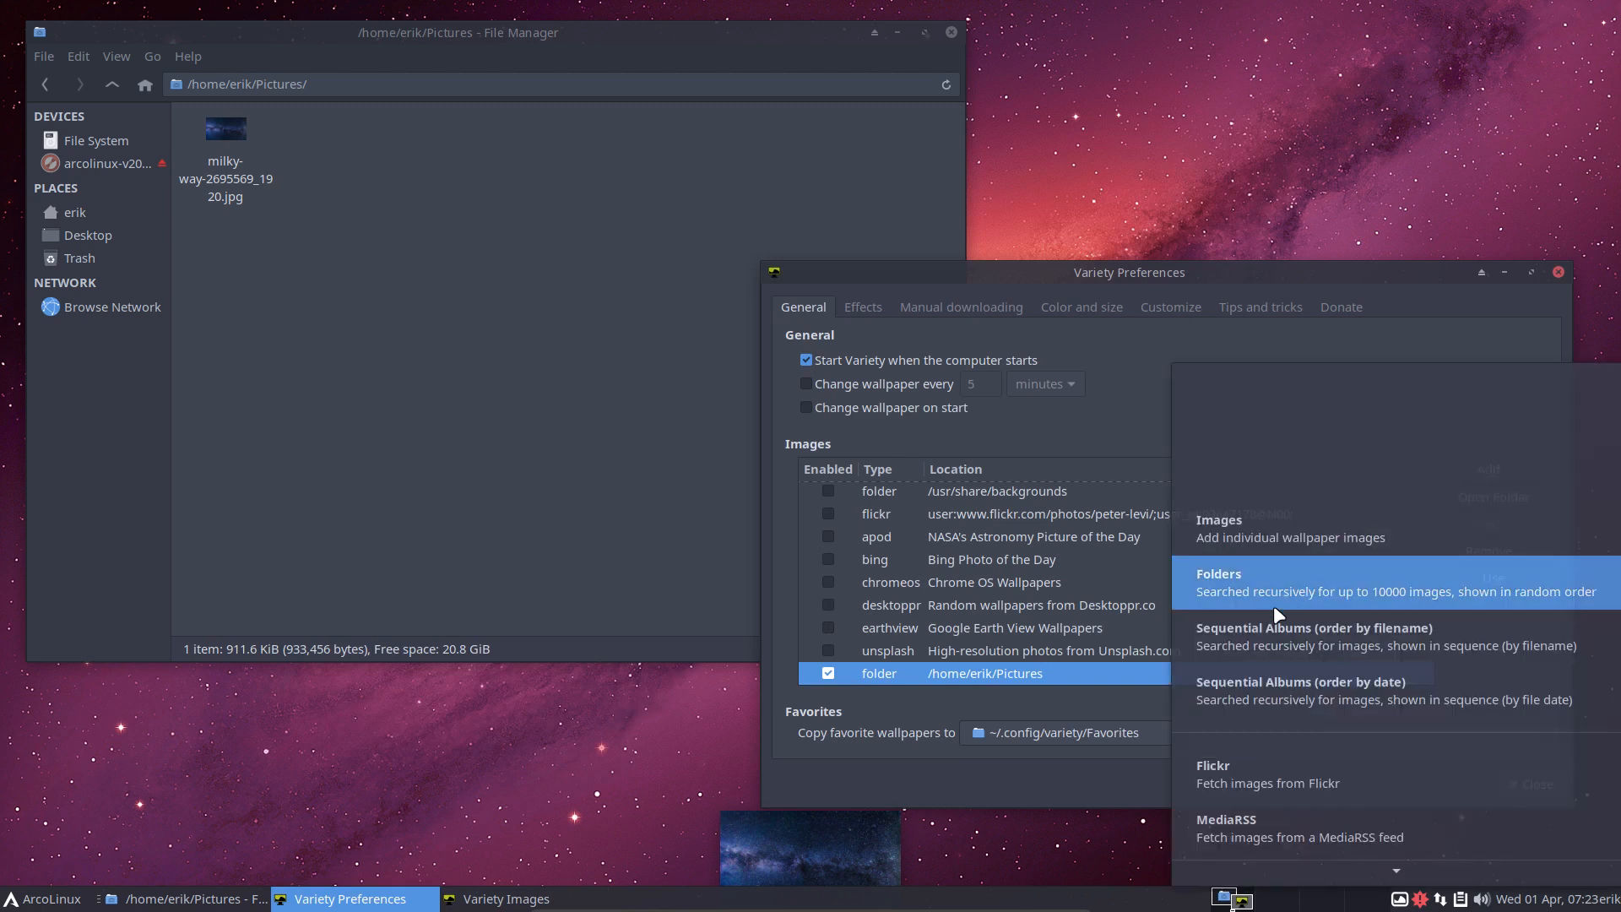
{"action": "left_click", "coordinate": [1217, 574]}
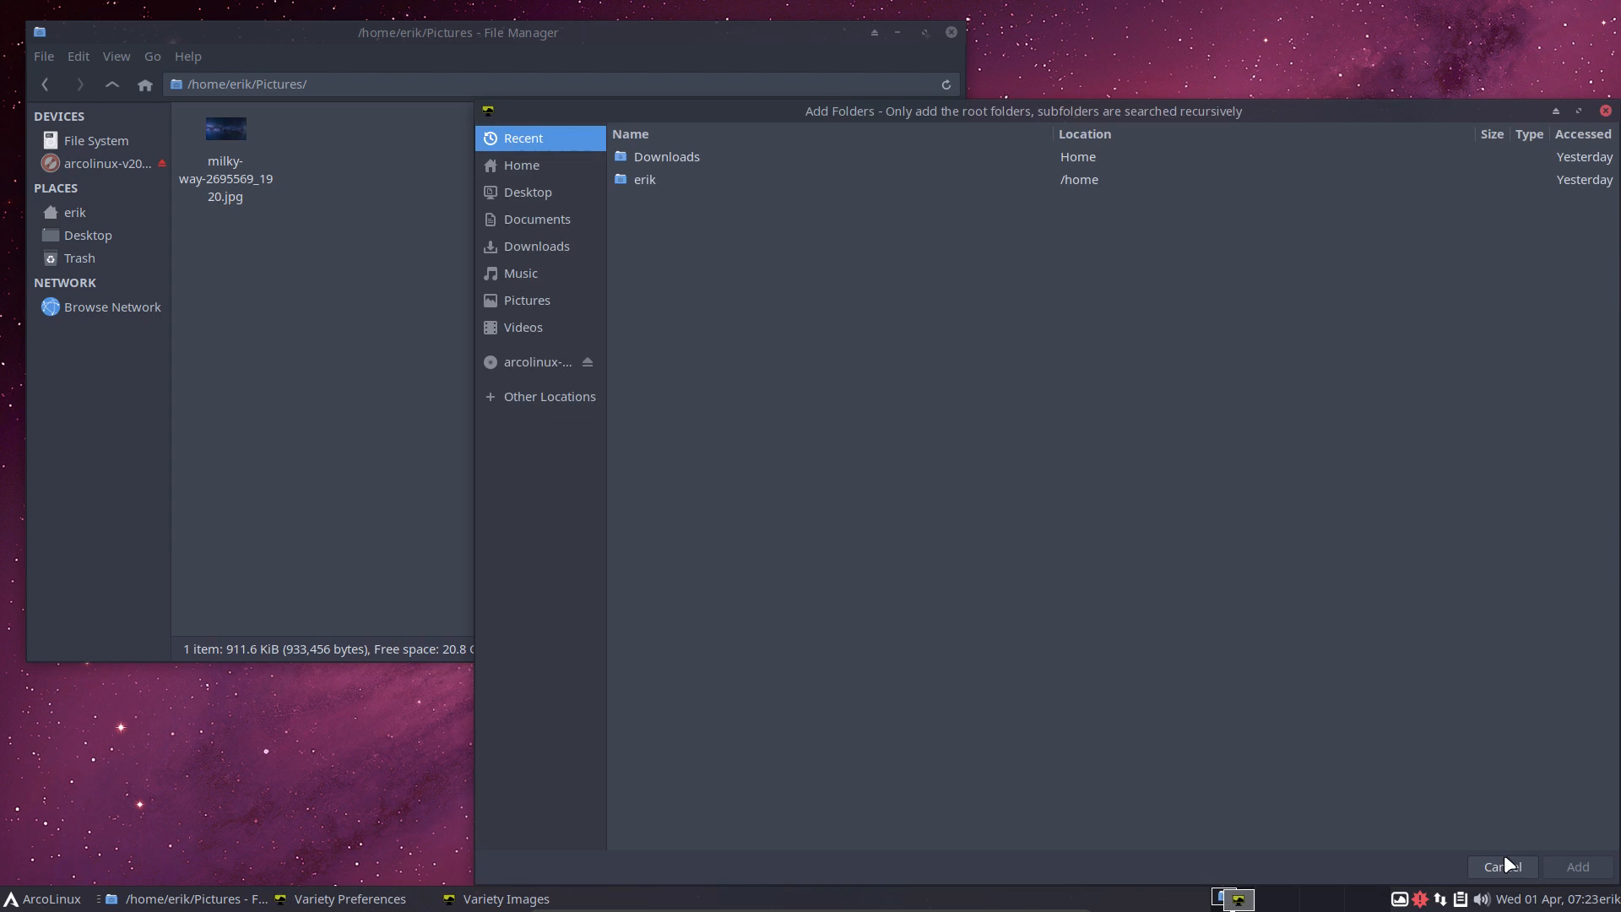
{"action": "left_click", "coordinate": [1501, 867]}
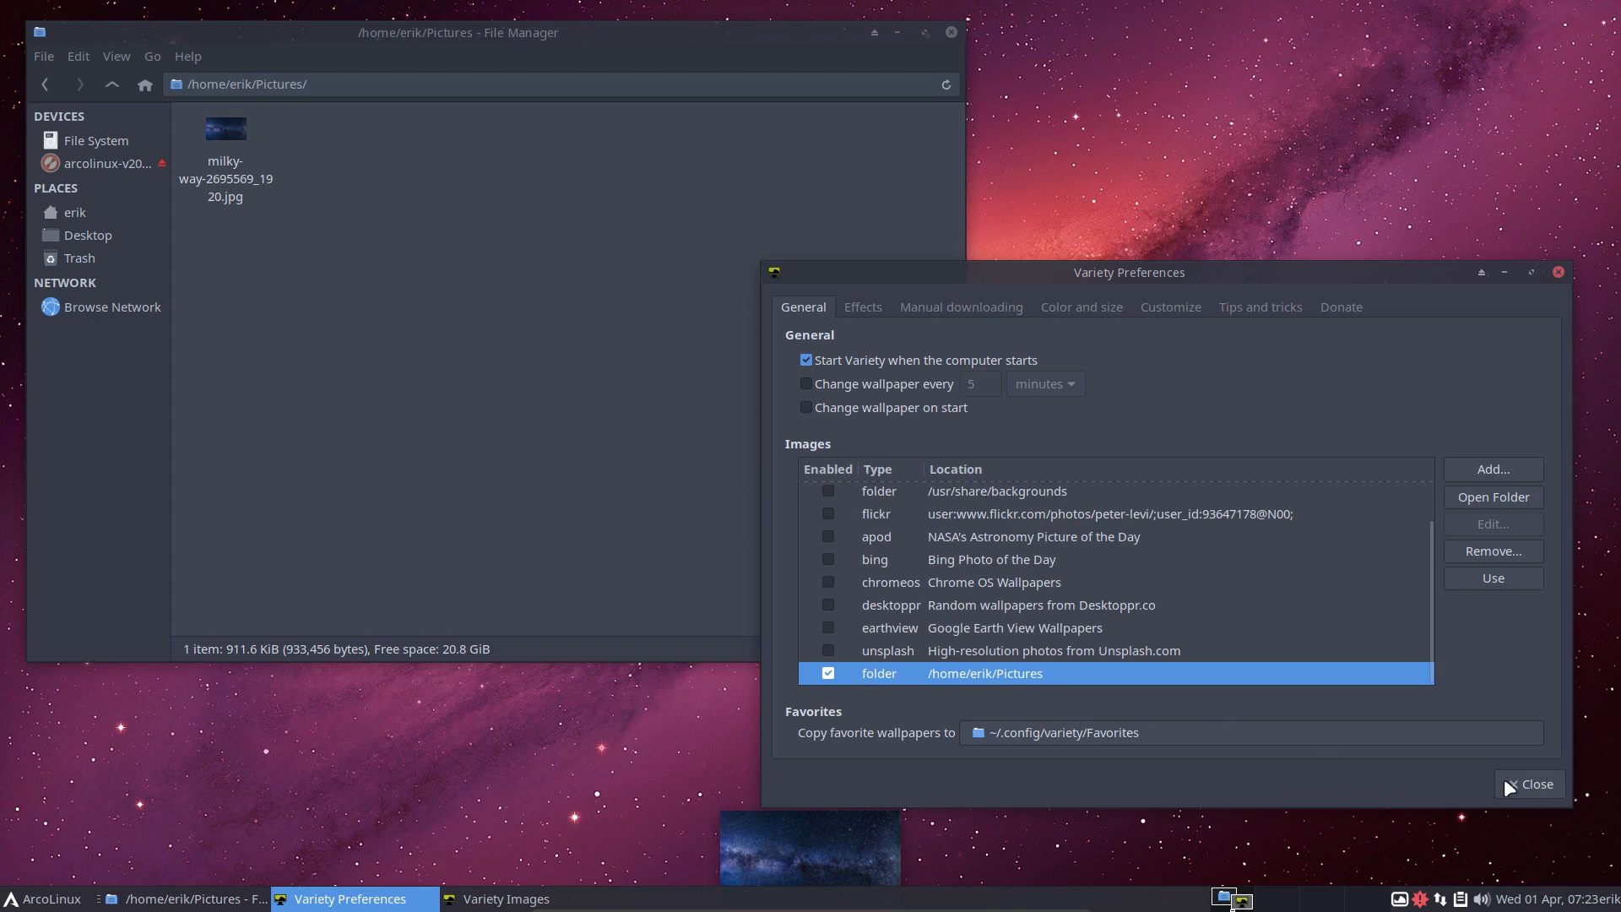
{"action": "left_click", "coordinate": [1533, 784]}
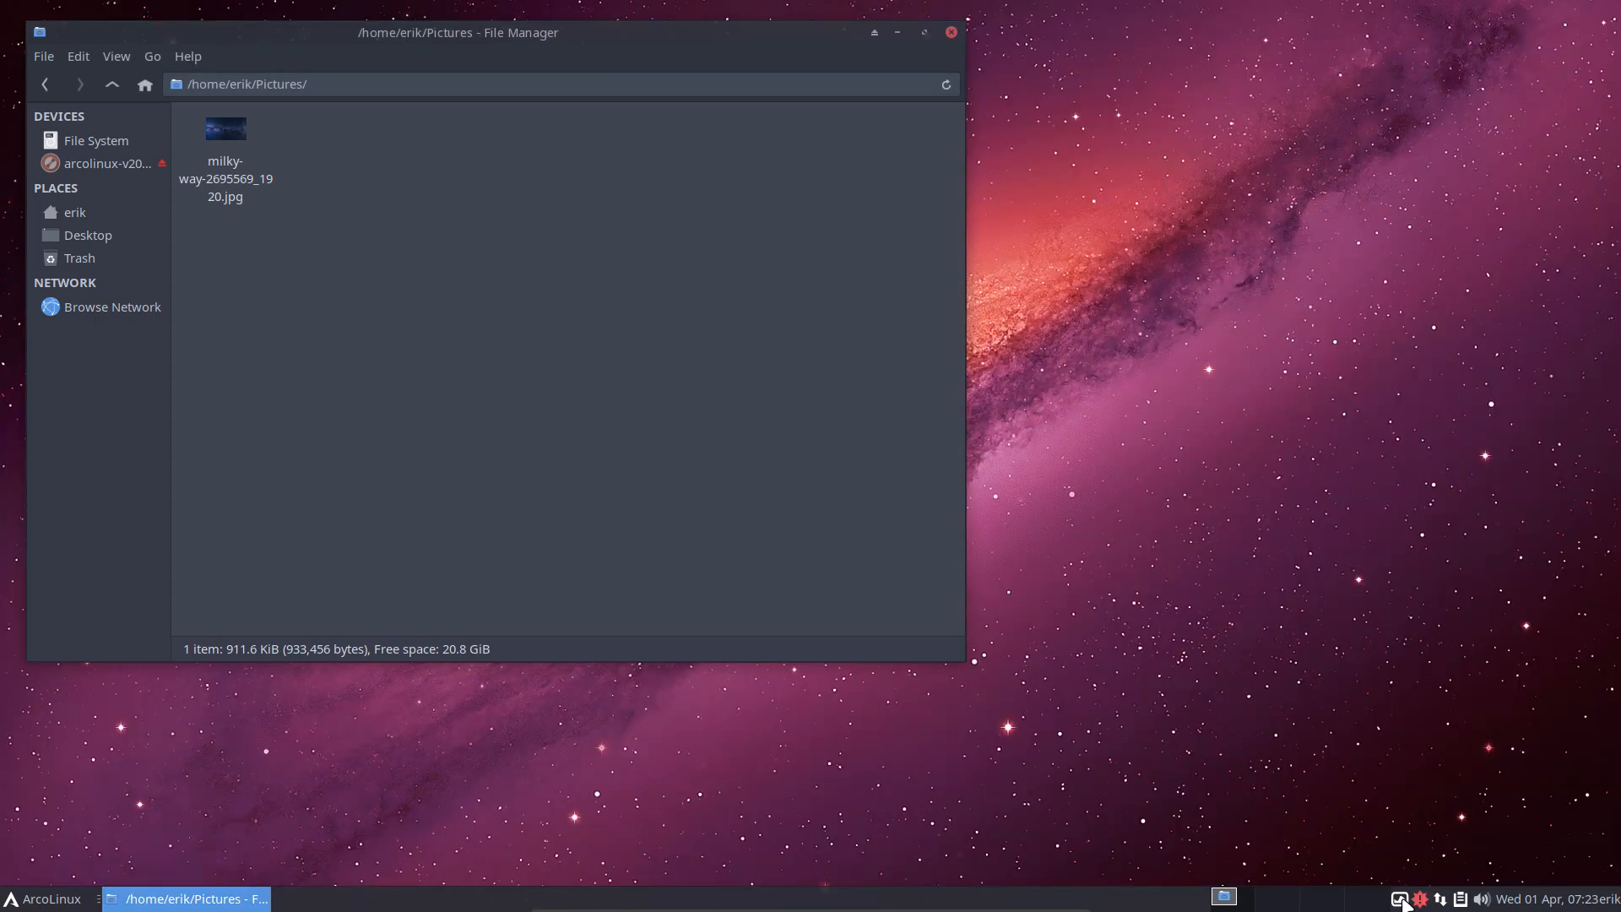
- From Variety's tray menu, change the wallpaper to the milky way image from Pictures
{"action": "right_click", "coordinate": [1435, 902]}
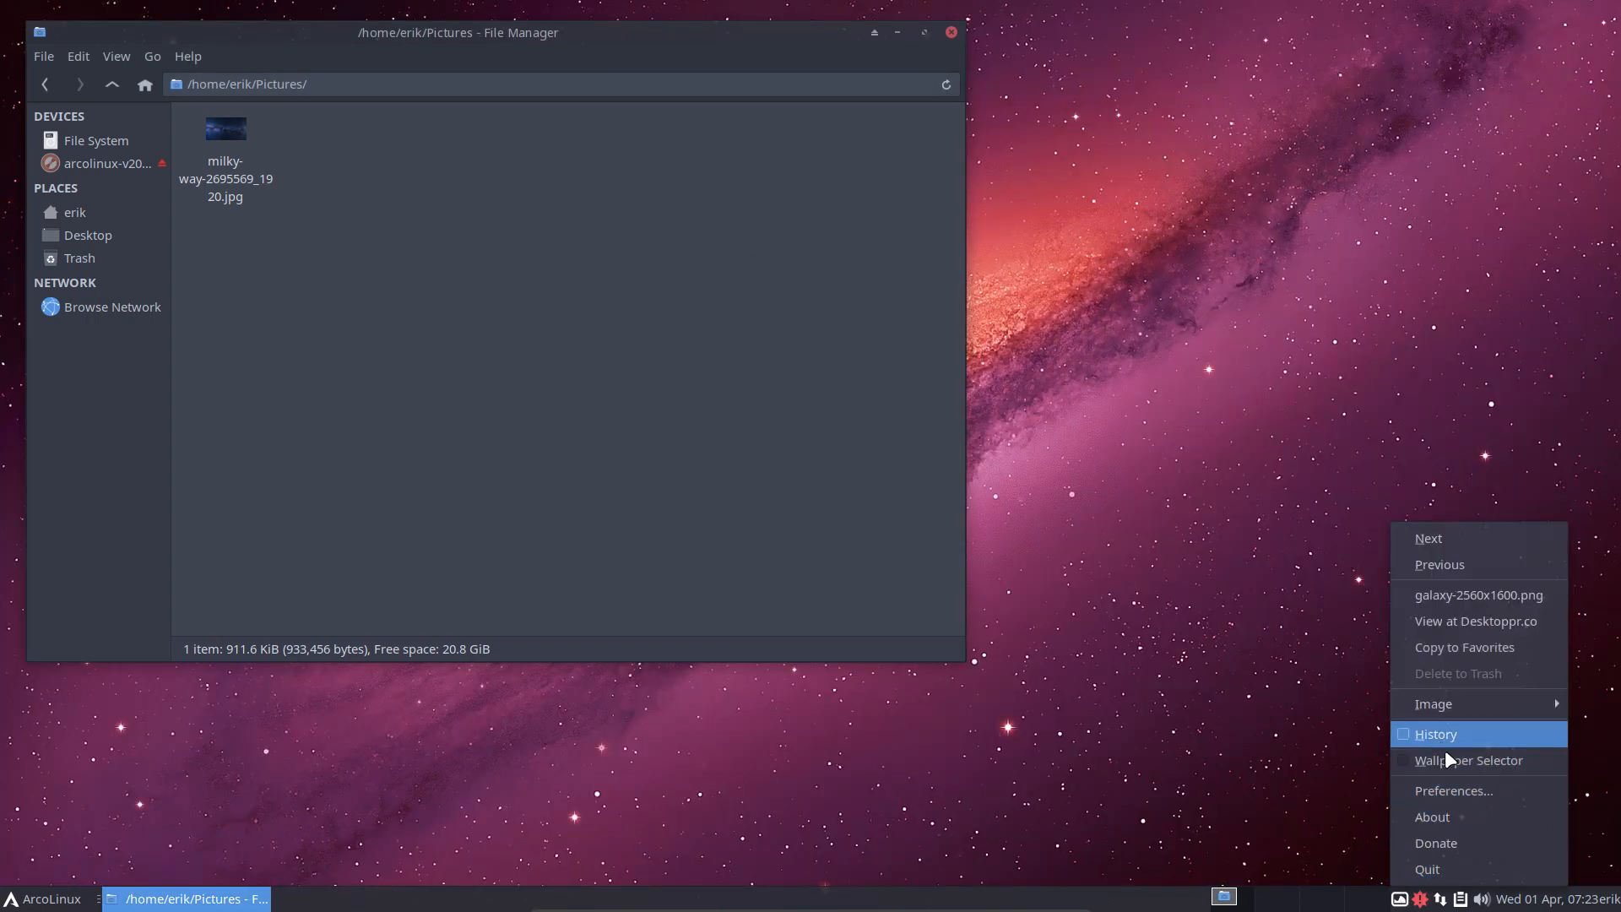
{"action": "left_click", "coordinate": [1435, 734]}
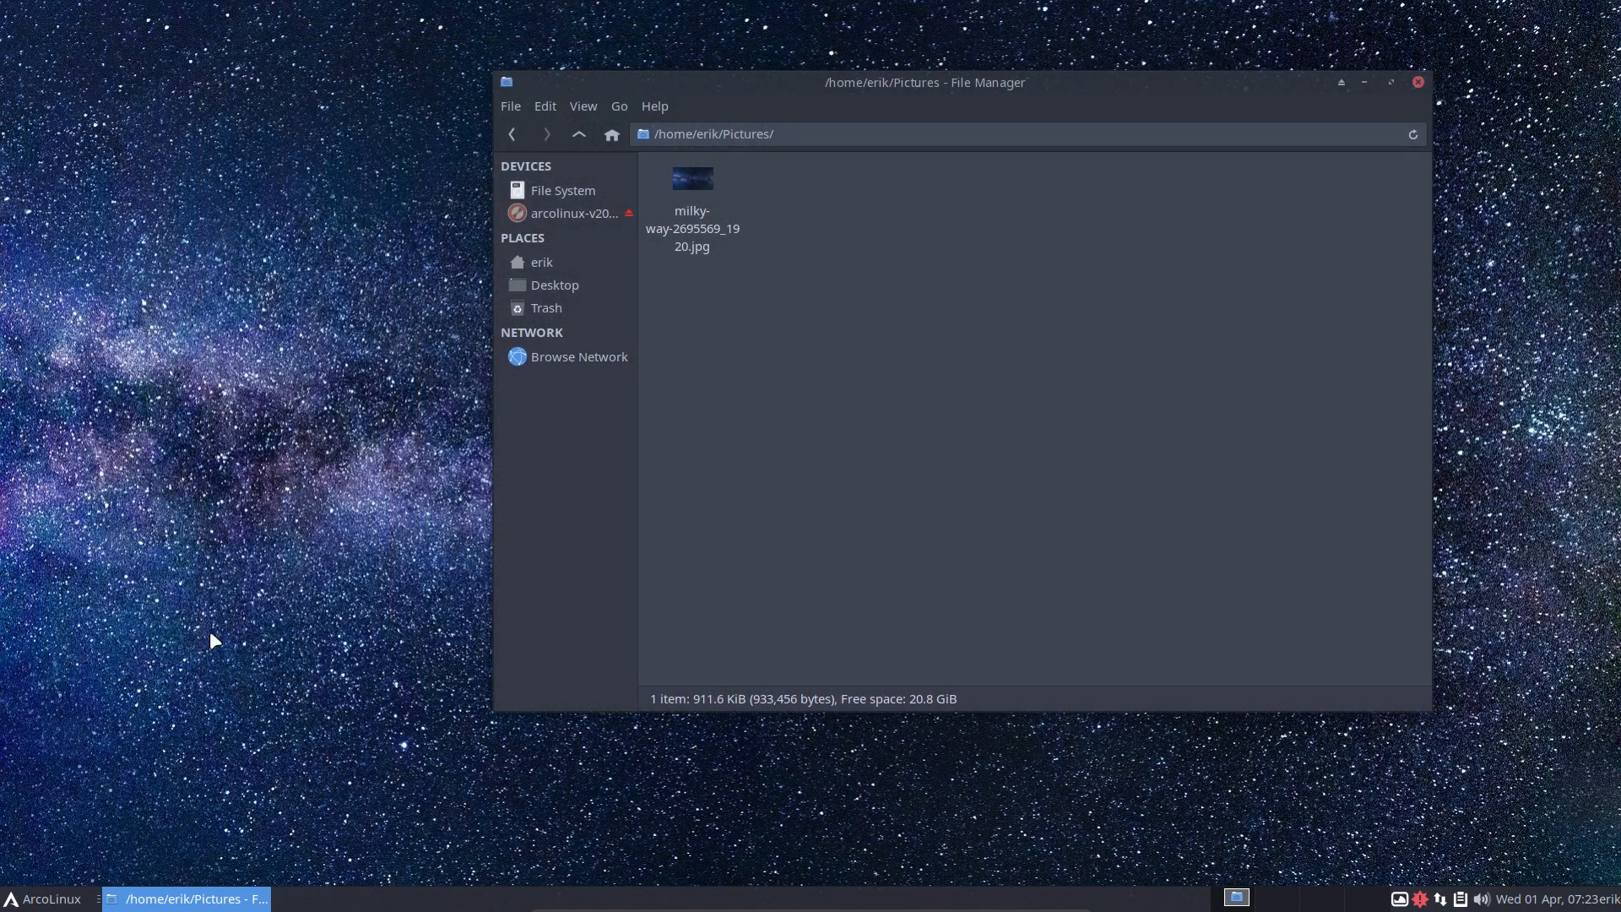
{"action": "mouse_move", "coordinate": [108, 883]}
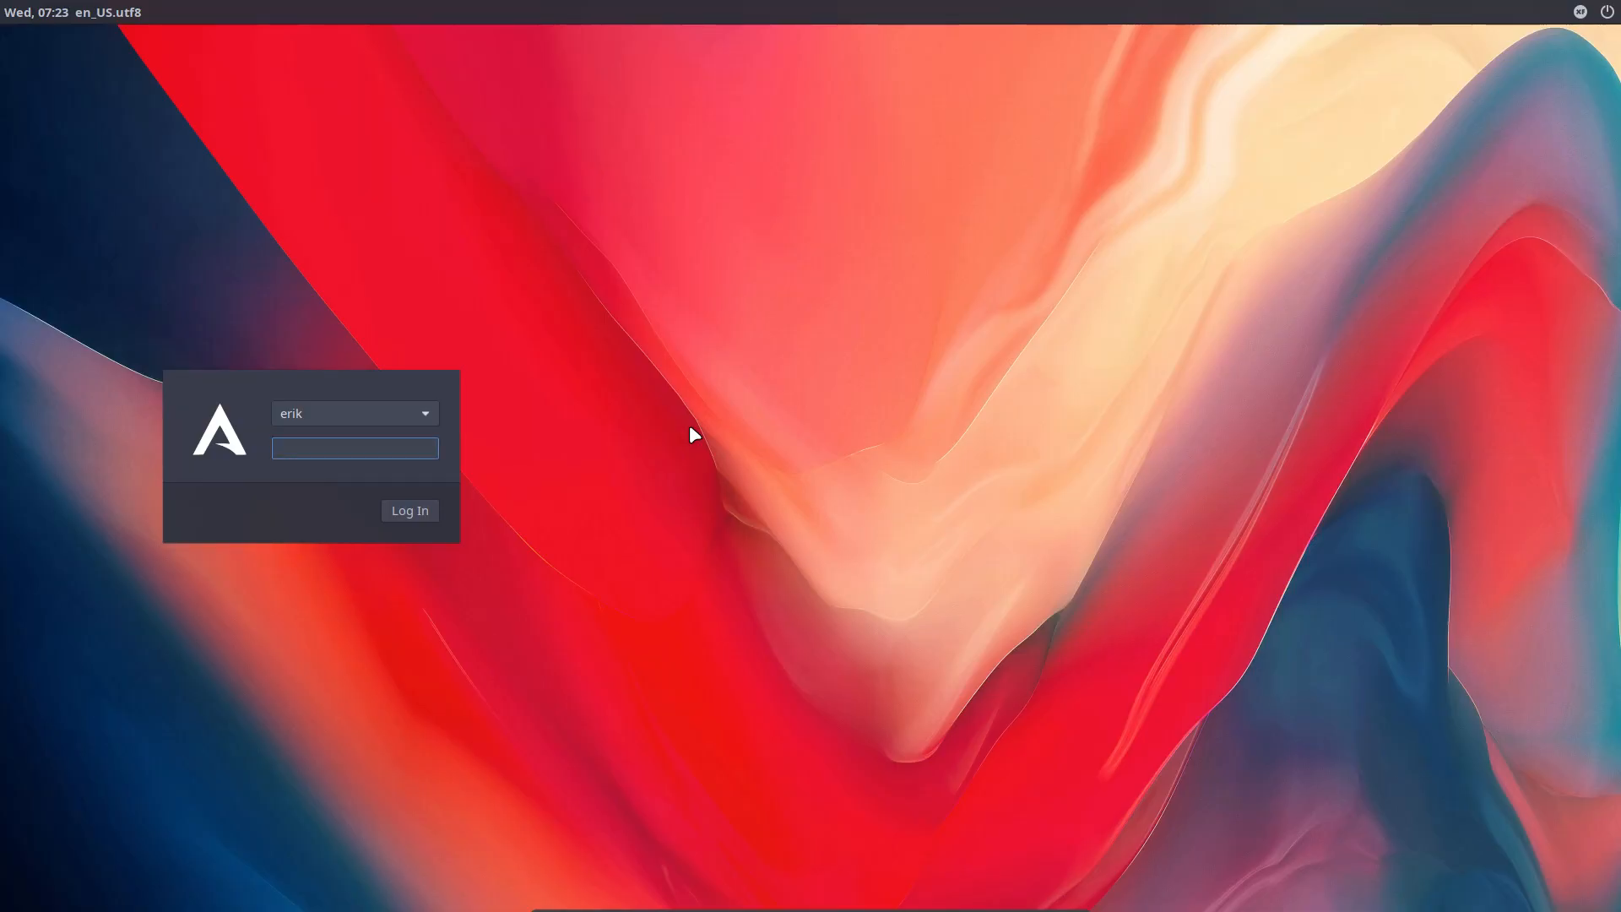
- Enter the password at the red LightDM login screen and log in to the milky way desktop
{"action": "left_click", "coordinate": [353, 448]}
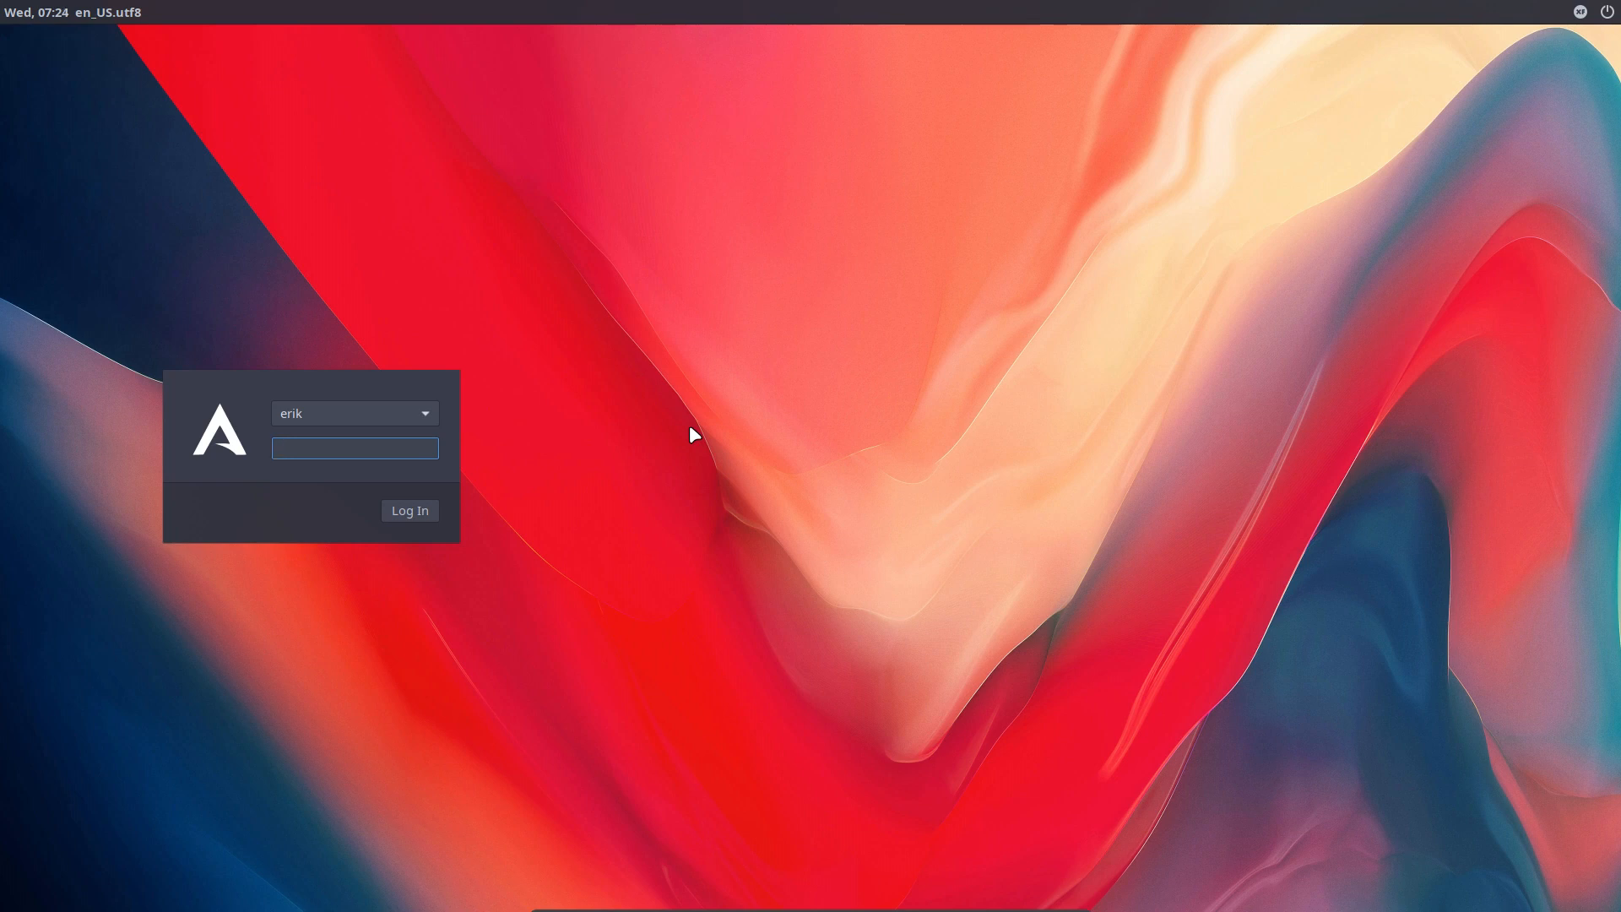
{"action": "left_click", "coordinate": [355, 448]}
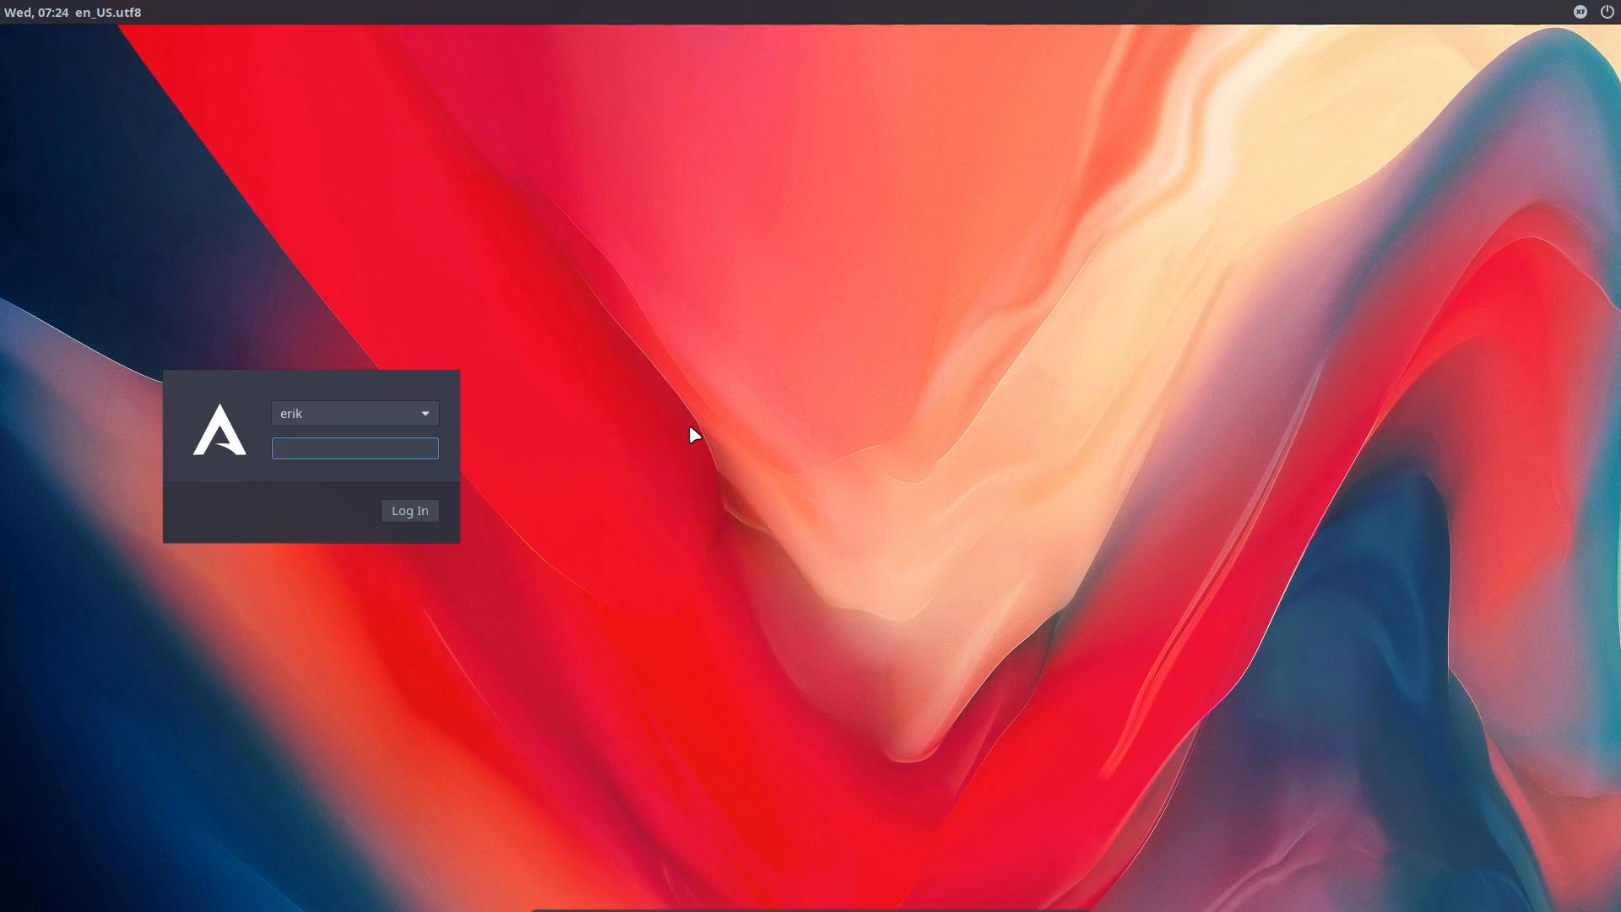
{"action": "left_click", "coordinate": [355, 447]}
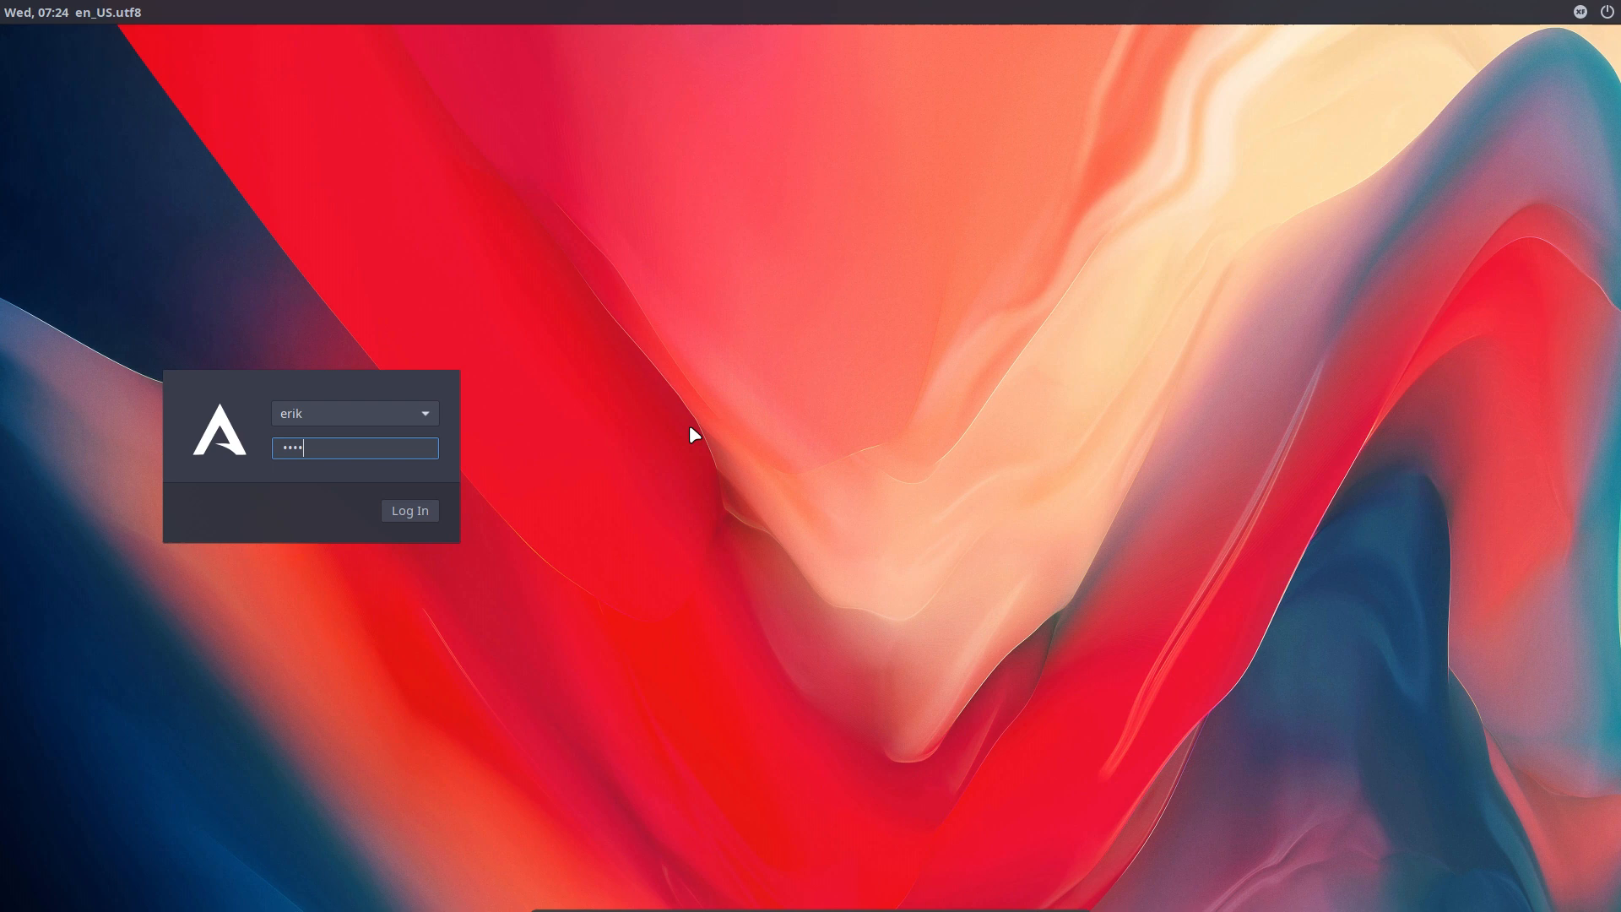
{"action": "left_click", "coordinate": [408, 510]}
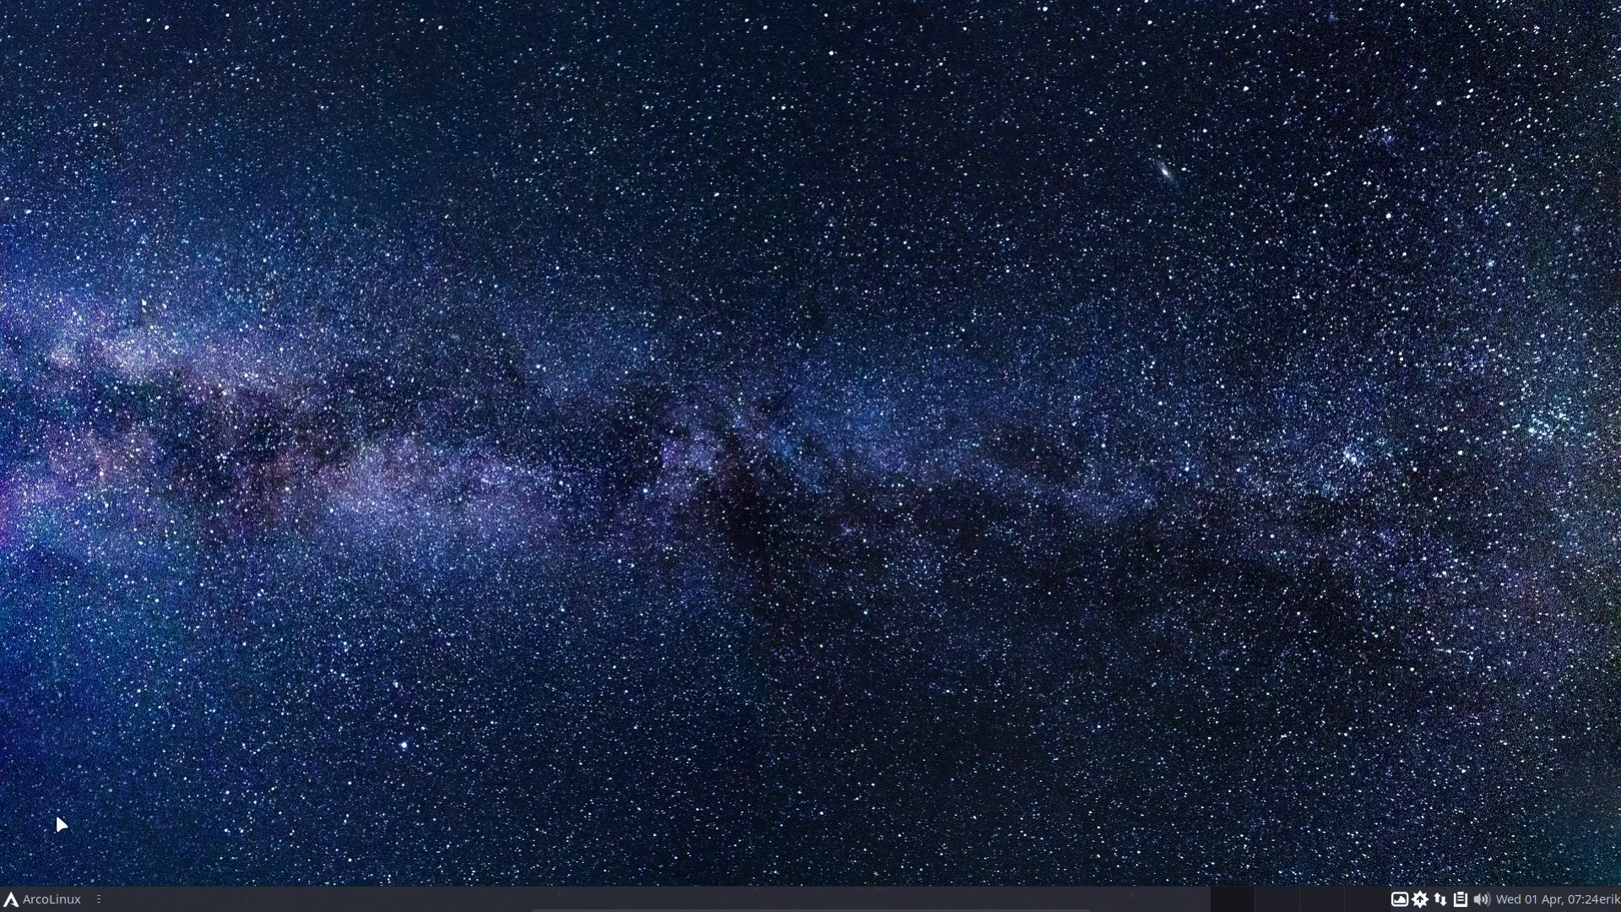
- Launch Mugshot from the menu to view the user details for erik
{"action": "left_click", "coordinate": [47, 896]}
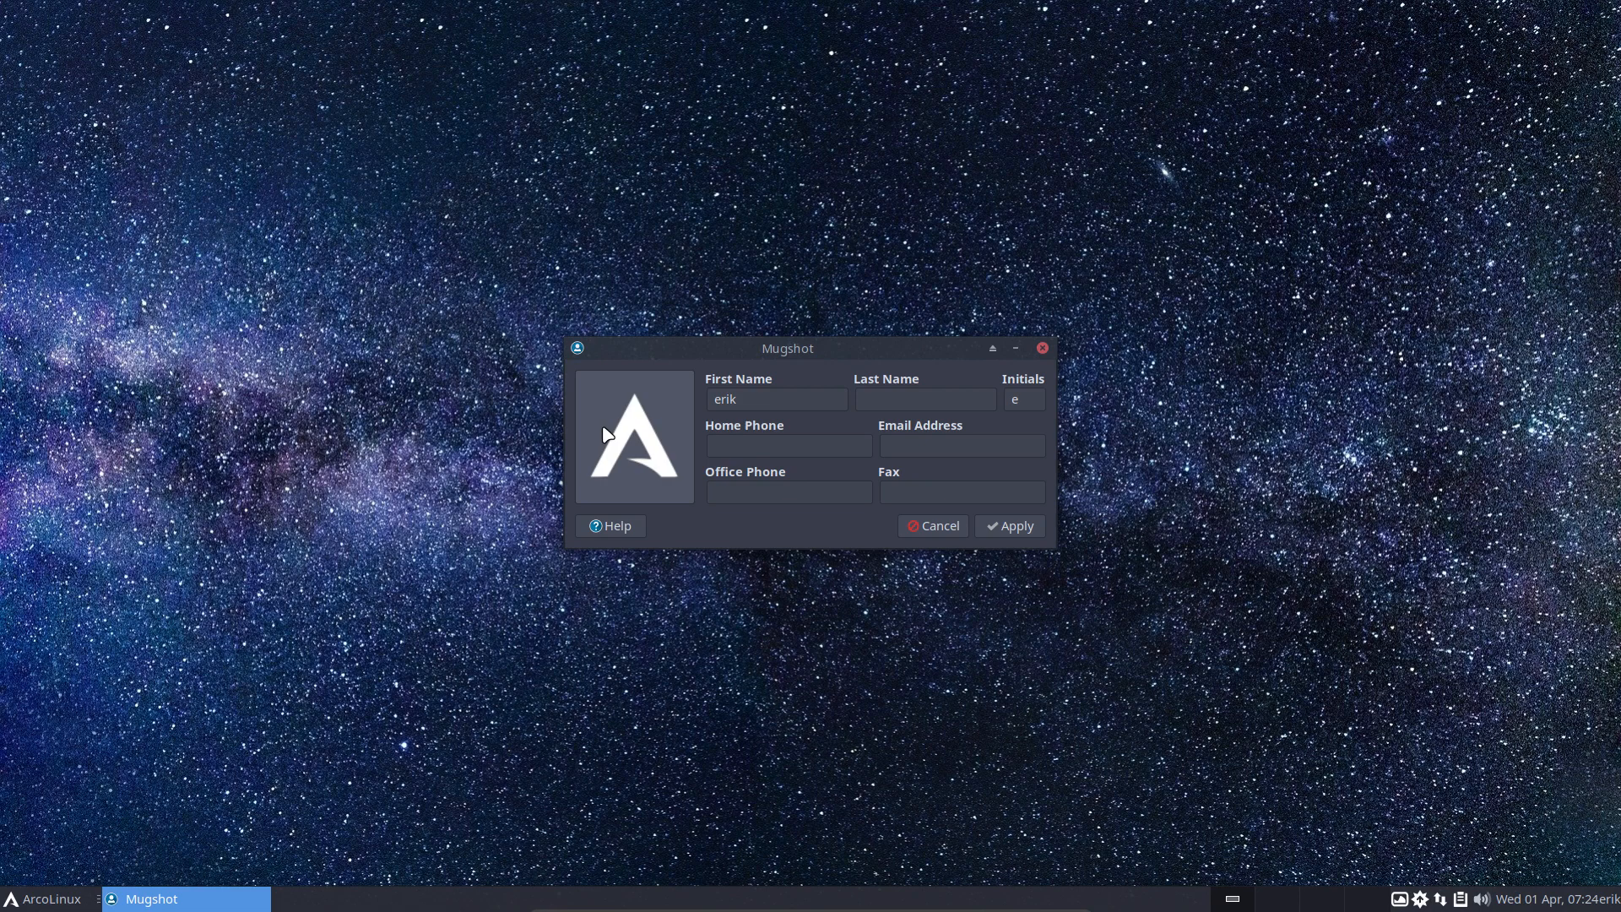
{"action": "mouse_move", "coordinate": [638, 466]}
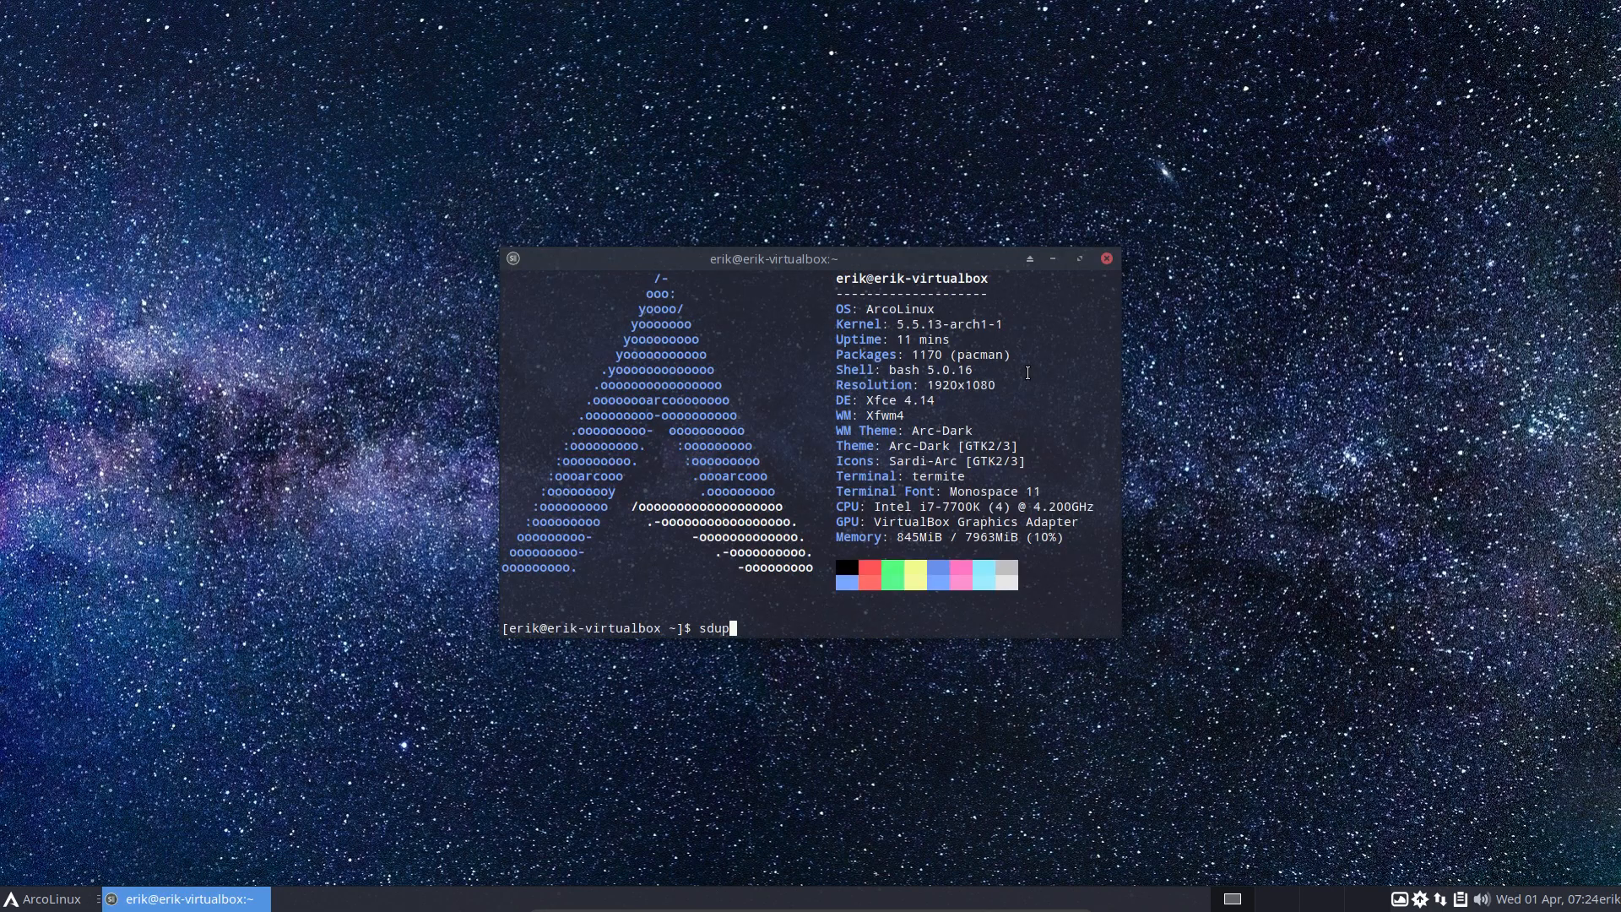
- Run 'sudo pacman -S mugshot' to reinstall the mugshot package
{"action": "type", "text": "sudo p"}
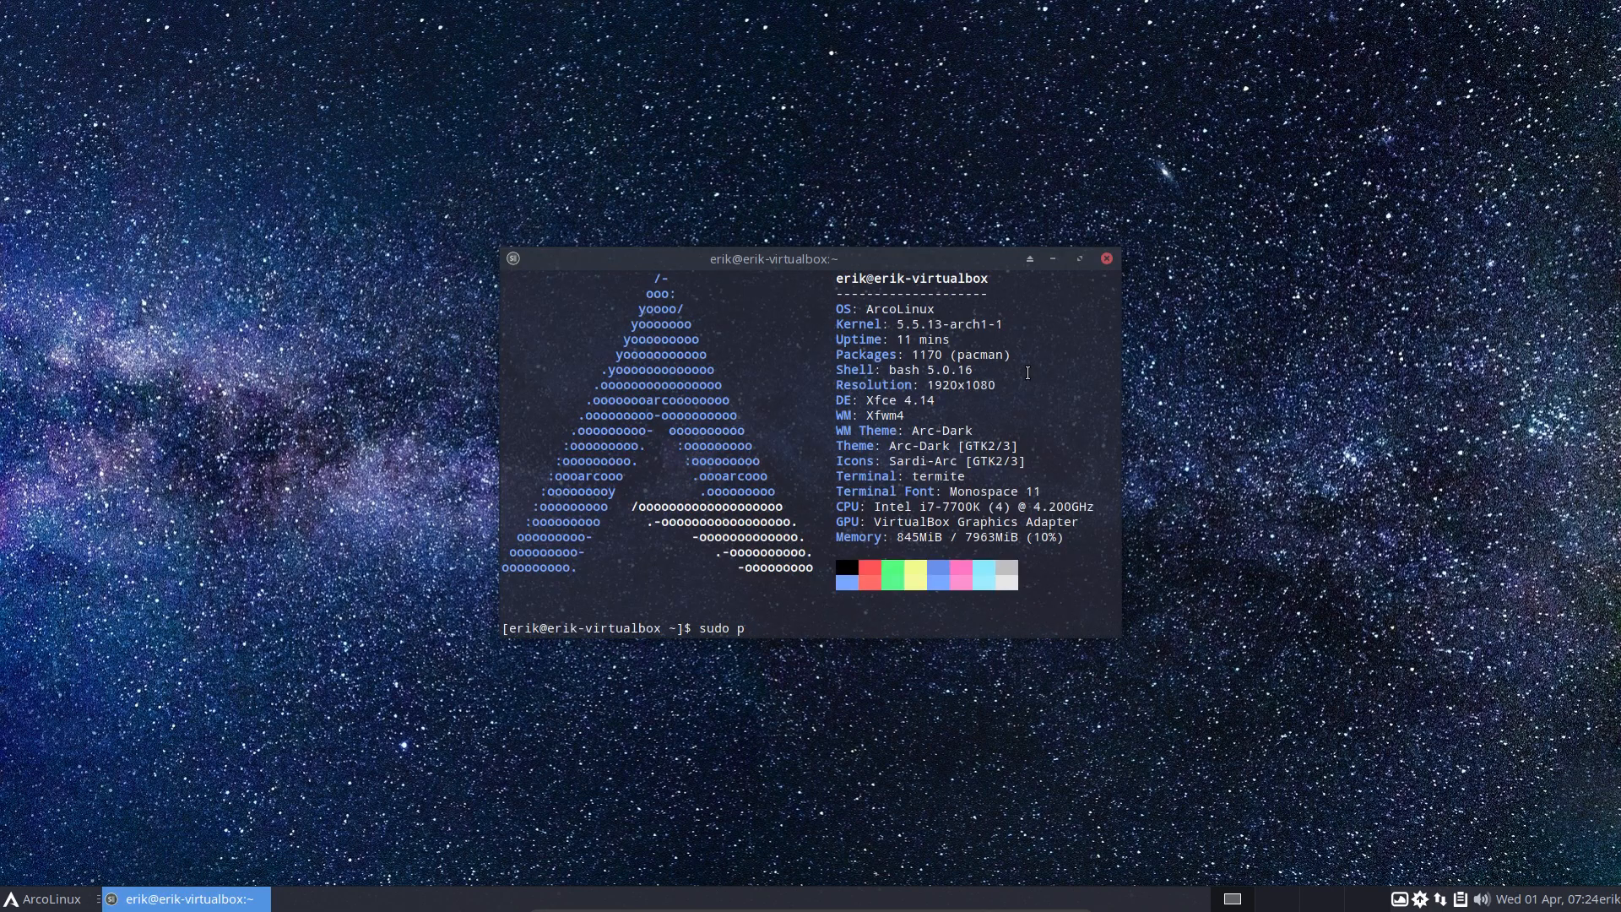
{"action": "type", "text": "a"}
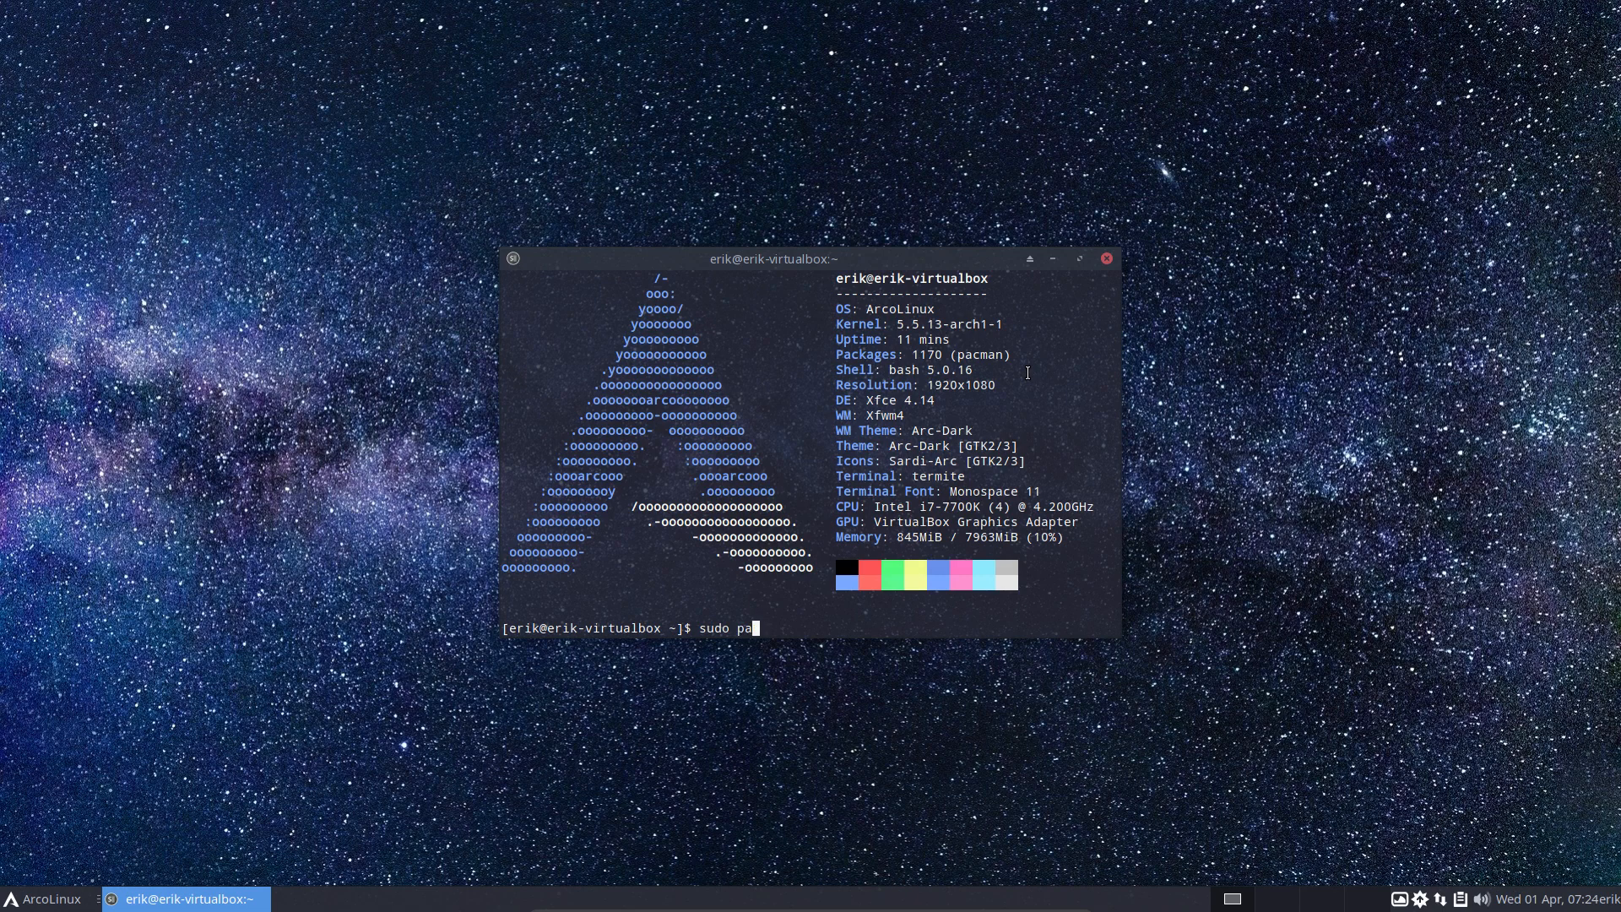
{"action": "type", "text": "cman"}
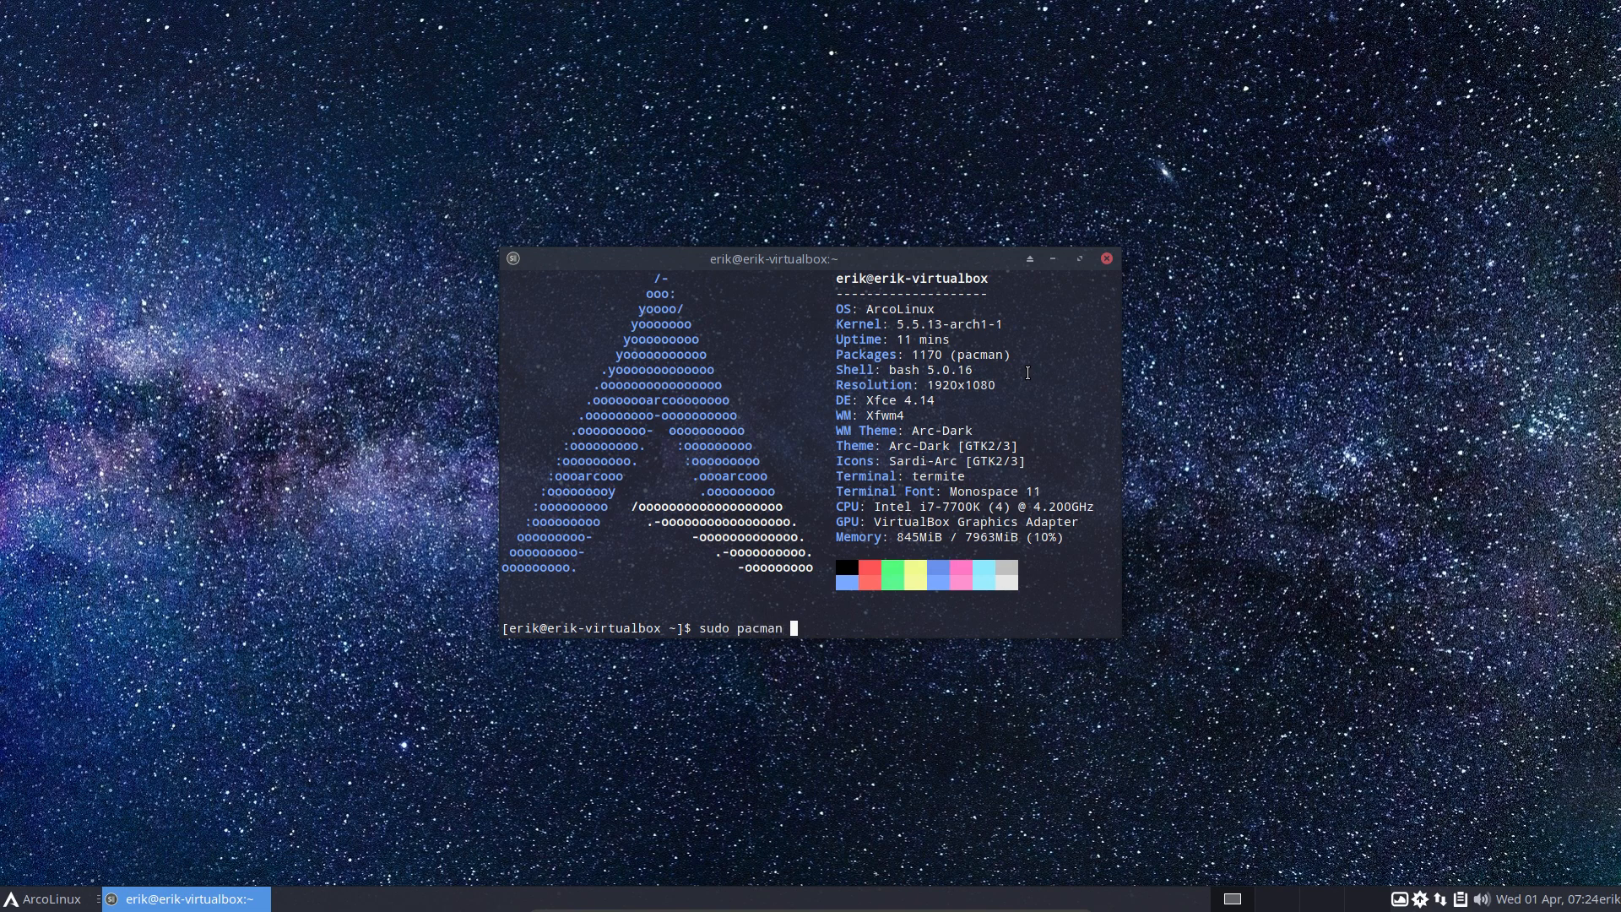
{"action": "type", "text": "-S m"}
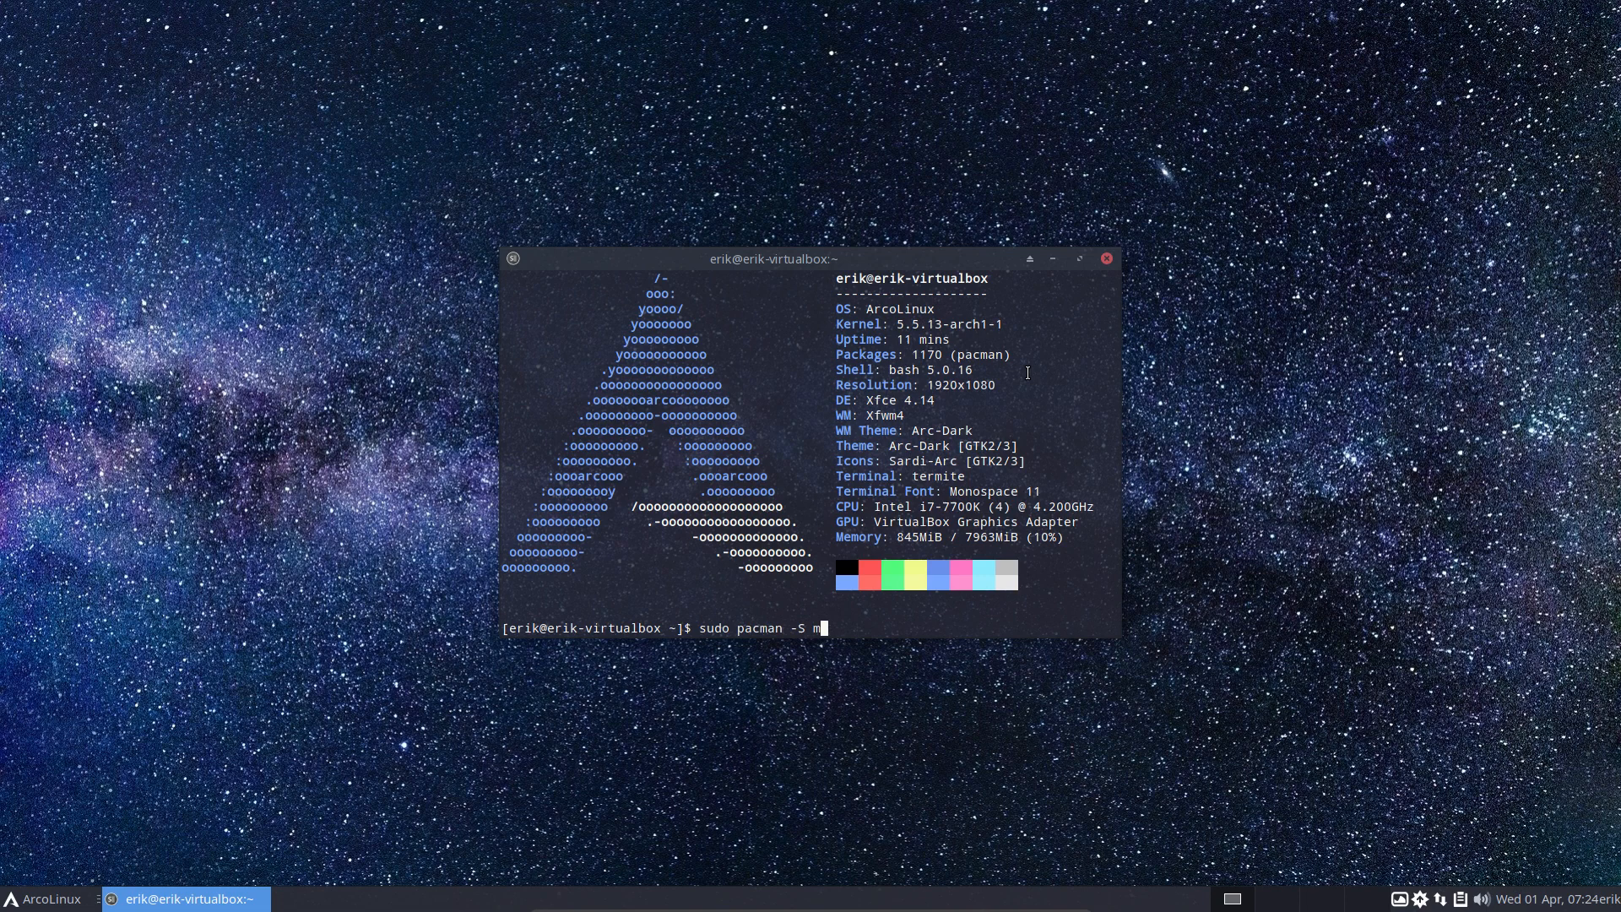
{"action": "type", "text": "ugshot"}
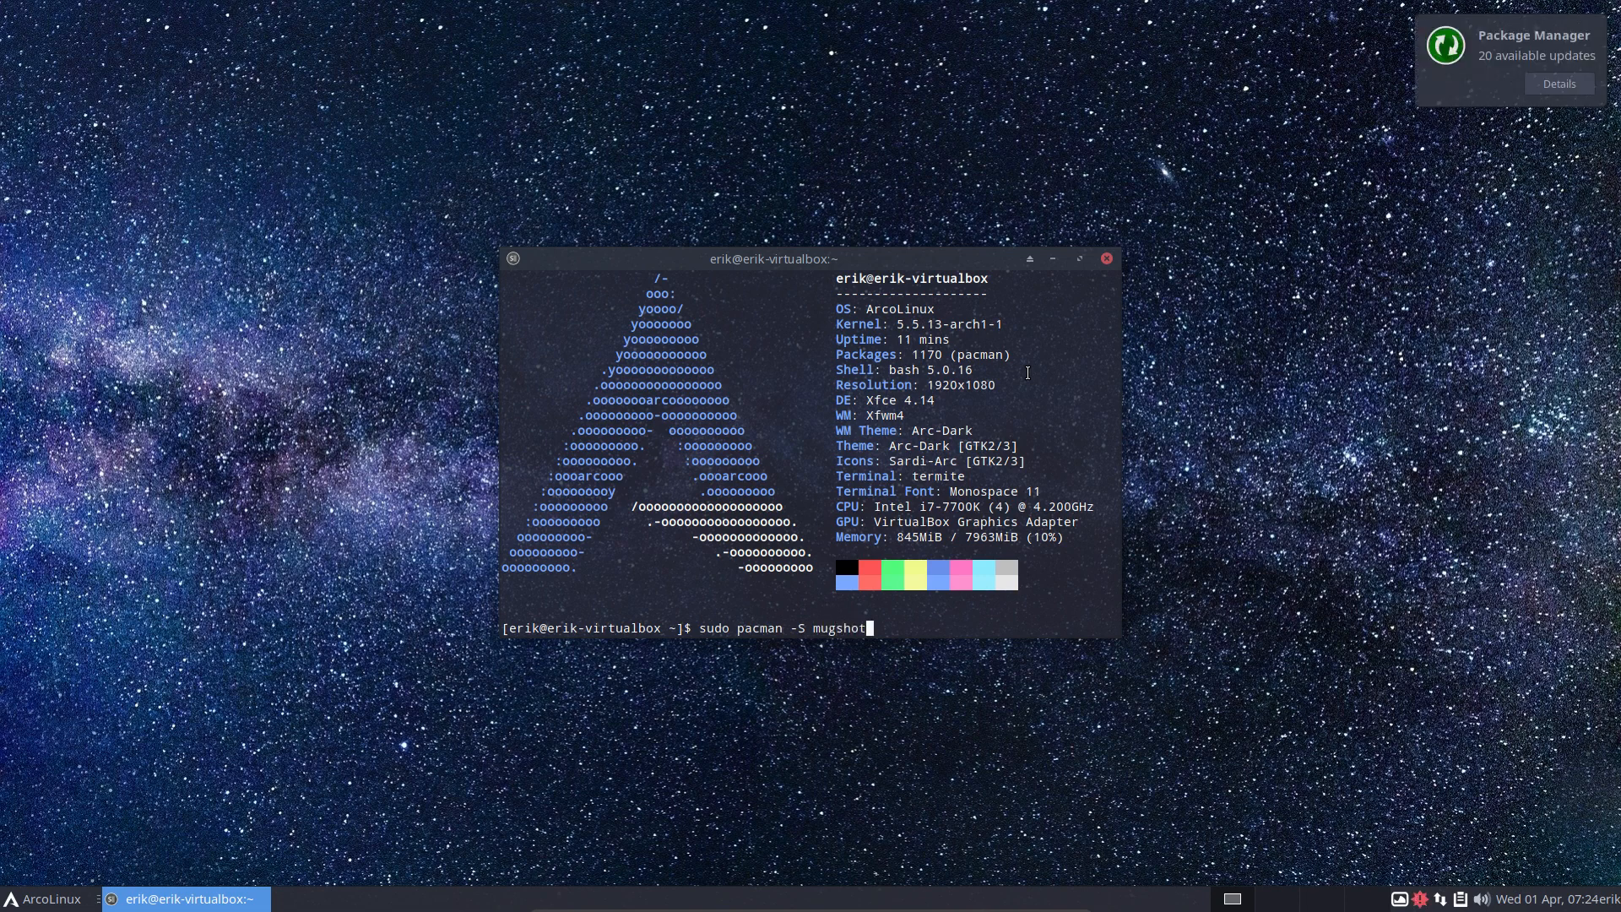
{"action": "key", "text": "Return"}
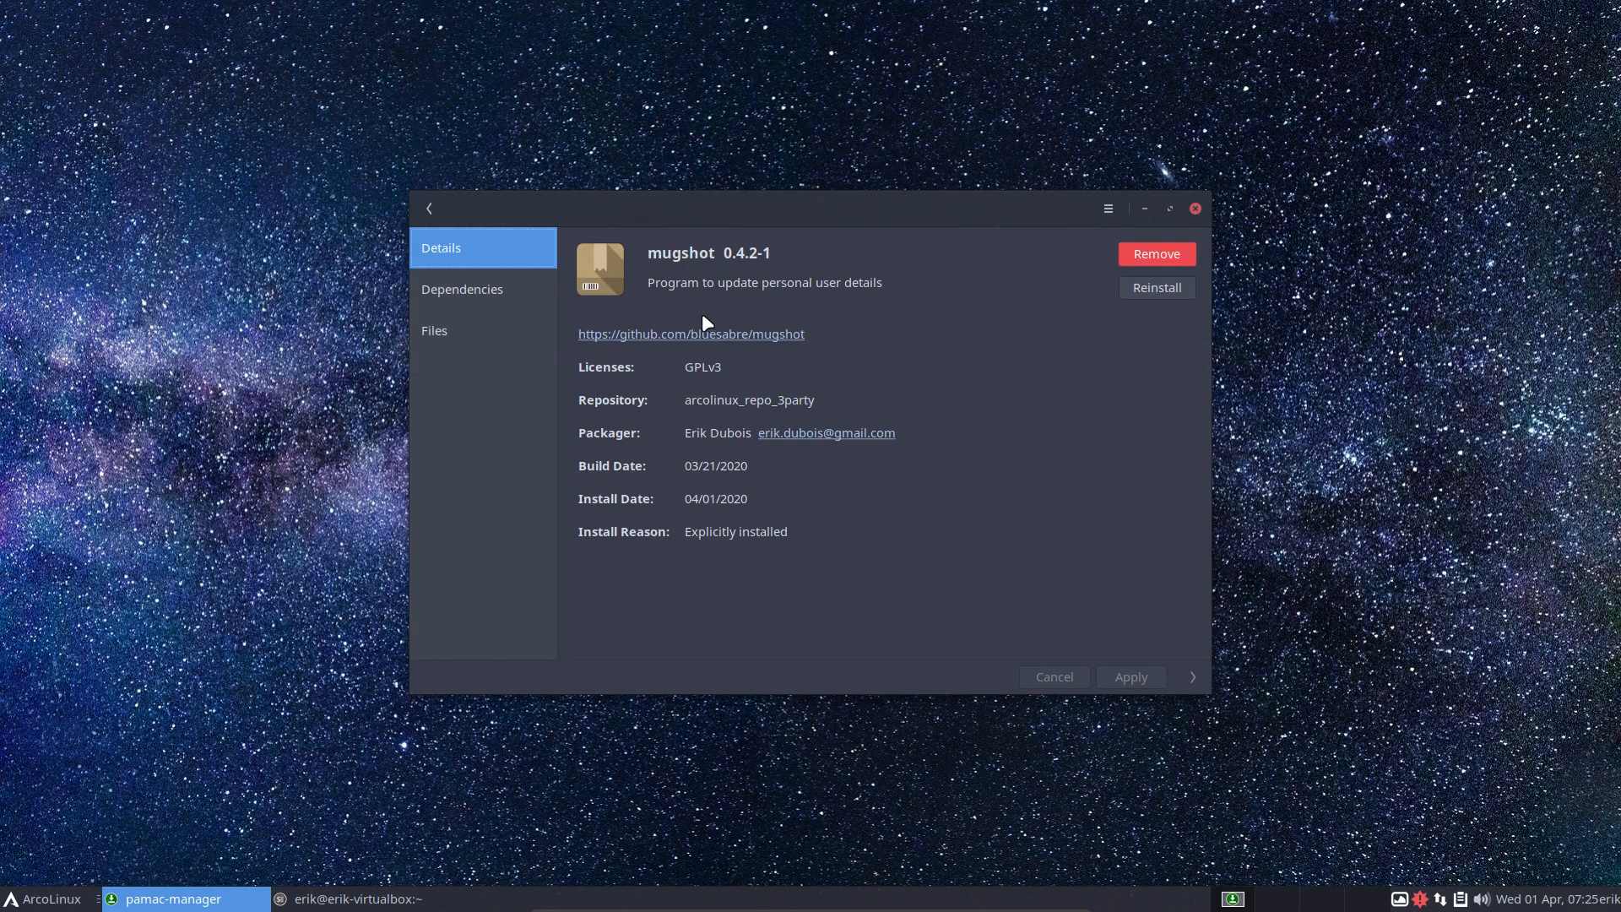
- Review mugshot's dependencies in Pamac, then minimize Pamac to return to the terminal
{"action": "left_click", "coordinate": [463, 289]}
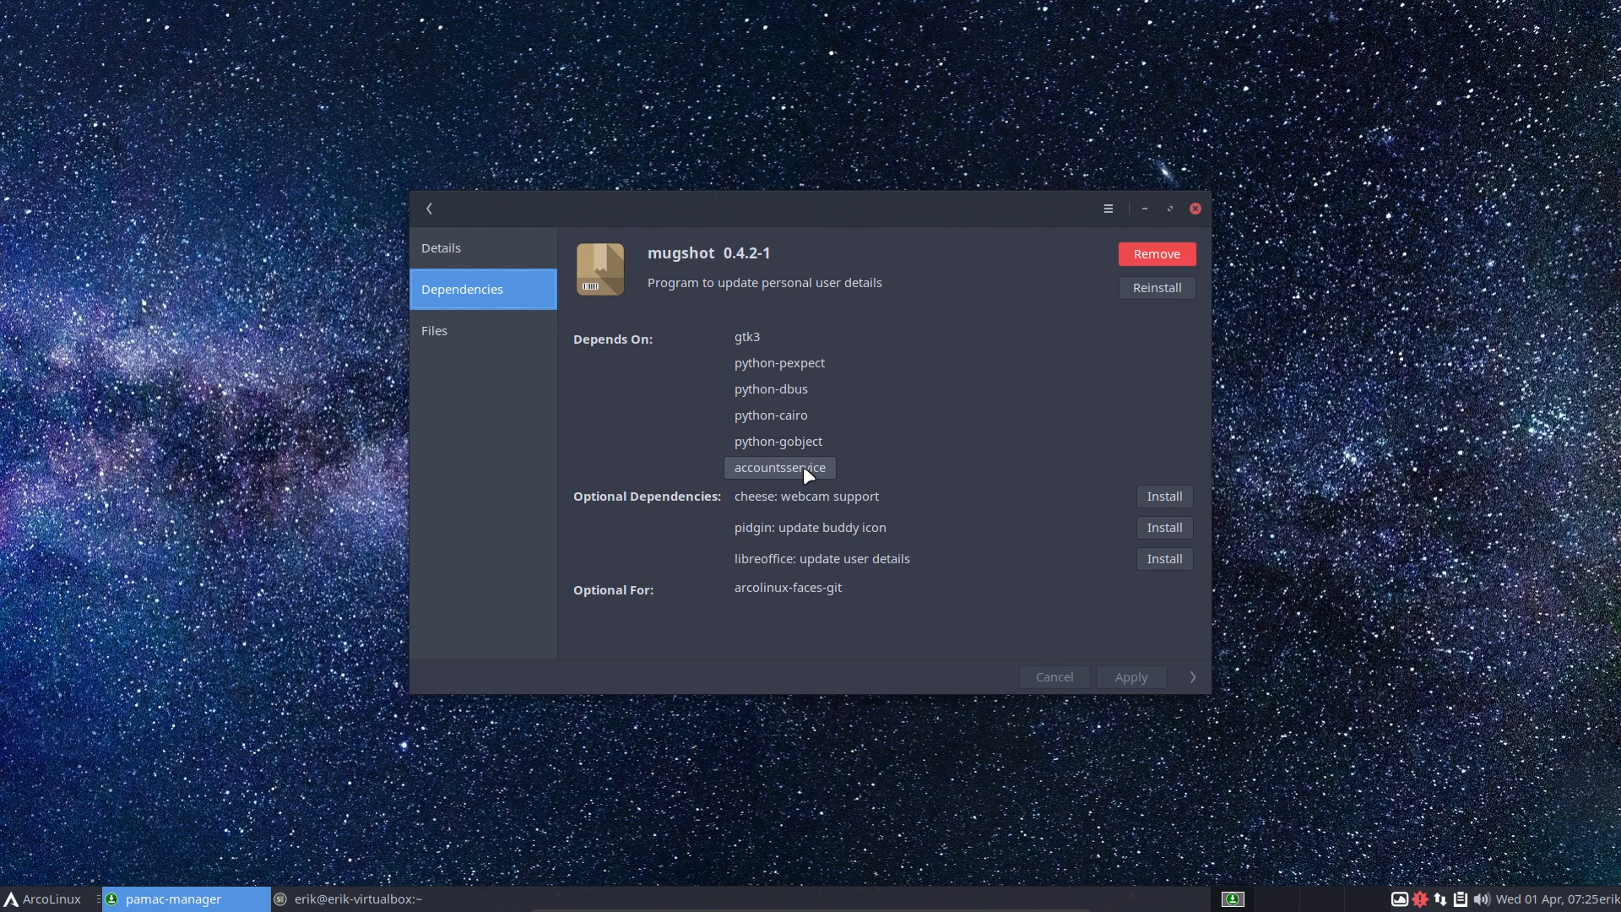
{"action": "mouse_move", "coordinate": [1154, 226]}
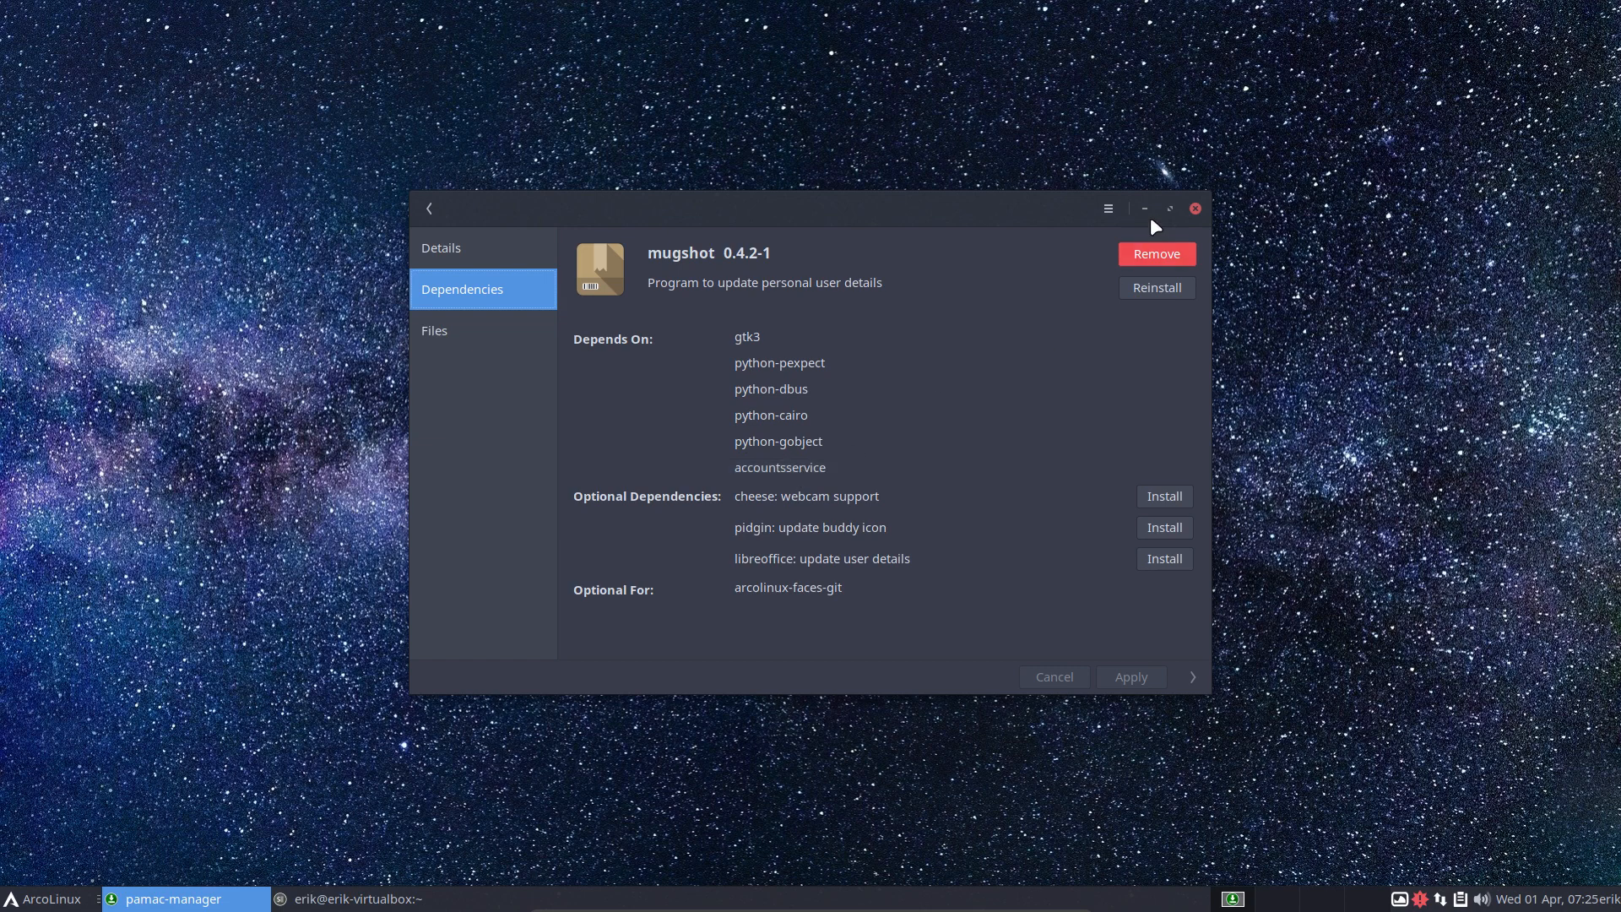
{"action": "left_click", "coordinate": [1155, 287]}
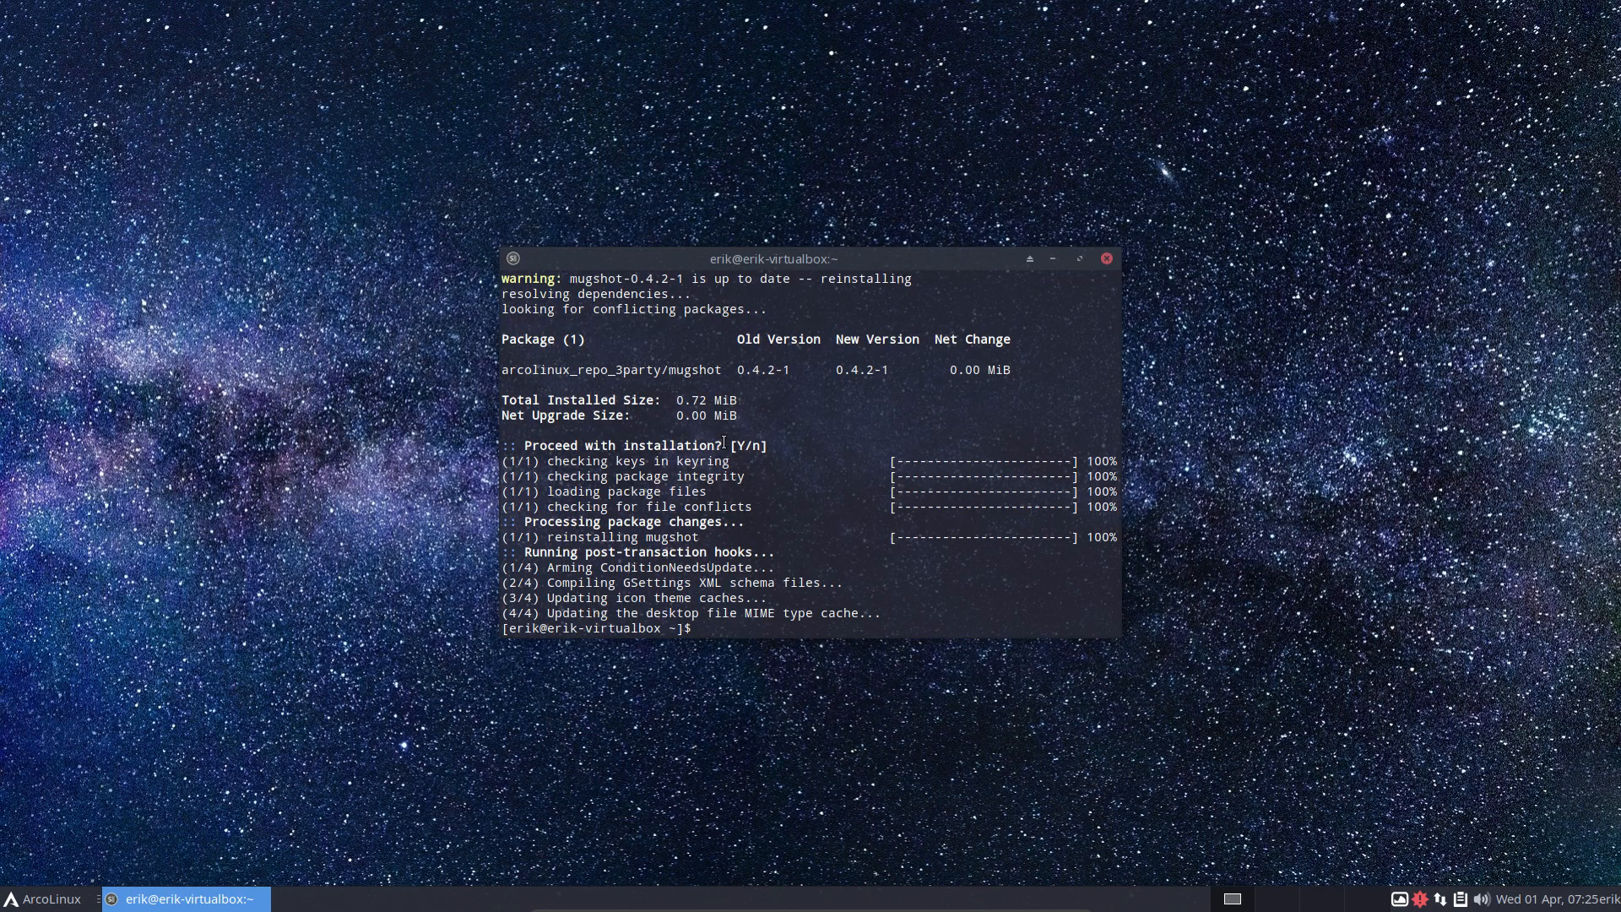
- Run 'sudo pacman -R accountsservice', which fails on malcontent and mugshot dependencies
{"action": "type", "text": "sudo pa"}
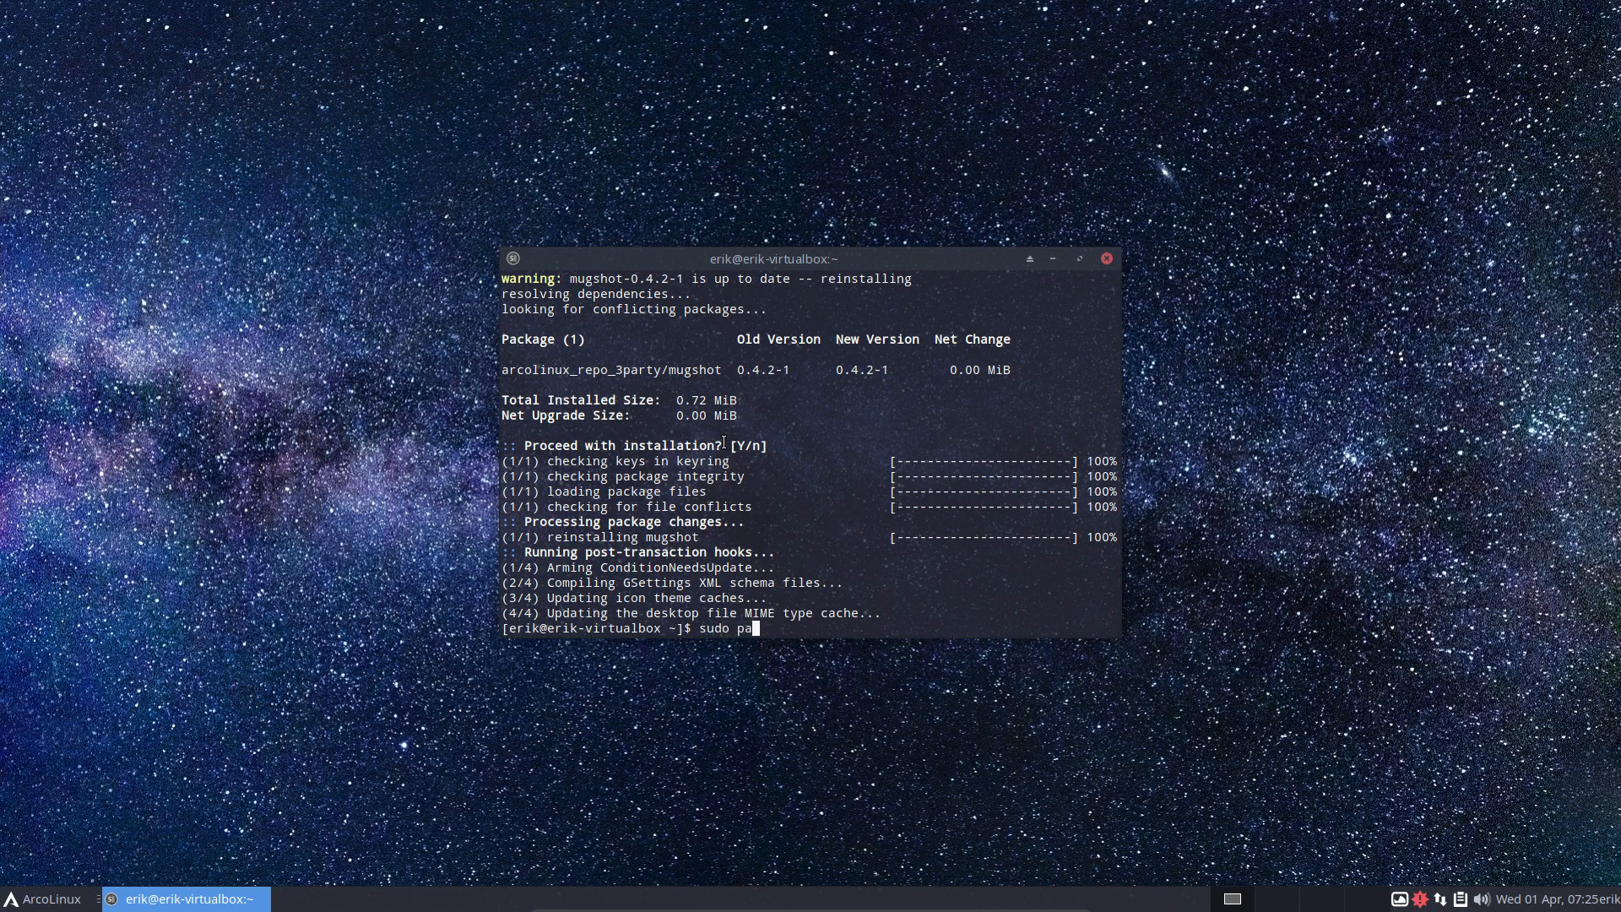
{"action": "type", "text": "cman -R a"}
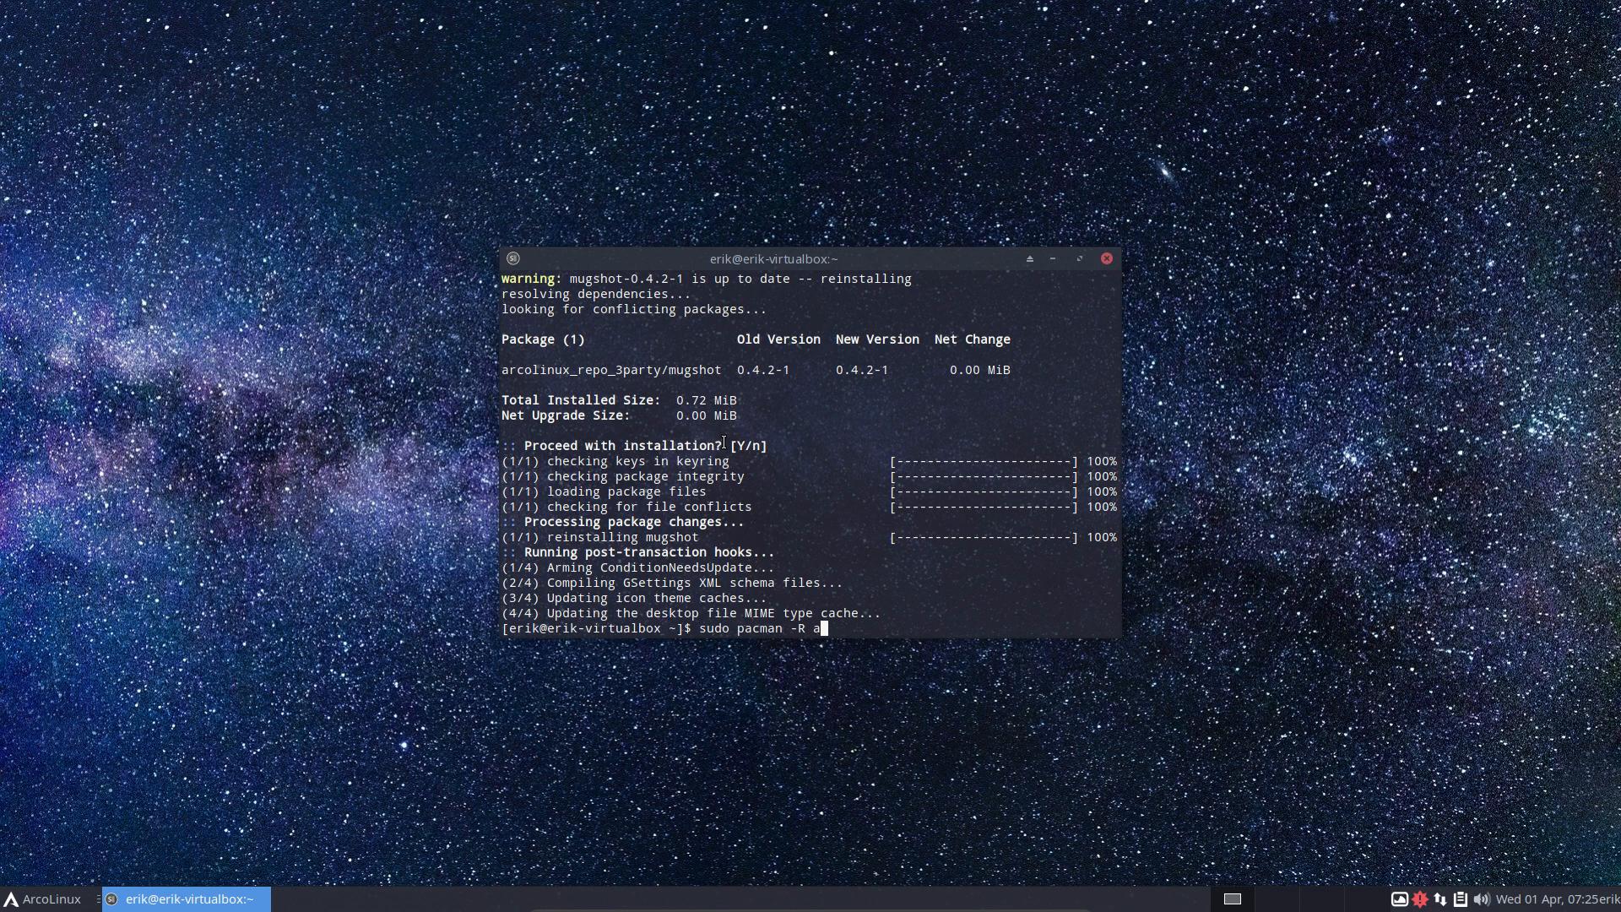
{"action": "key", "text": "Return"}
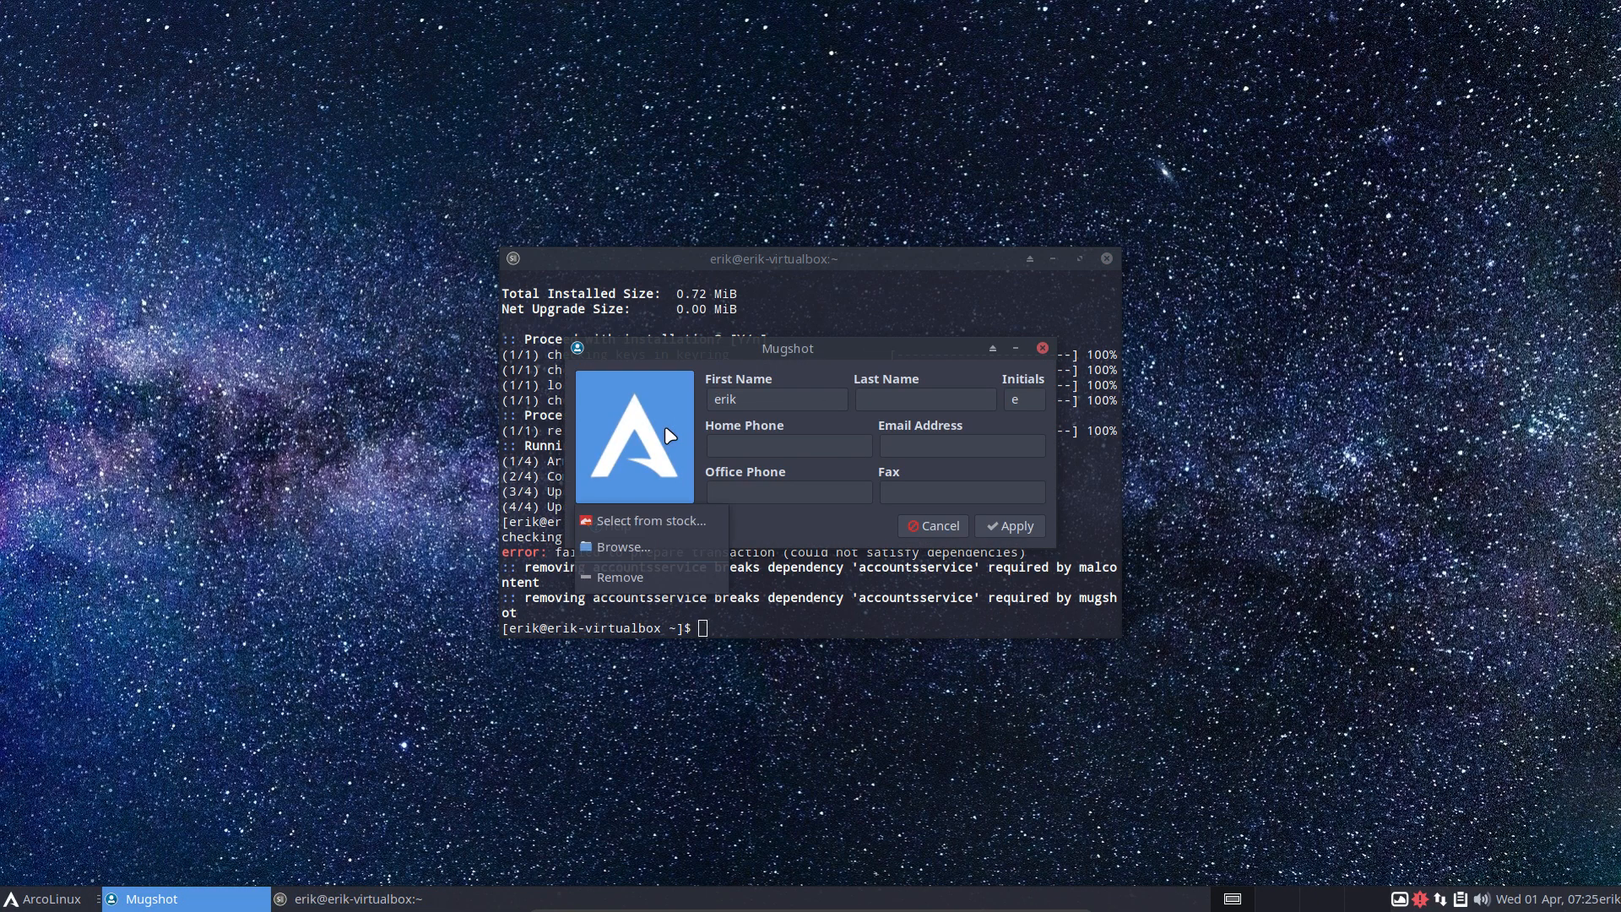
- Apply and close Mugshot unchanged, dismiss the launcher and clear the stray character at the prompt
{"action": "left_click", "coordinate": [649, 520]}
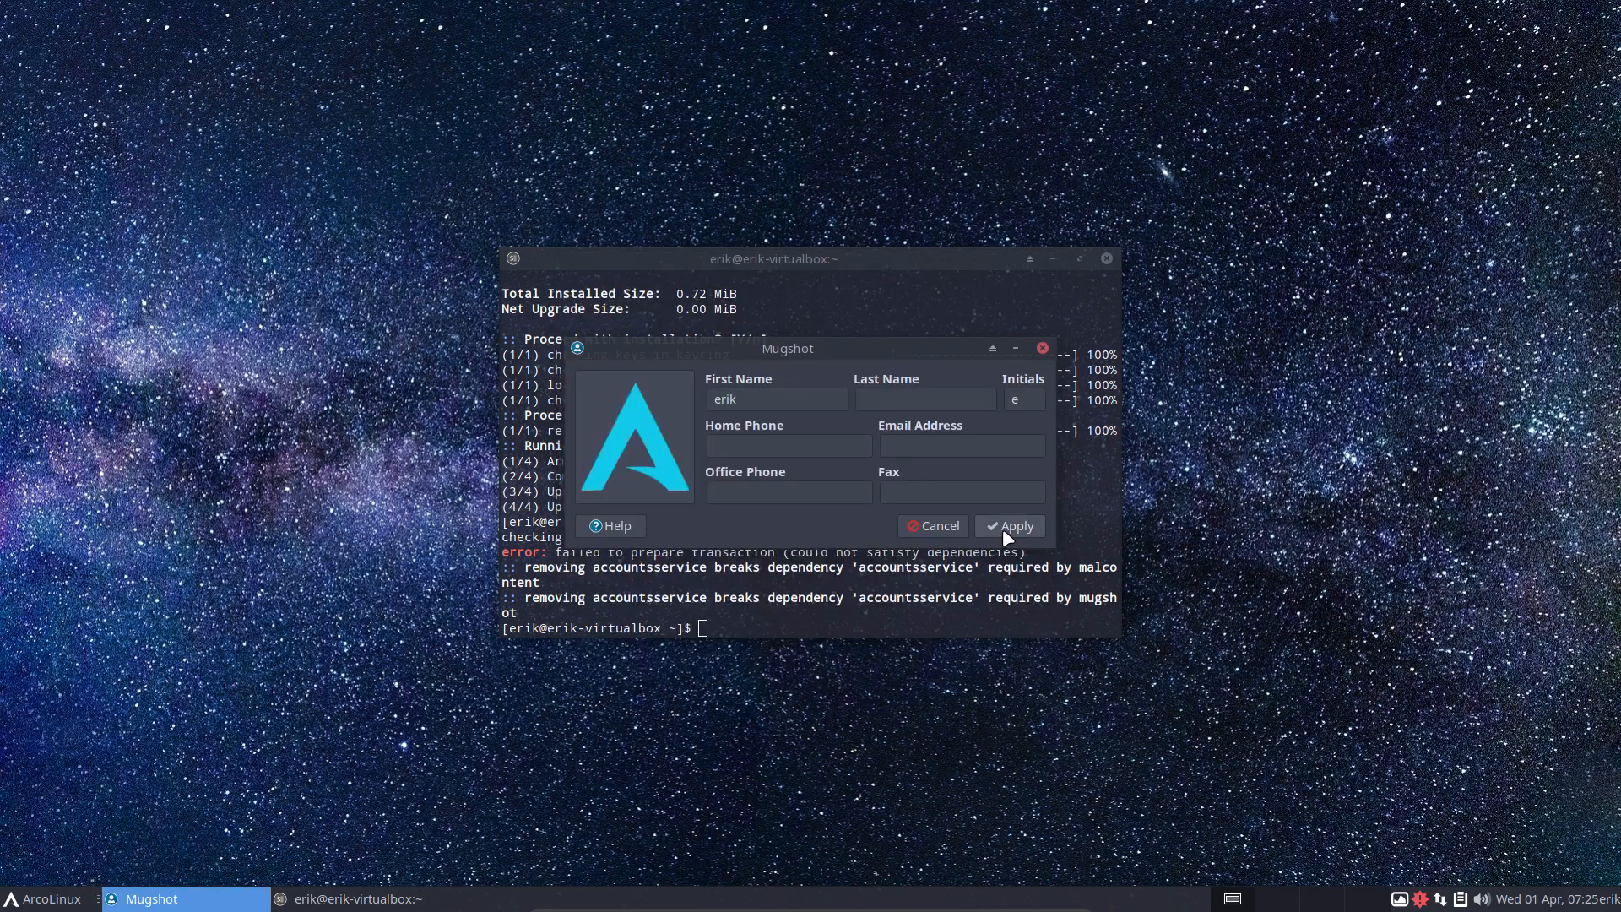
{"action": "left_click", "coordinate": [44, 897]}
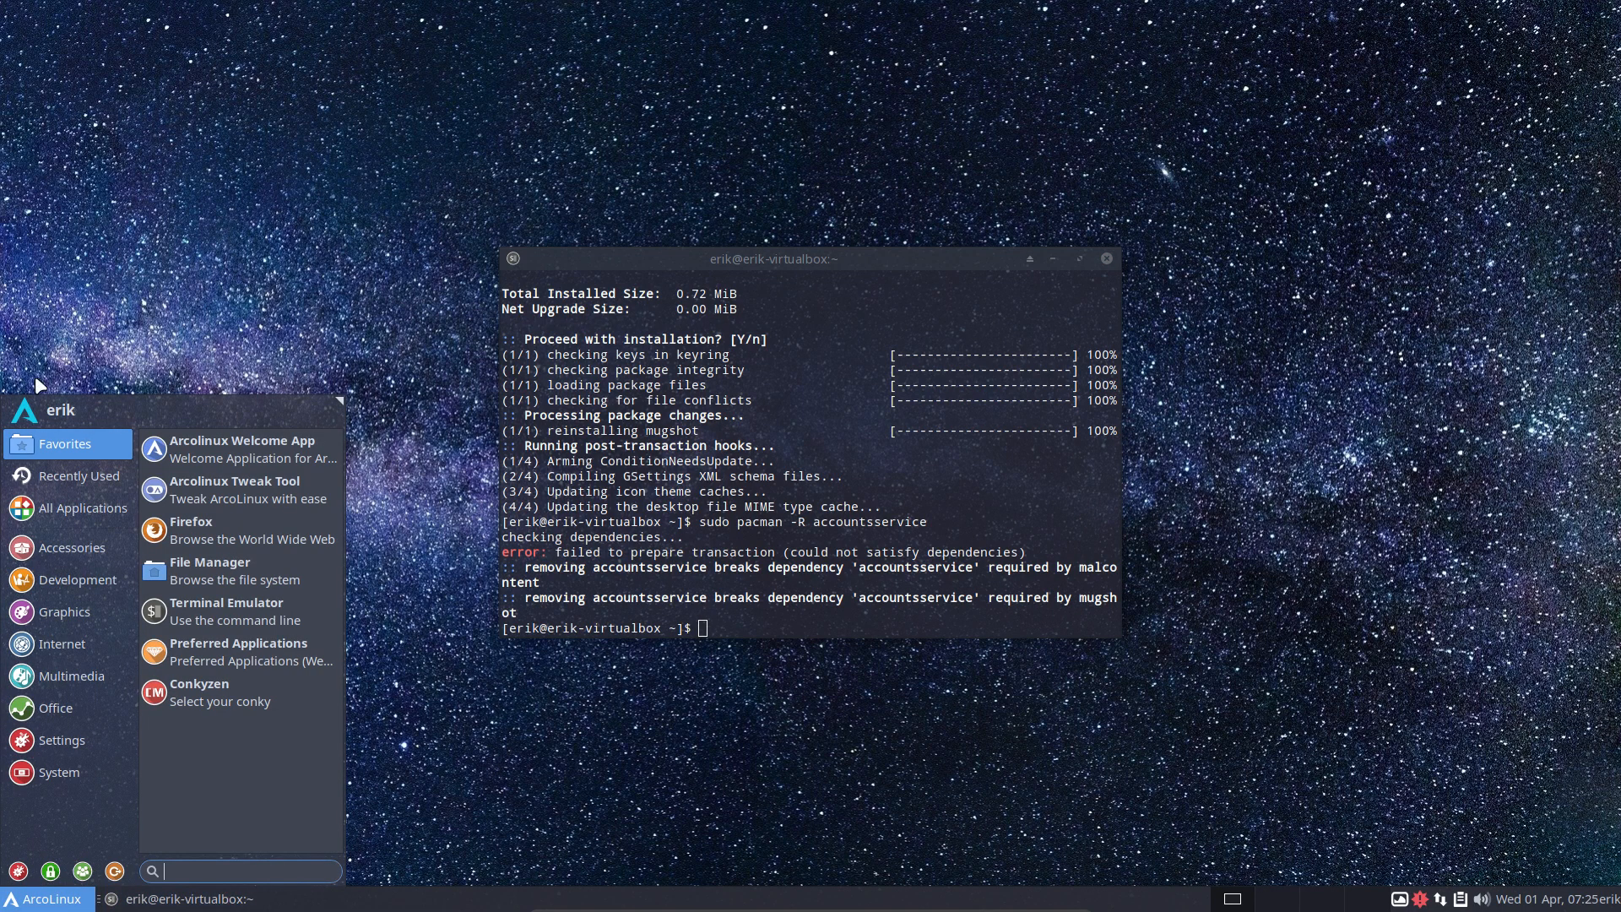
{"action": "left_click", "coordinate": [725, 576]}
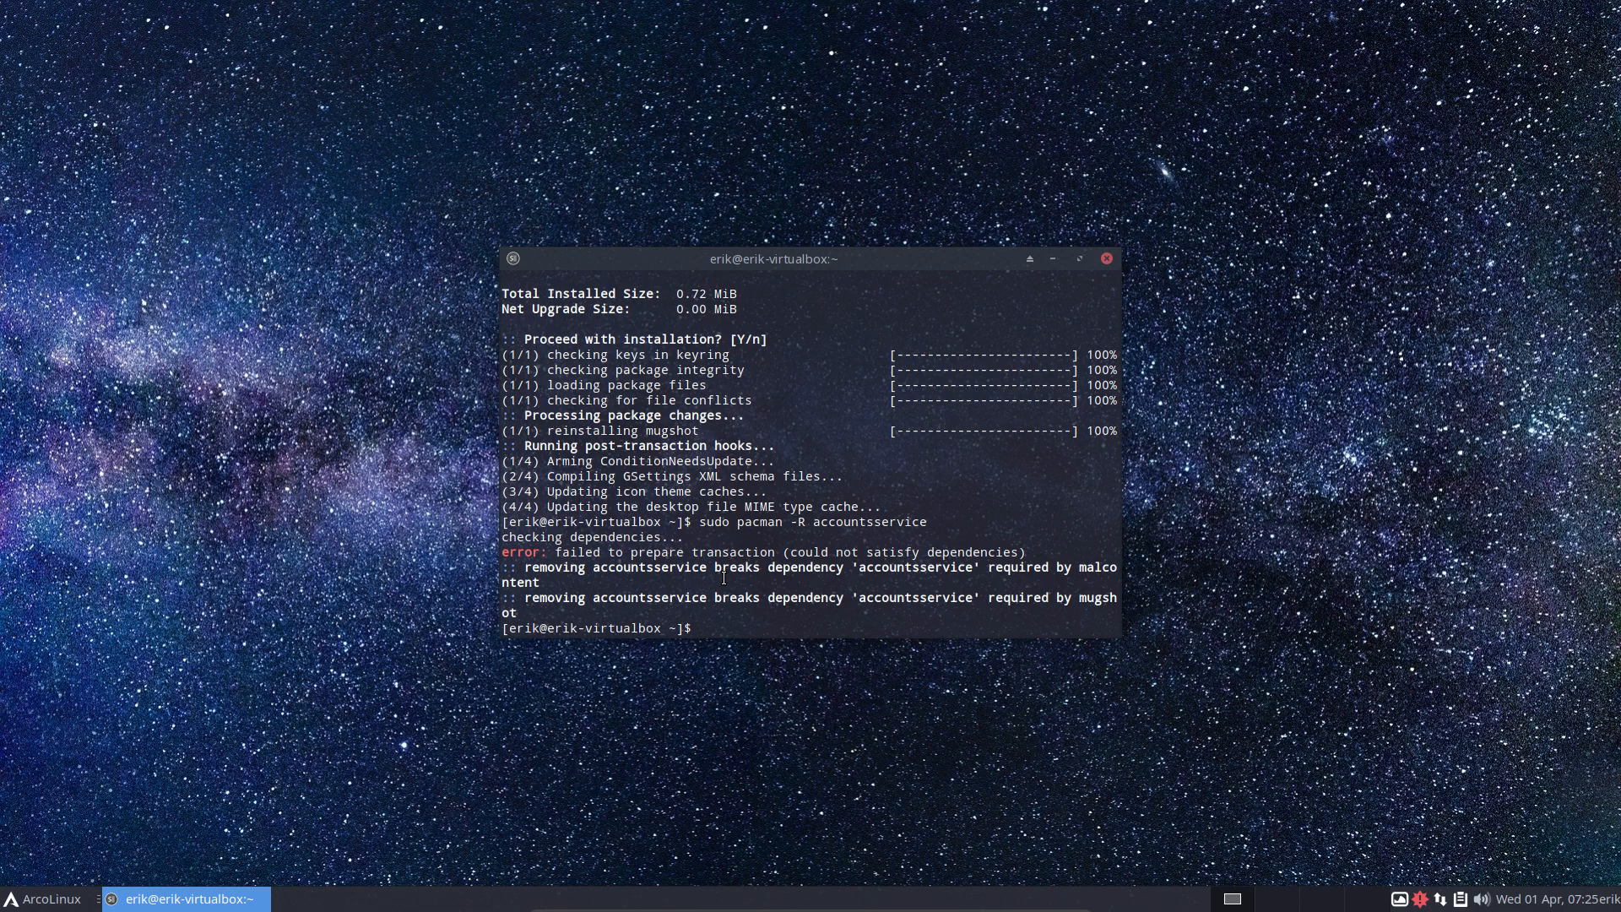
{"action": "type", "text": "s"}
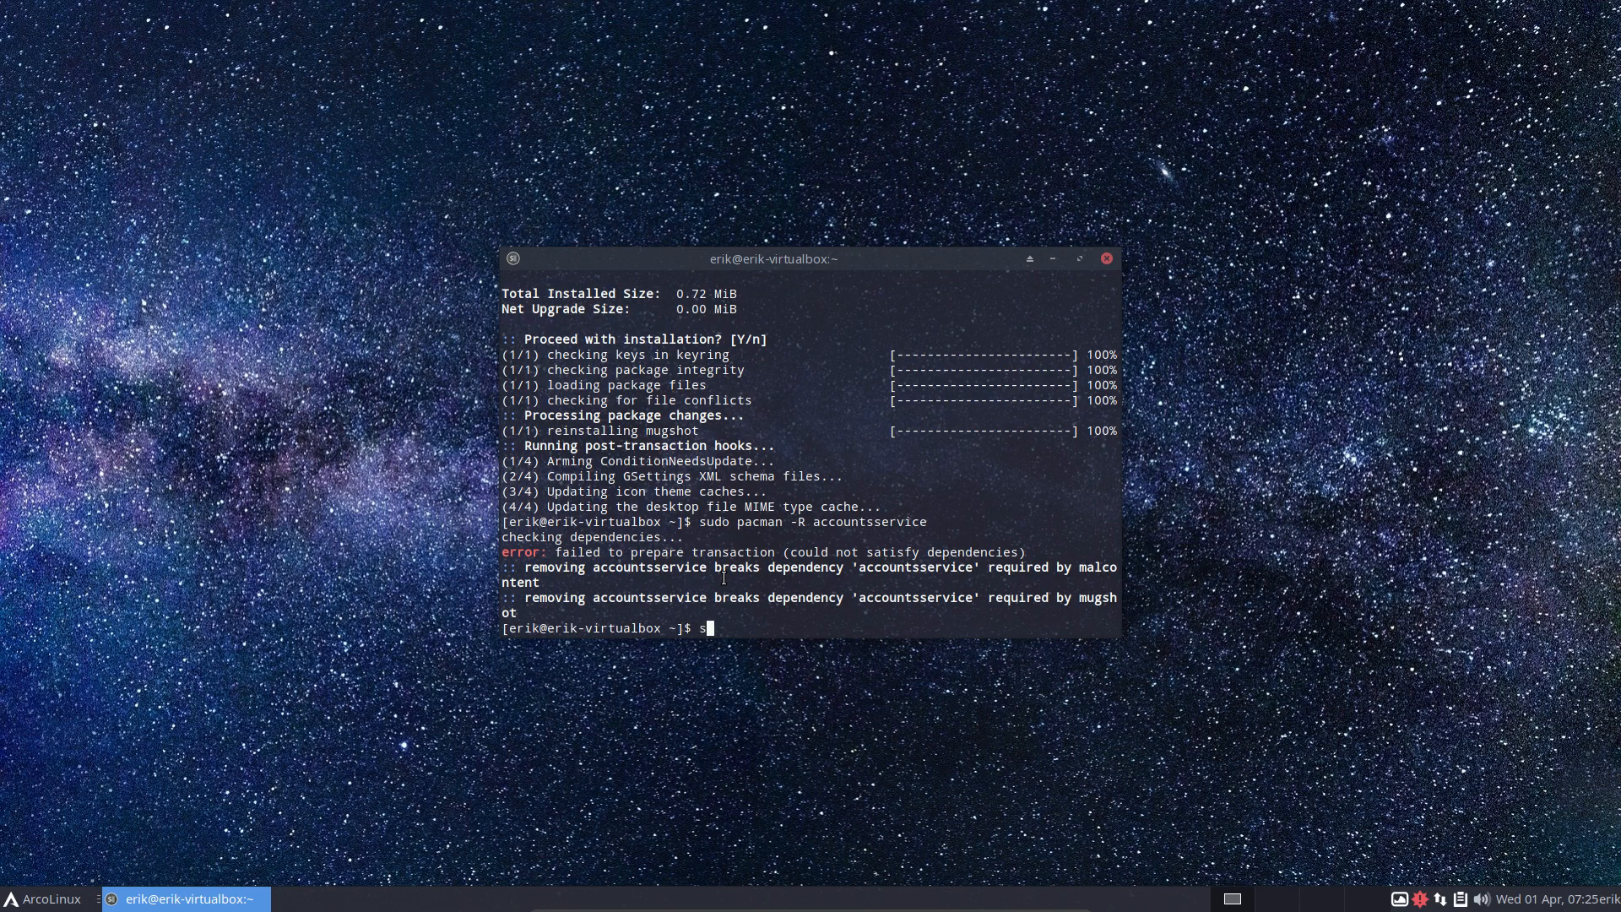
{"action": "key", "text": "BackSpace"}
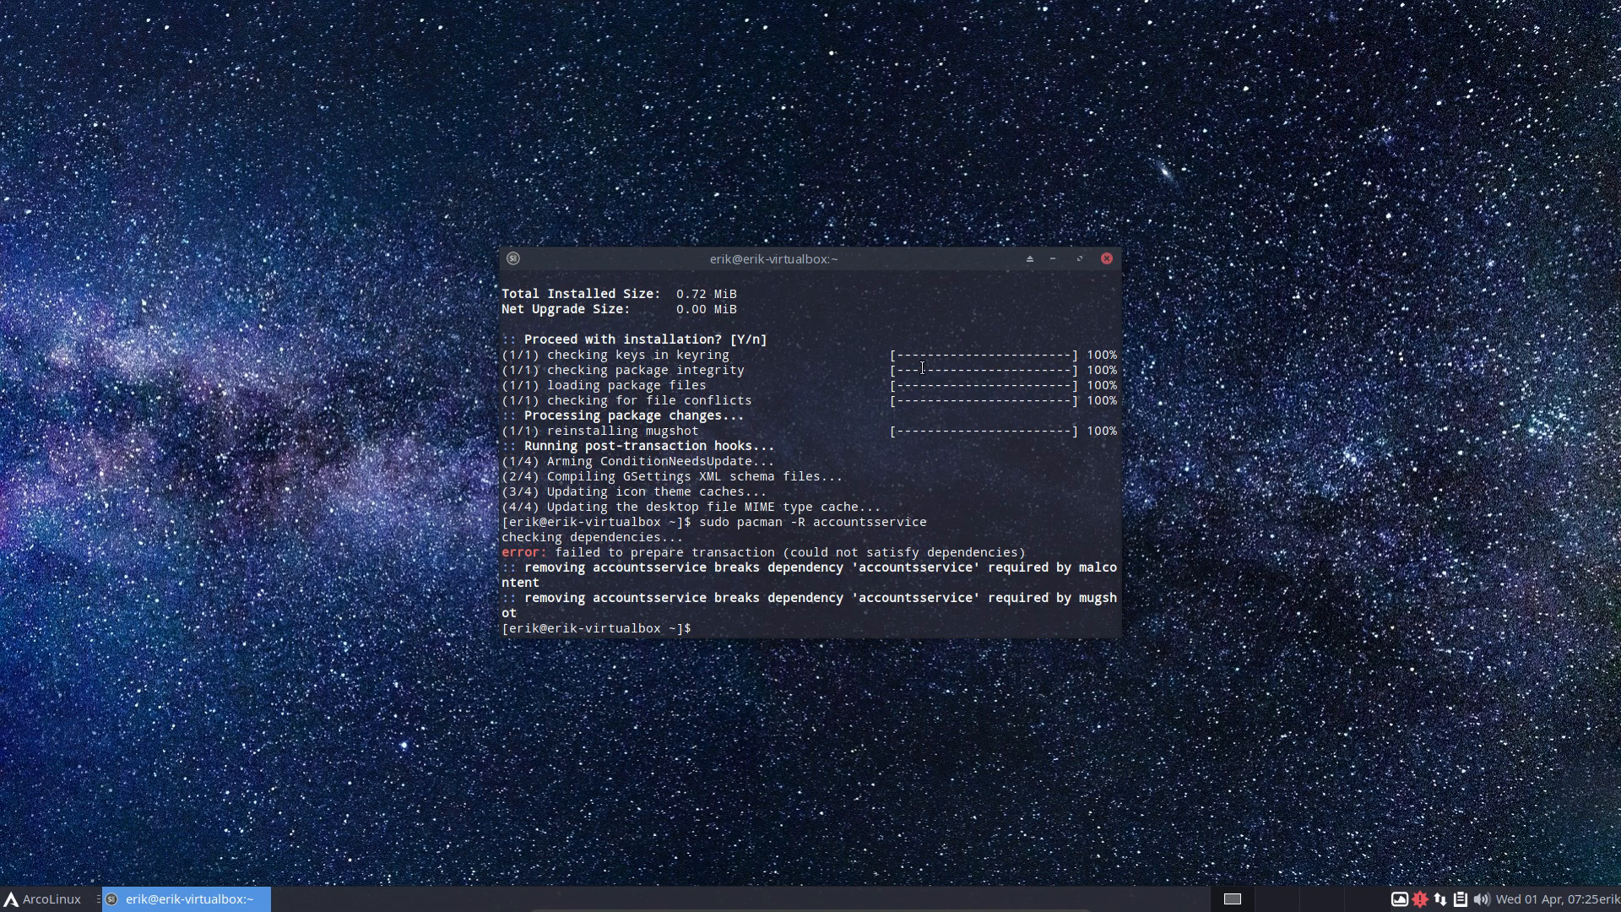
- Move the terminal up and set the grassy meadow image as wallpaper from Variety's selector
{"action": "left_click_drag", "start_coordinate": [773, 259], "coordinate": [757, 122]}
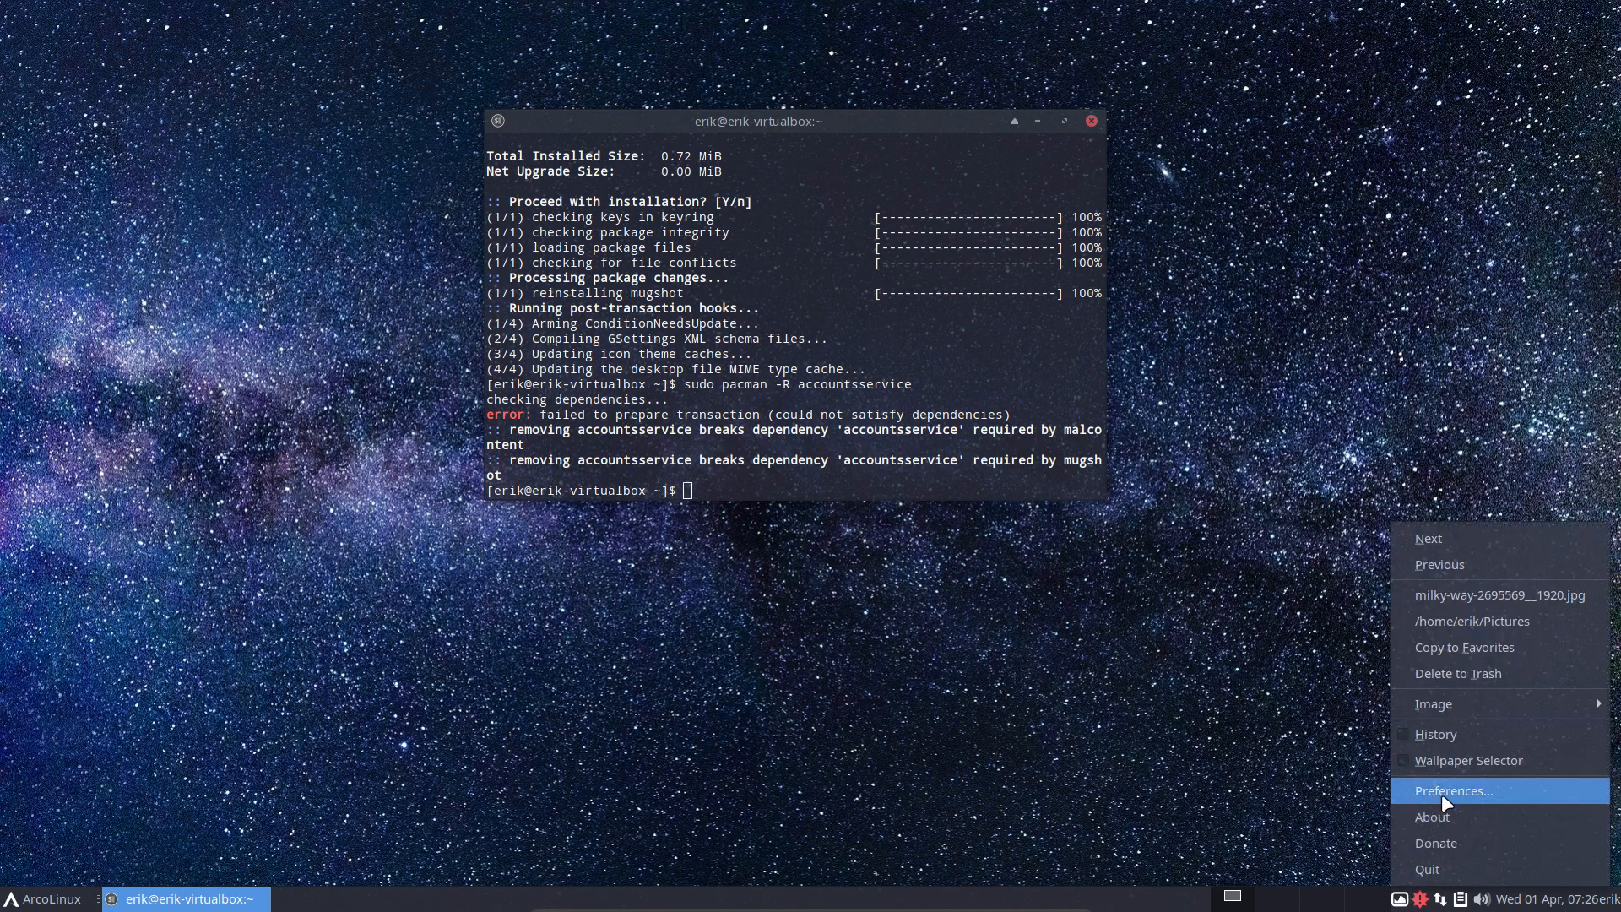
{"action": "mouse_move", "coordinate": [1443, 790]}
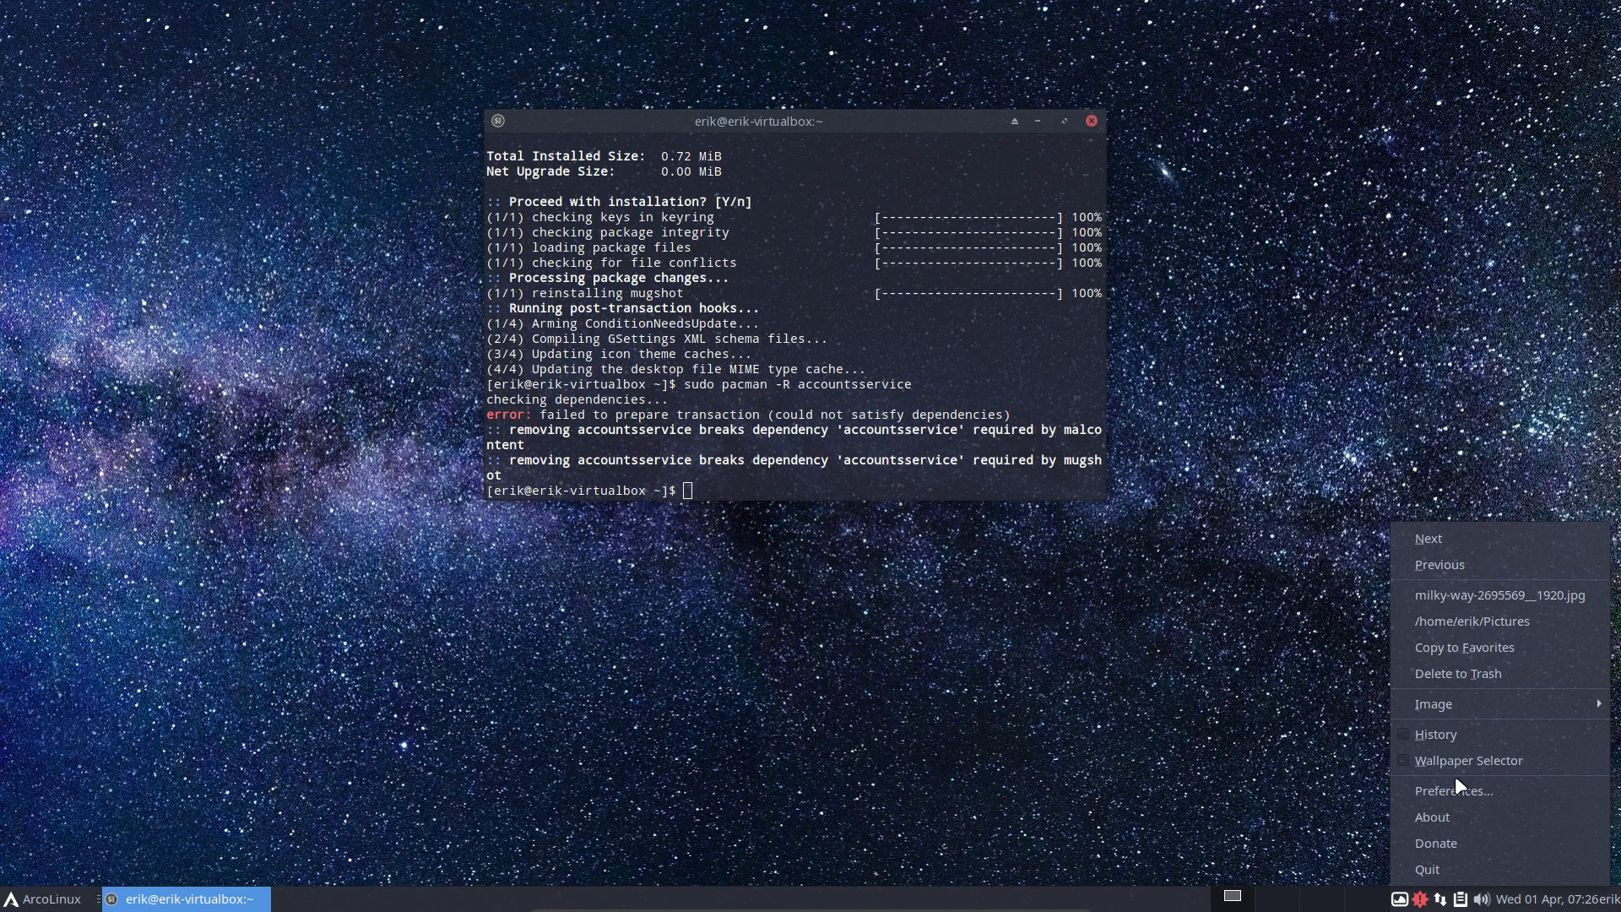
{"action": "left_click", "coordinate": [1452, 791]}
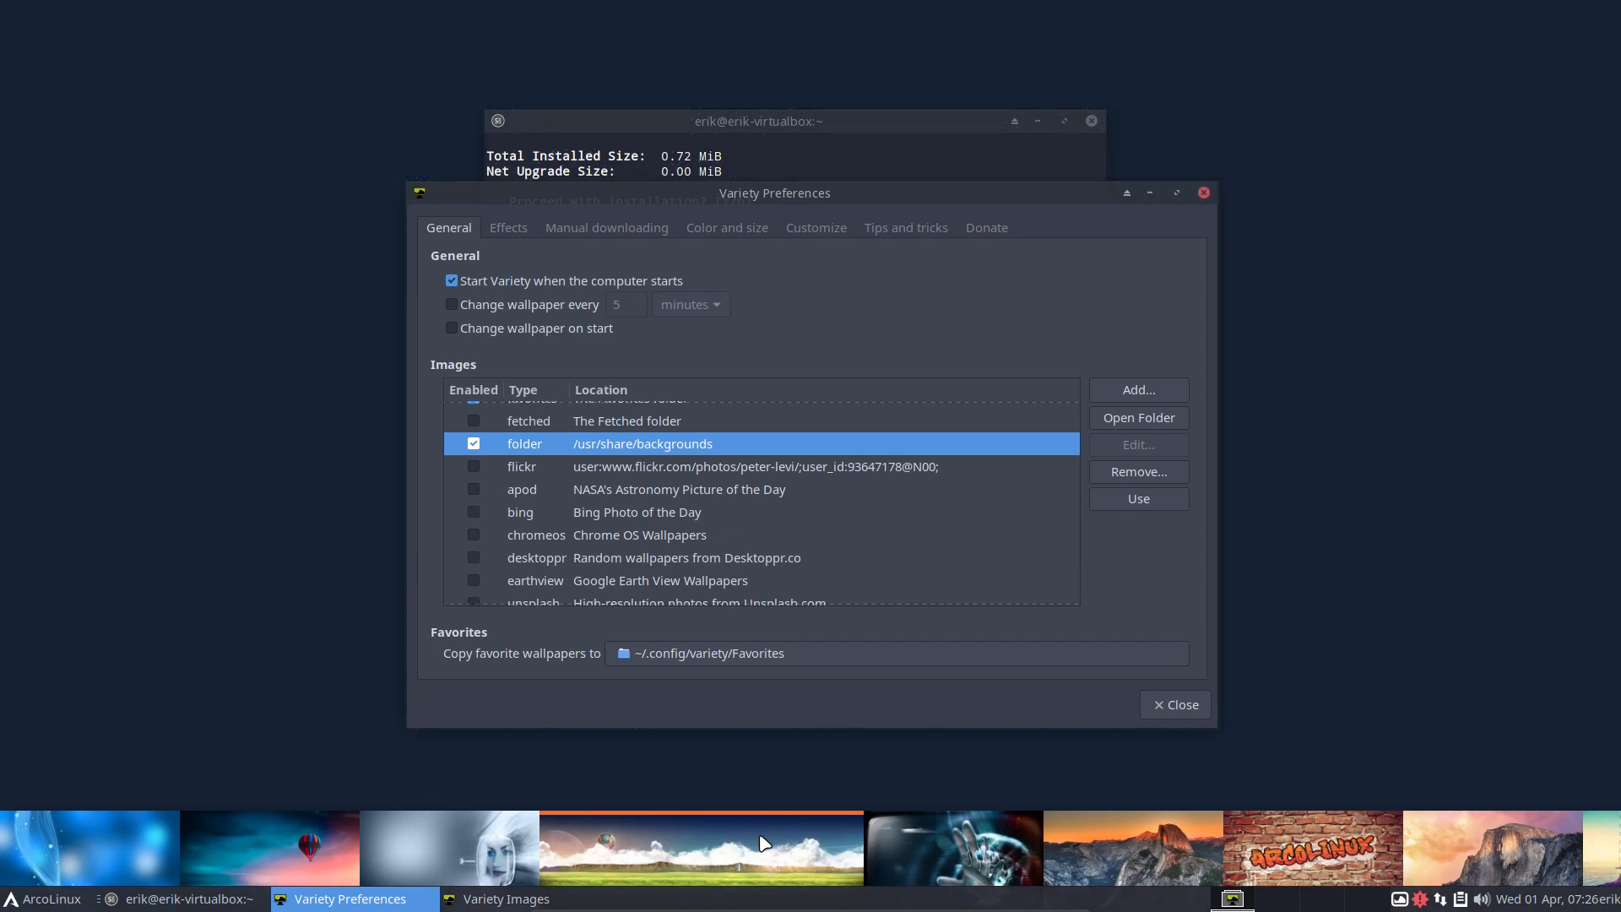
{"action": "left_click", "coordinate": [1175, 704]}
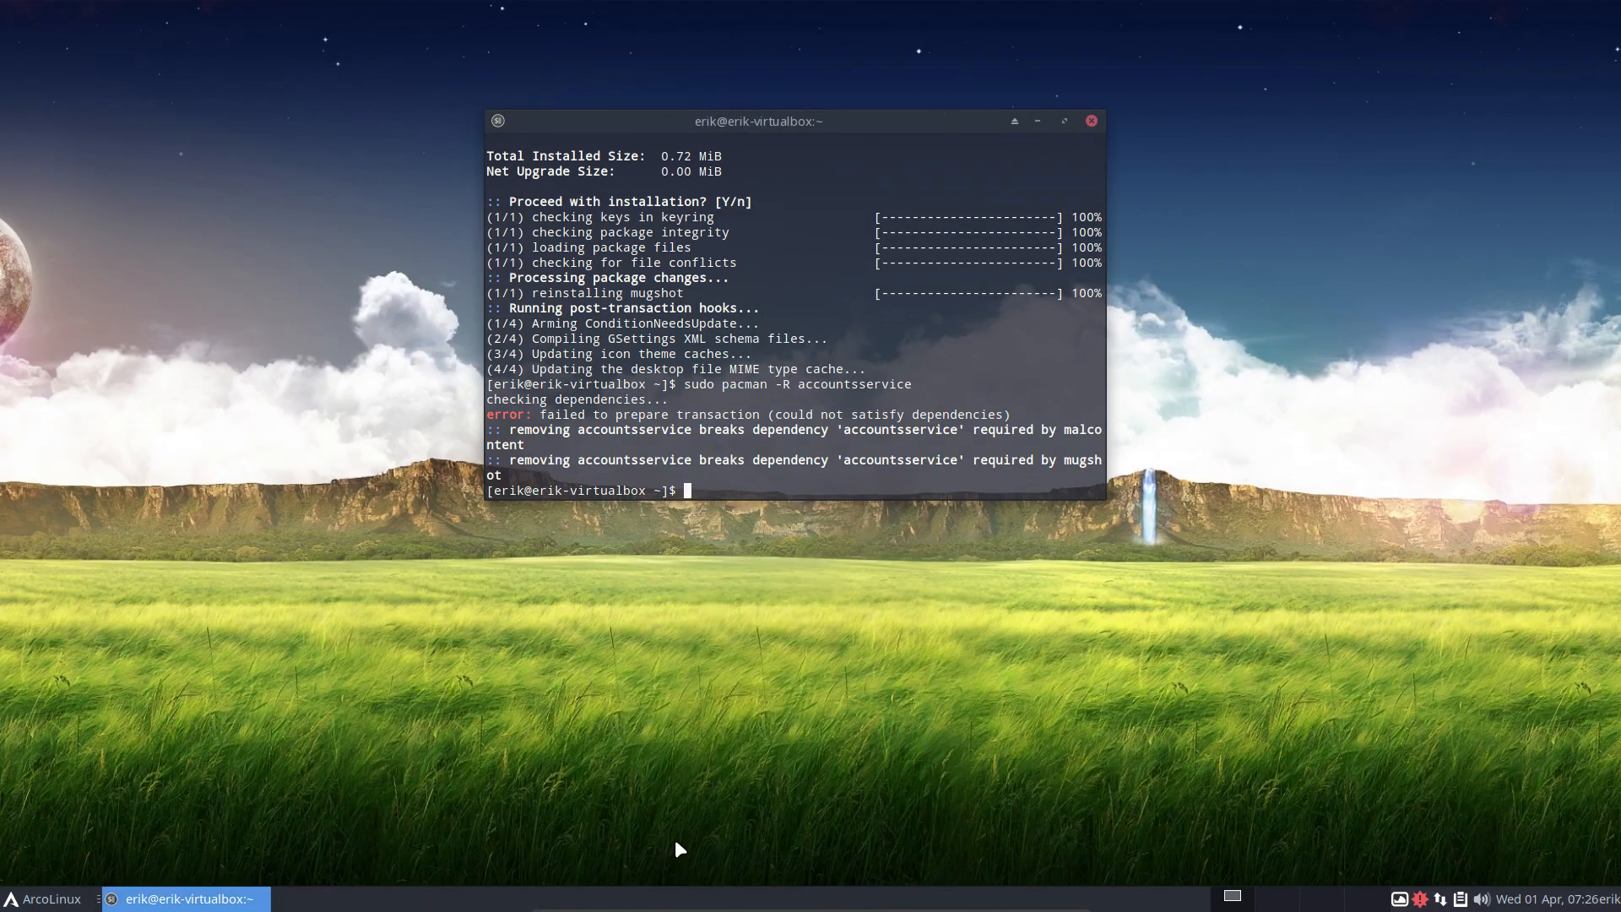
- Log out to check the login screen background, then log back in
{"action": "left_click", "coordinate": [44, 896]}
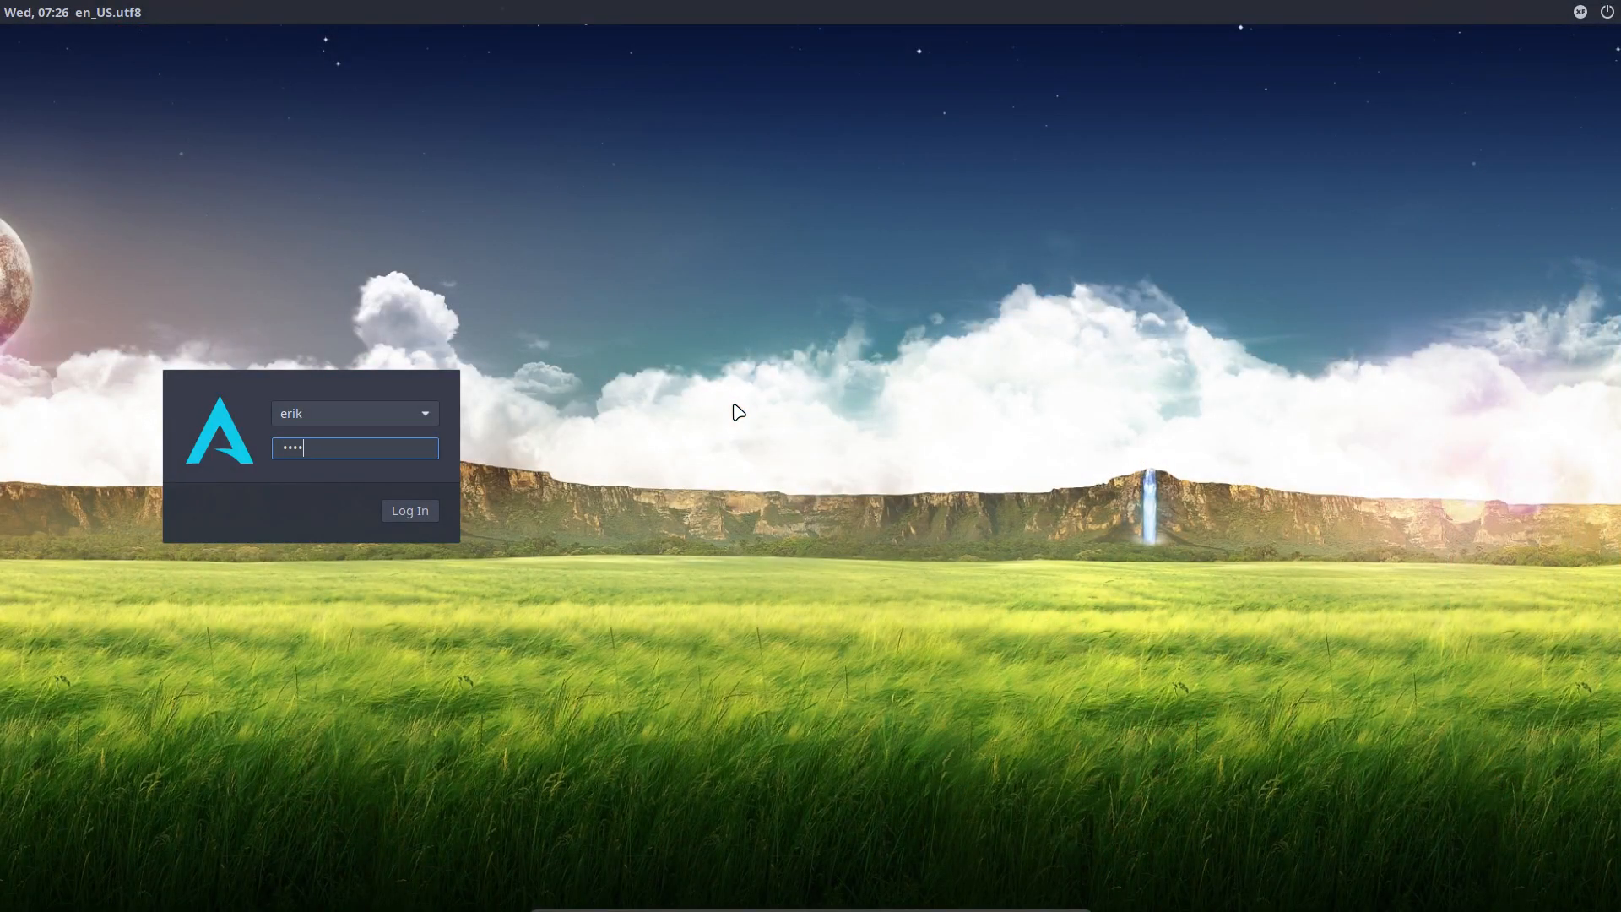
{"action": "left_click", "coordinate": [408, 509]}
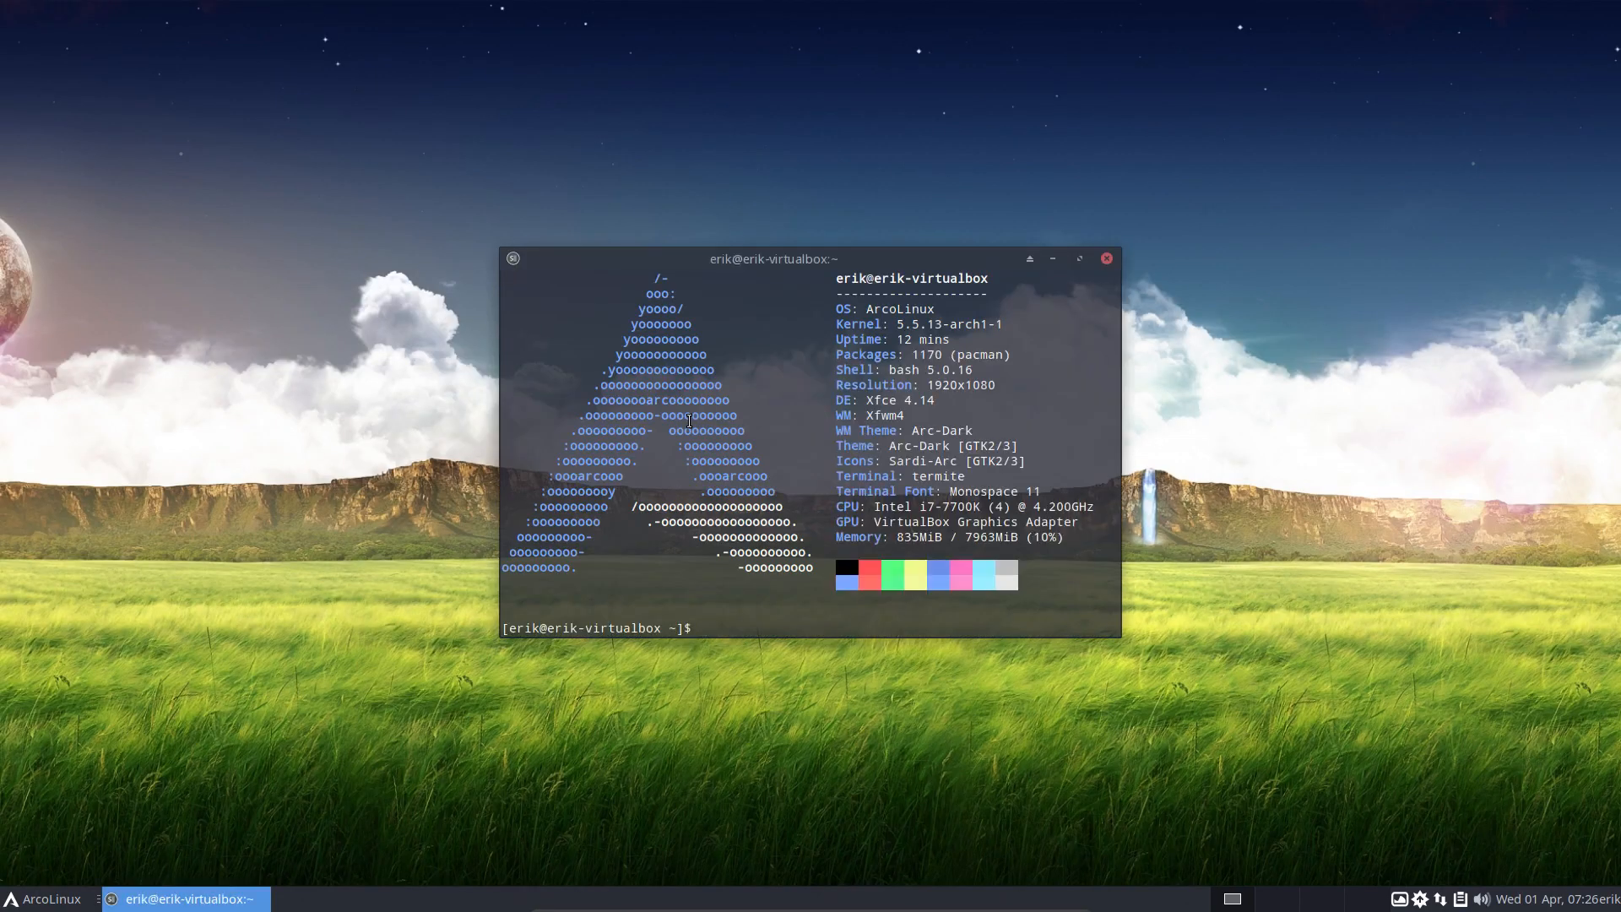
- Remove accountsservice with 'sudo pacman -Rdd' after the plain -R removal fails
{"action": "type", "text": "sudo pacman"}
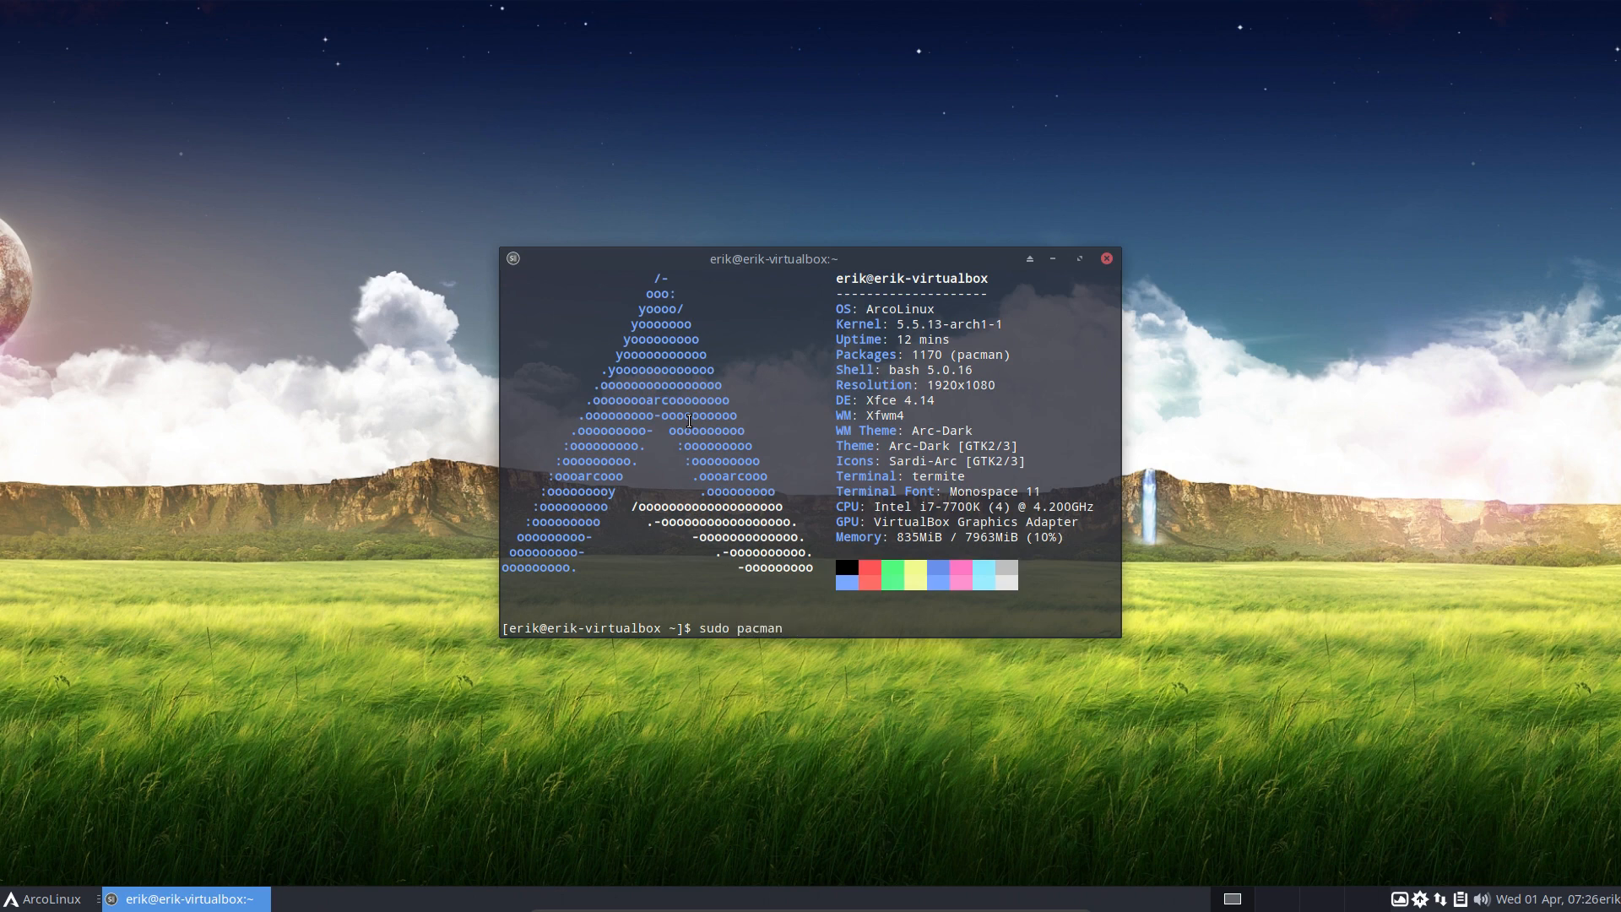
{"action": "type", "text": "-R"}
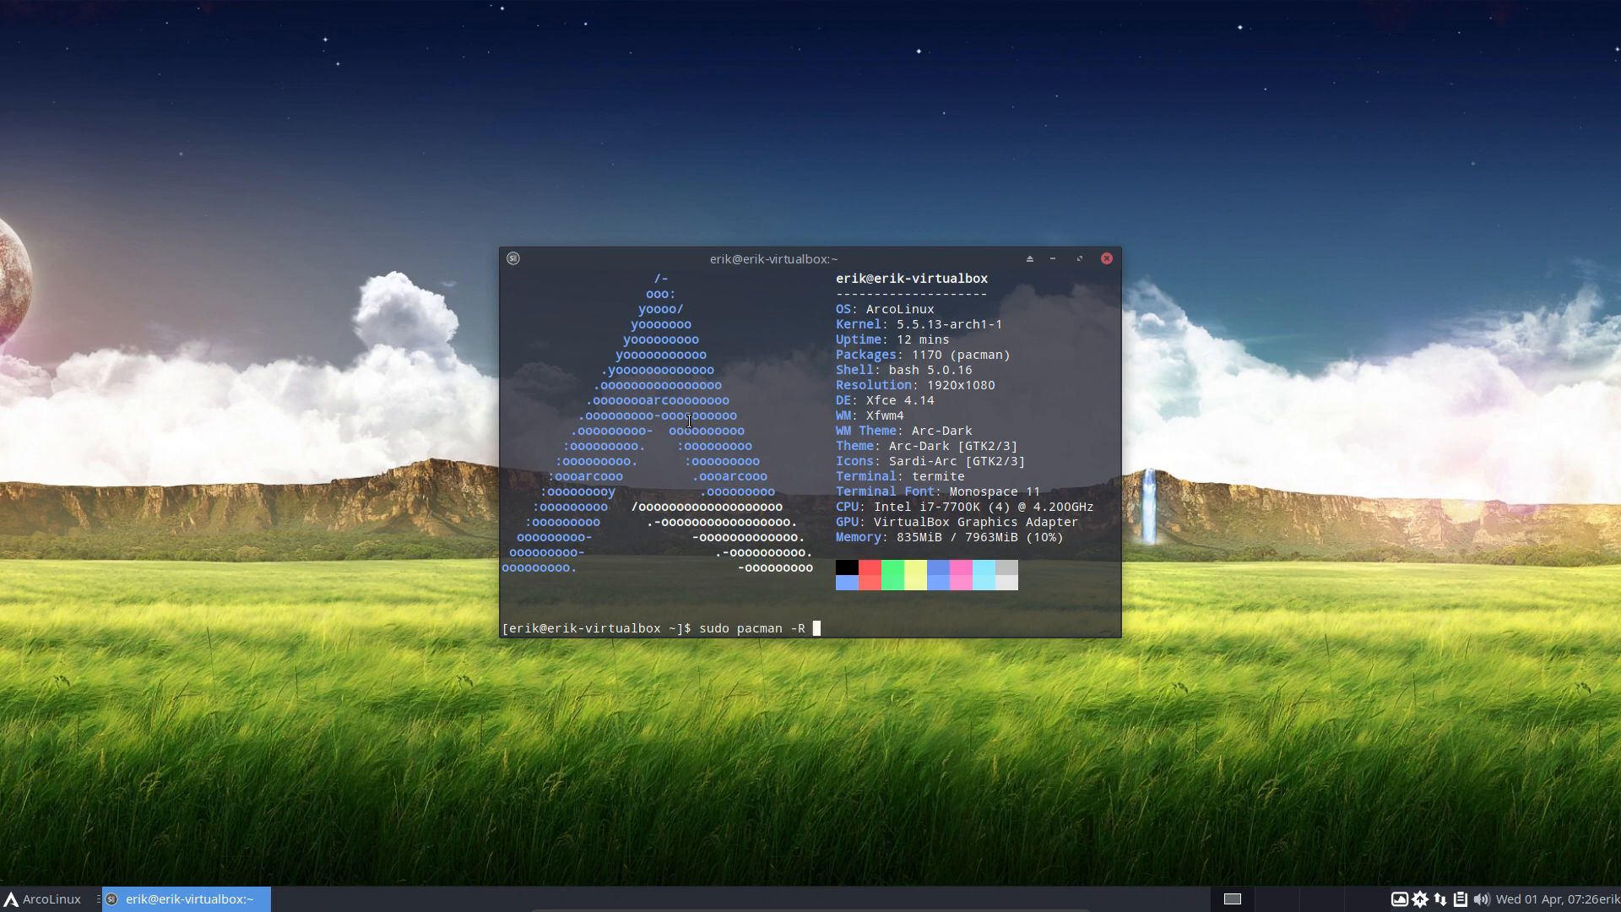
{"action": "type", "text": "ac"}
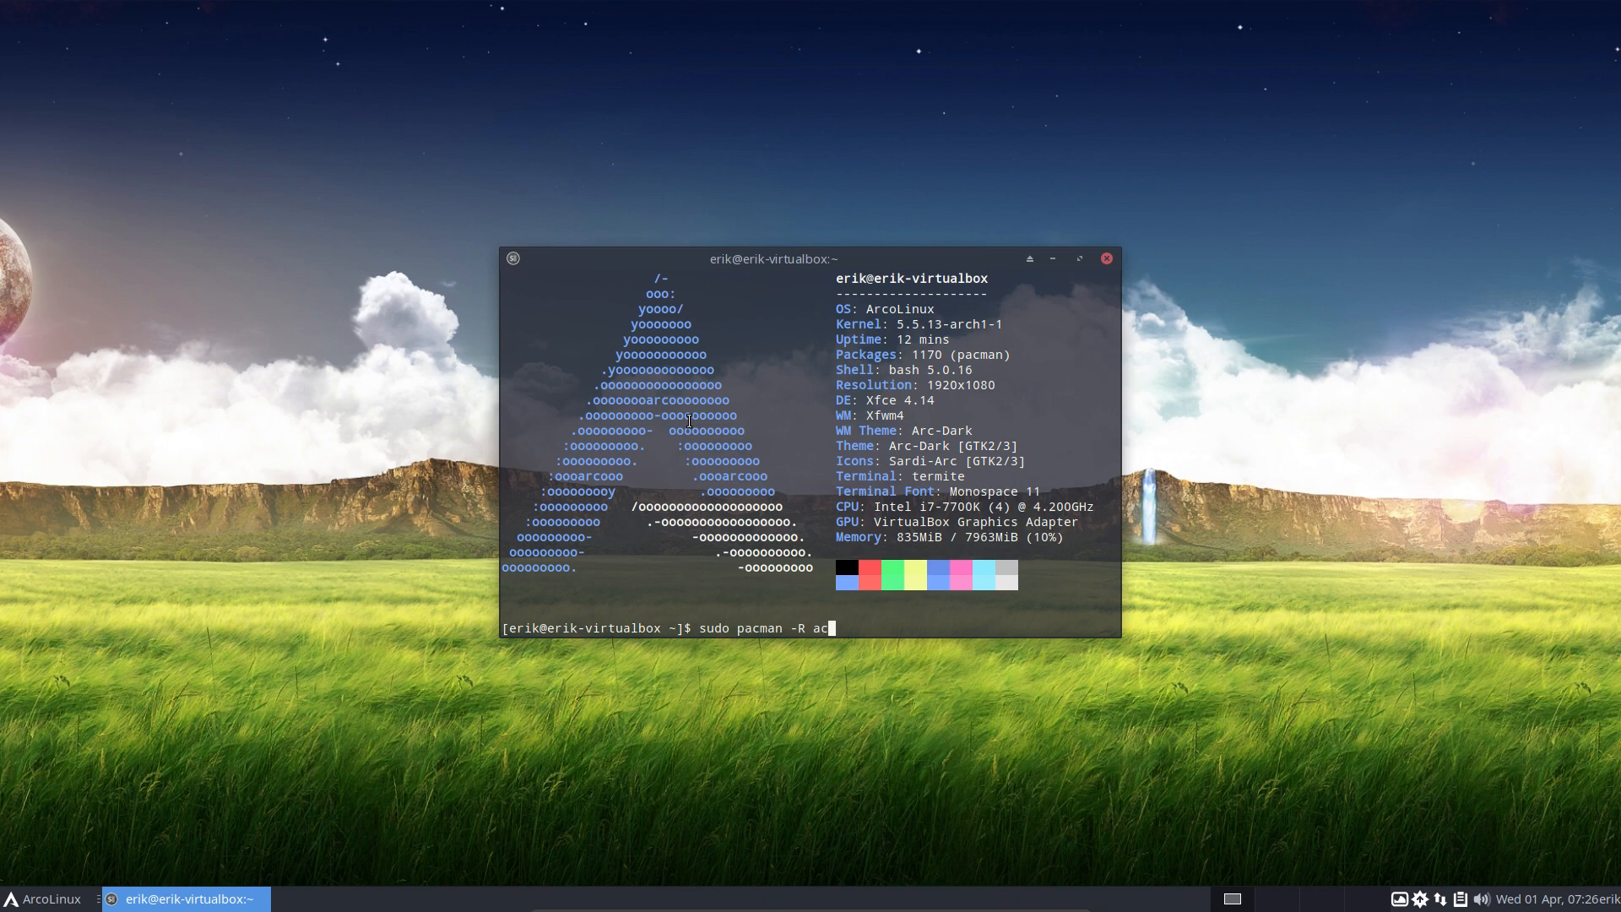
{"action": "key", "text": "Return"}
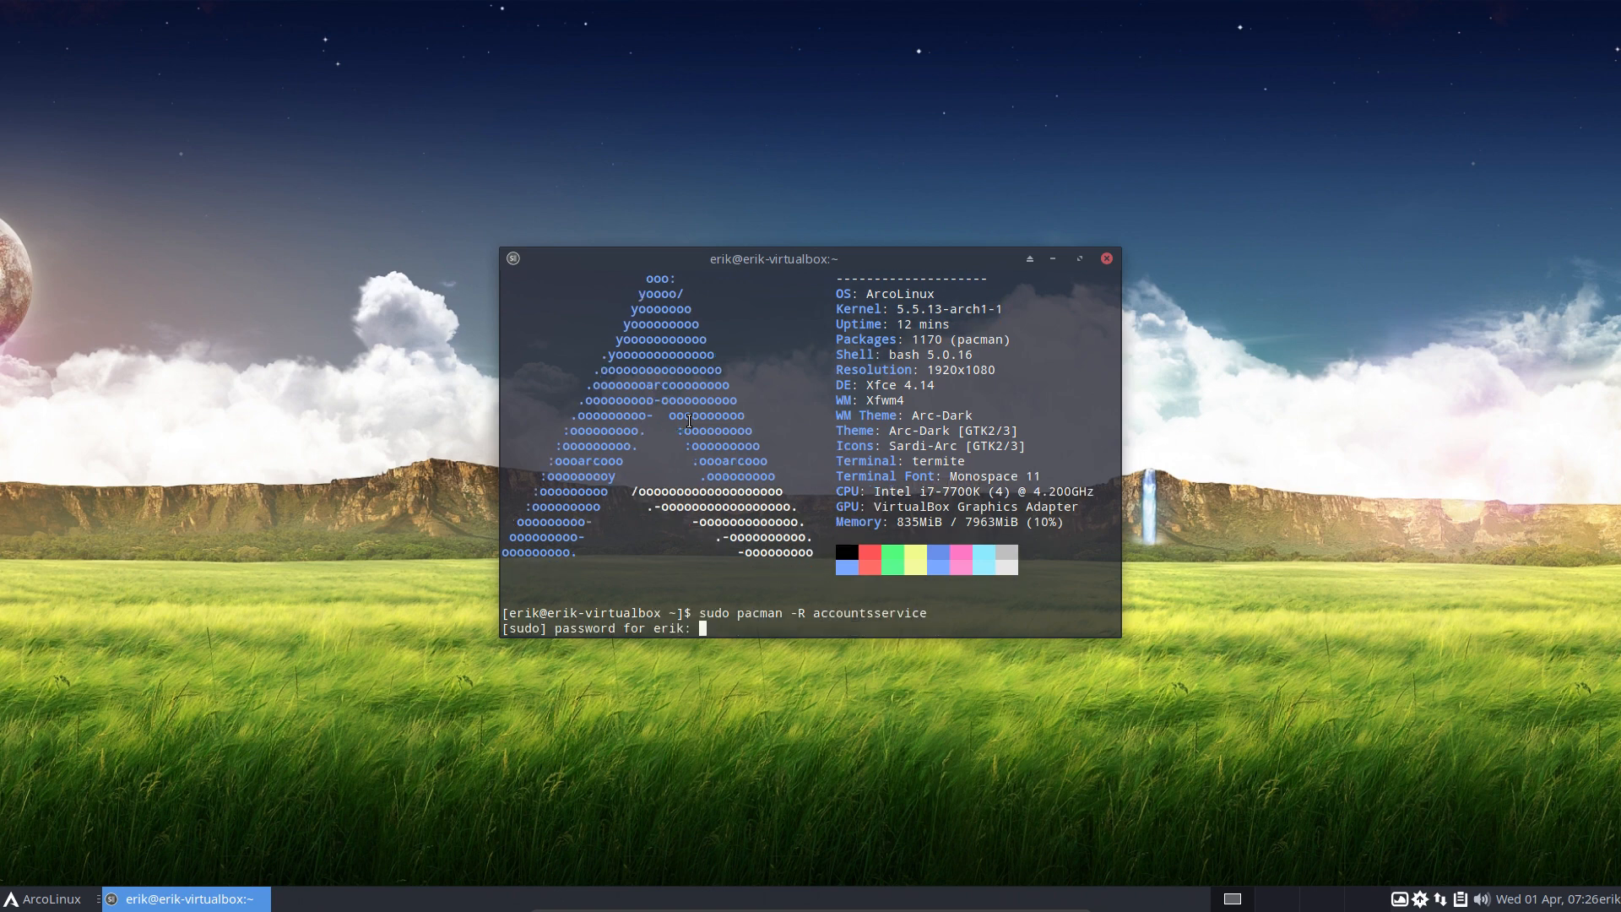
{"action": "key", "text": "Return"}
{"action": "type", "text": "sudo pacman -Rdd accountsservice"}
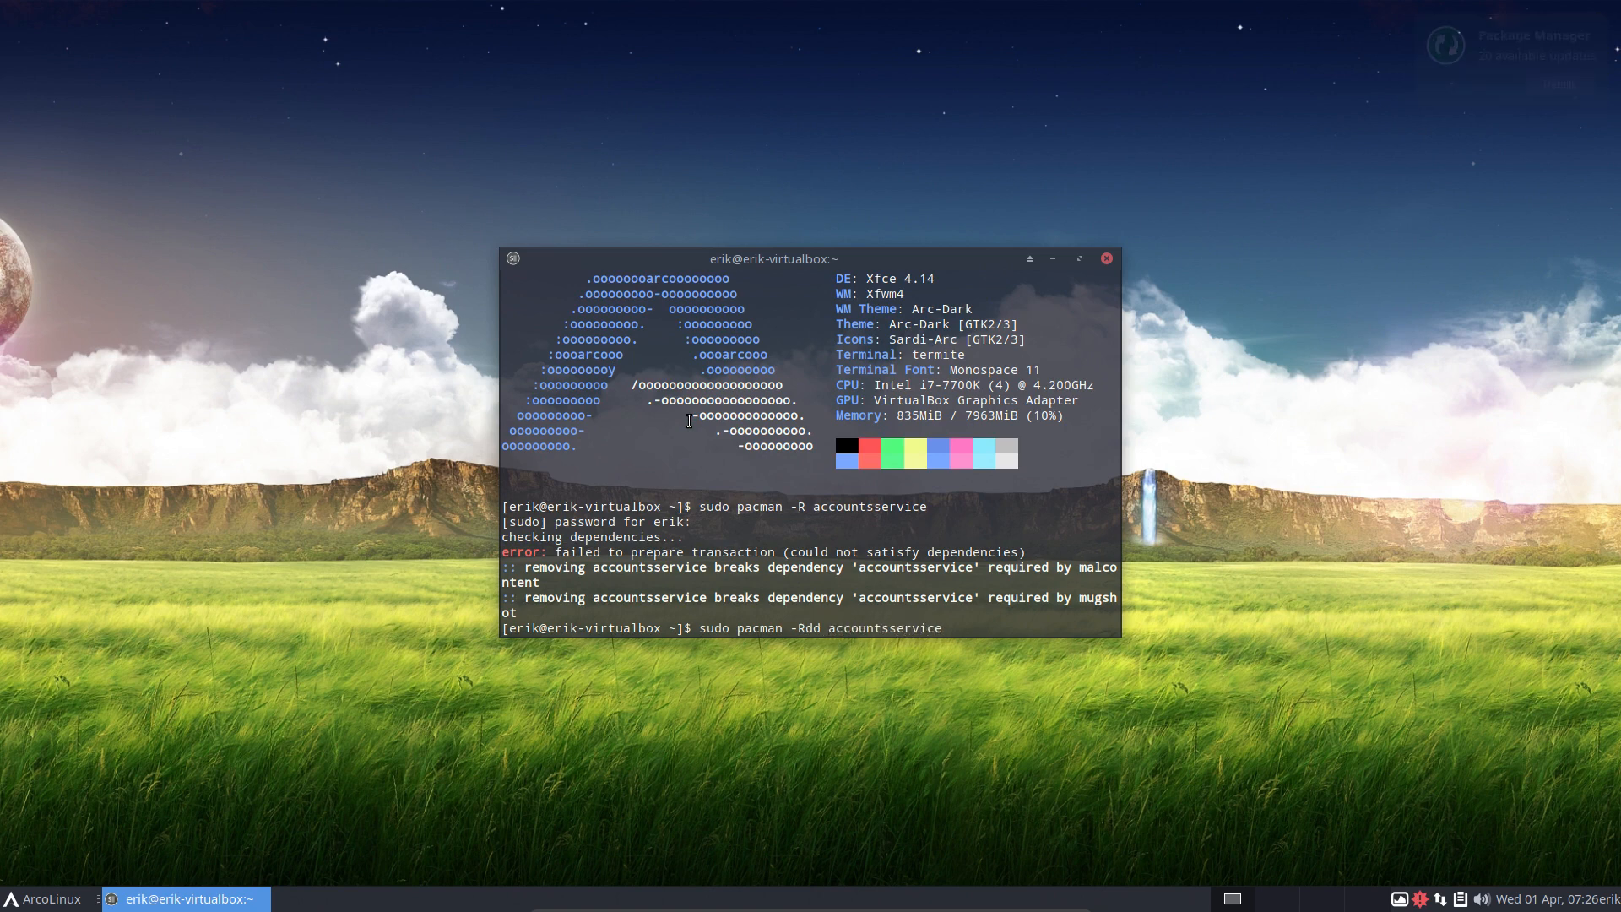
{"action": "key", "text": "Return"}
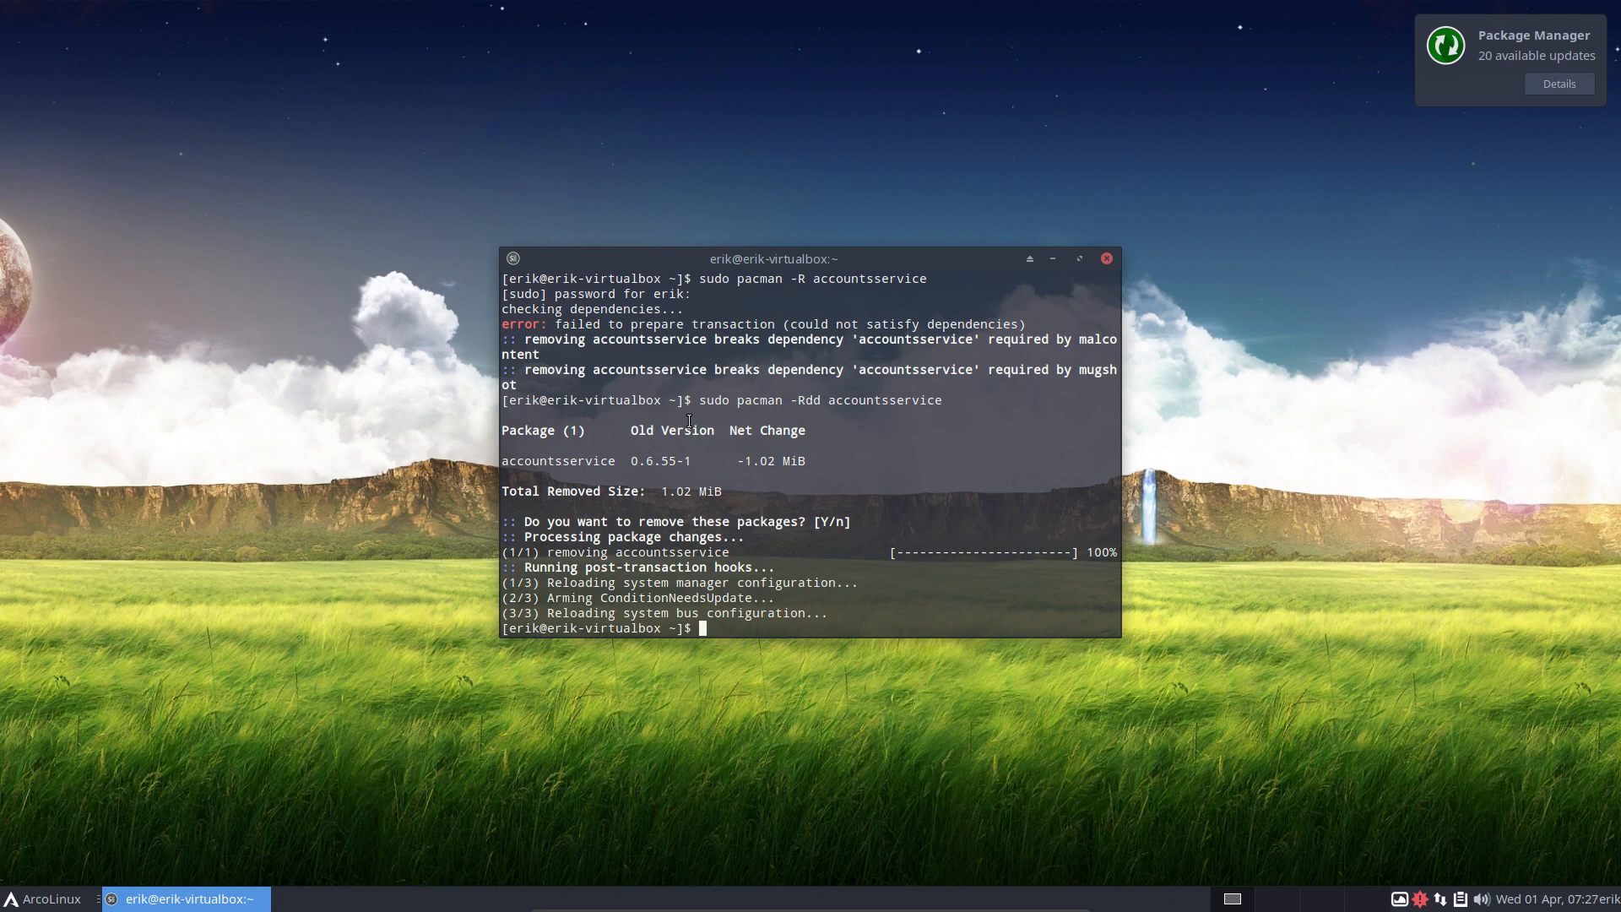
{"action": "mouse_move", "coordinate": [545, 740]}
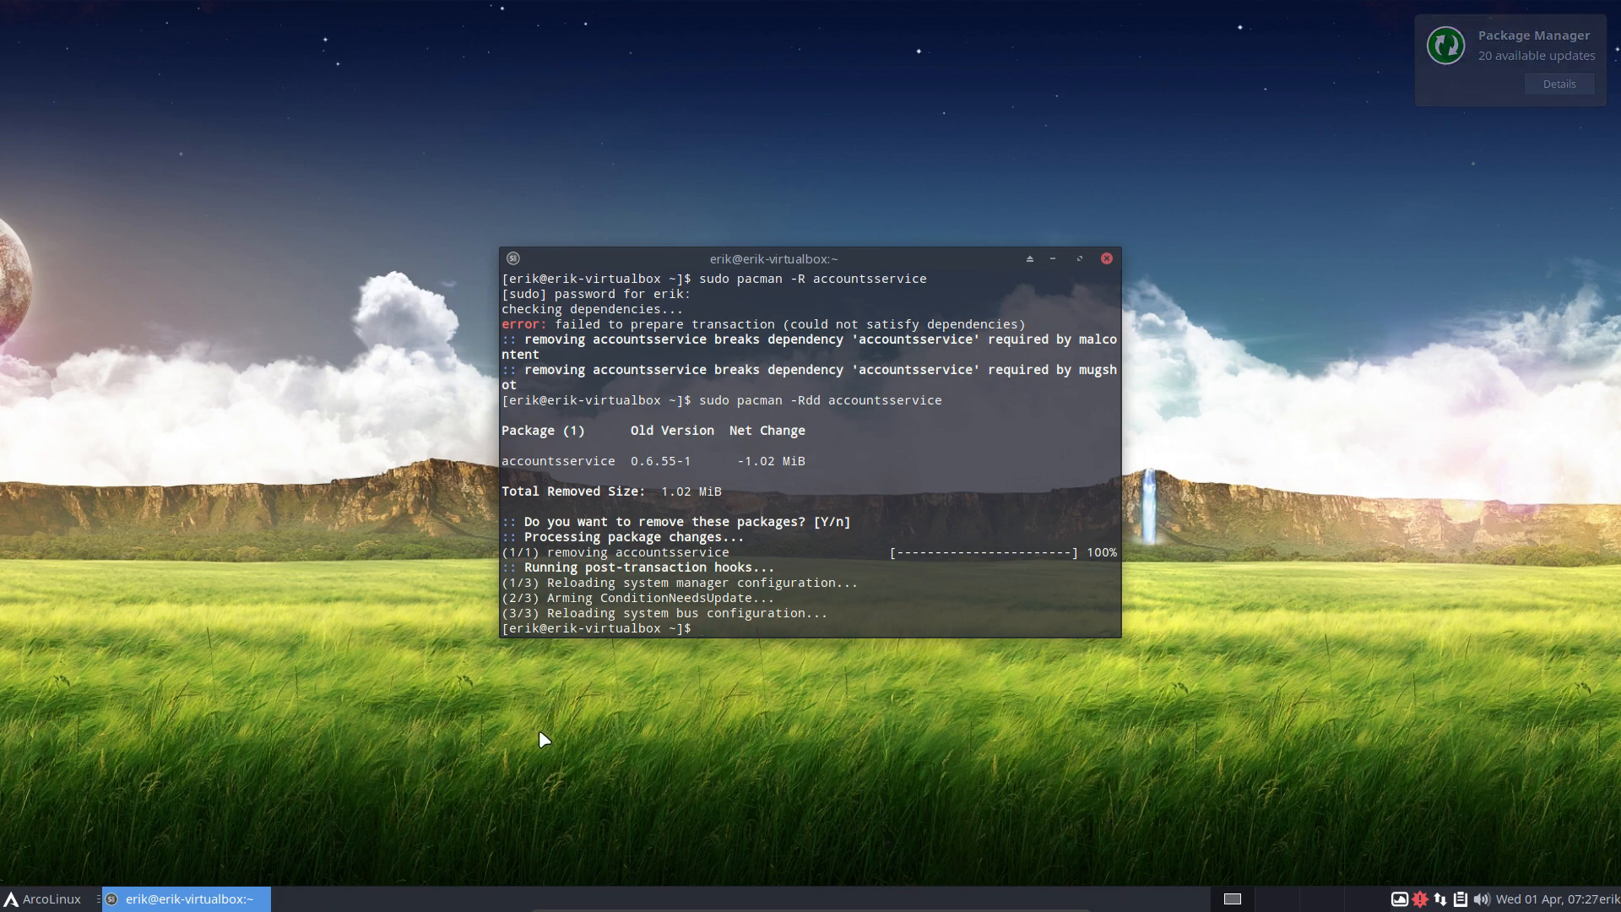
- Log out to see LightDM's own red background, then enter the password and log back in
{"action": "left_click", "coordinate": [44, 896]}
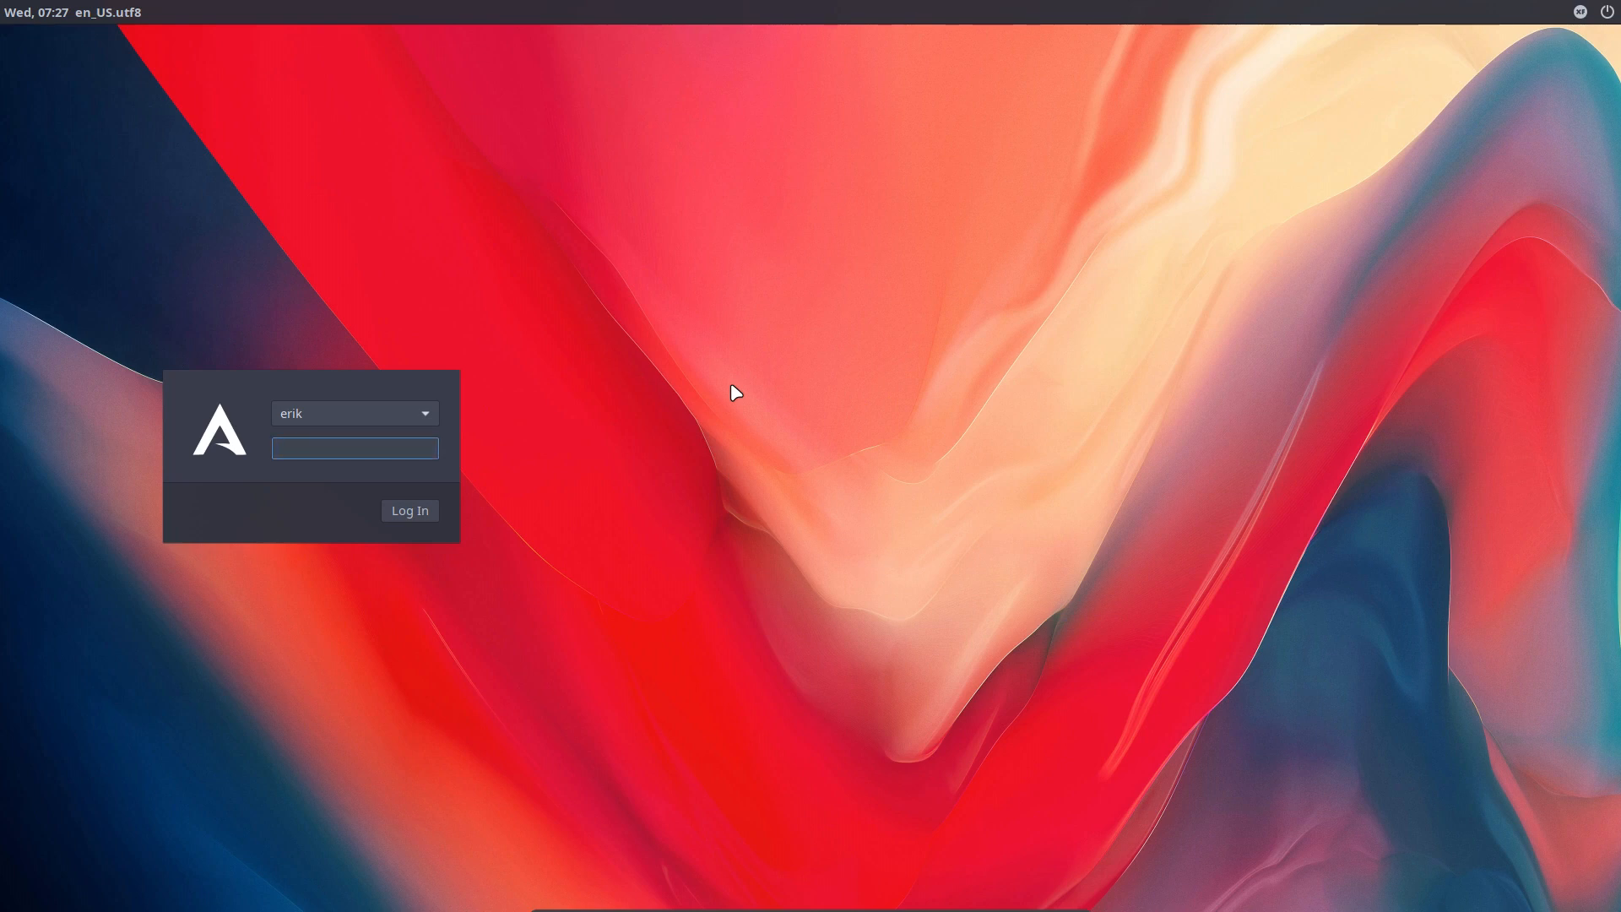
{"action": "left_click", "coordinate": [353, 447]}
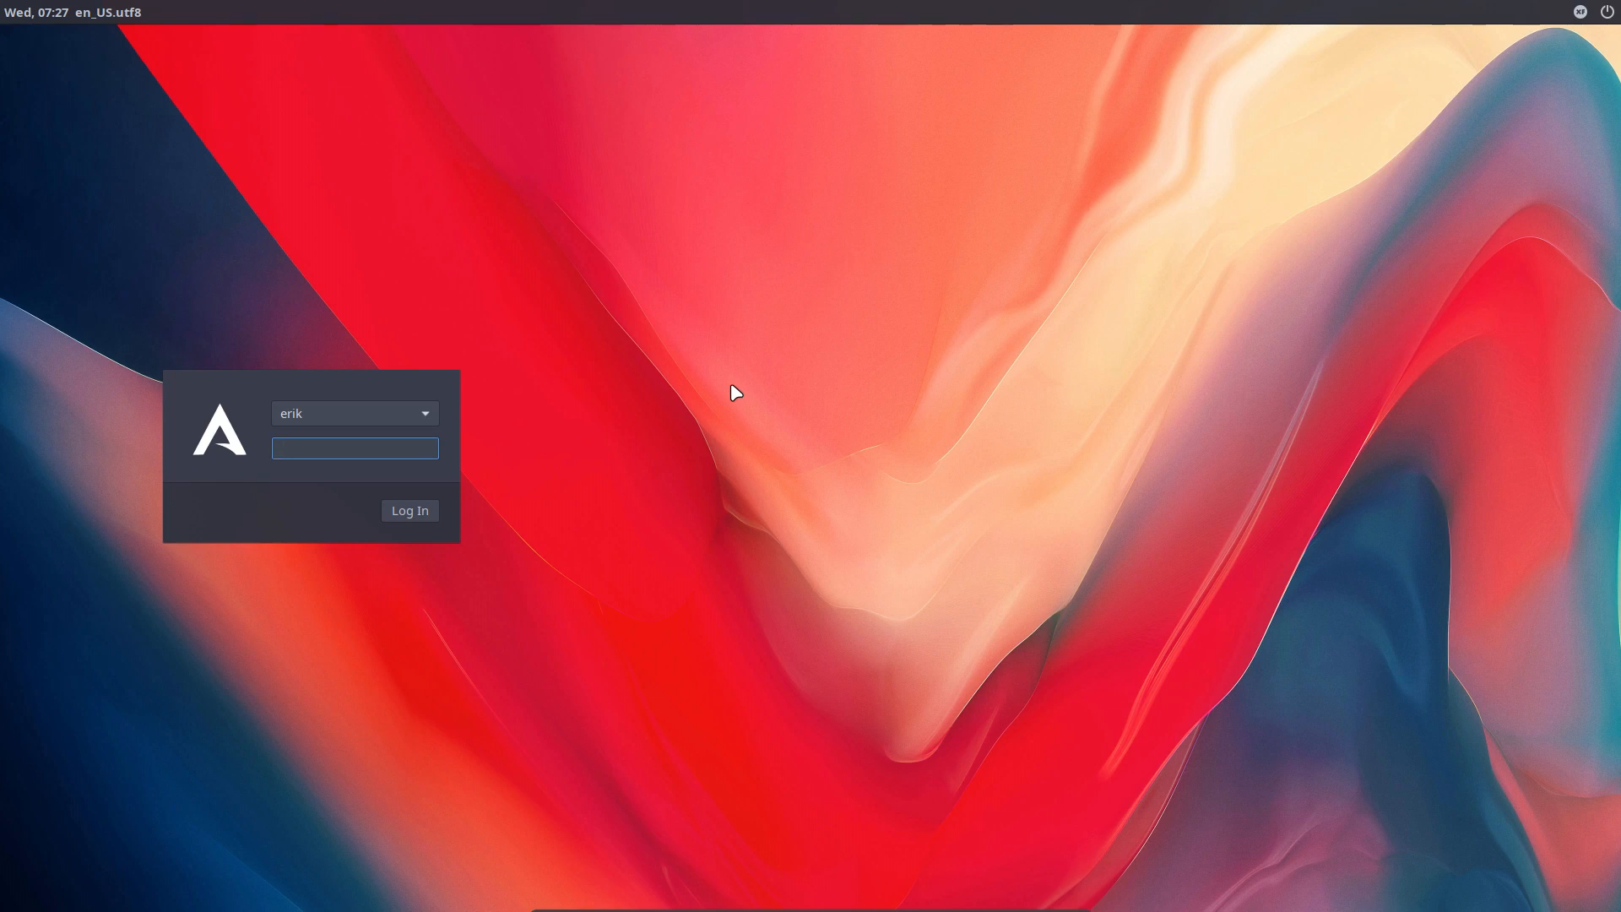
{"action": "left_click", "coordinate": [409, 510]}
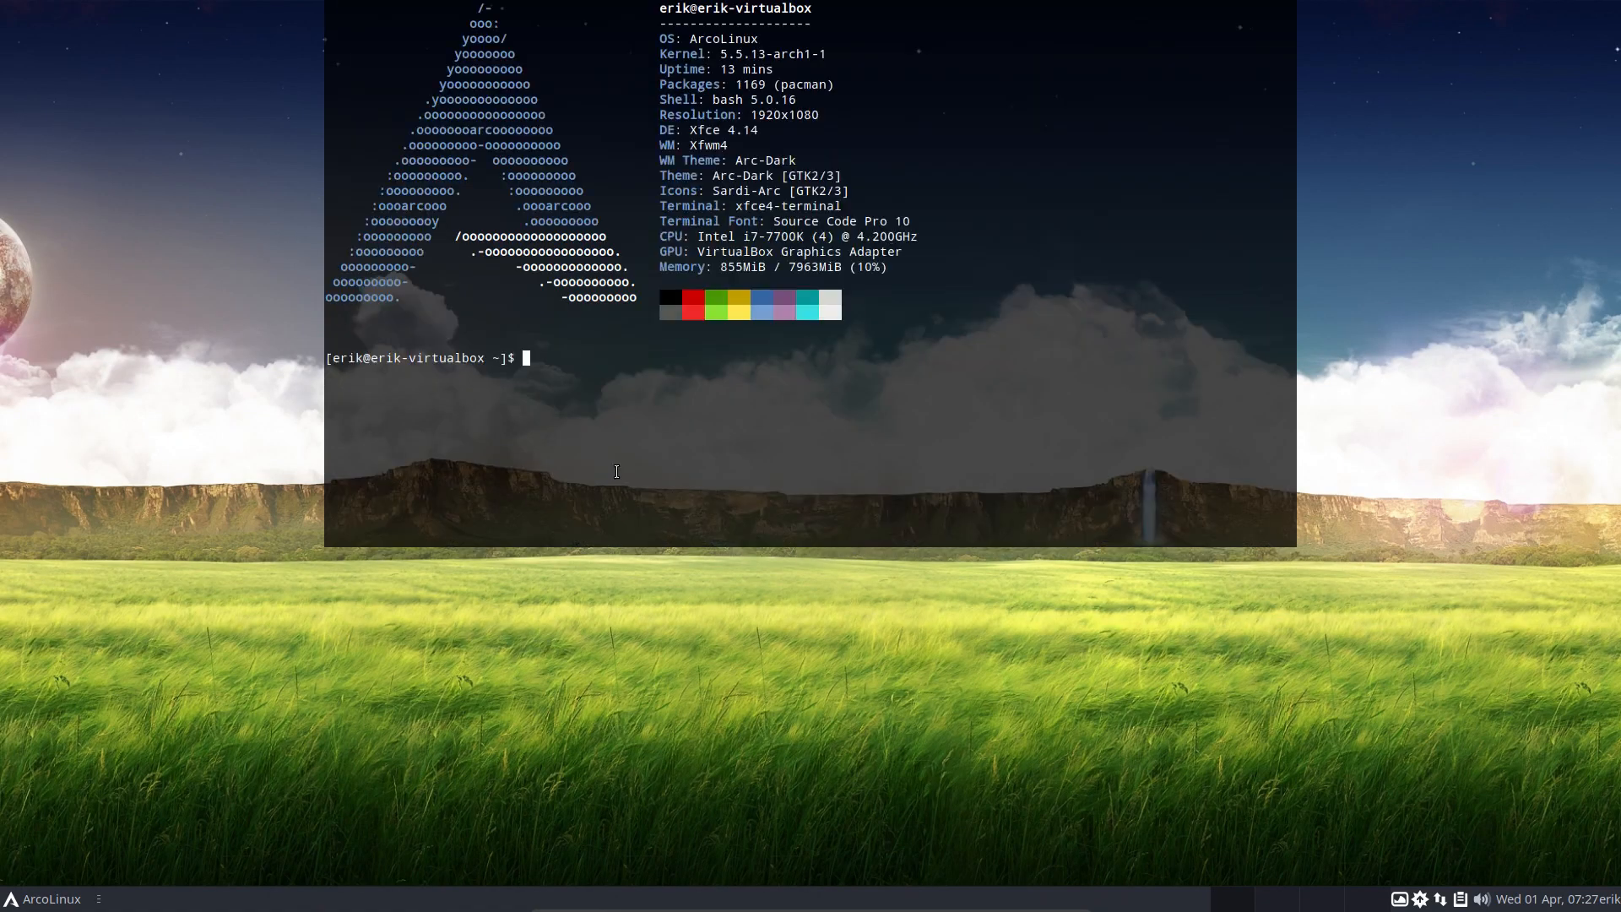
- Run 'sudo pacman -S mugshot' with the password, reaching the Proceed with installation prompt
{"action": "type", "text": "sudo"}
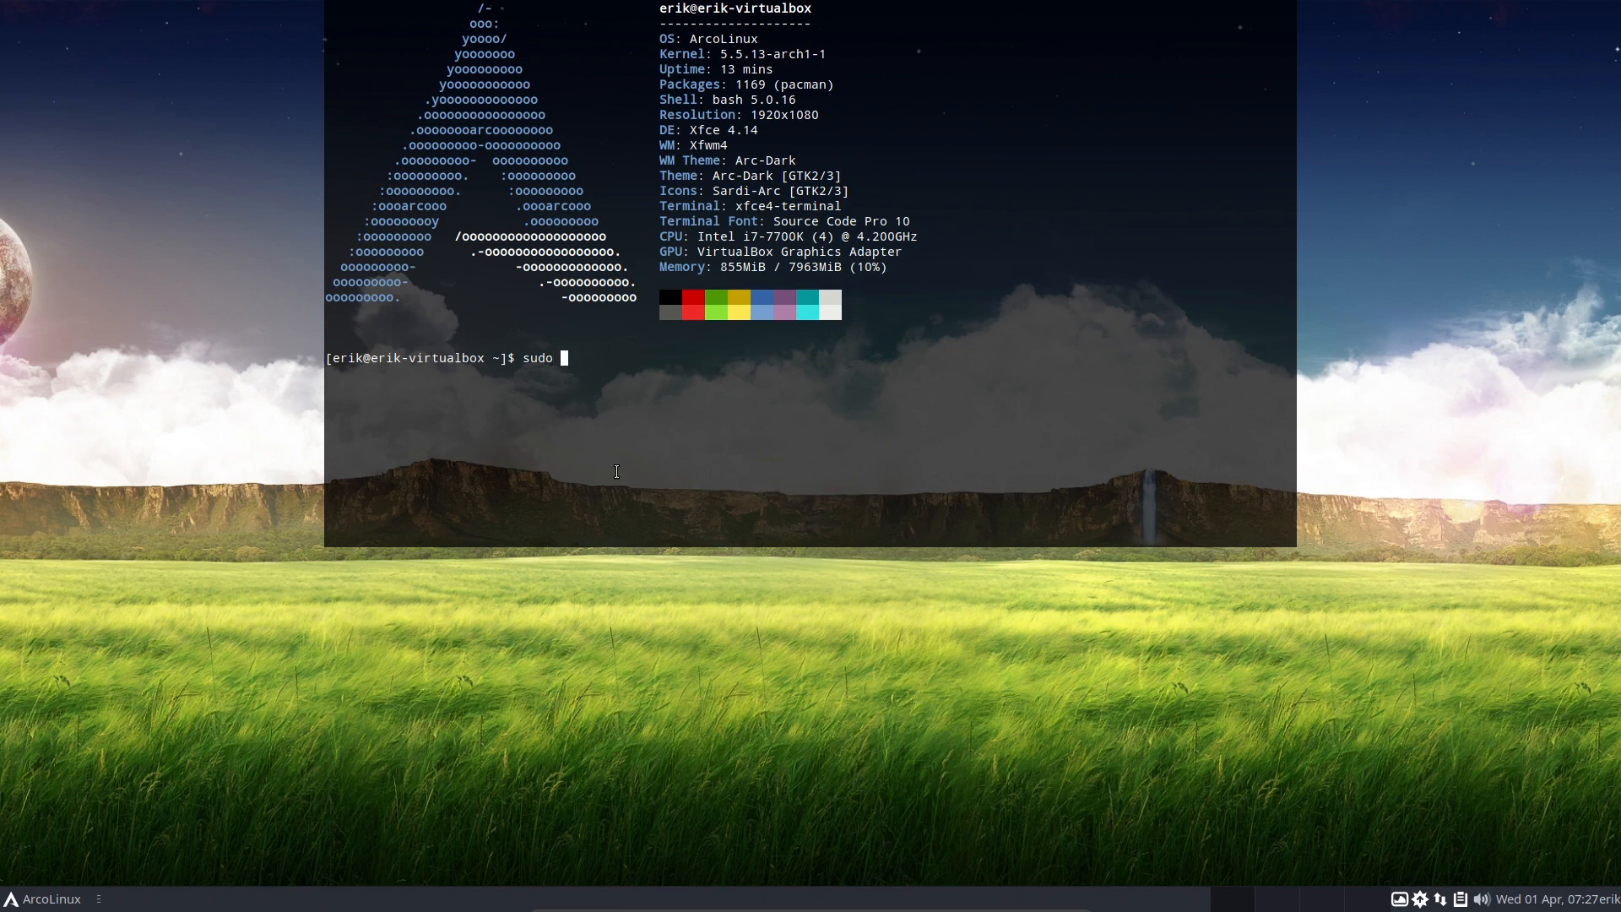
{"action": "type", "text": "pacman"}
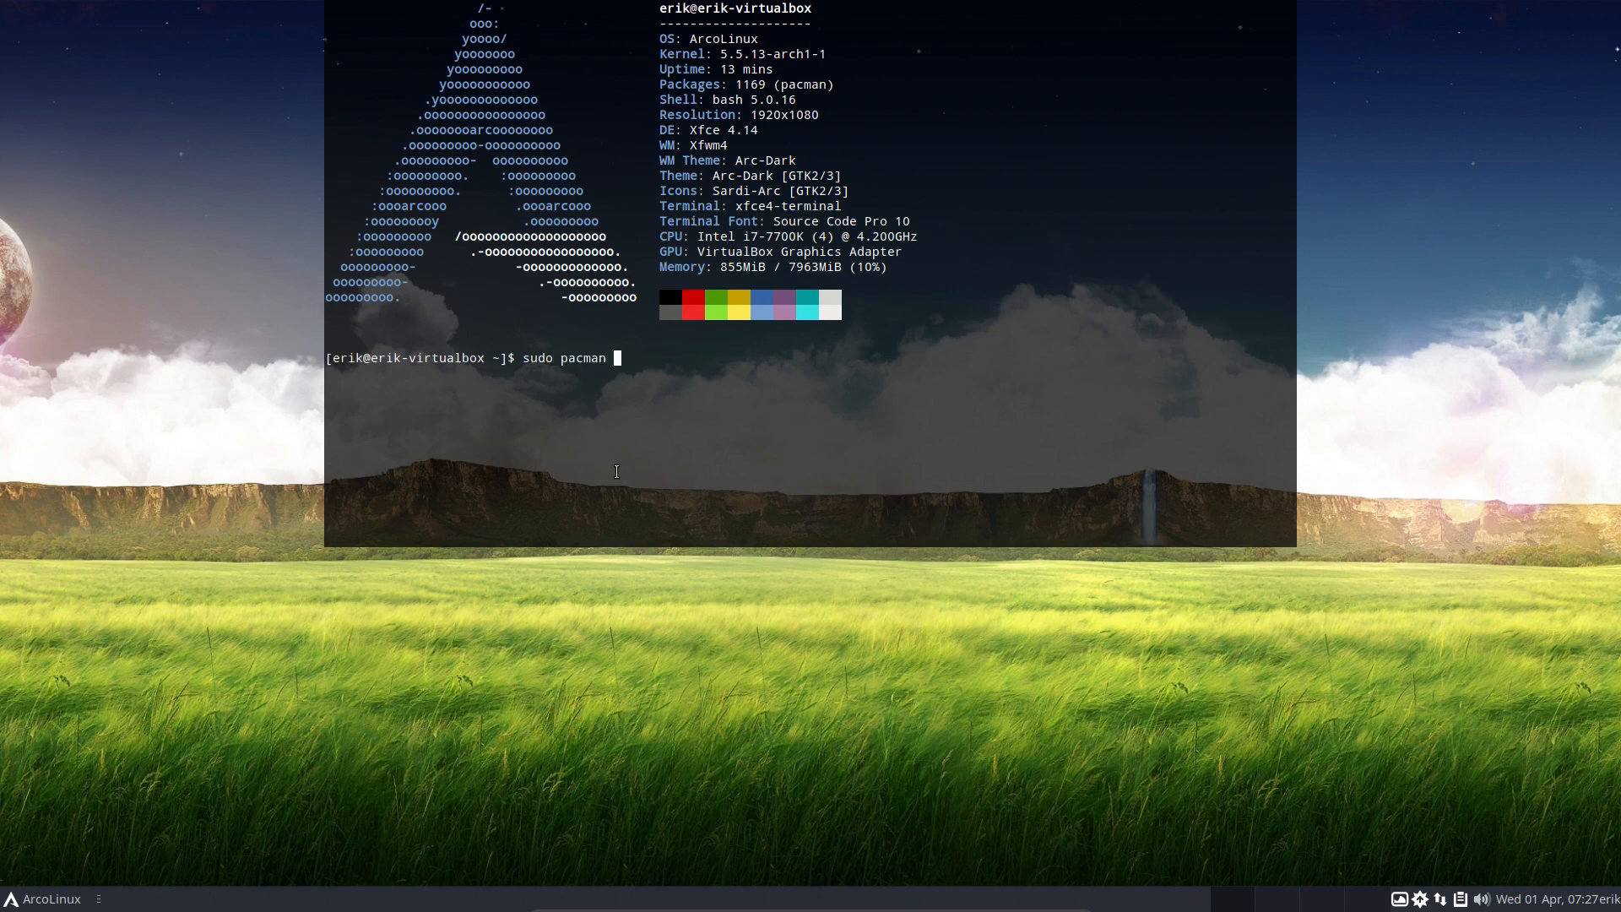
{"action": "type", "text": "-S mugh"}
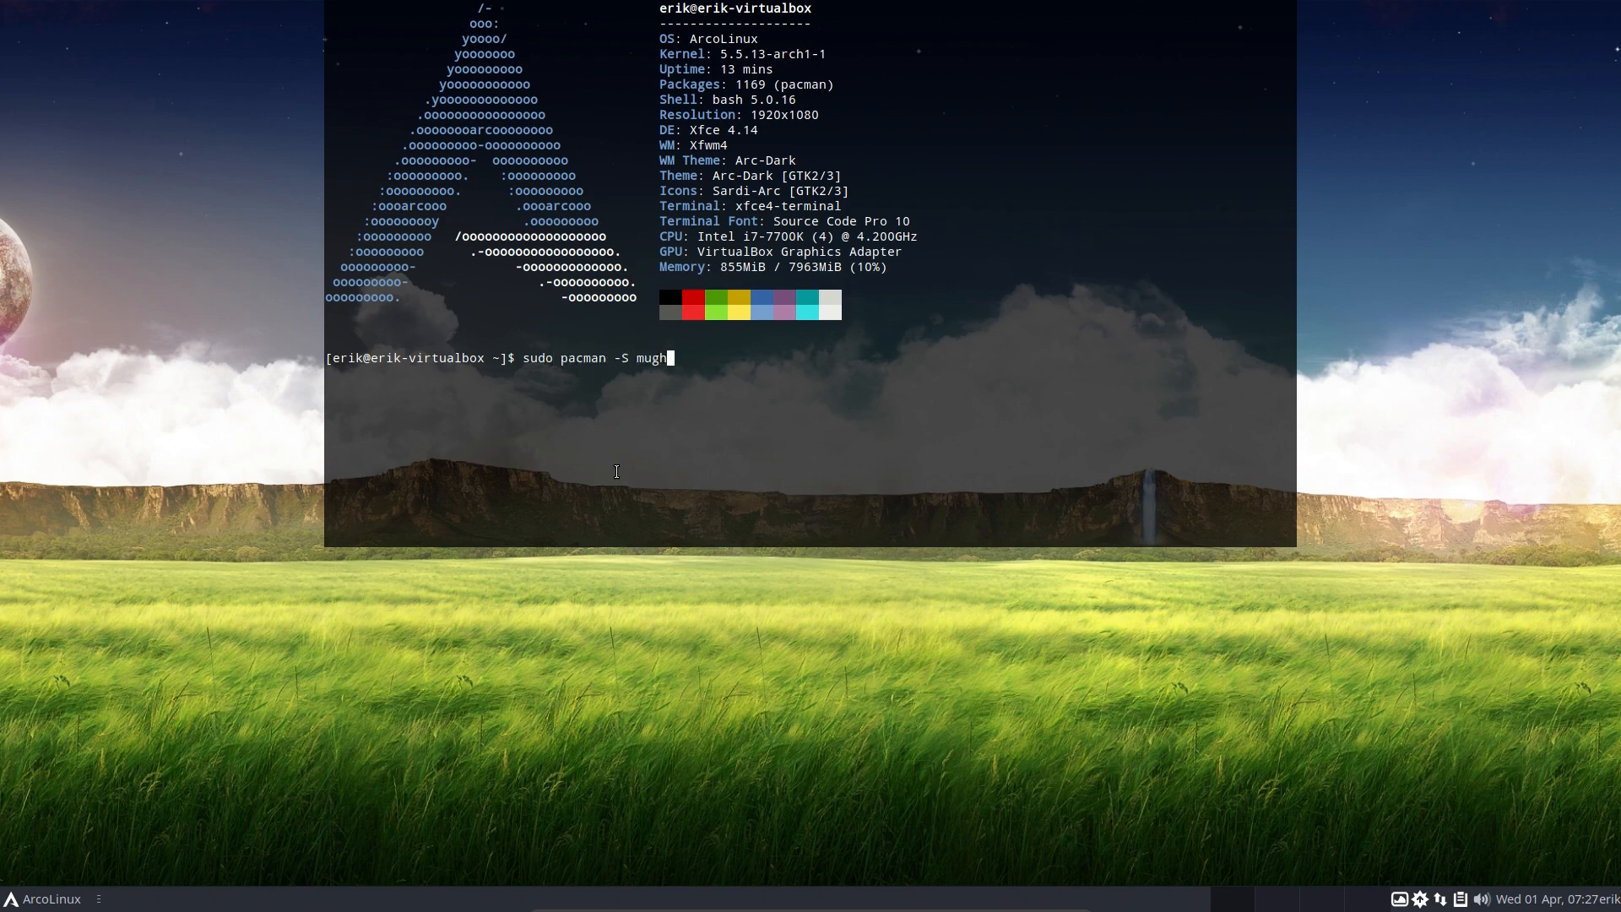
{"action": "key", "text": "Return"}
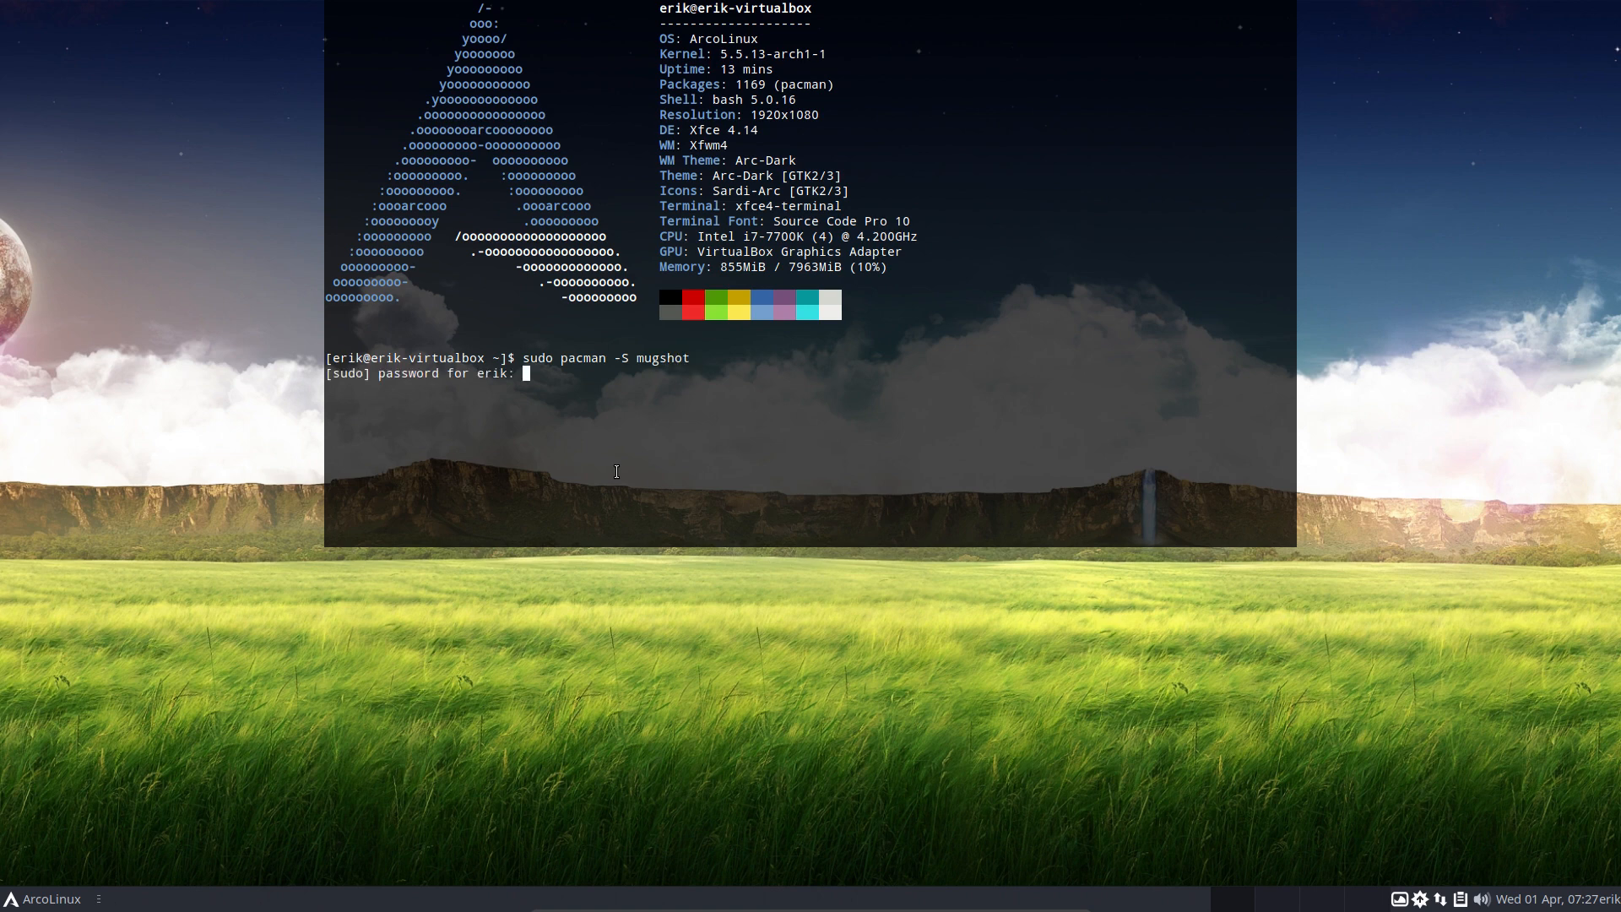
{"action": "key", "text": "Return"}
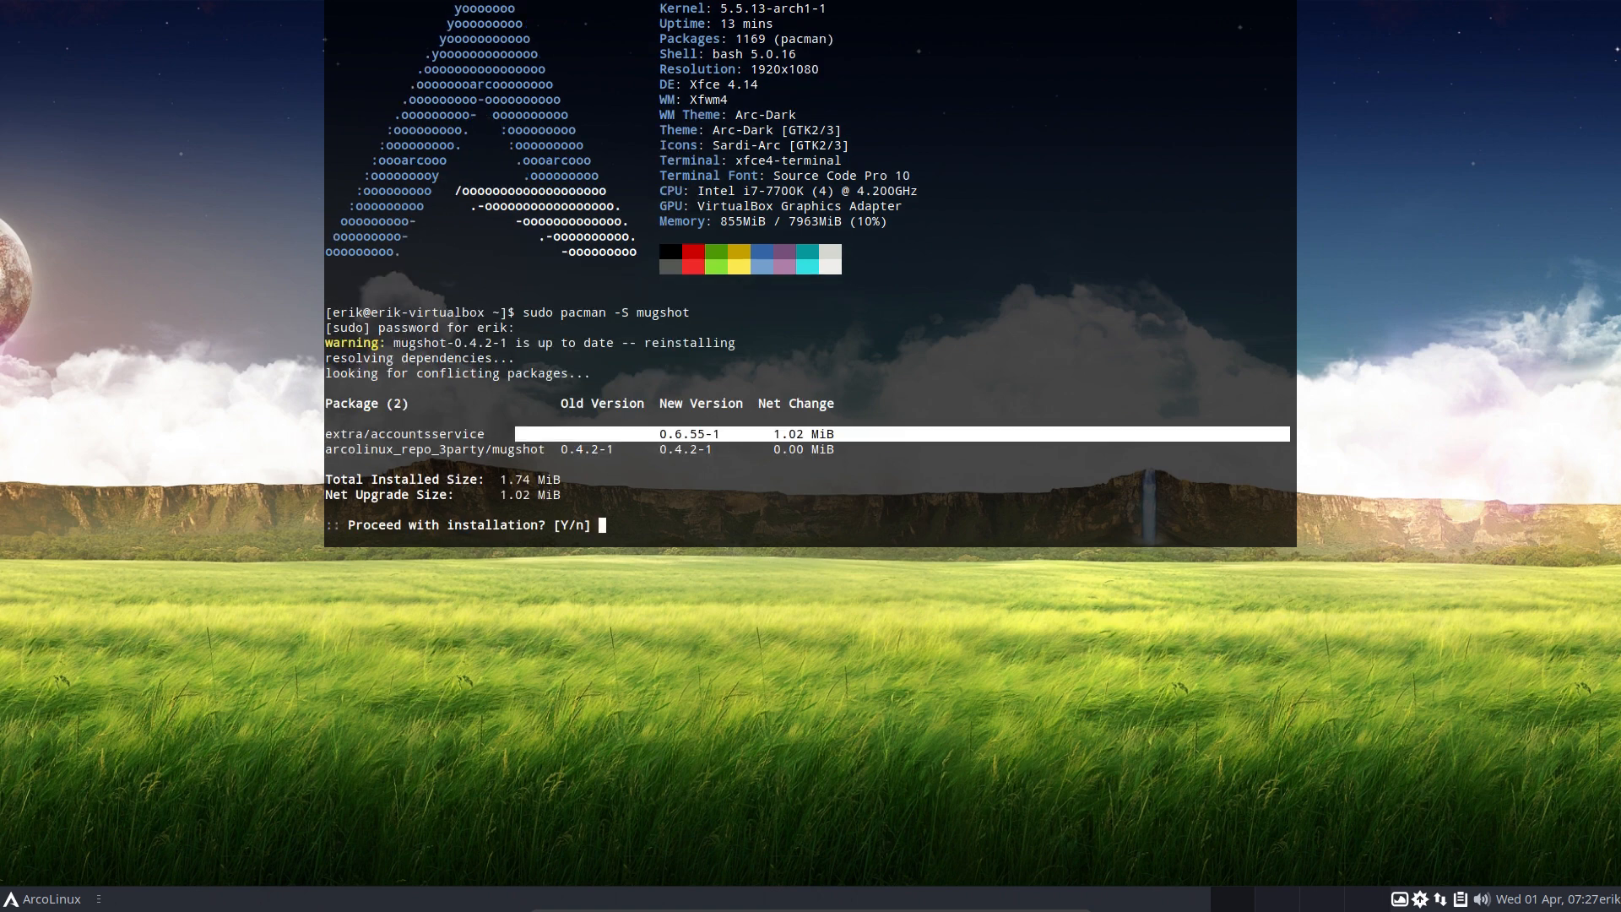
{"action": "mouse_move", "coordinate": [300, 441]}
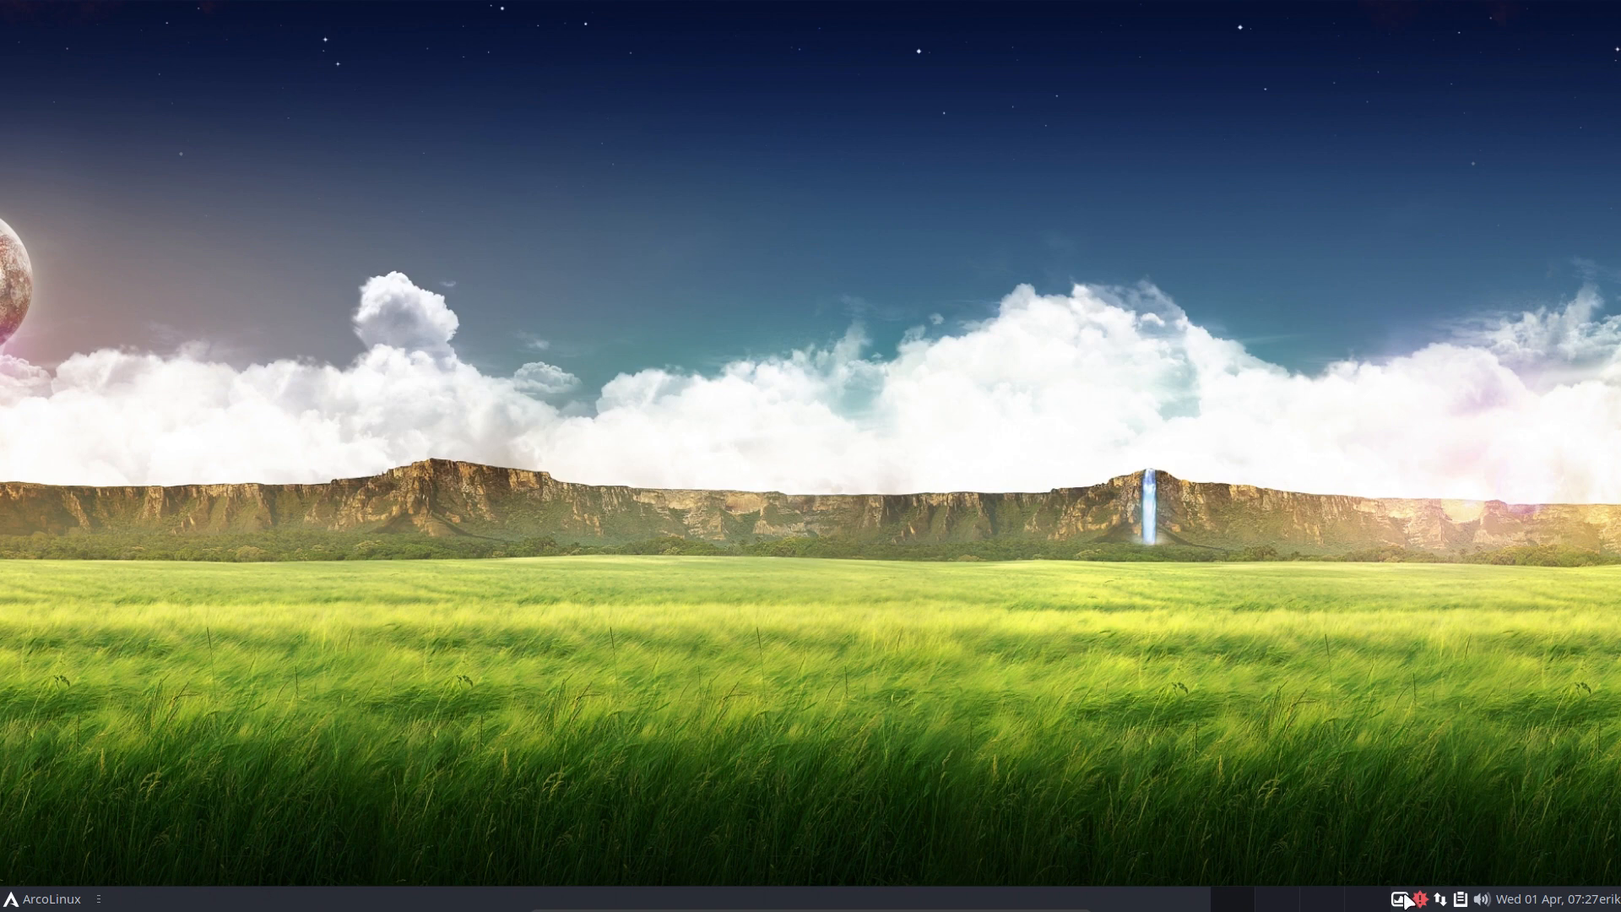
- Show Variety's Wallpaper Selector and untick the /usr/share/backgrounds source folder in Preferences
{"action": "right_click", "coordinate": [1406, 900]}
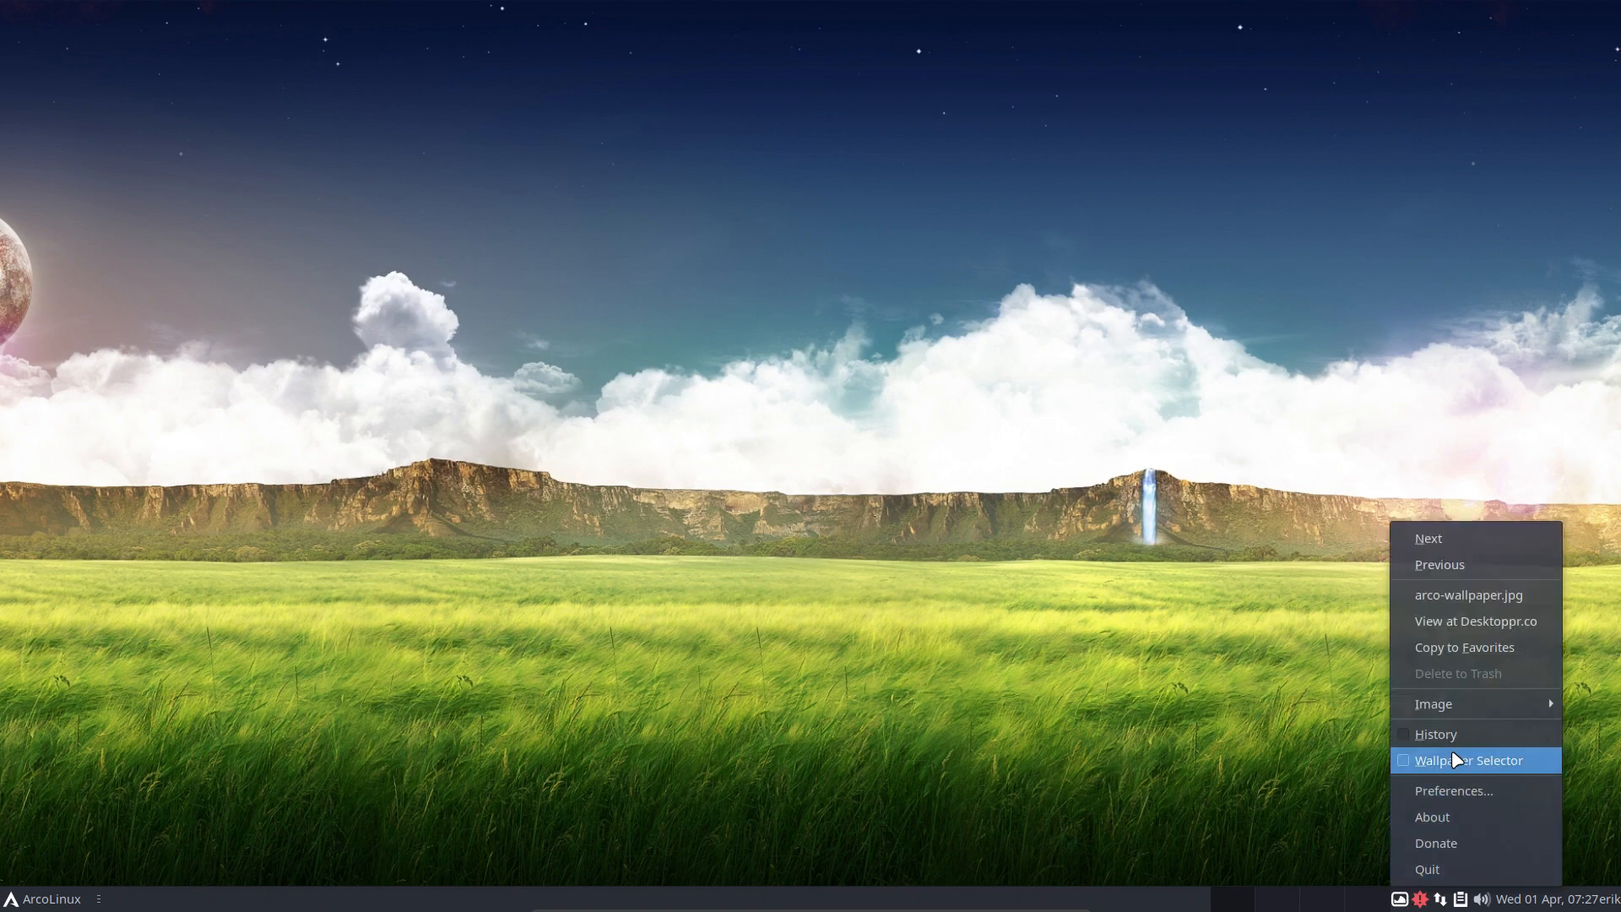
{"action": "left_click", "coordinate": [1474, 759]}
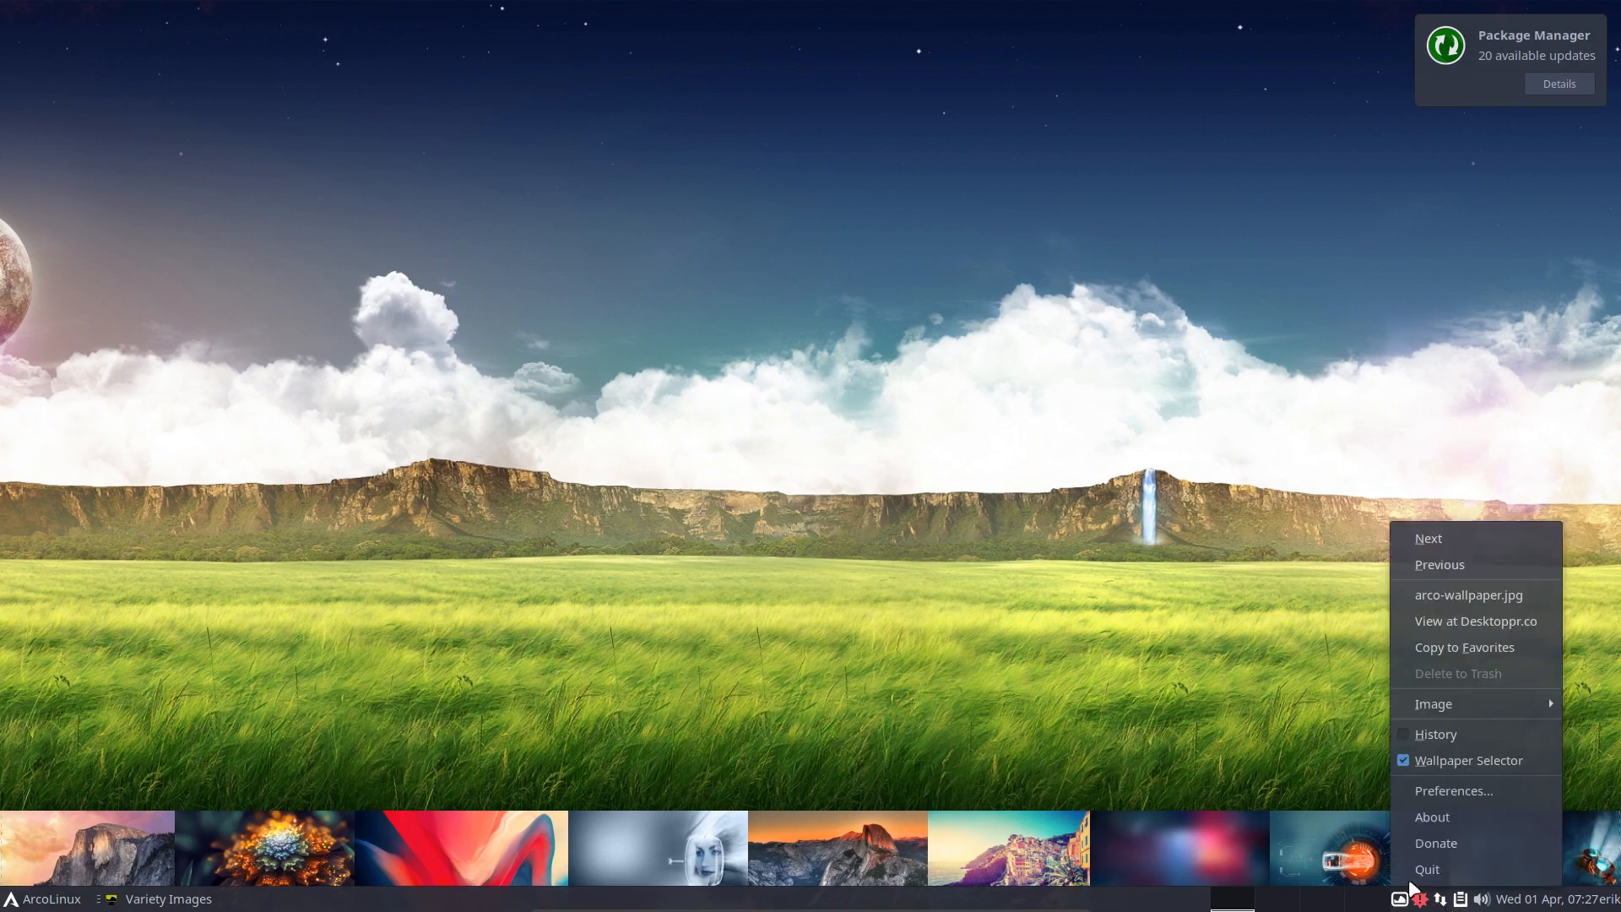
{"action": "mouse_move", "coordinate": [1452, 790]}
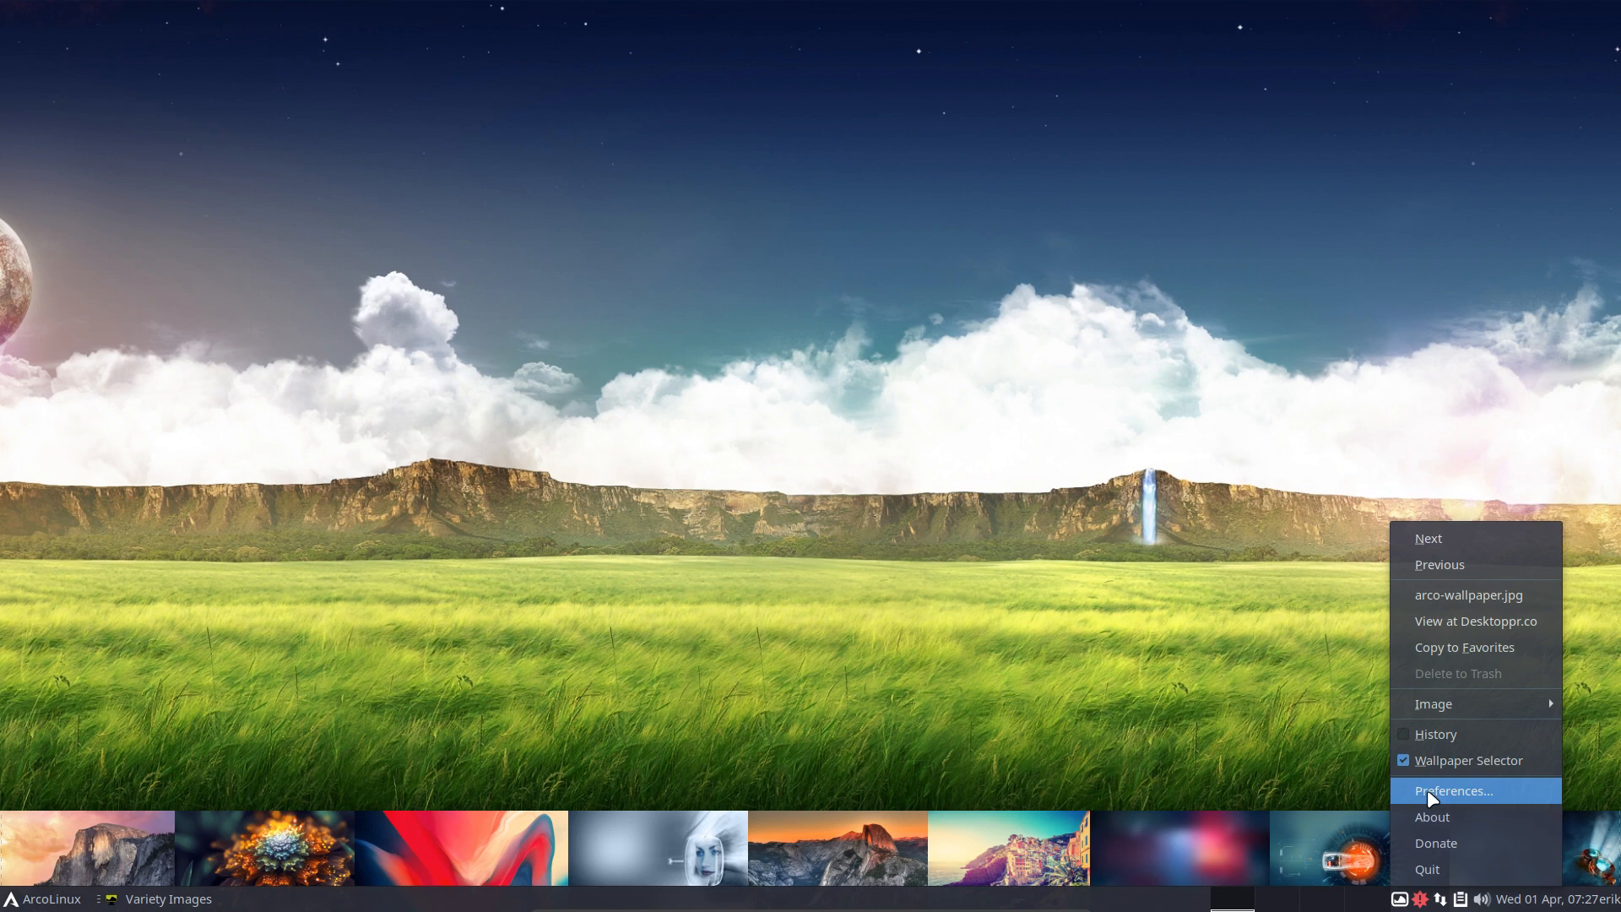
{"action": "left_click", "coordinate": [1452, 790]}
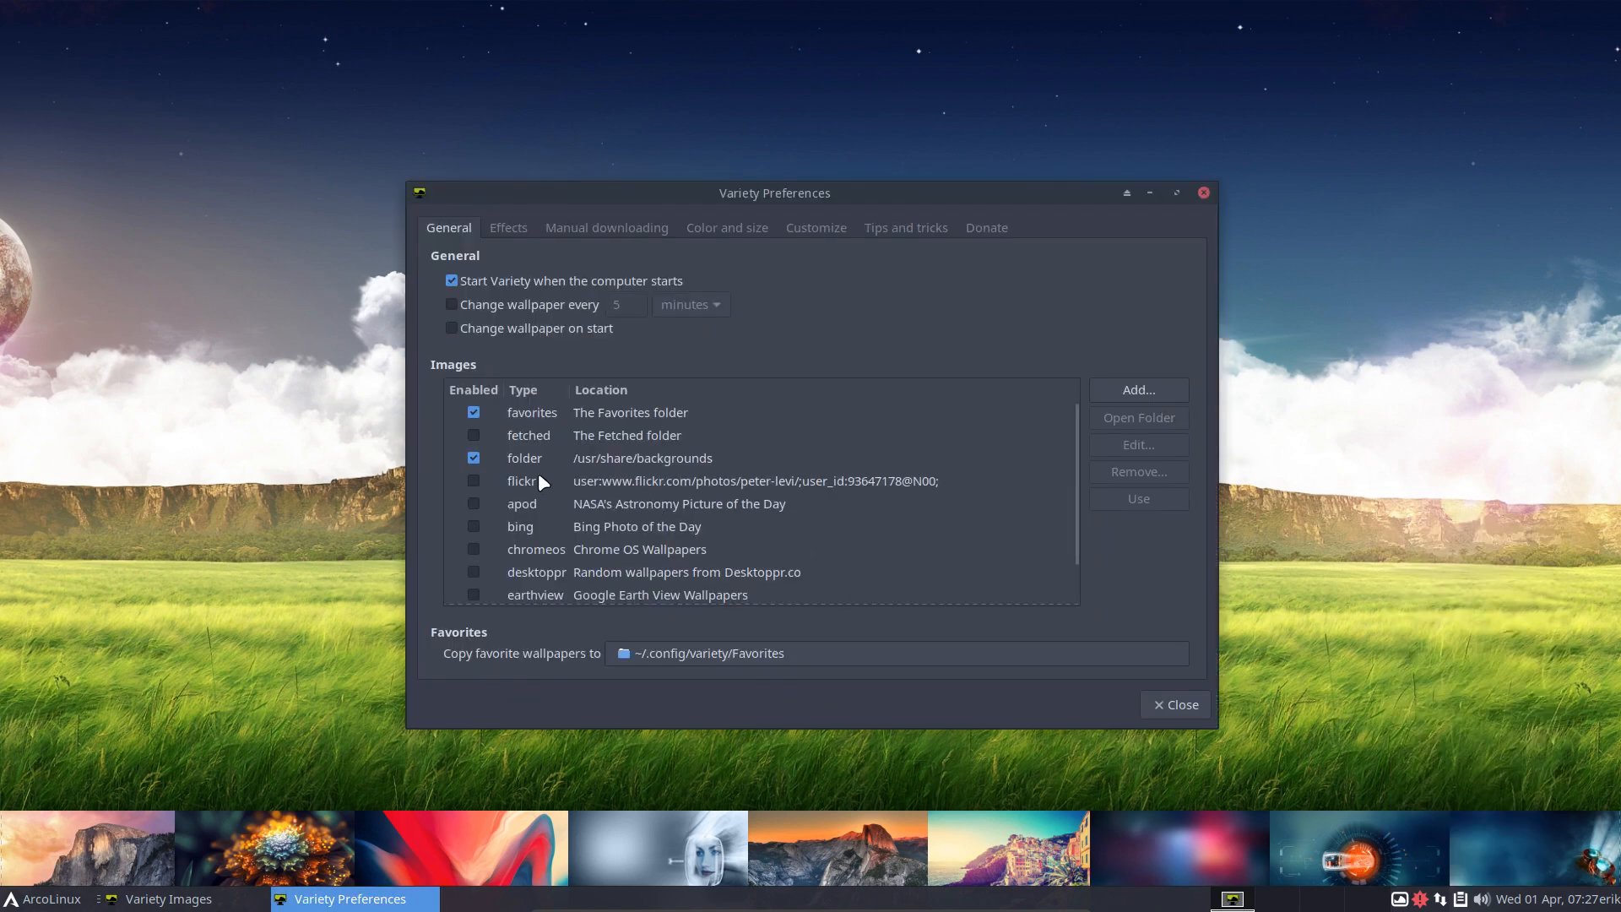
{"action": "left_click", "coordinate": [642, 458]}
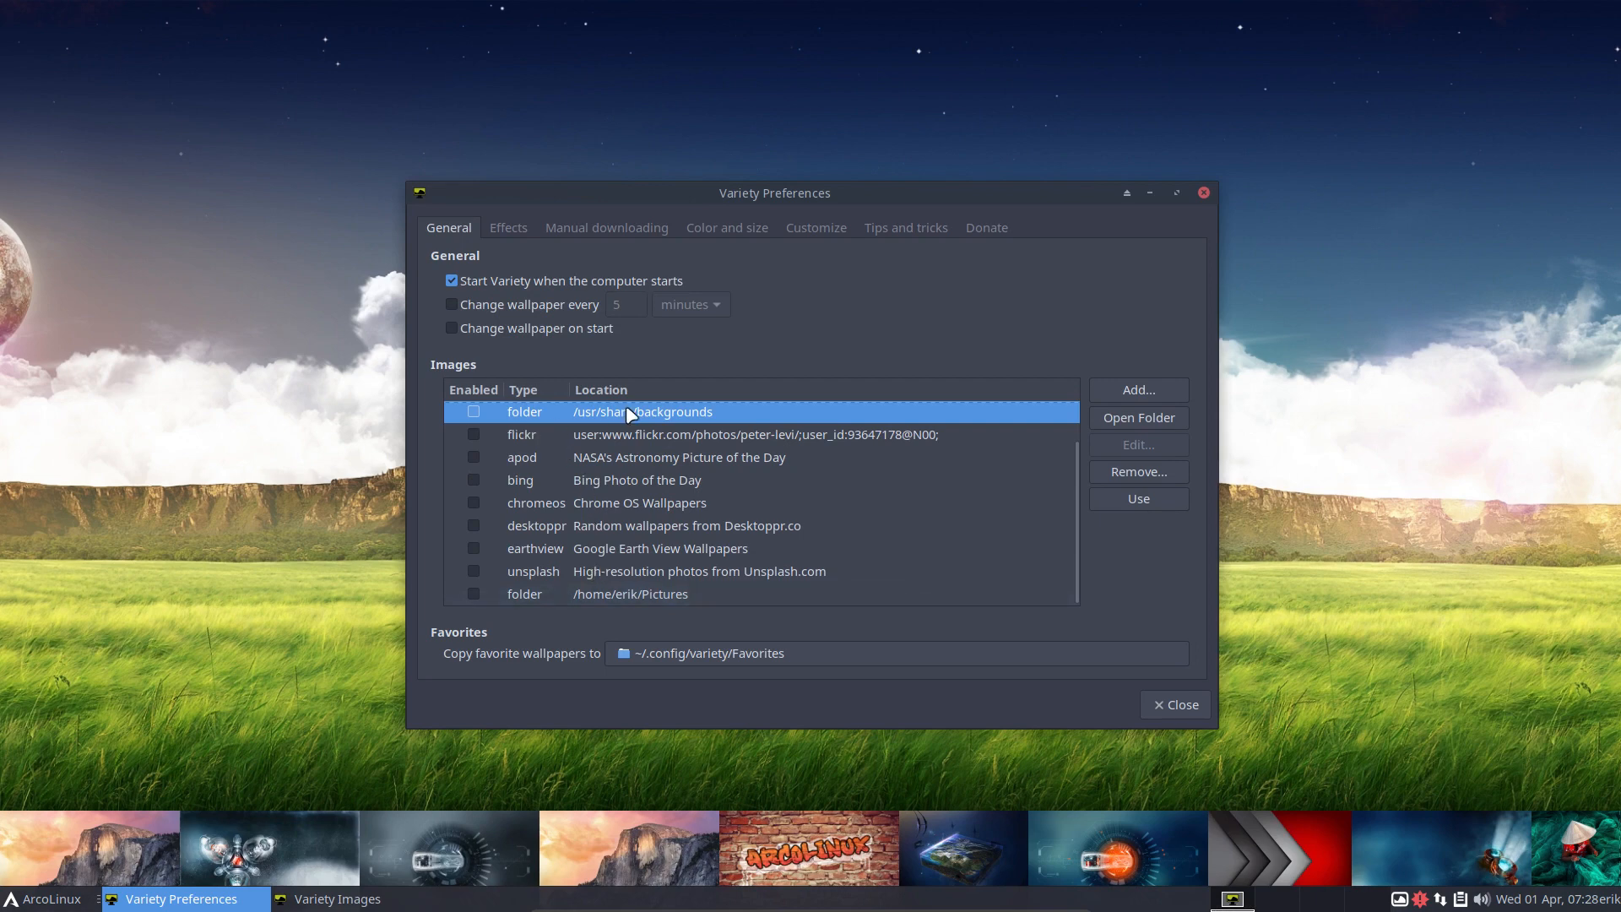
{"action": "mouse_move", "coordinate": [664, 481]}
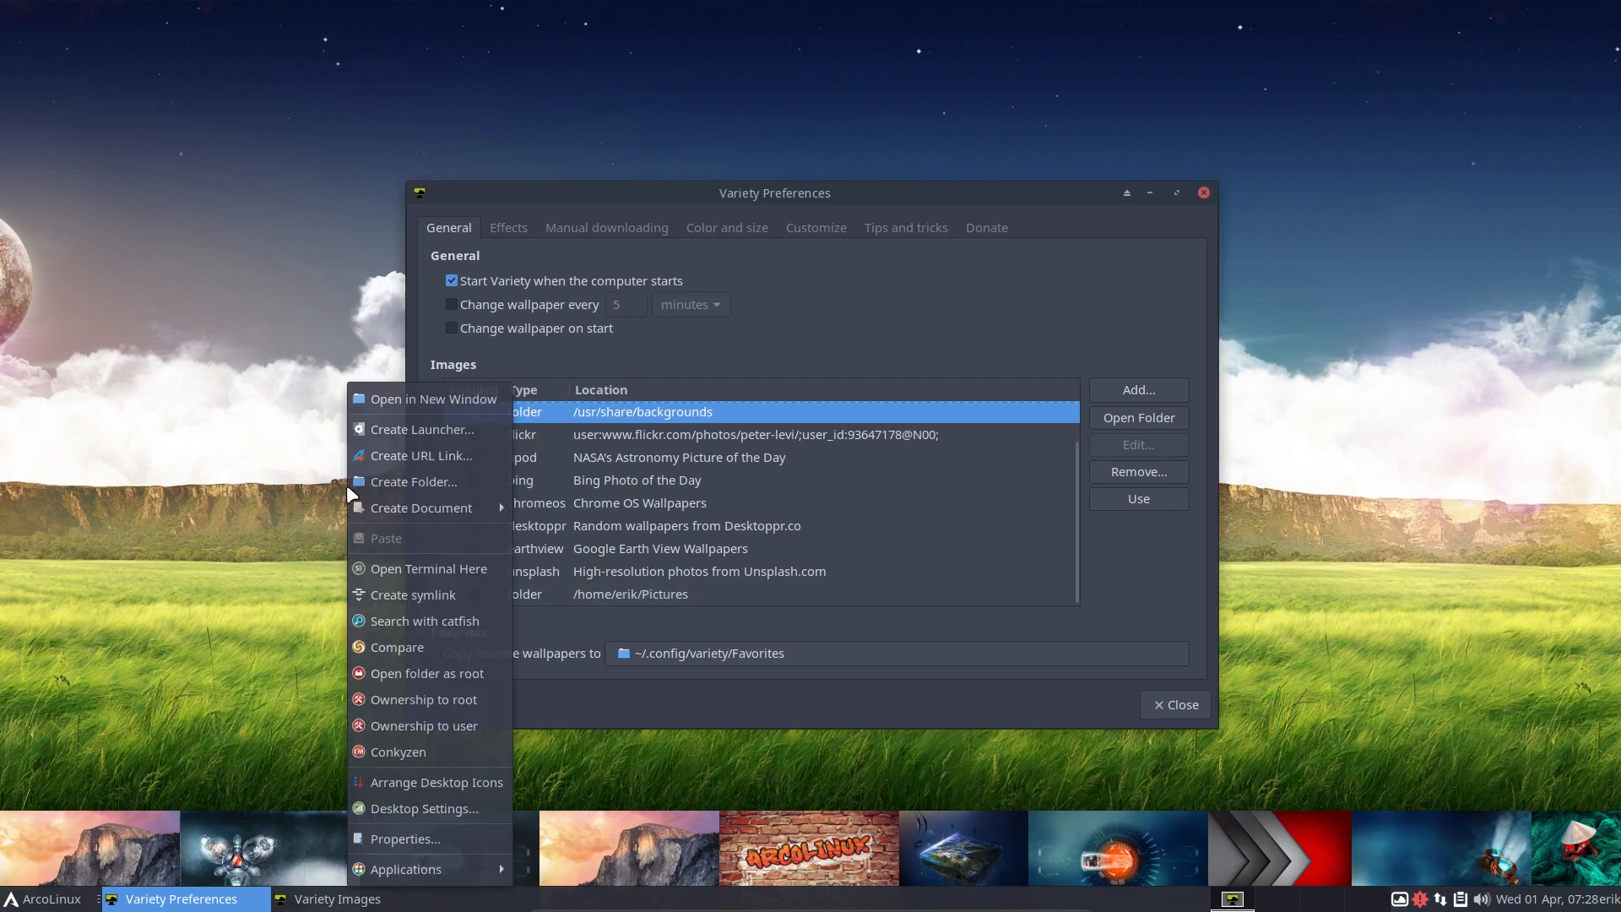
- Close Variety's Preferences and bring up Xfce's Desktop background settings
{"action": "left_click", "coordinate": [405, 868]}
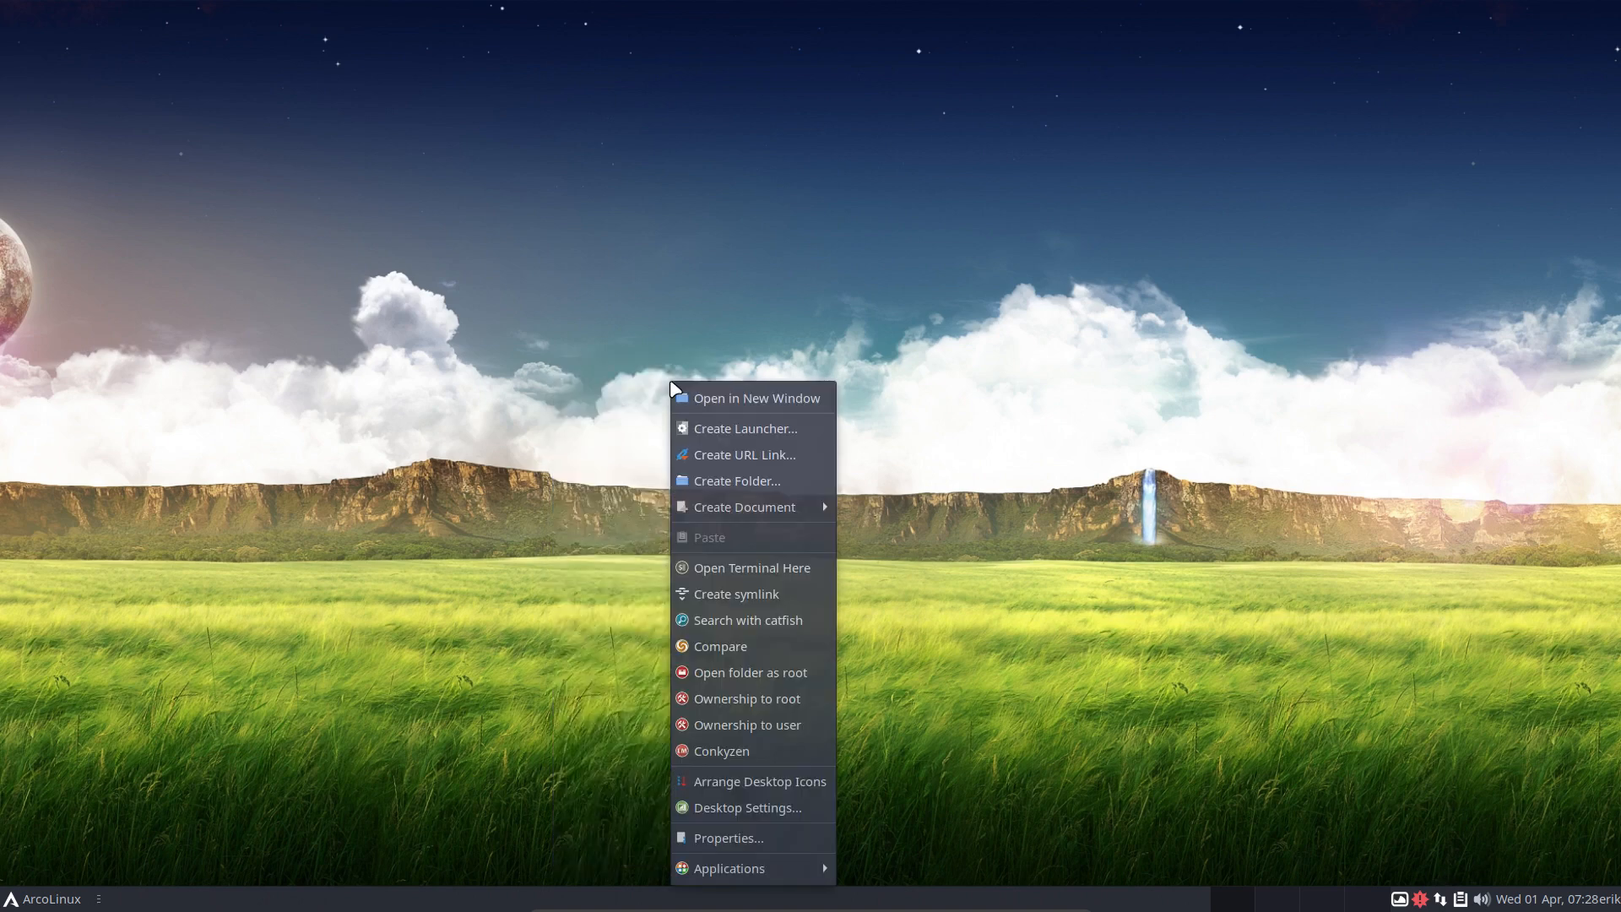
{"action": "left_click", "coordinate": [756, 399]}
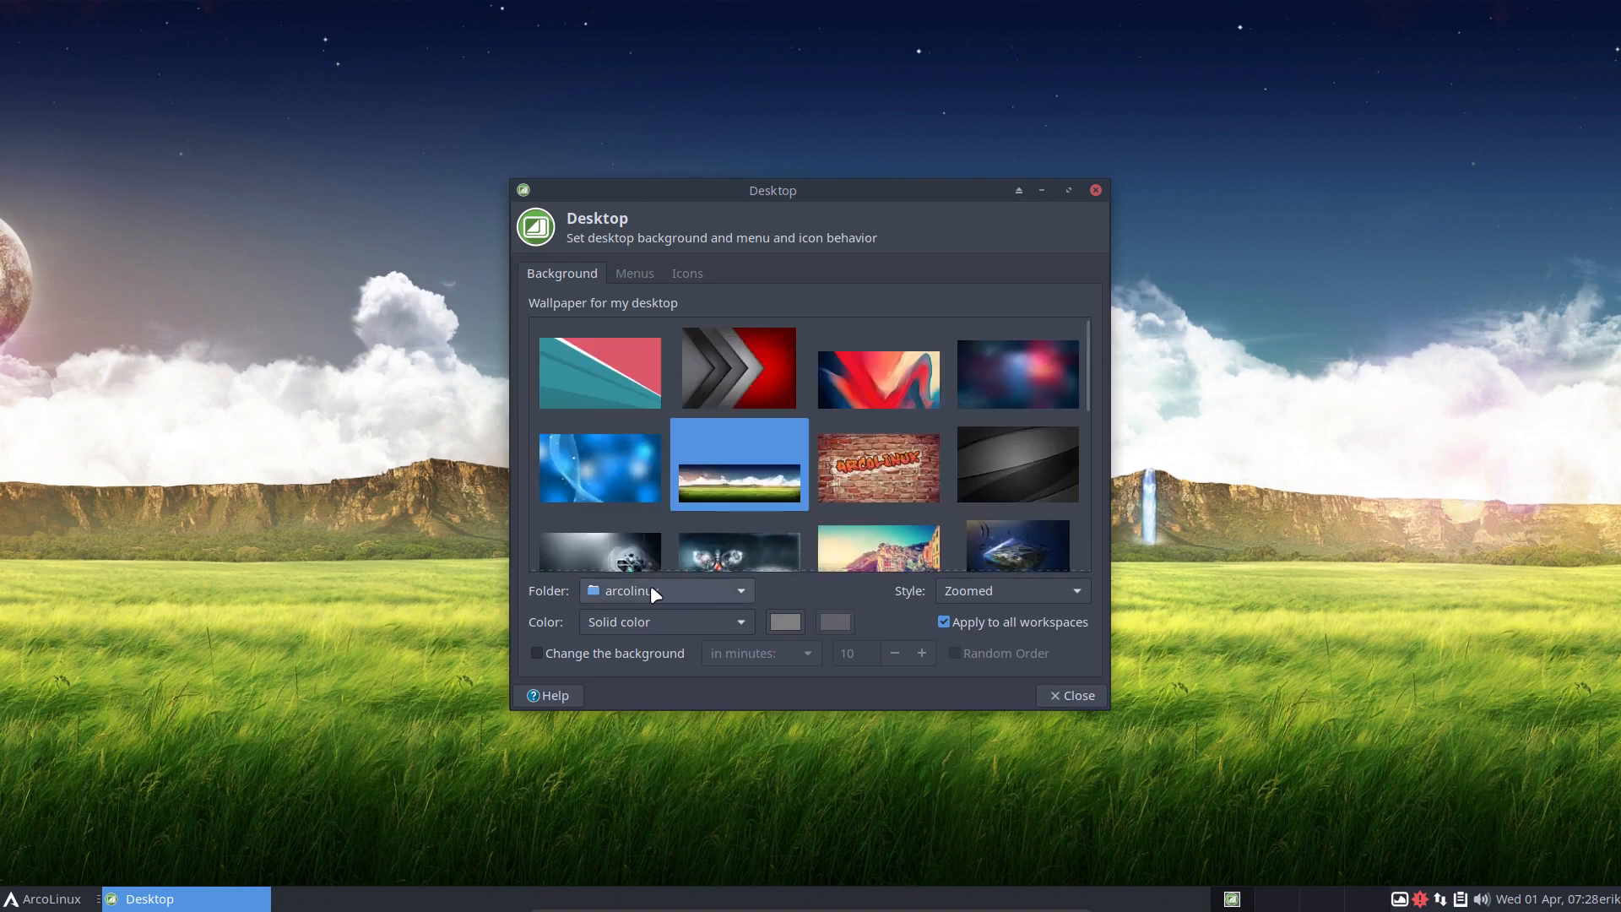
- Switch the wallpaper folder to ~/Pictures via the Other… folder chooser
{"action": "left_click", "coordinate": [667, 591]}
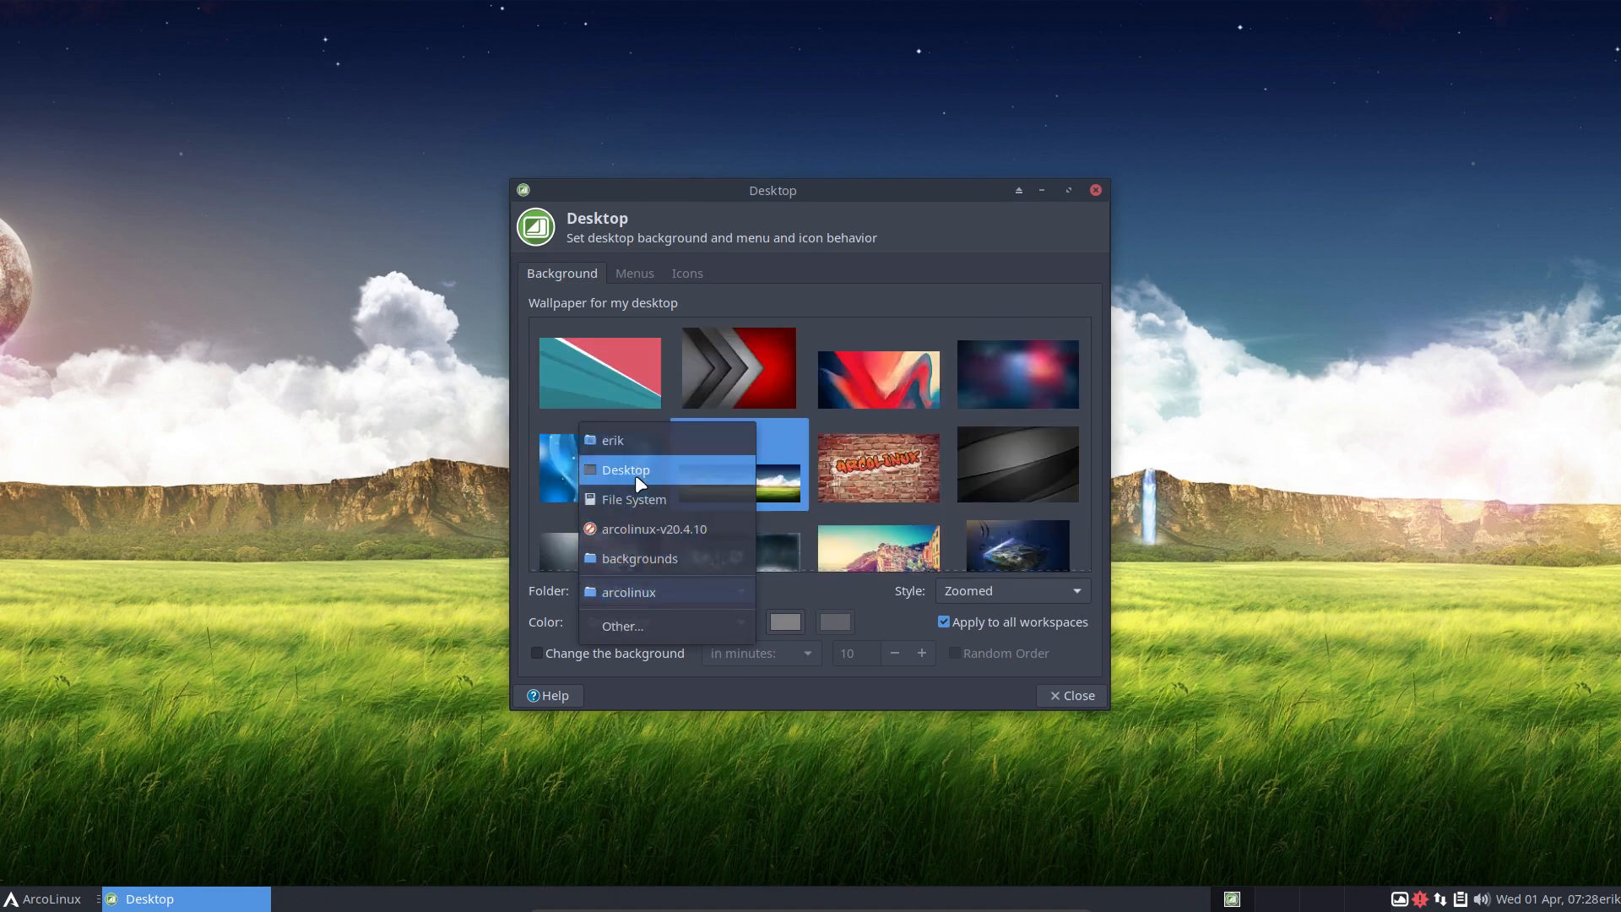
{"action": "left_click", "coordinate": [613, 439]}
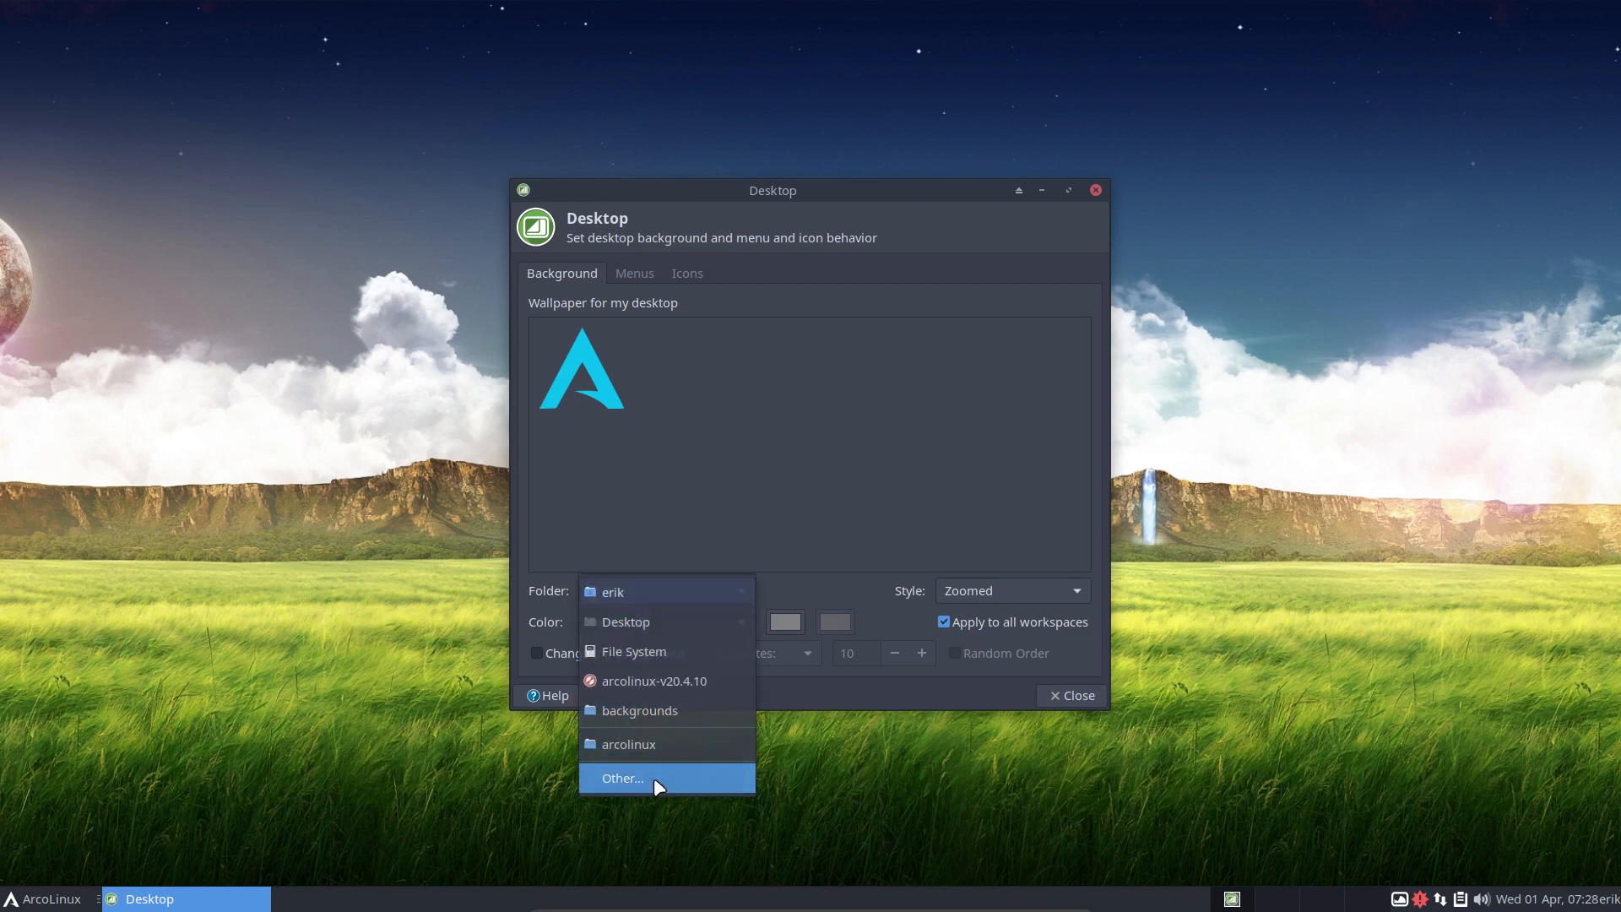
{"action": "left_click", "coordinate": [620, 776]}
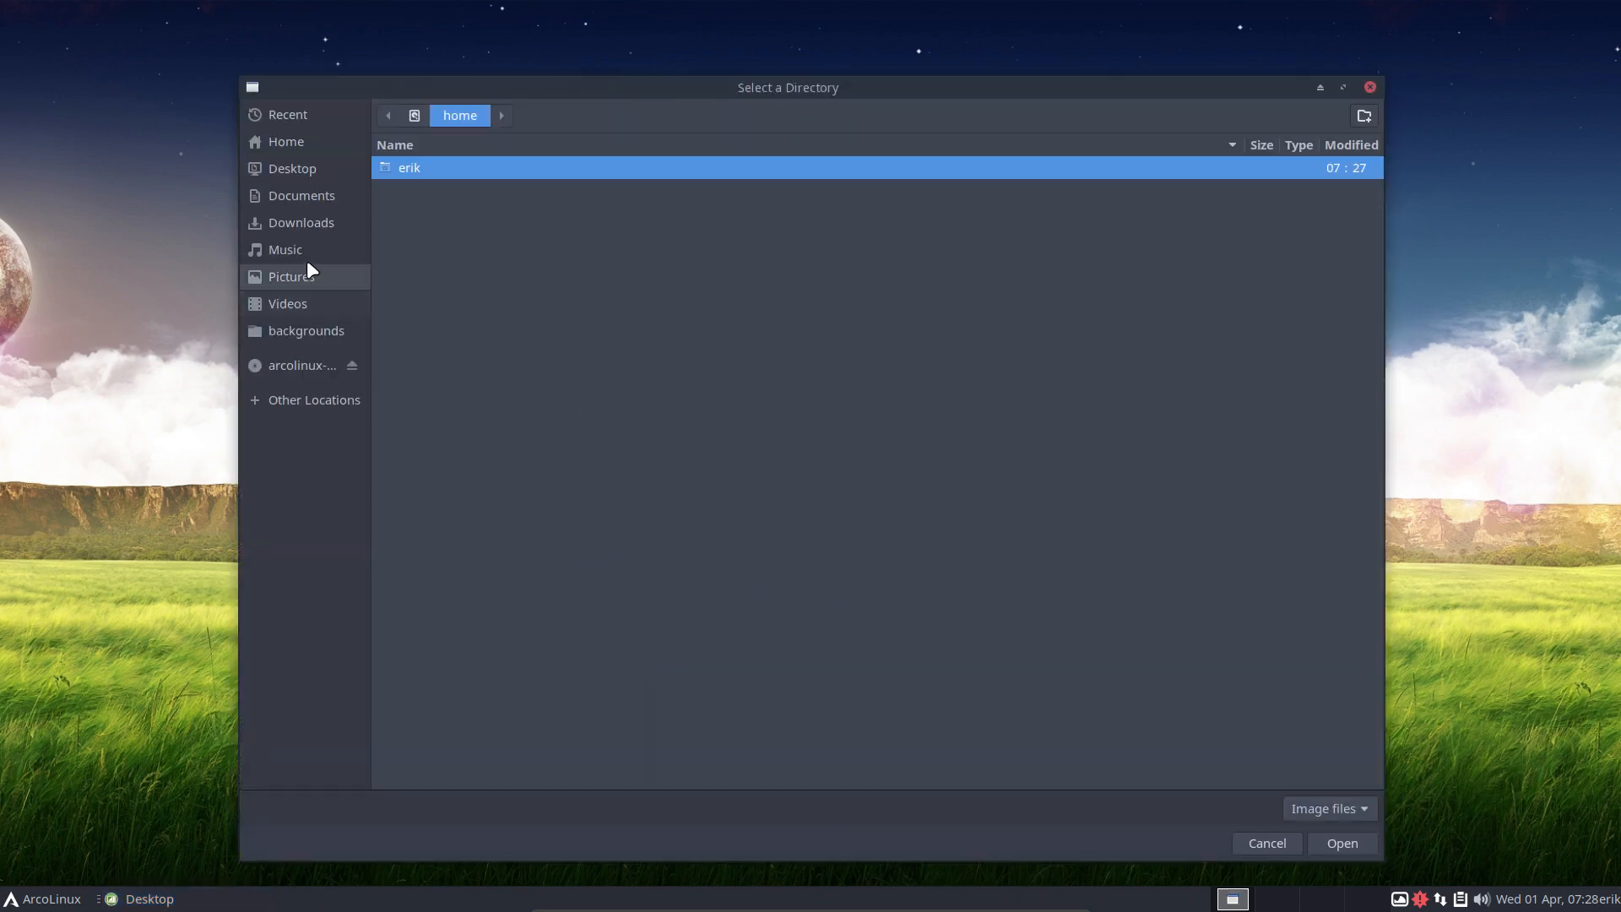
{"action": "left_click", "coordinate": [292, 276]}
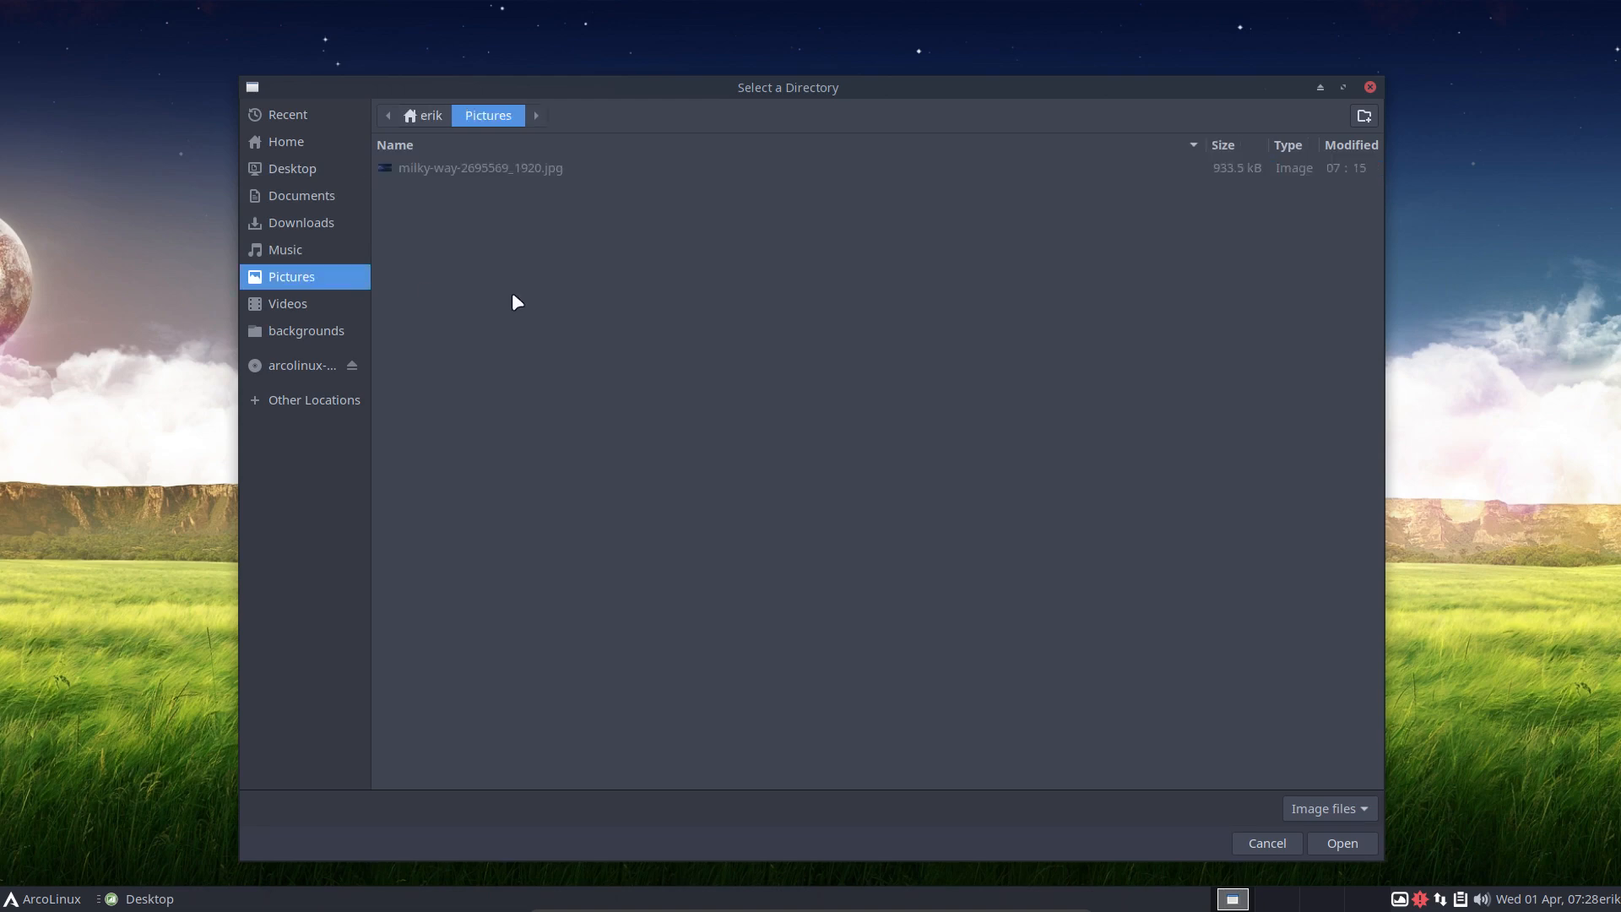
{"action": "left_click", "coordinate": [1340, 843]}
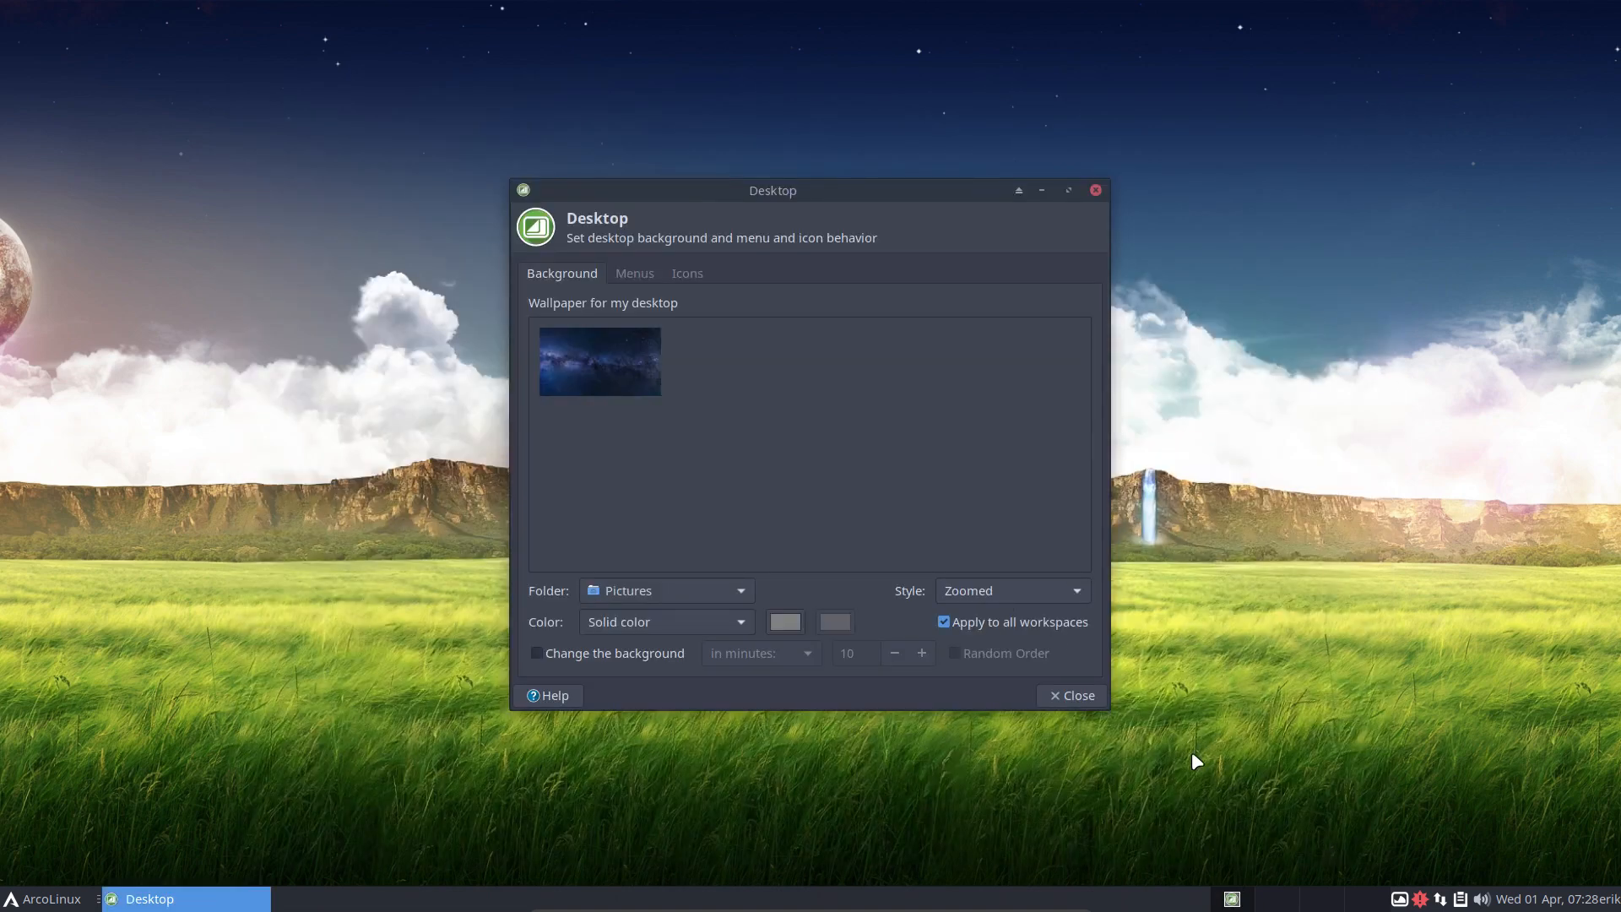
- Set the milky-way image as the desktop wallpaper and close Desktop Settings
{"action": "left_click", "coordinate": [599, 362]}
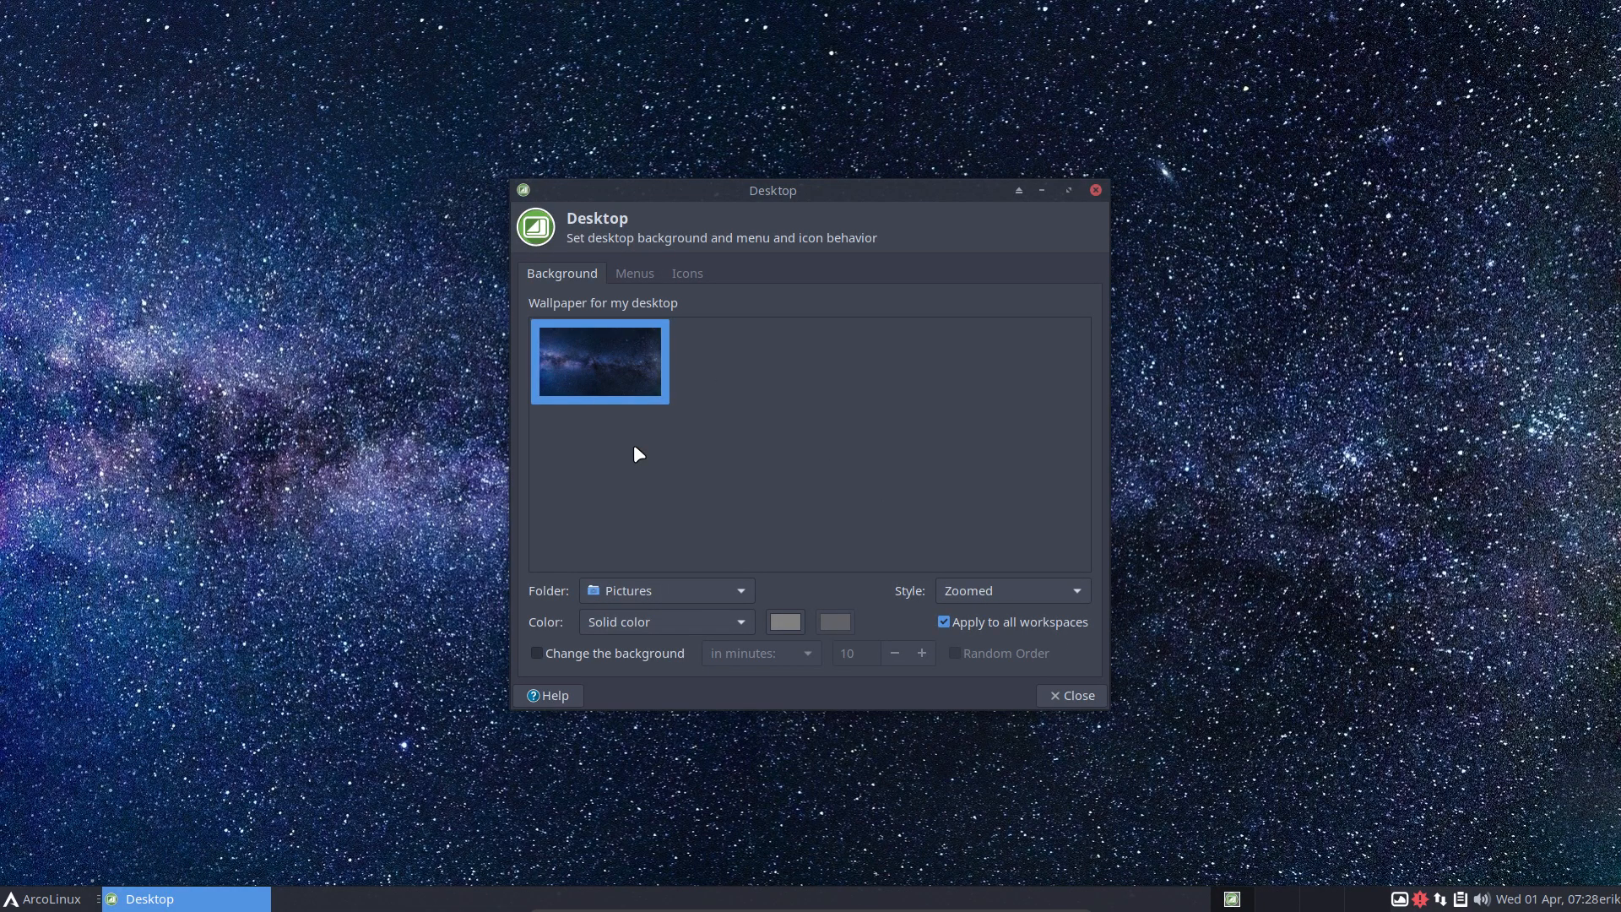
{"action": "mouse_move", "coordinate": [1094, 190]}
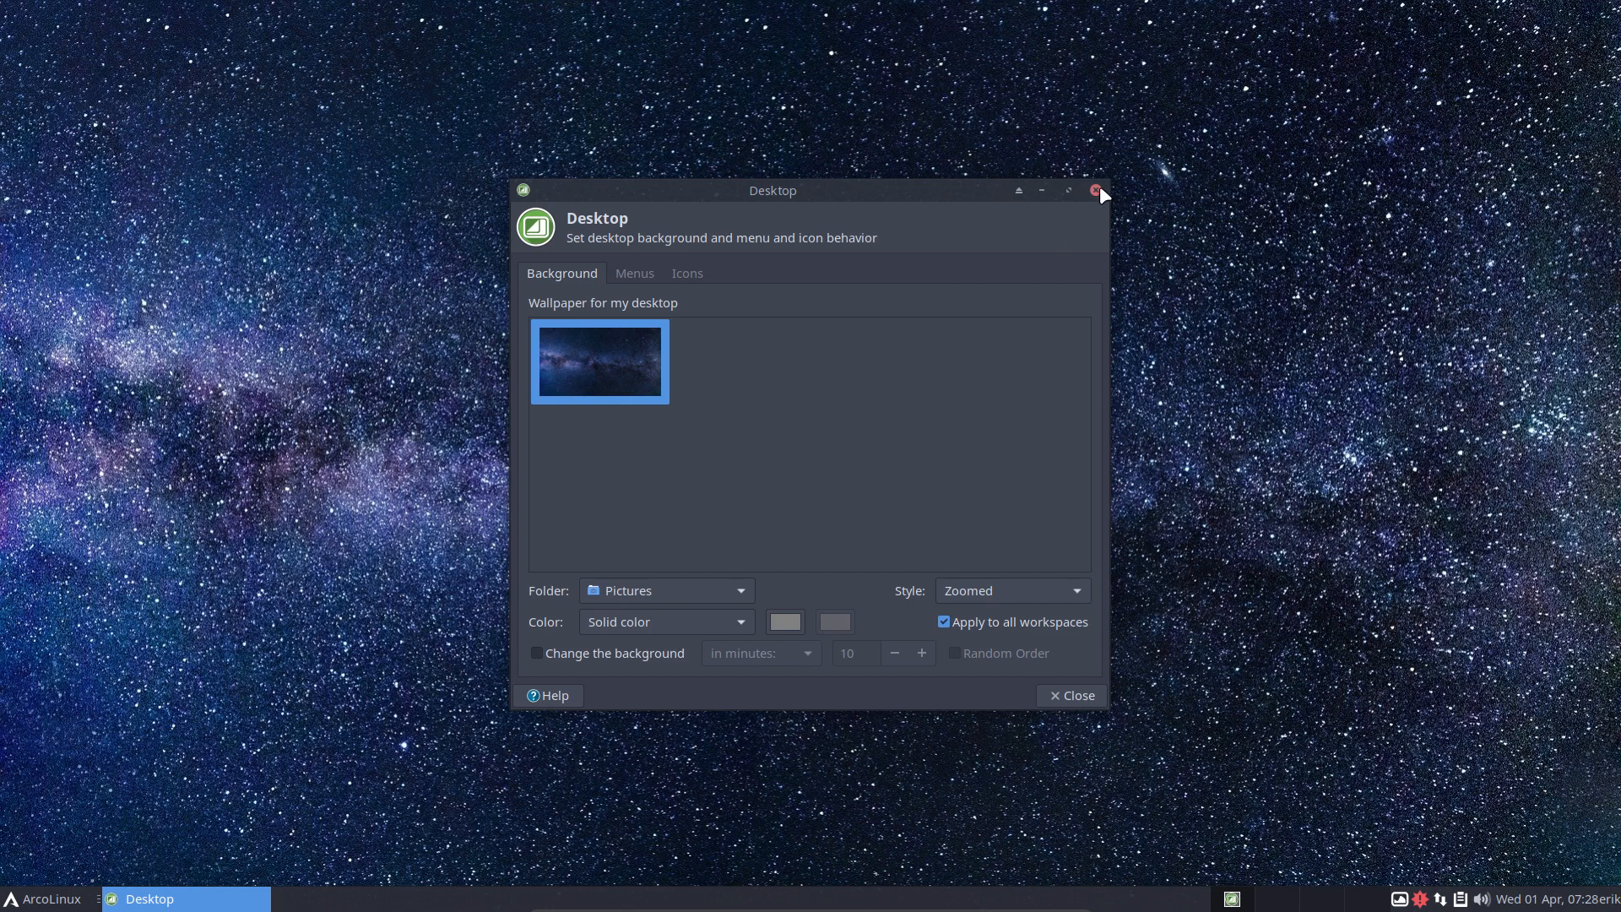
{"action": "left_click", "coordinate": [1094, 191]}
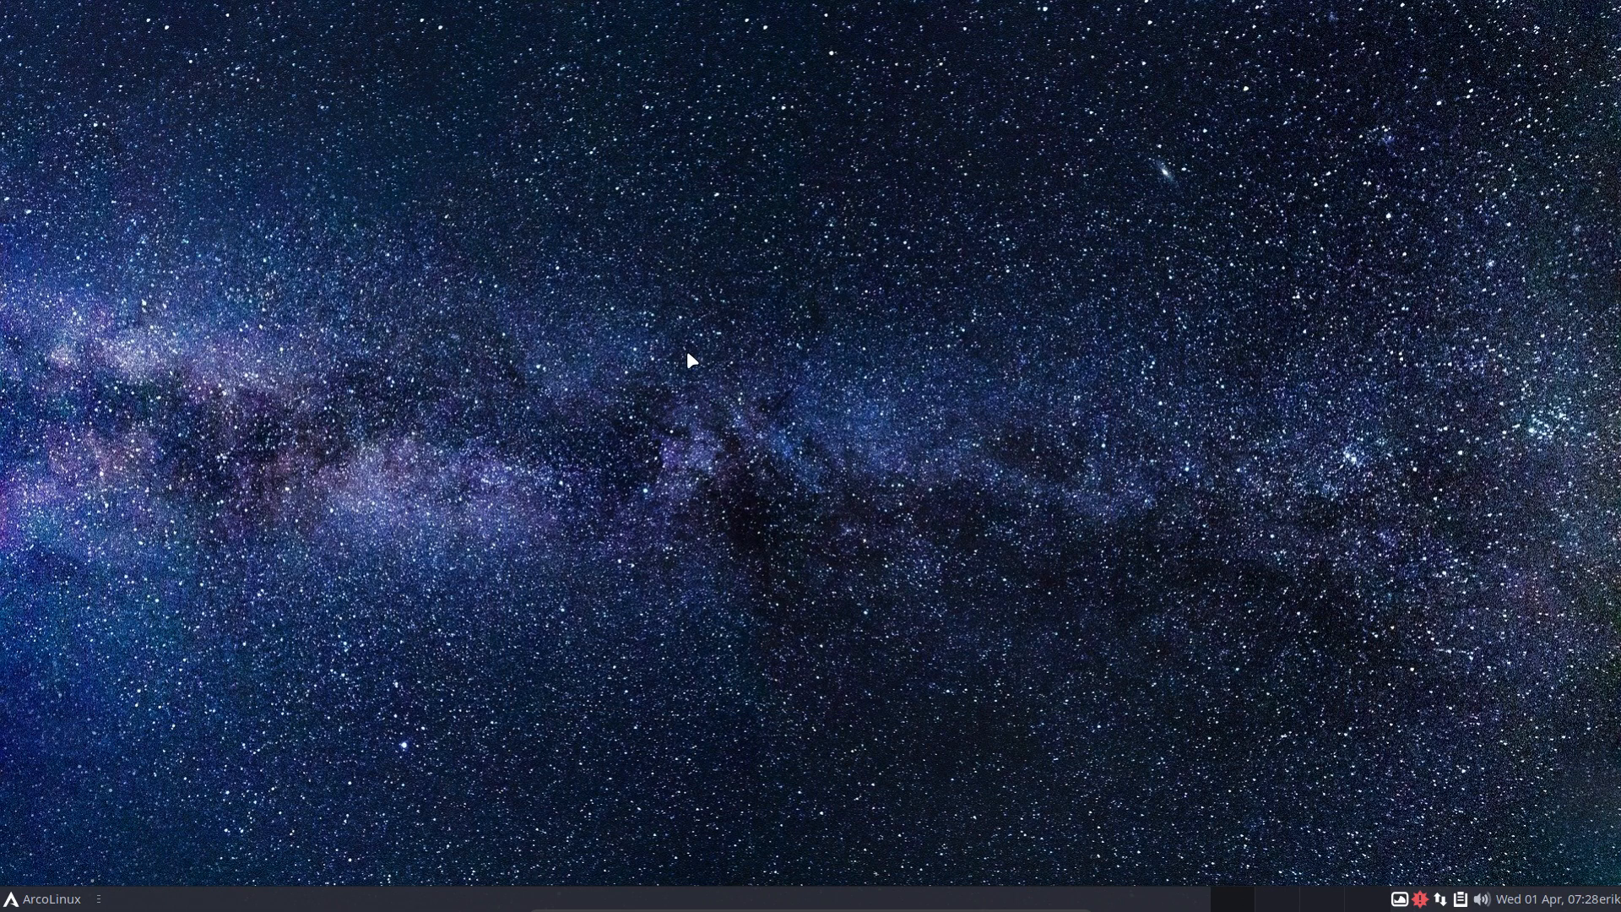
{"action": "mouse_move", "coordinate": [191, 817]}
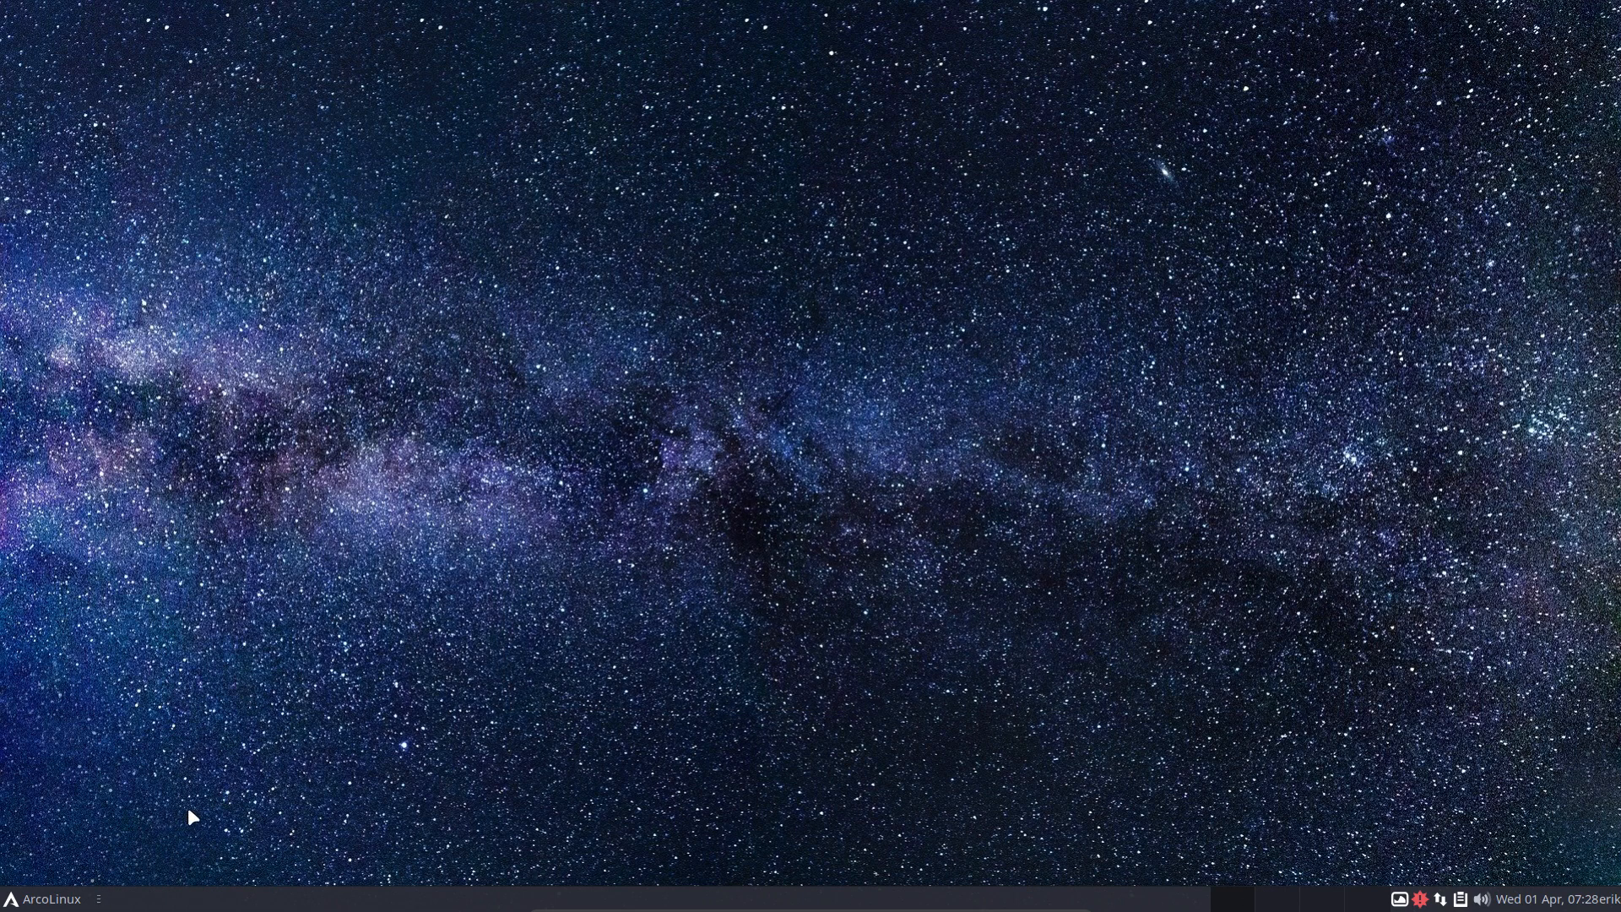
- Log out via the Whisker menu's Log Out option and wait at the red LightDM greeter
{"action": "left_click", "coordinate": [19, 896]}
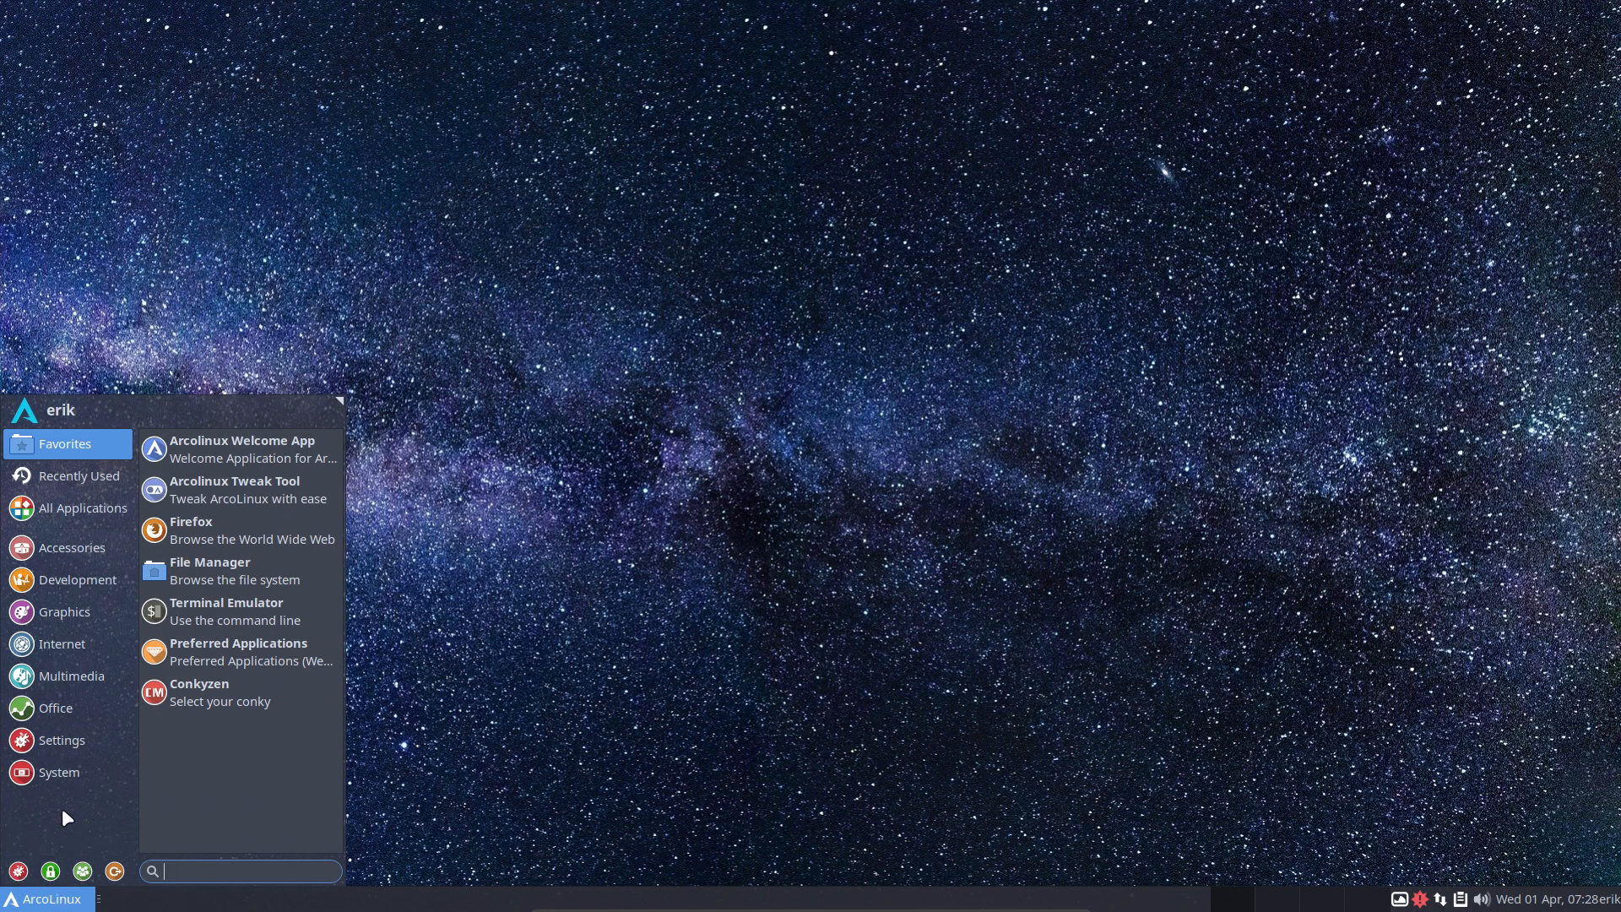
{"action": "mouse_move", "coordinate": [113, 872]}
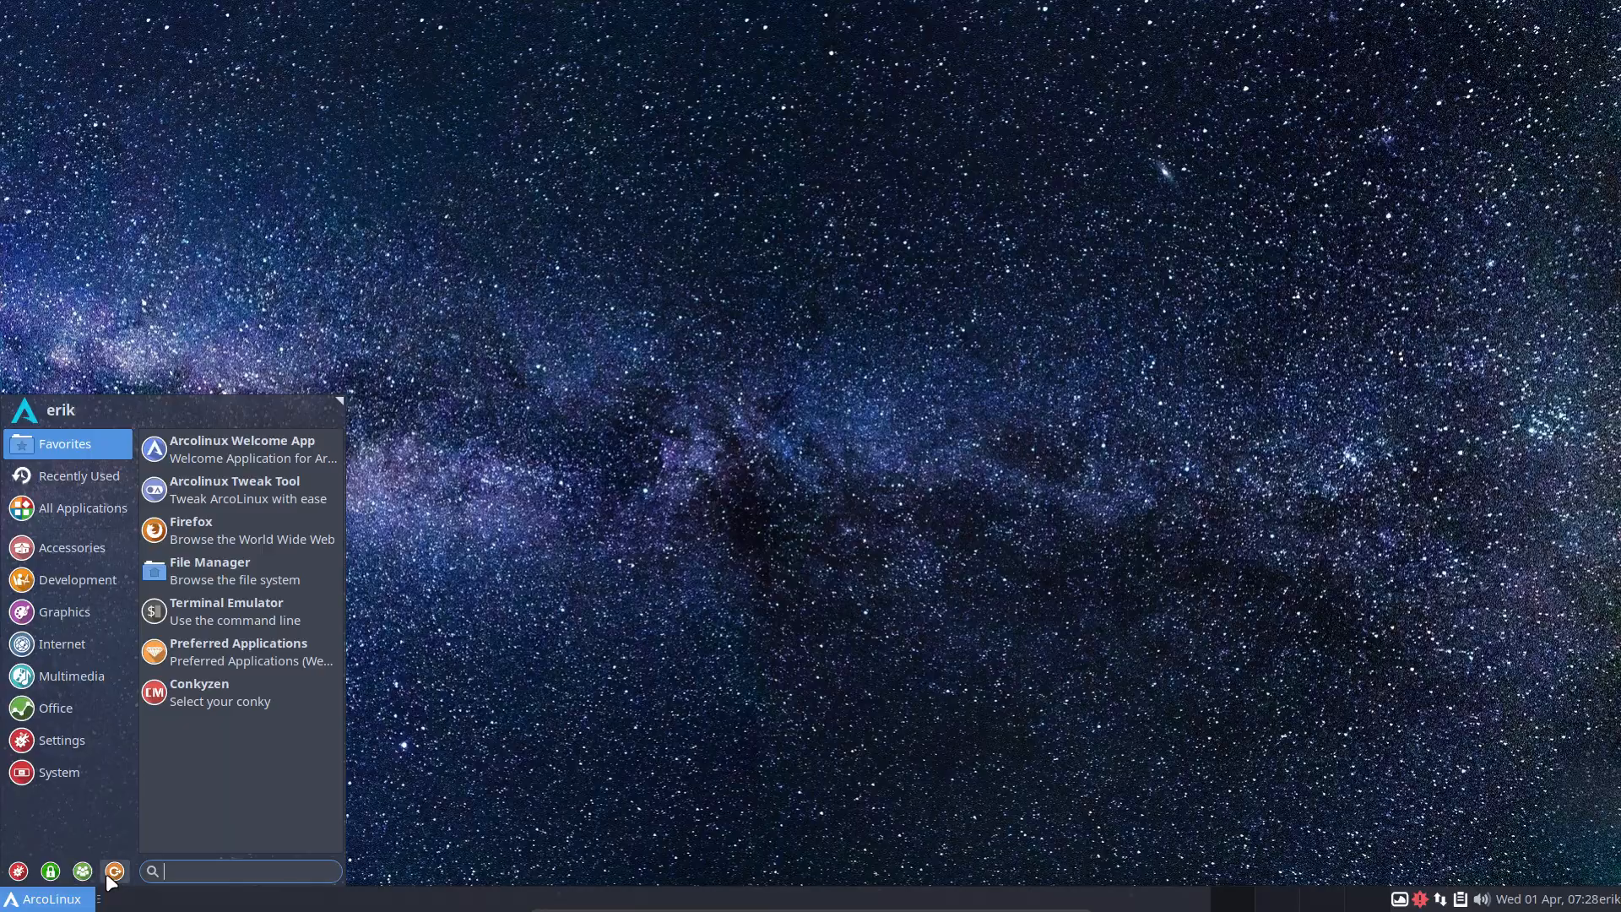
{"action": "left_click", "coordinate": [114, 871]}
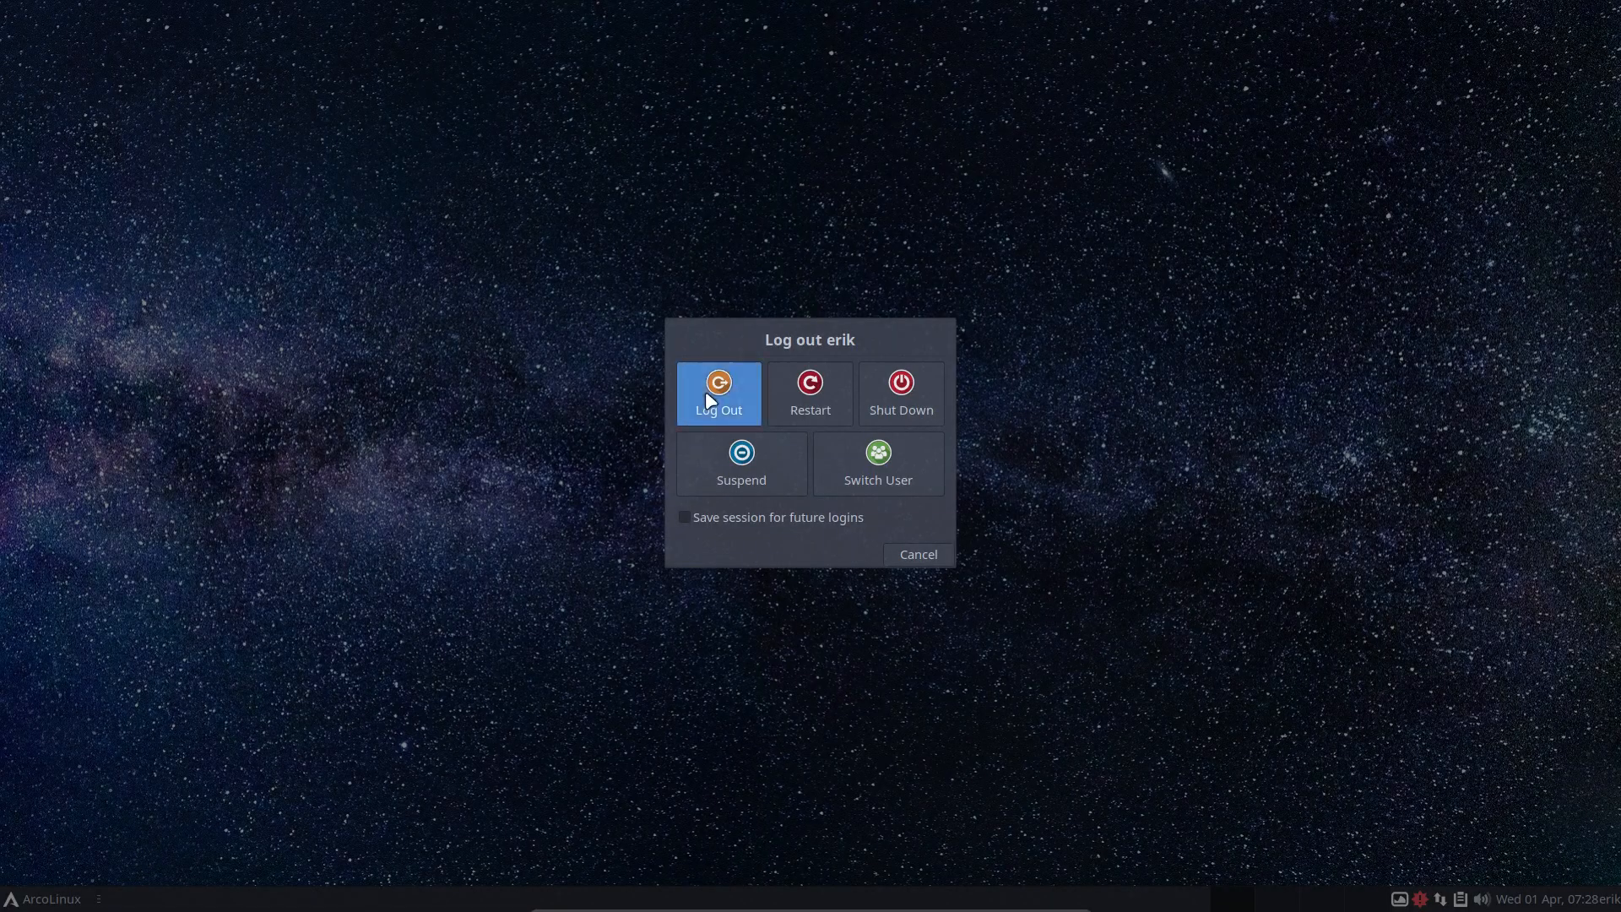
{"action": "left_click", "coordinate": [720, 394]}
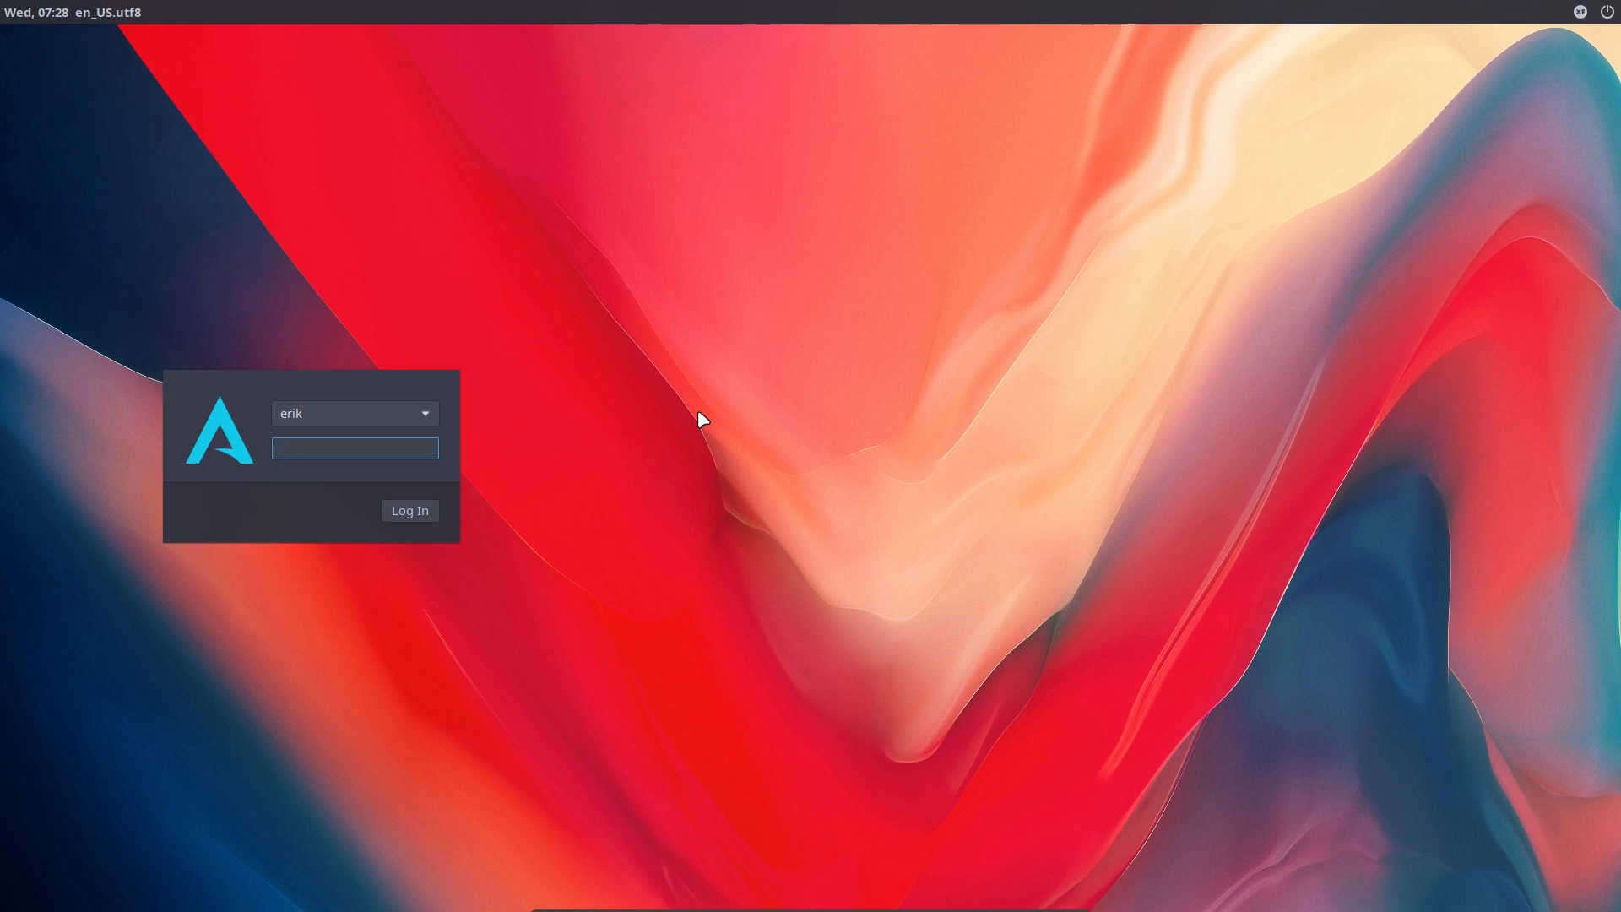
{"action": "left_click", "coordinate": [354, 447]}
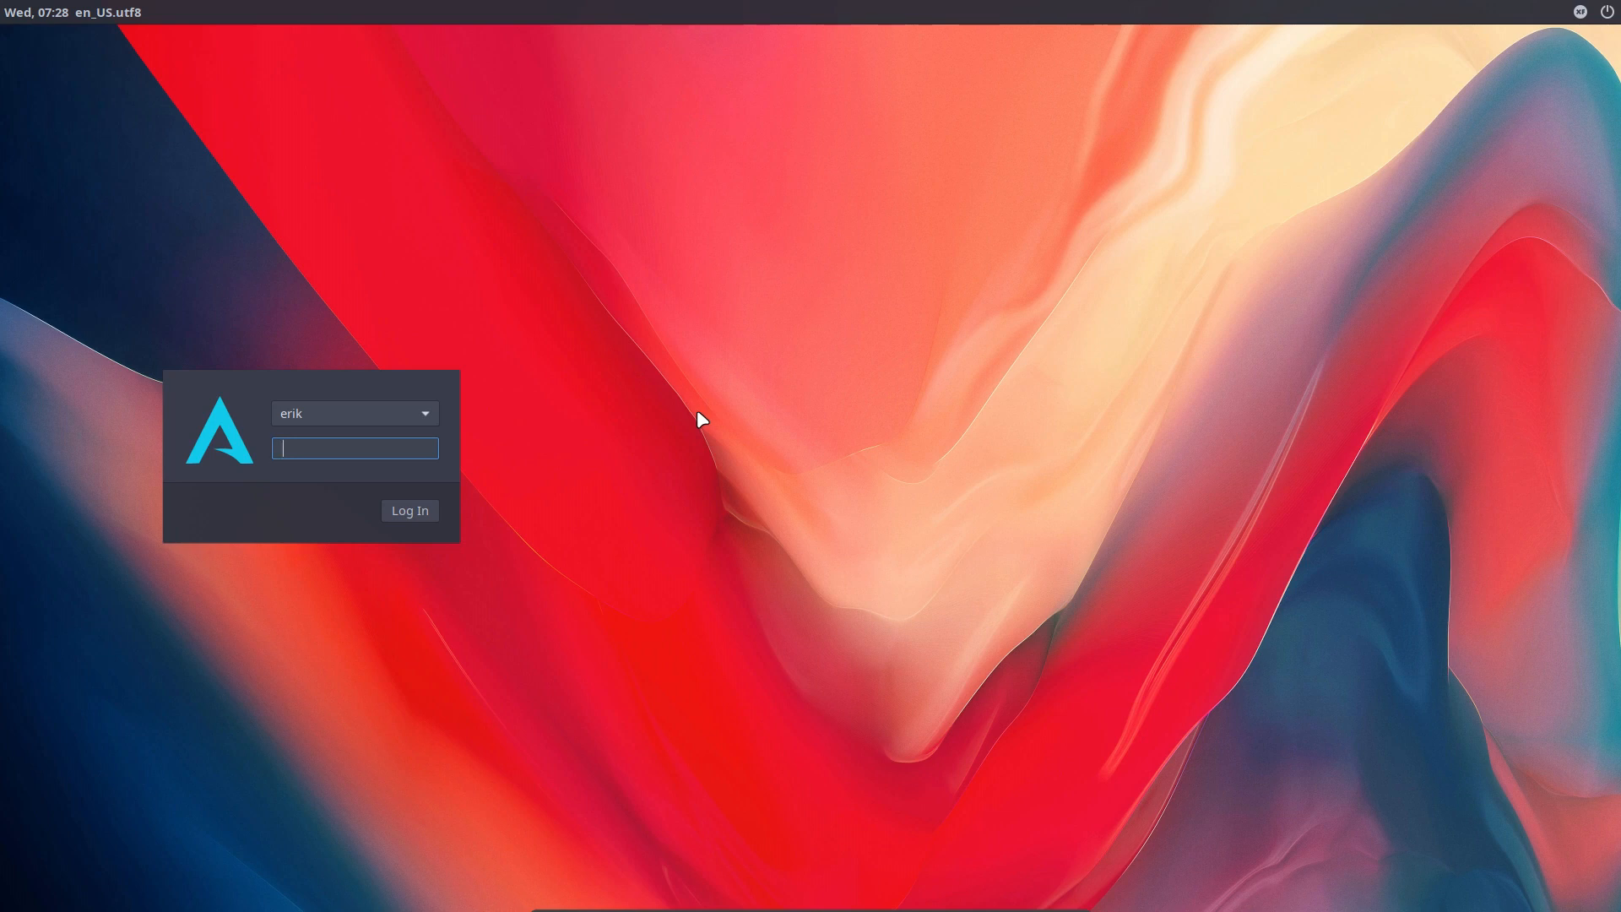
{"action": "mouse_move", "coordinate": [991, 388]}
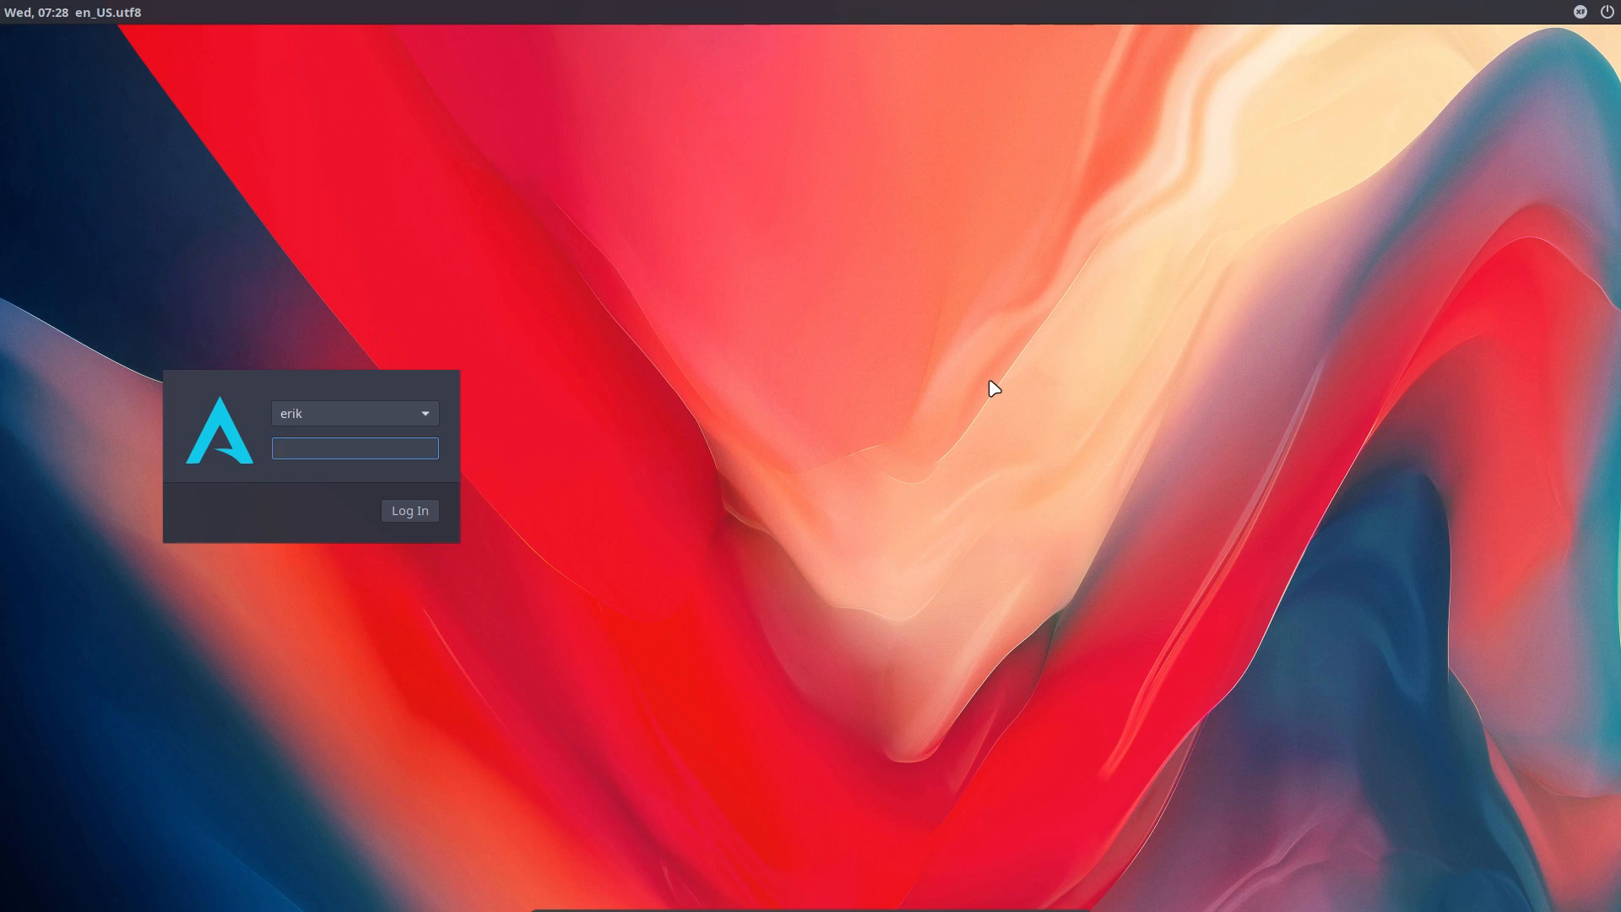
{"action": "left_click", "coordinate": [355, 447]}
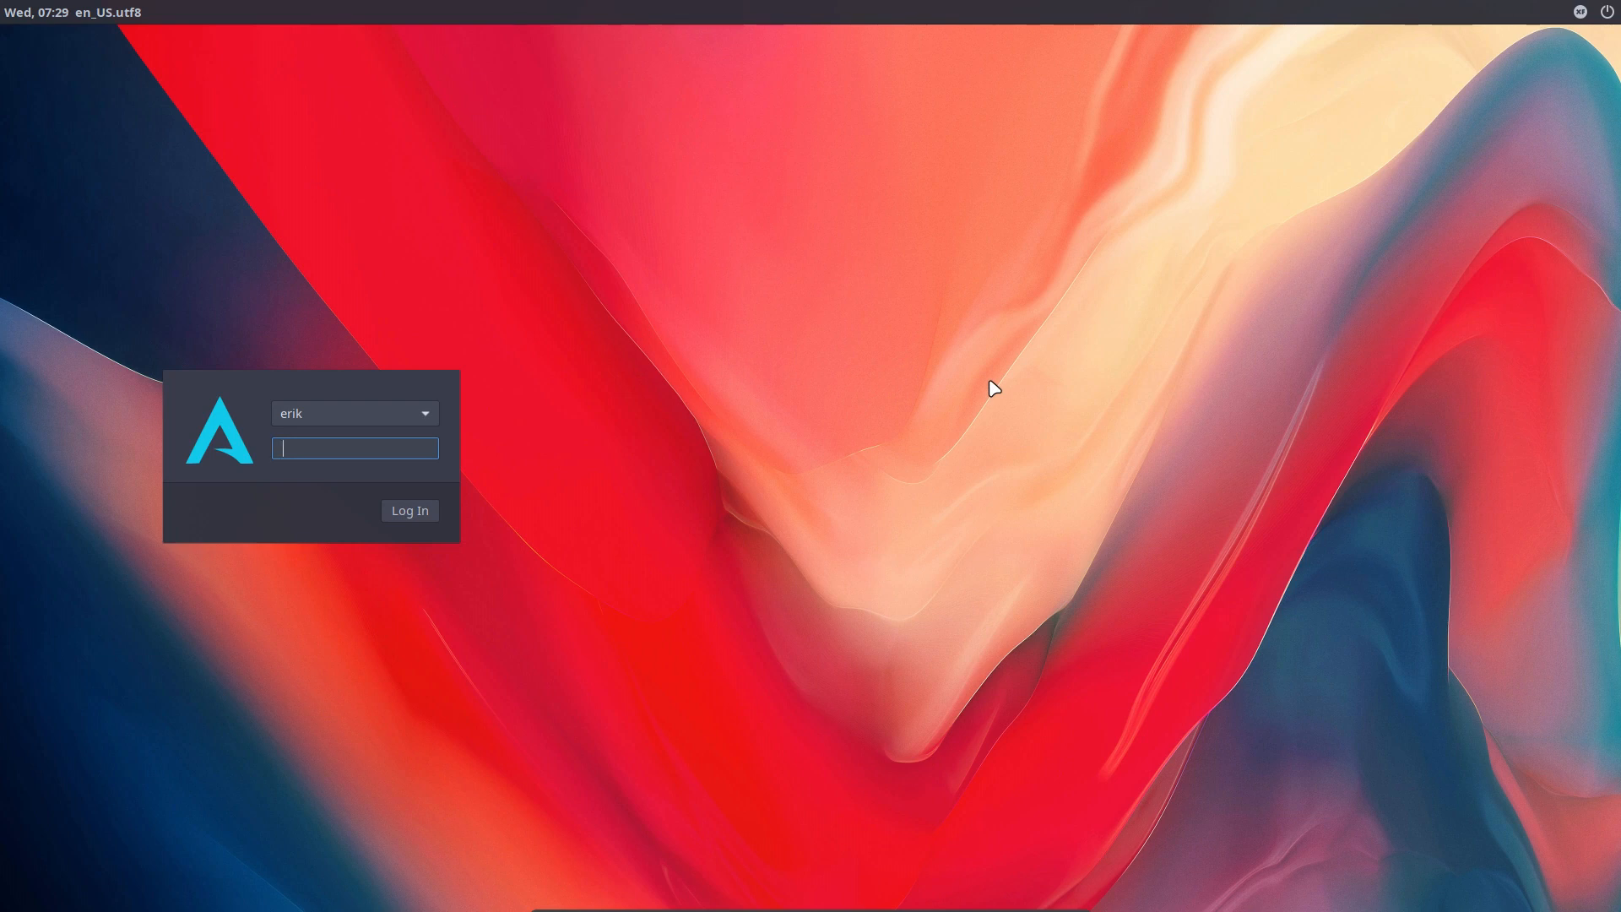